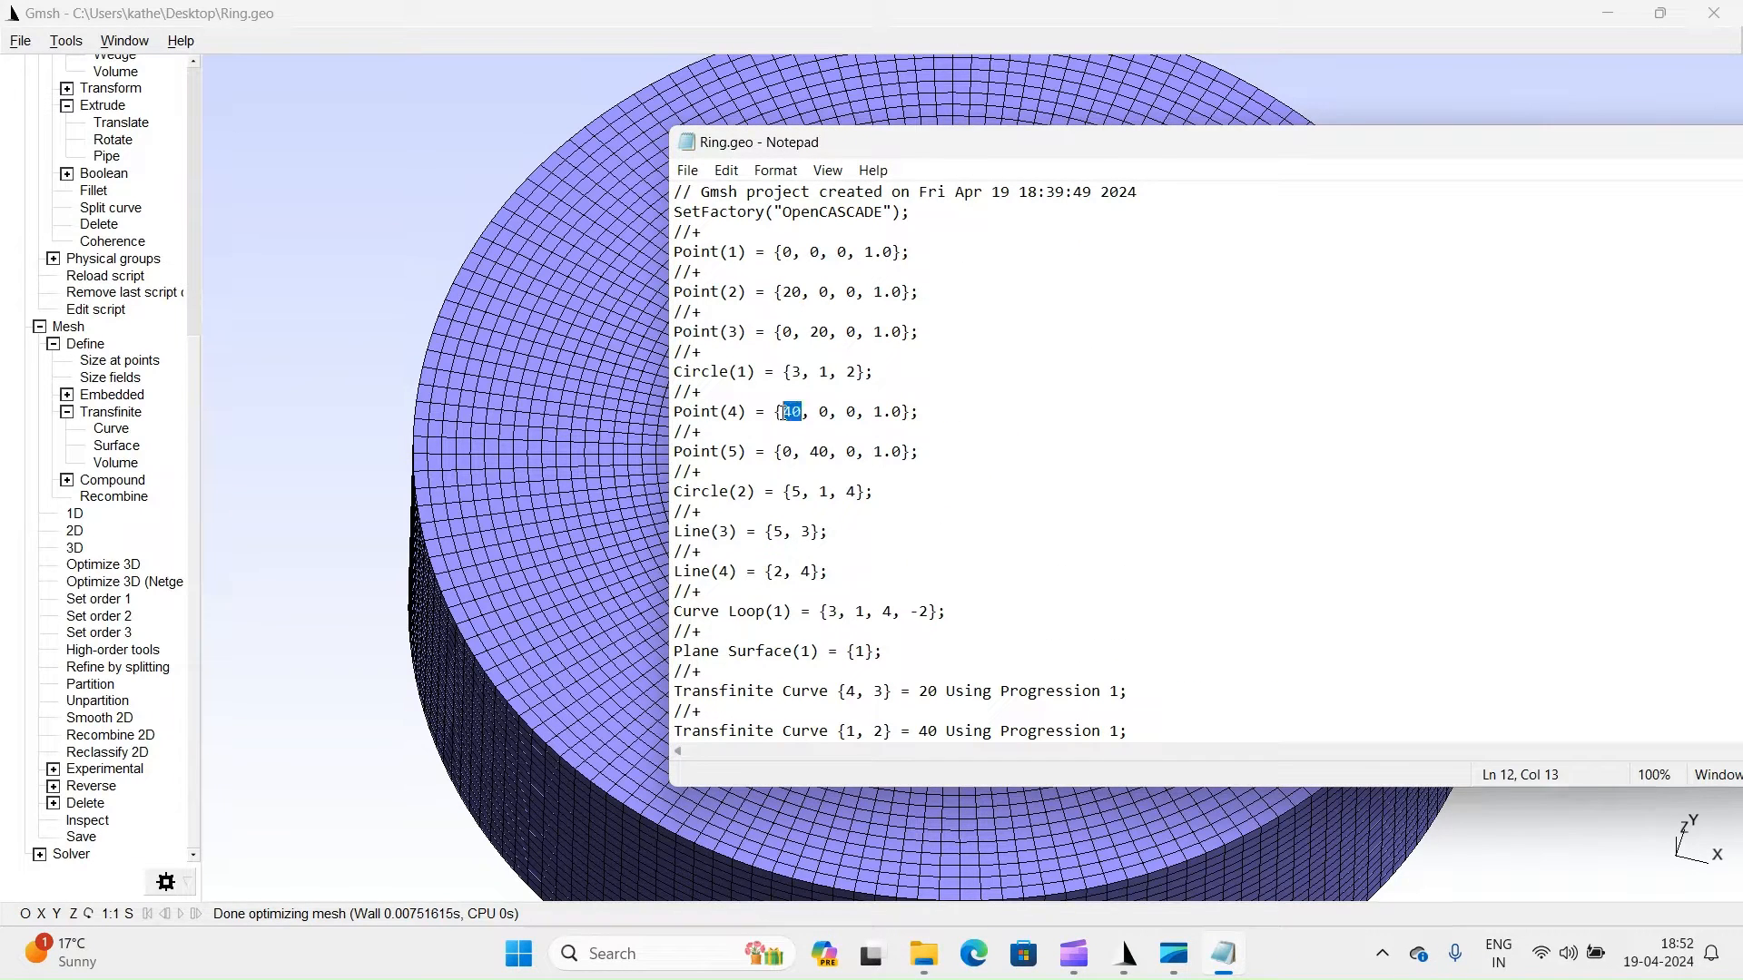
Edit Ring.geo so the 40-division curve becomes 20 and the 20-layer extrusion becomes 10, and start the next layer value.
scroll(down, 3)
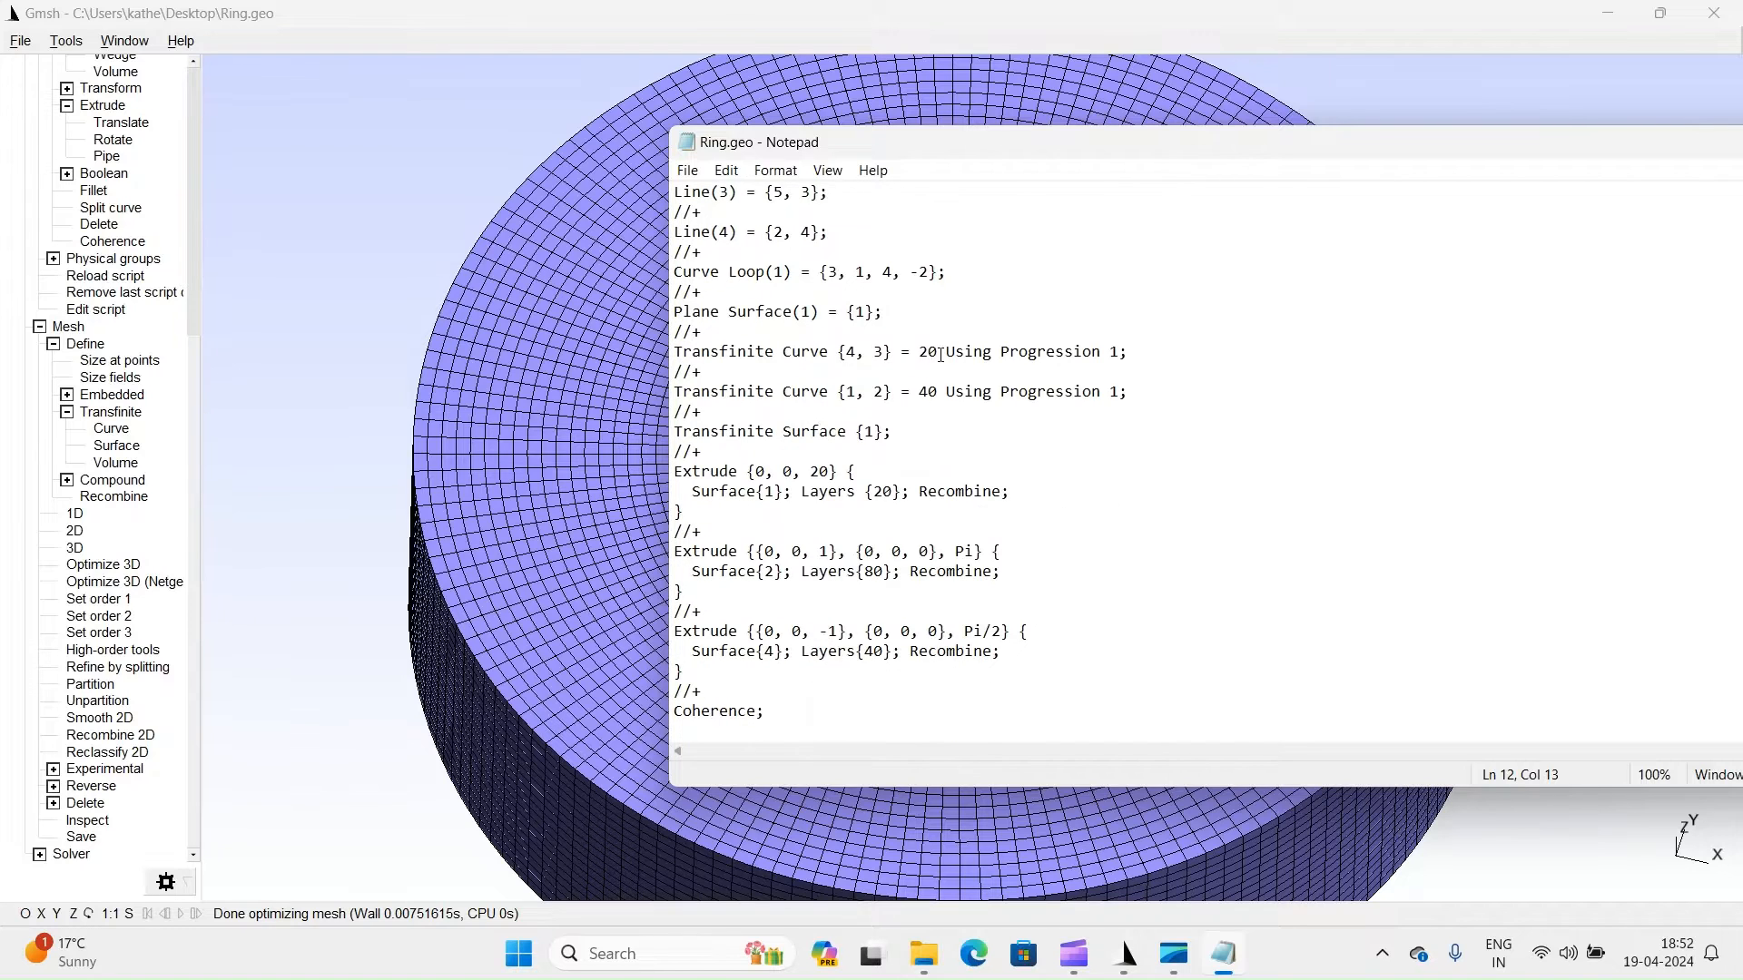
double_click(928, 392)
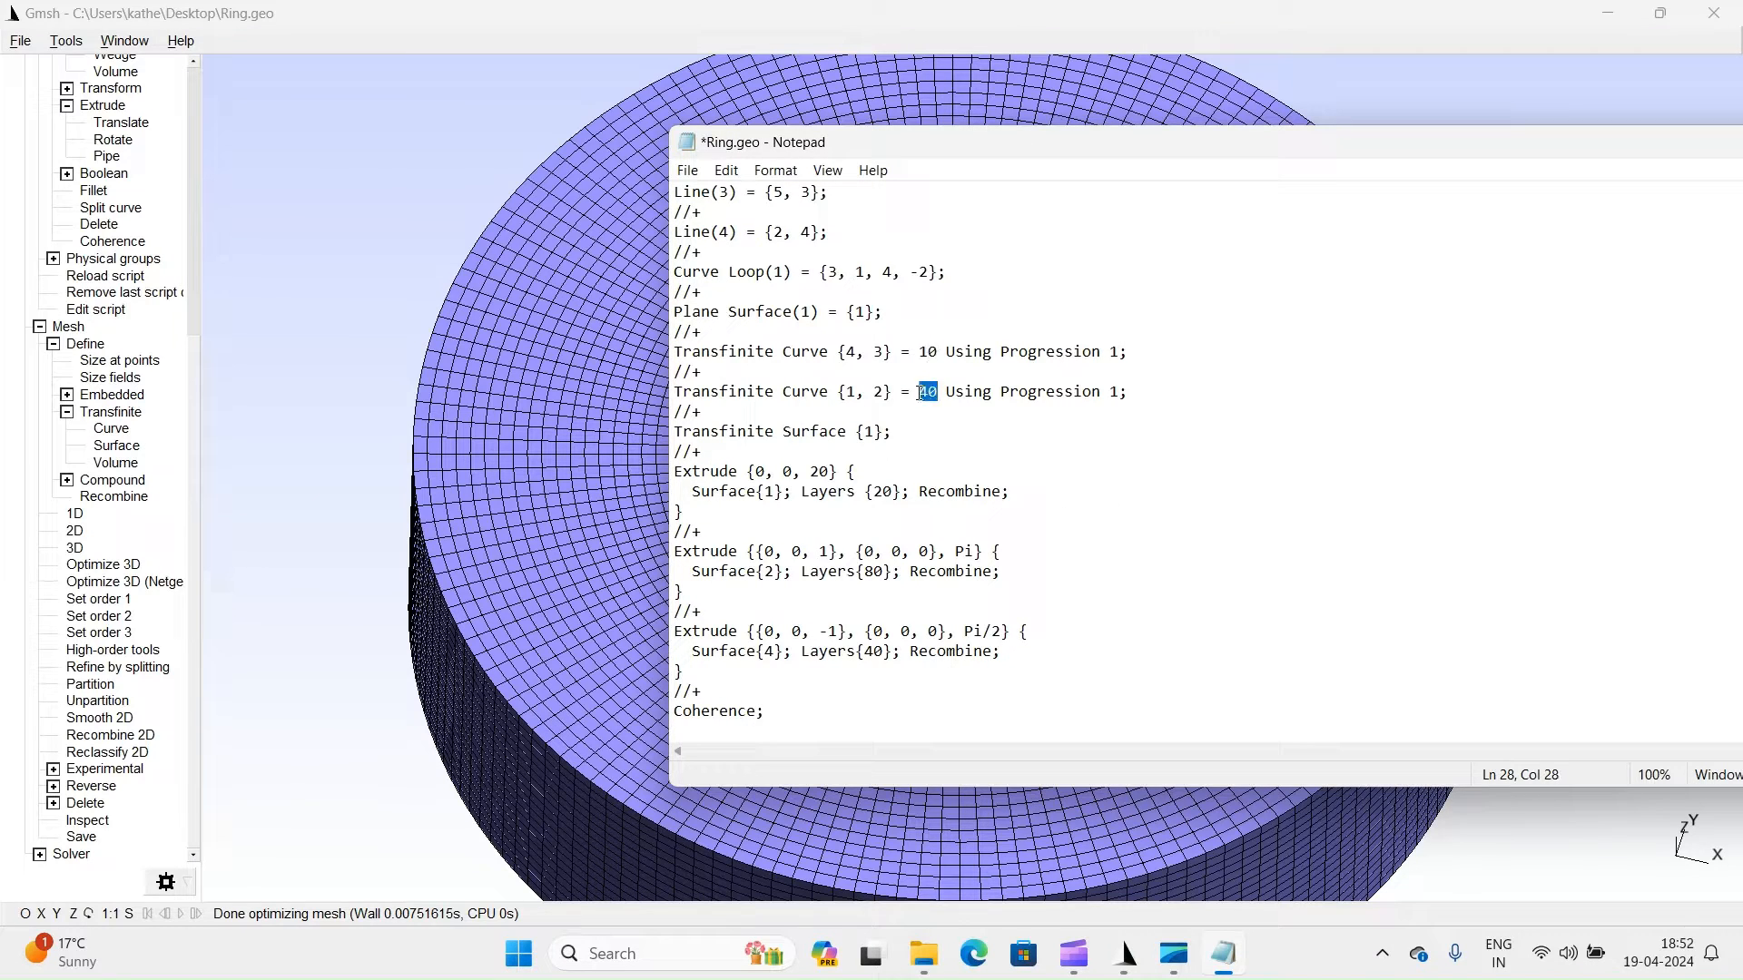
text(20)
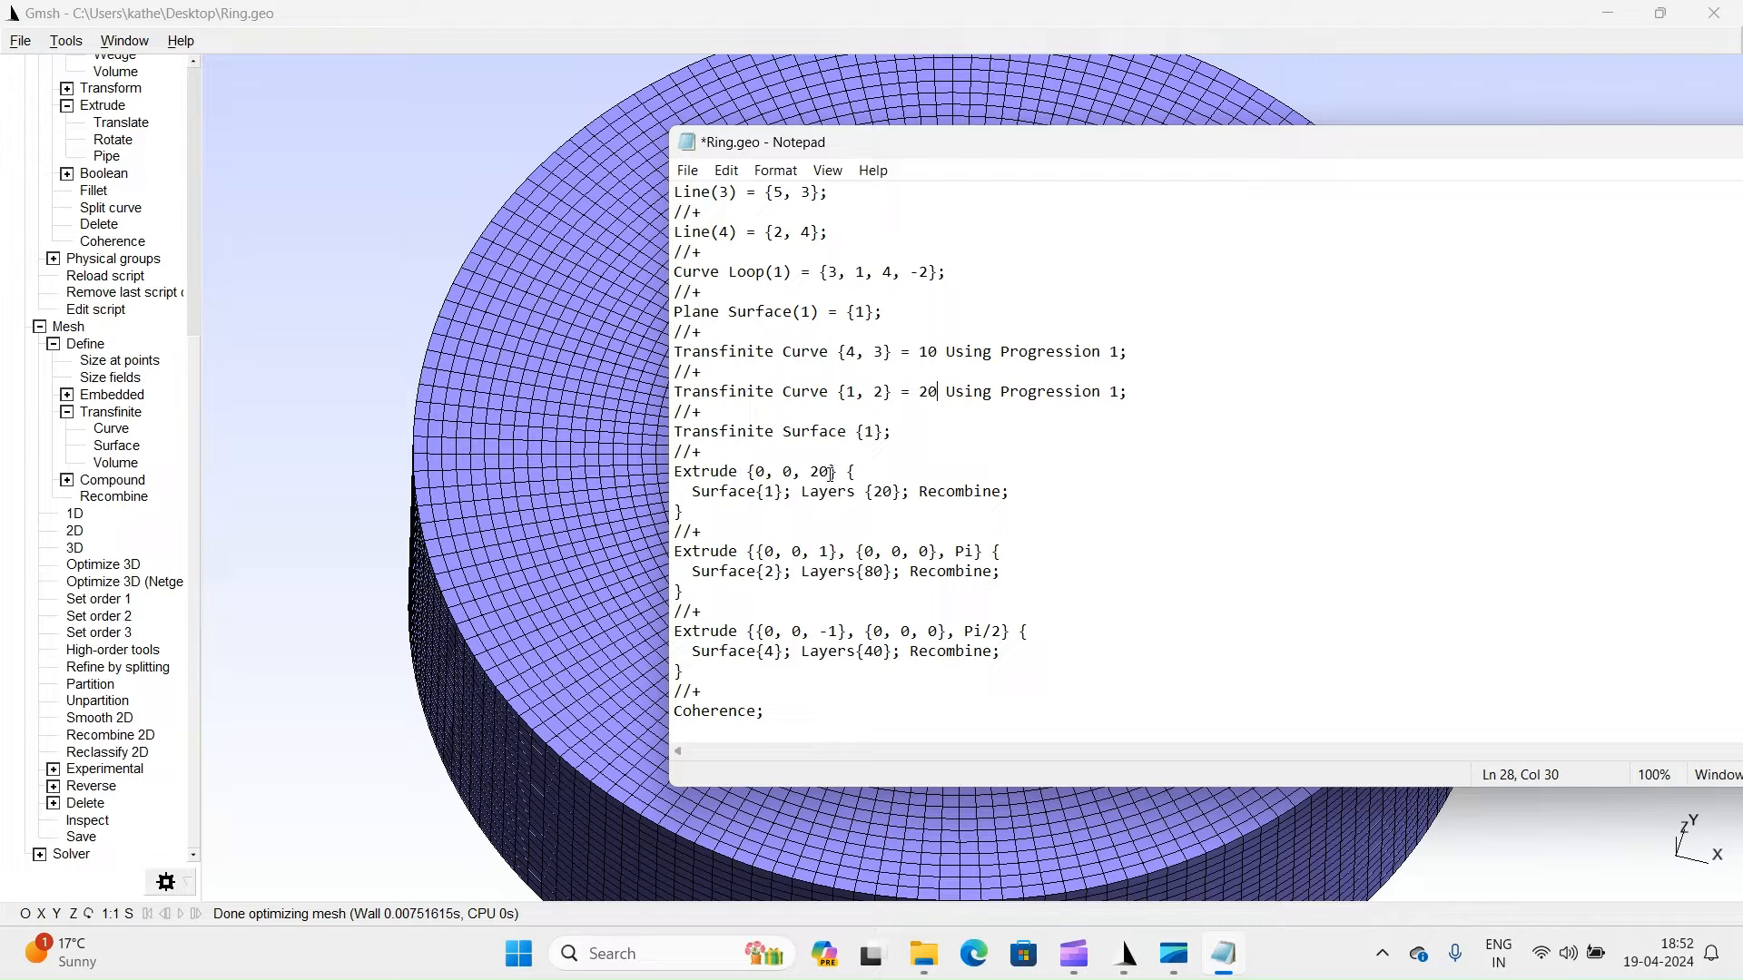
double_click(883, 492)
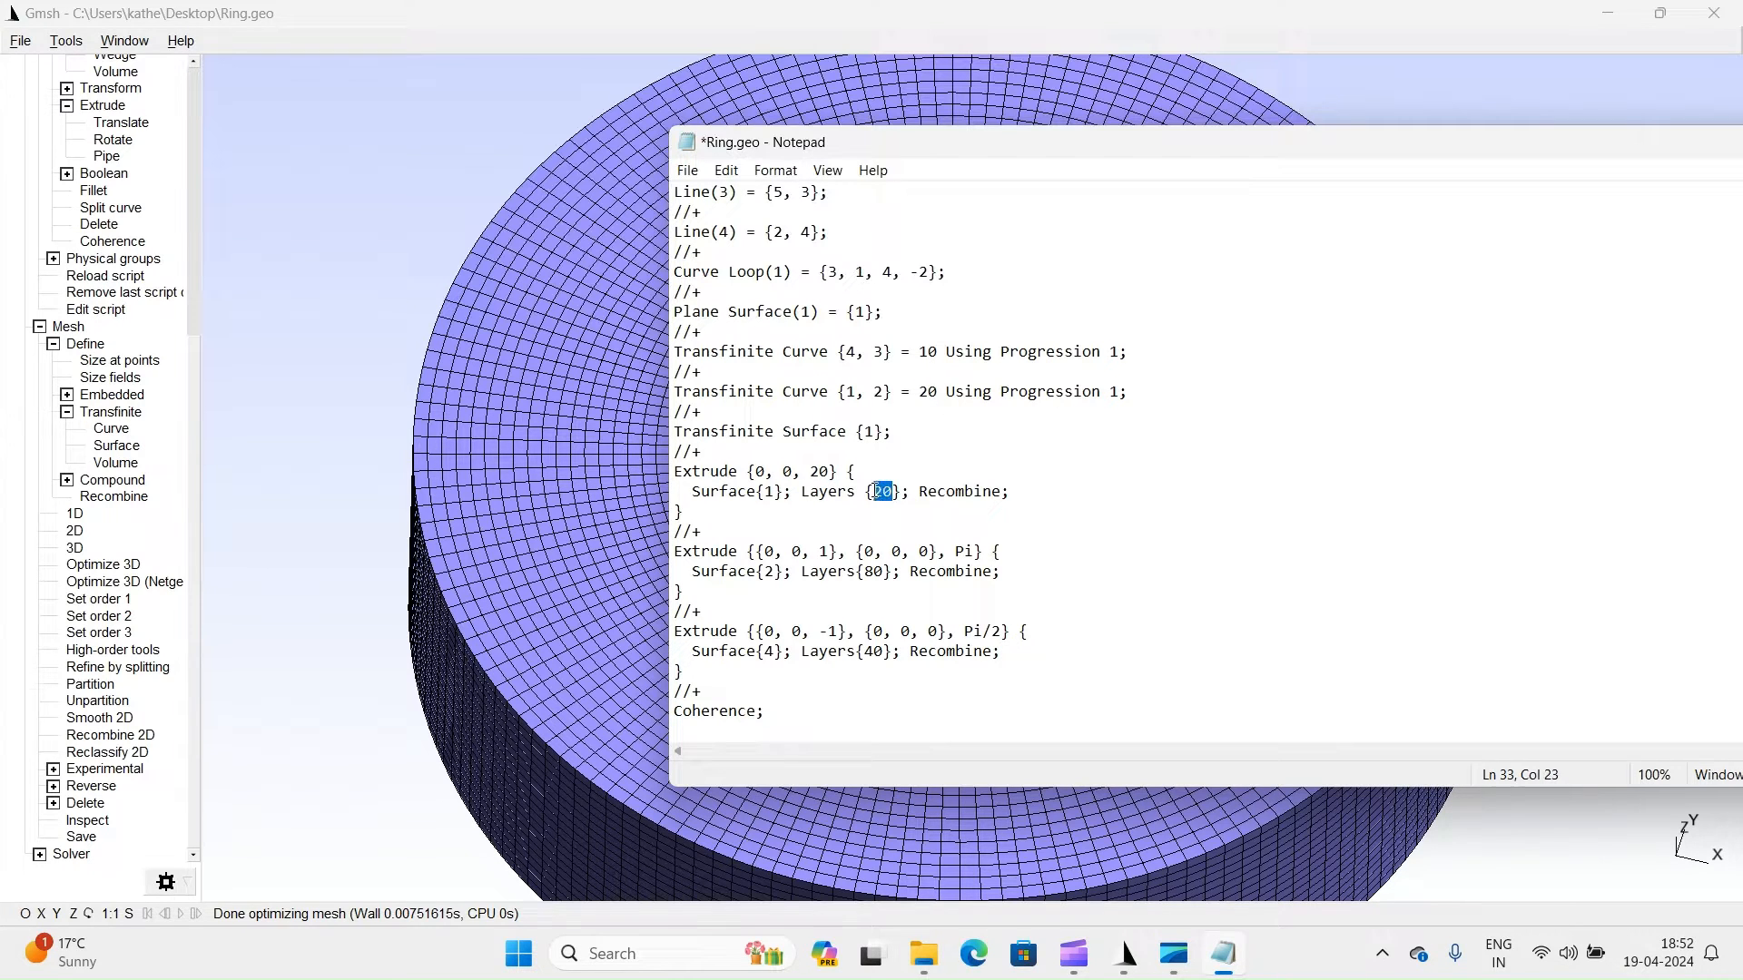
text(10)
click(839, 570)
text(4)
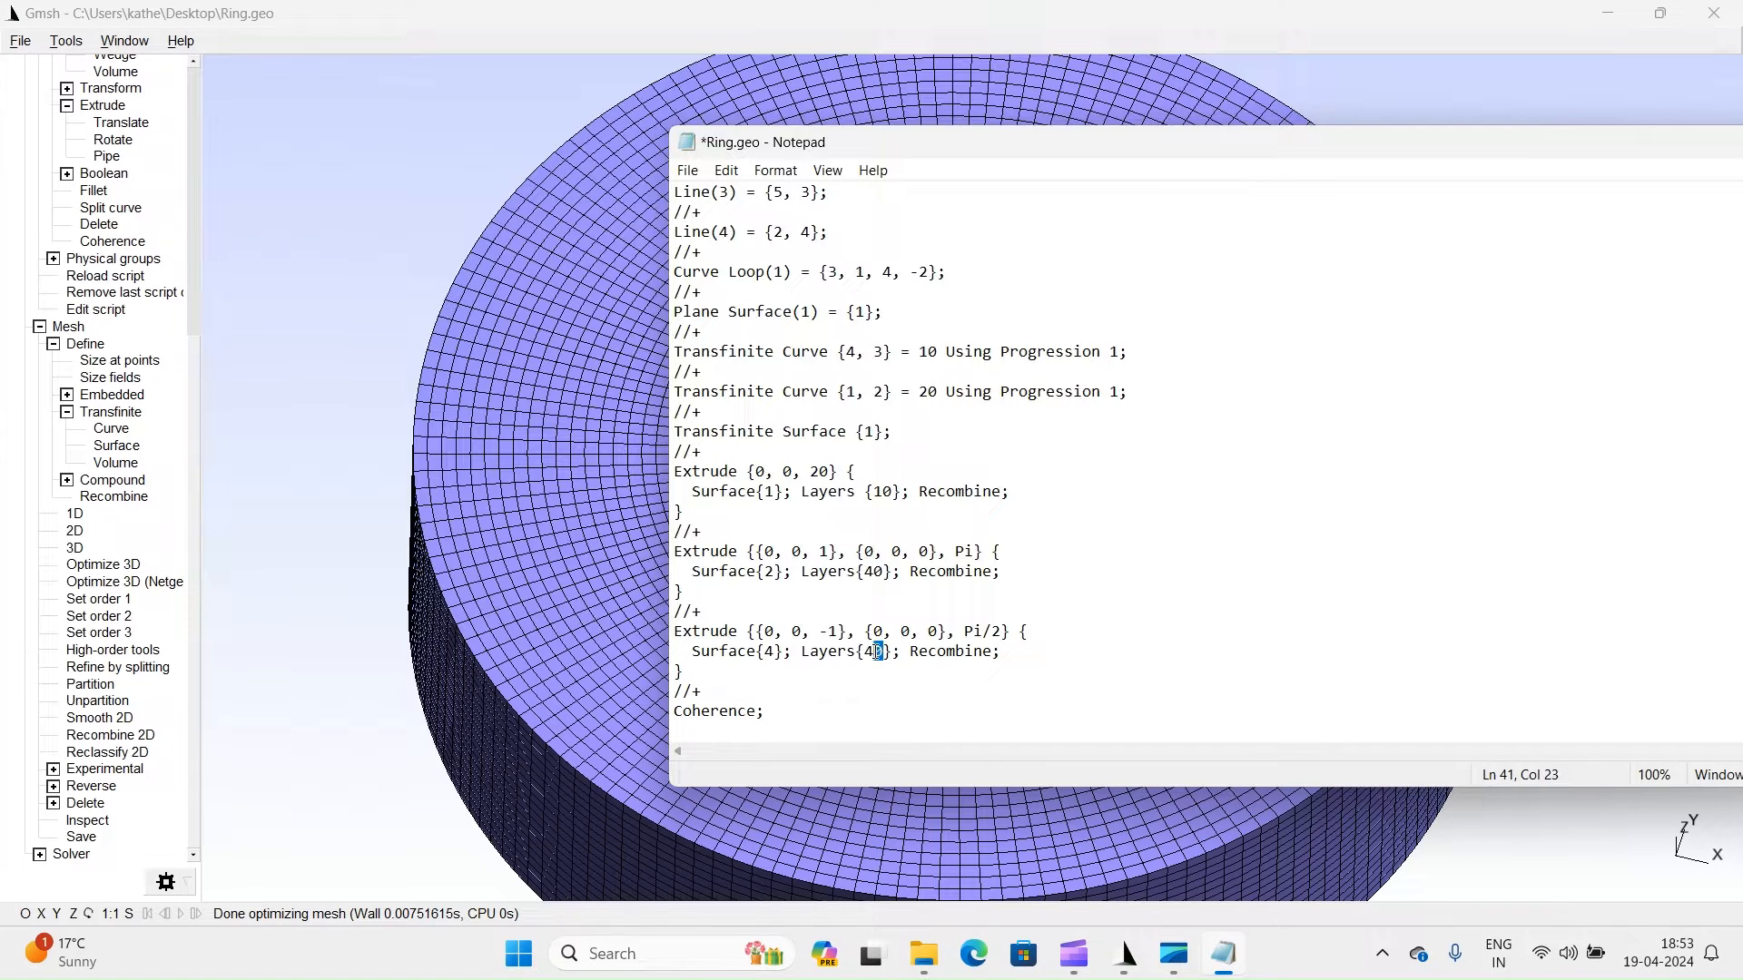
text(2)
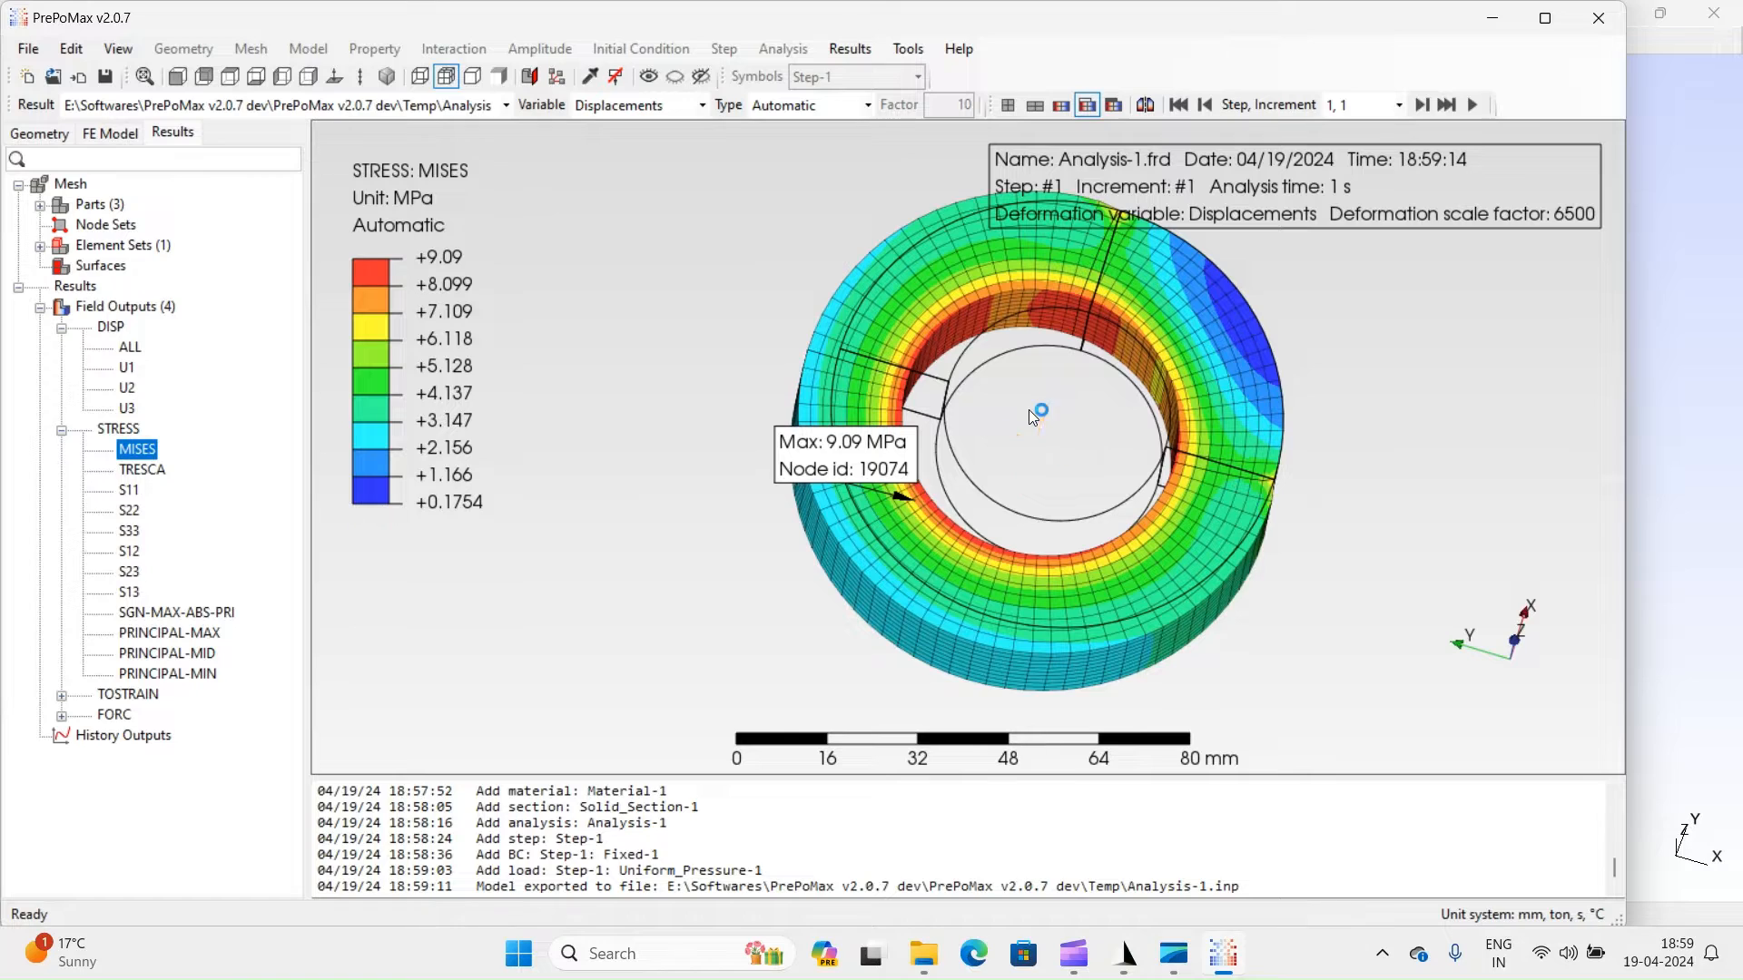
scroll(up, 3)
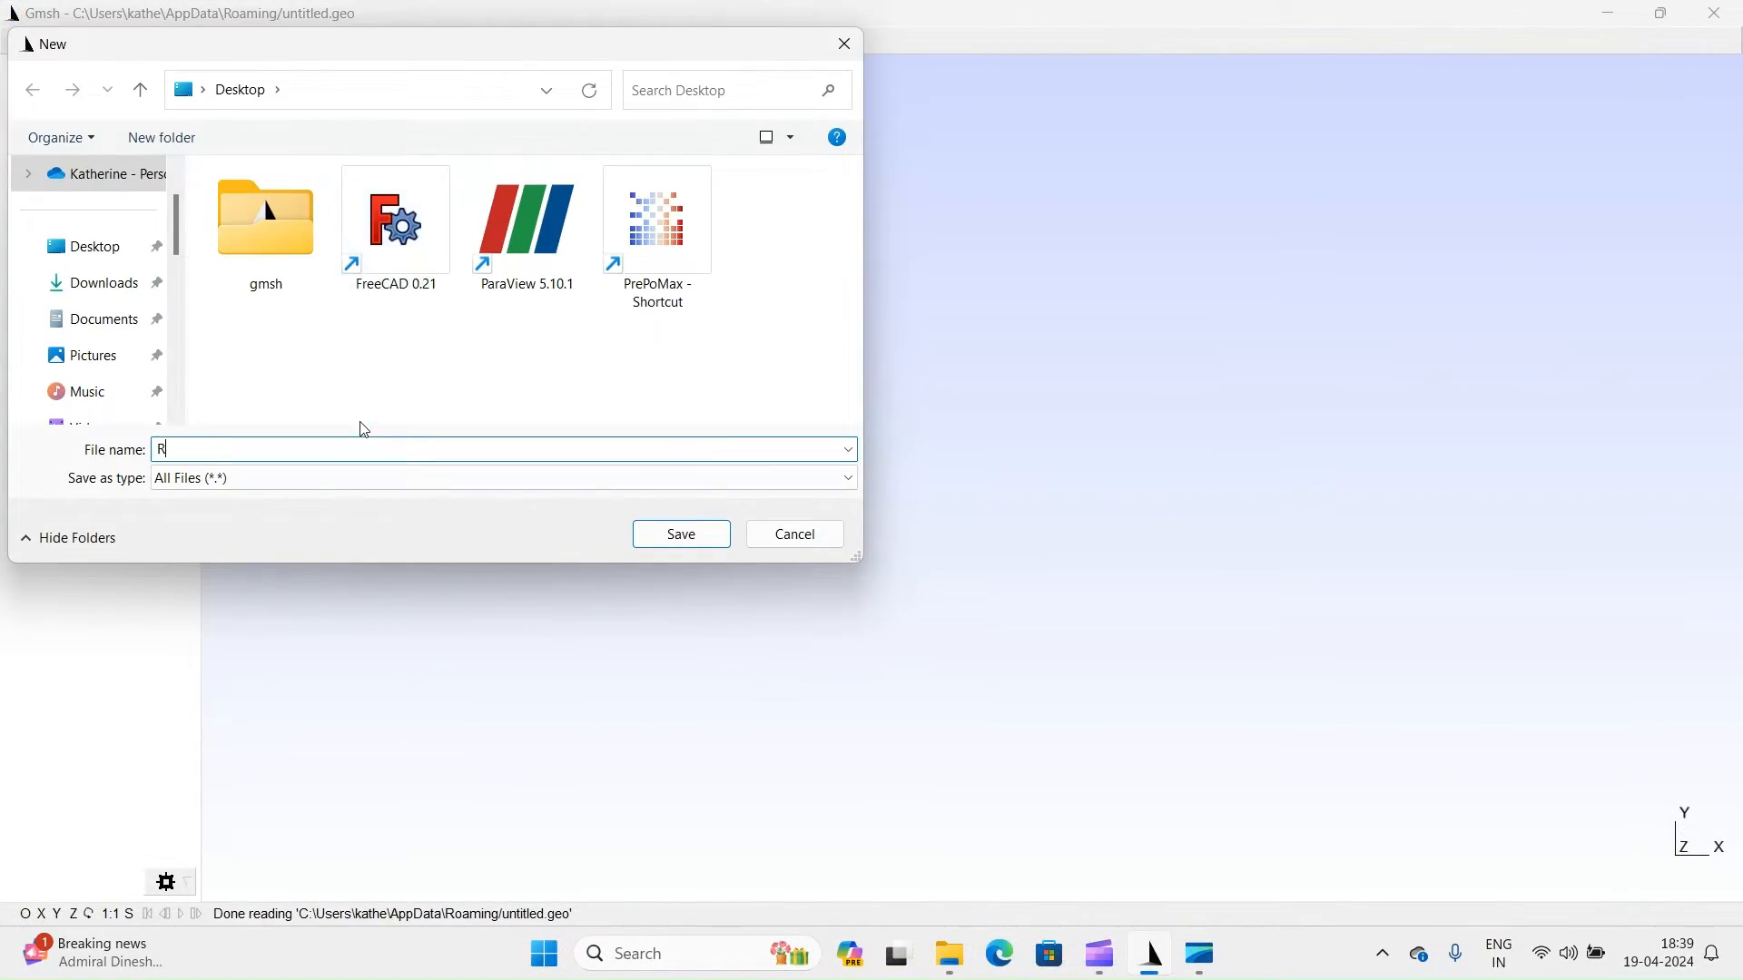
Save the new script as Ring on the Desktop and accept the .geo extension.
text(ing)
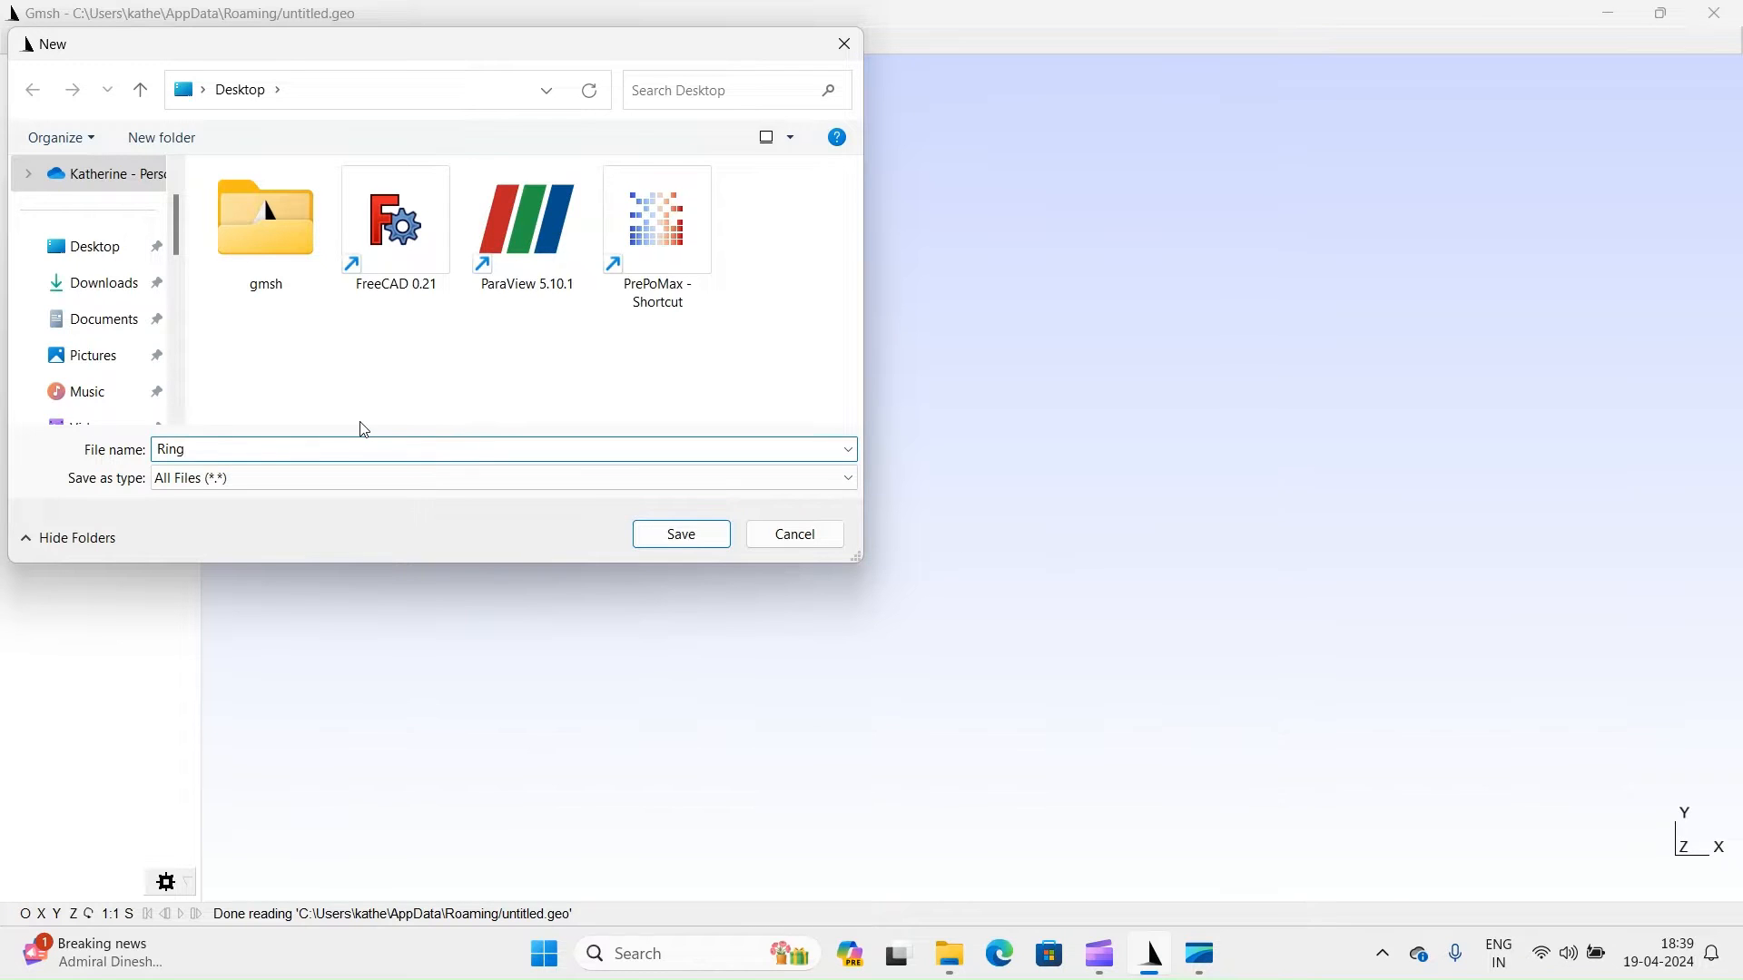
click(681, 534)
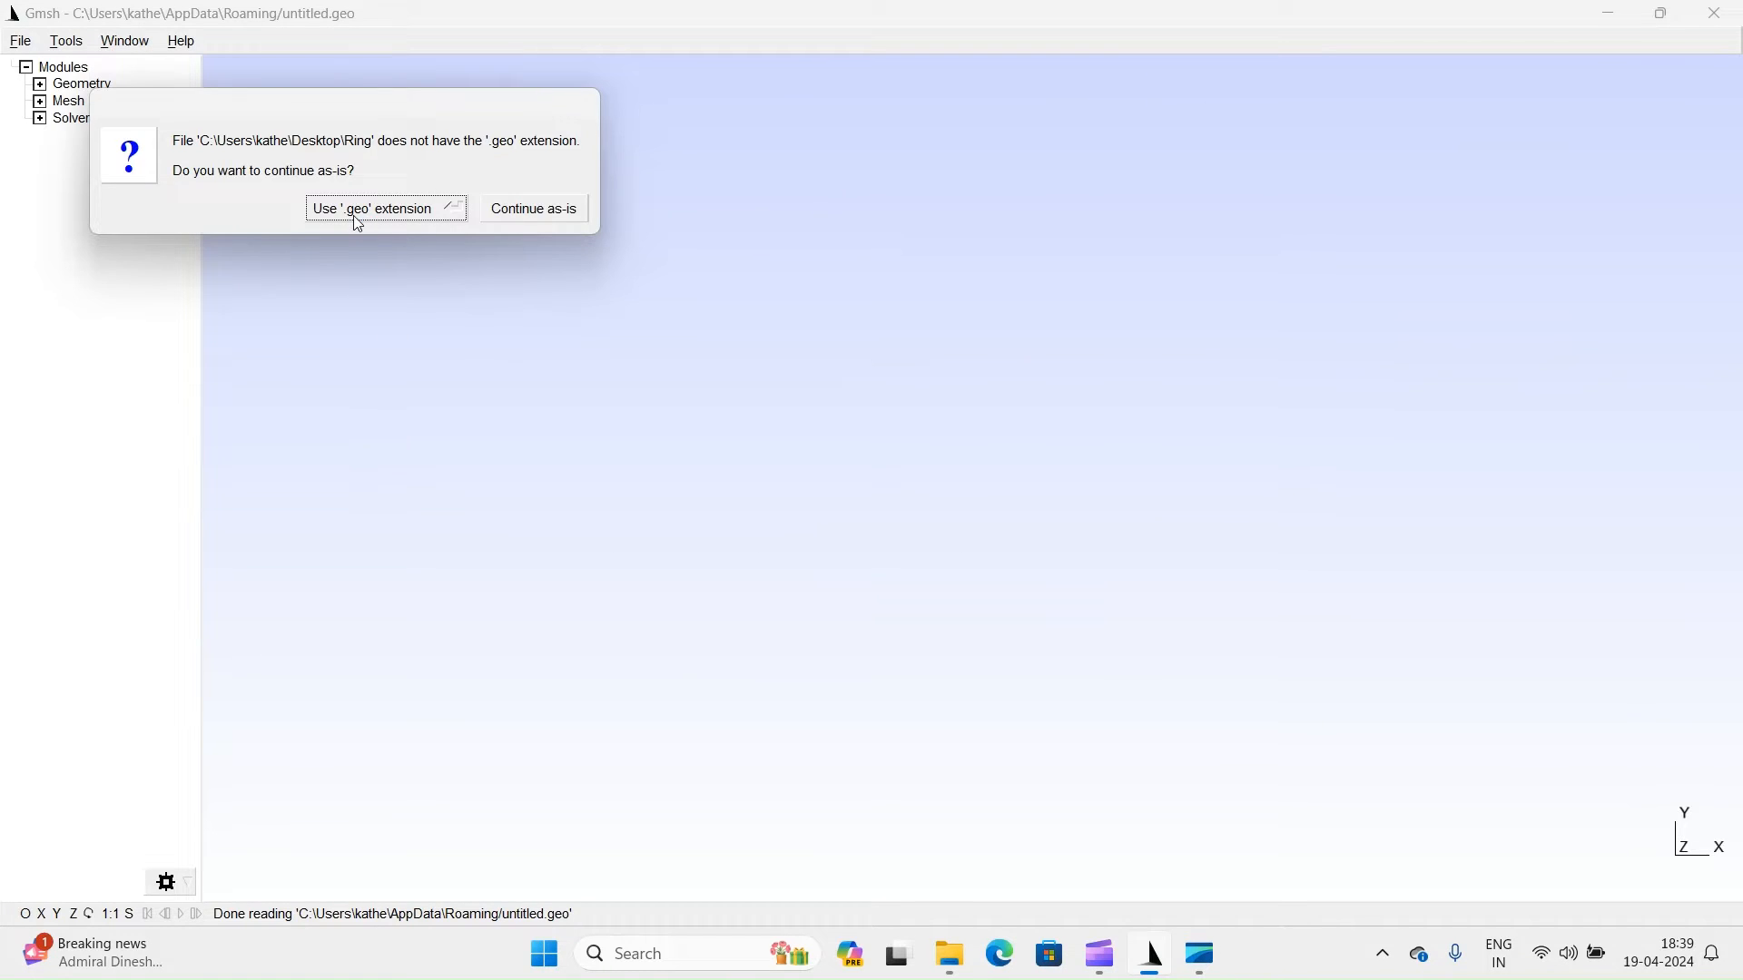
click(370, 207)
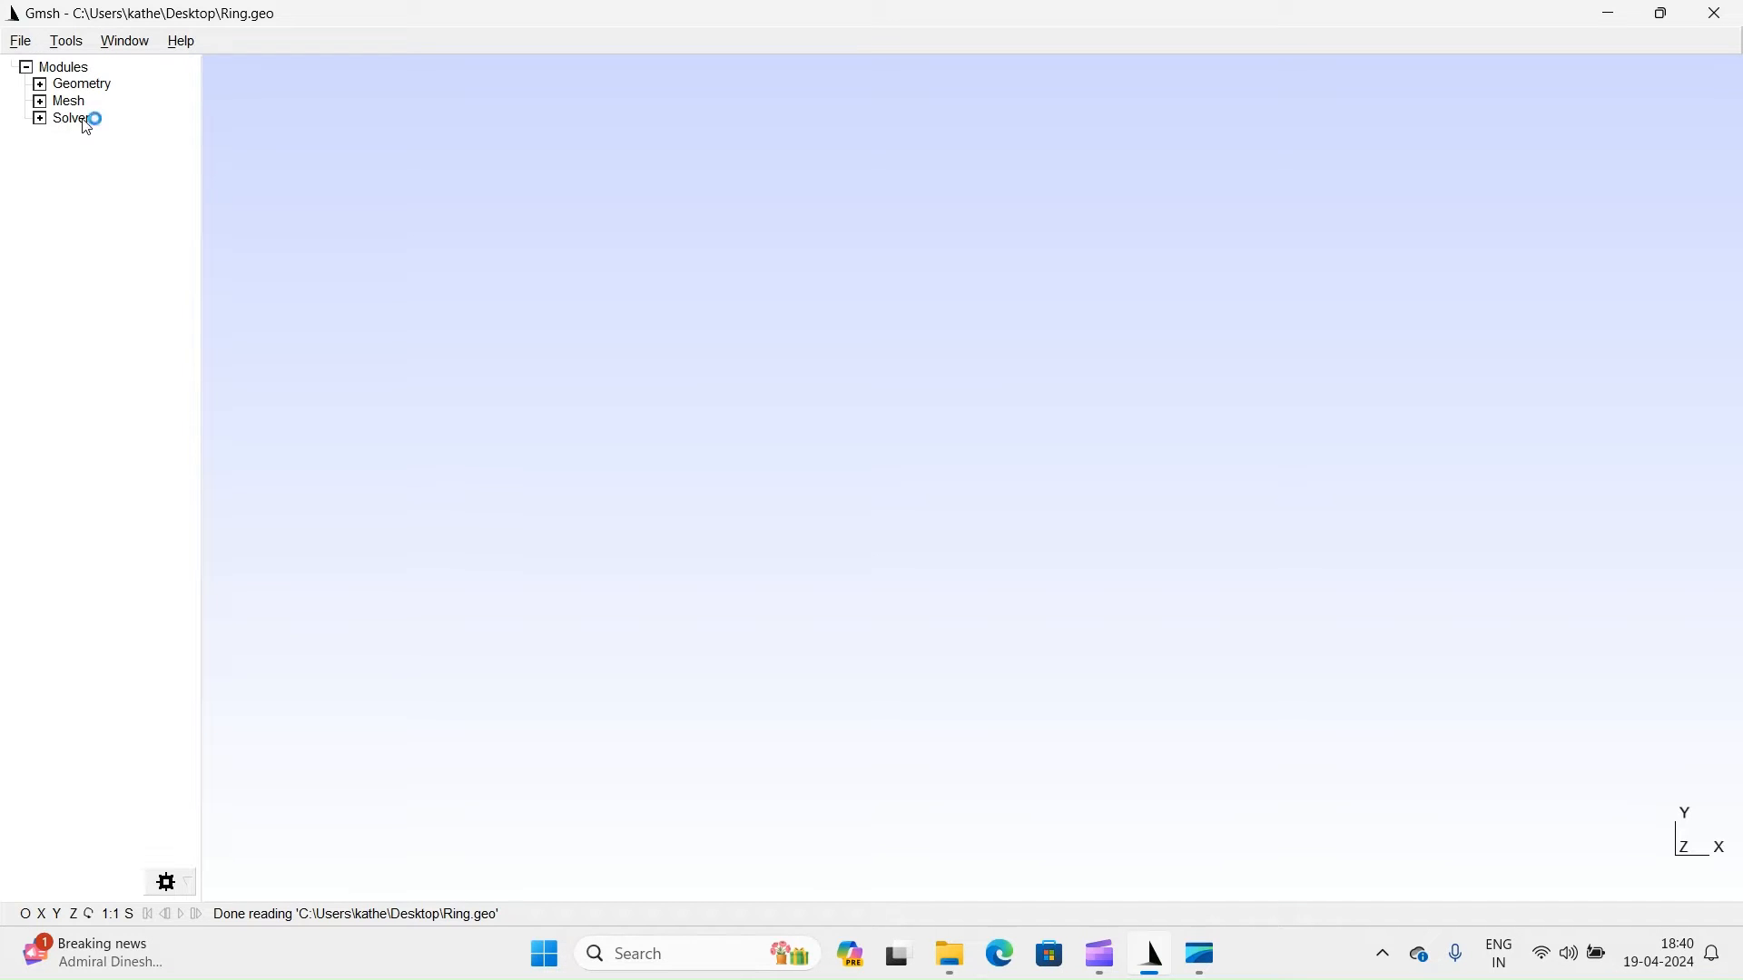
Expand Geometry > Elementary entities > Add in the Modules tree.
click(38, 84)
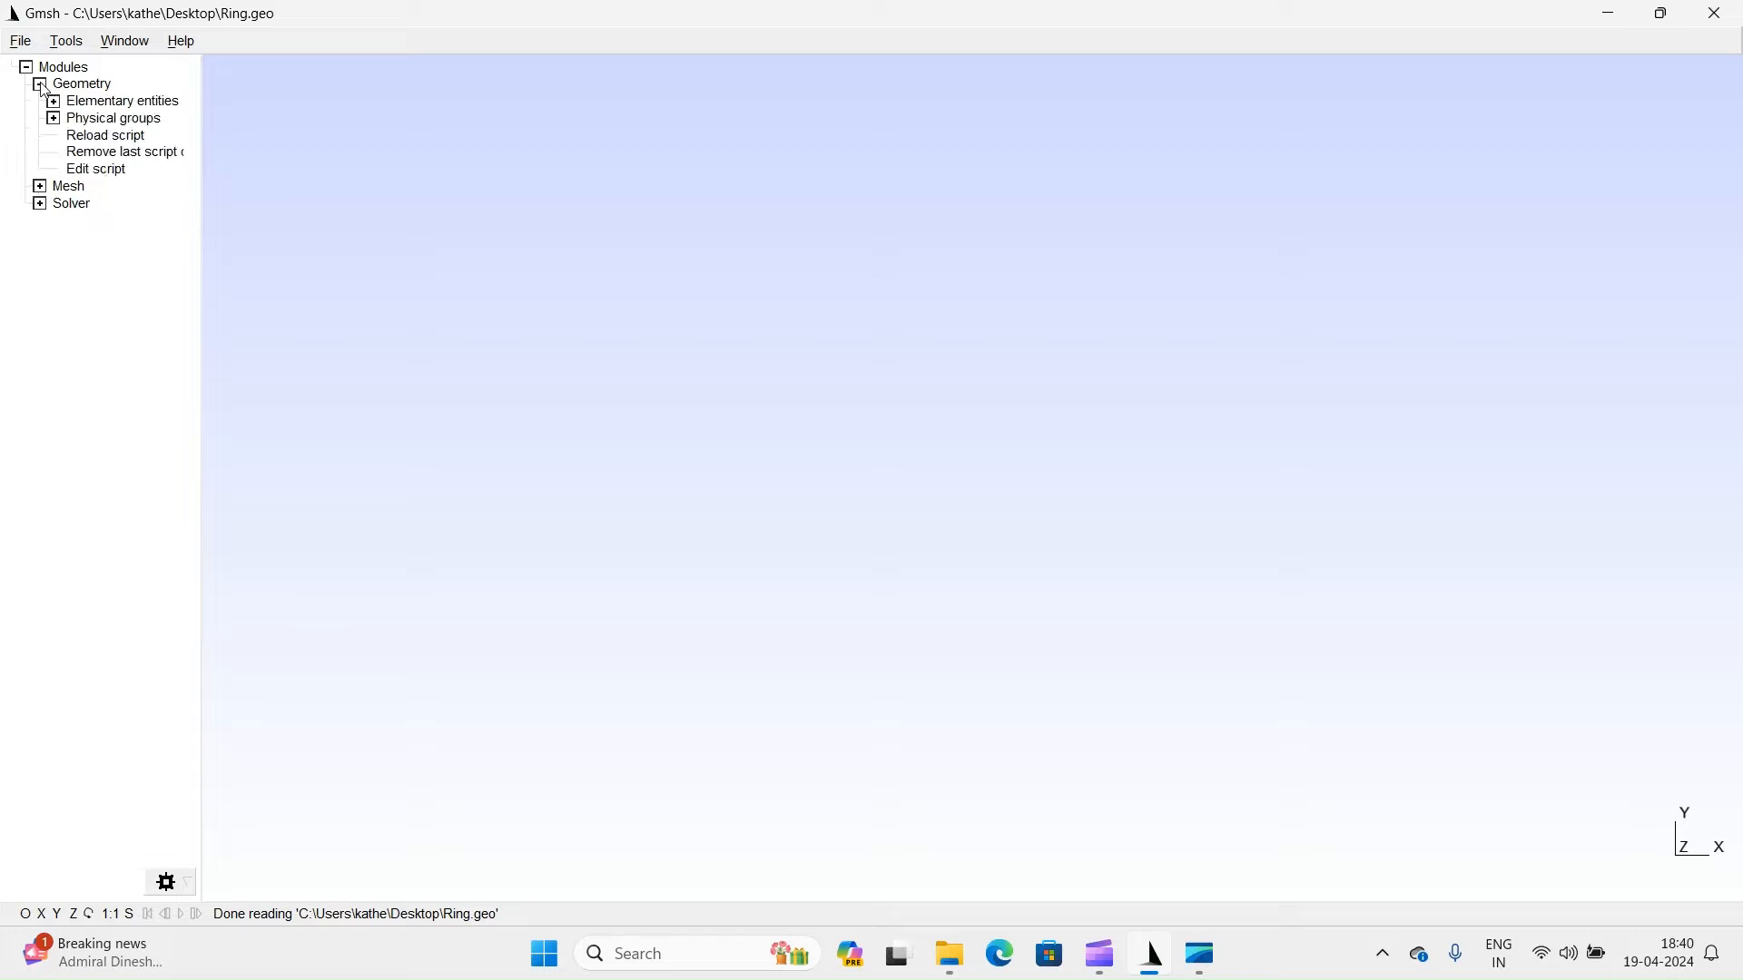
click(51, 100)
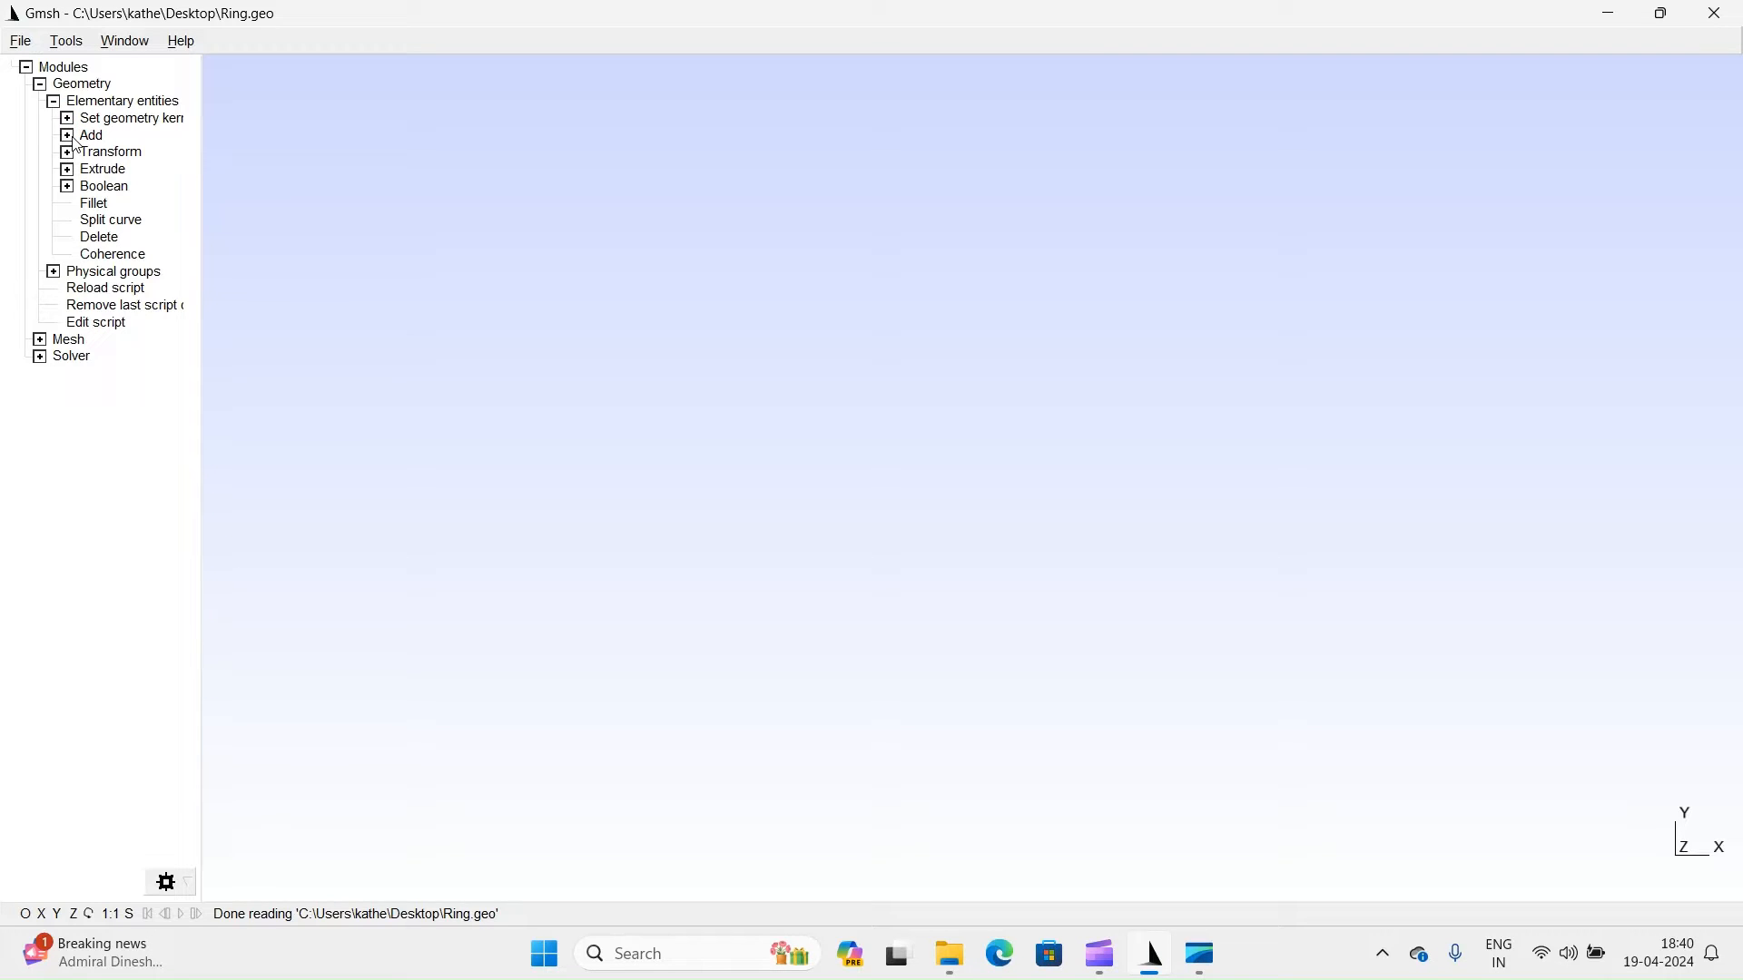
click(67, 135)
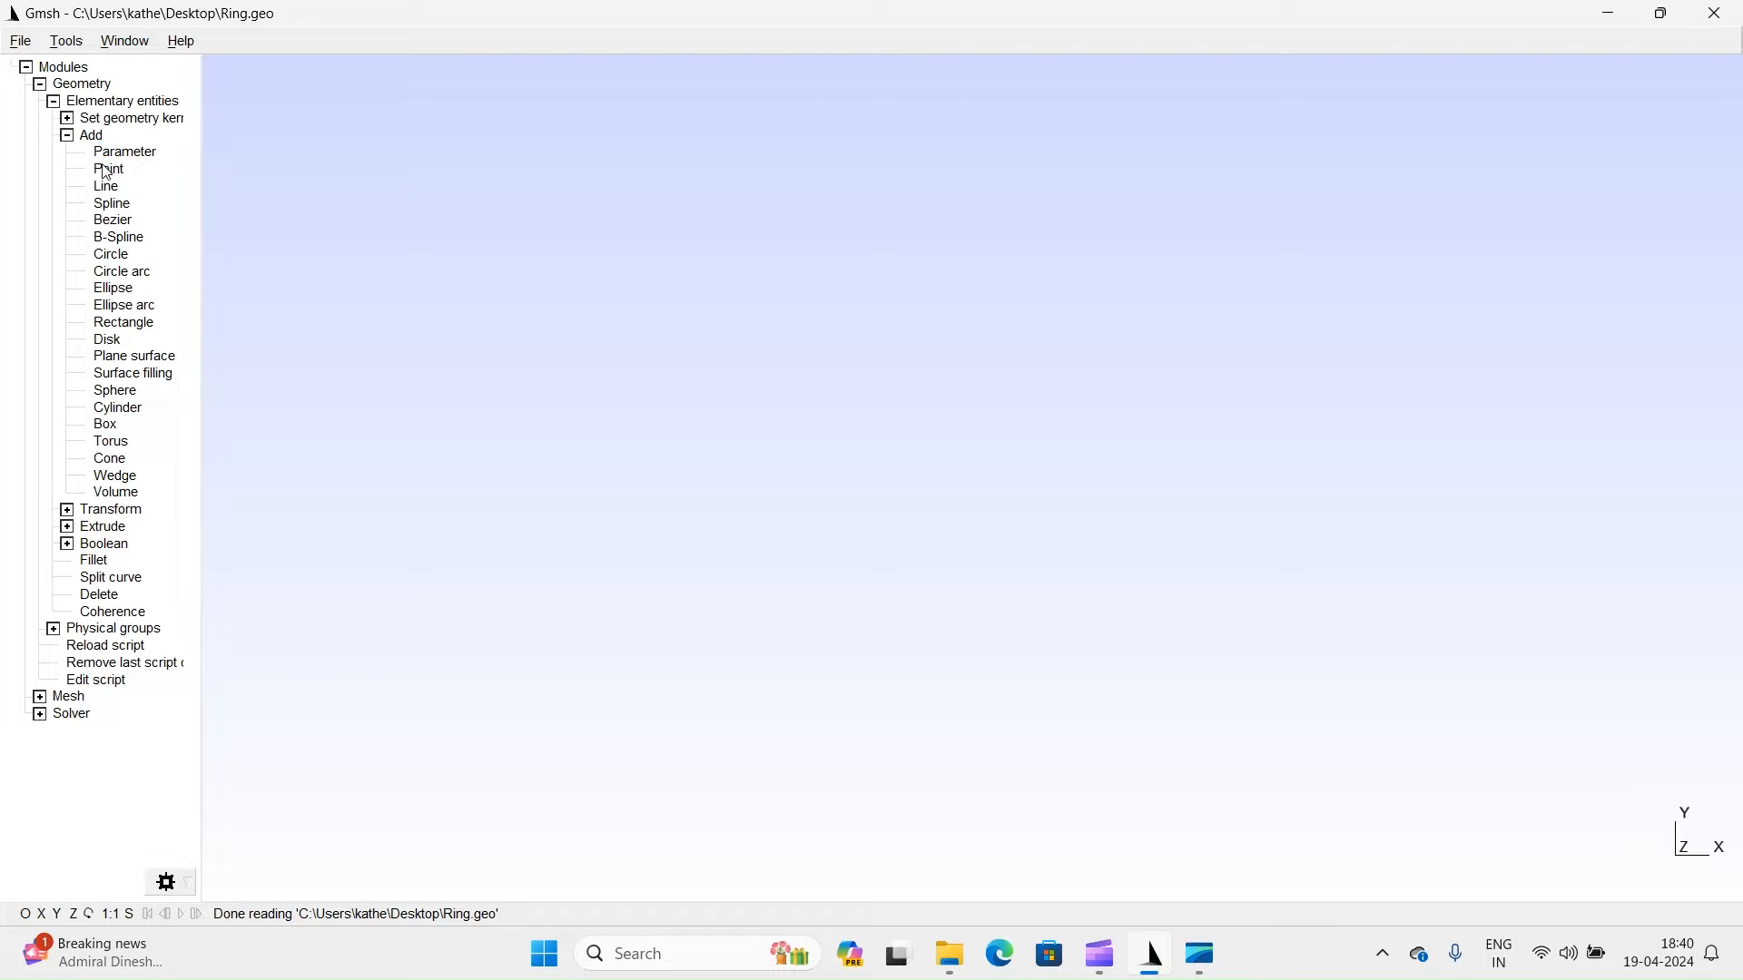
Add points at (0,0,0), (20,0,0) and (0,20,0), then end point entry.
click(109, 167)
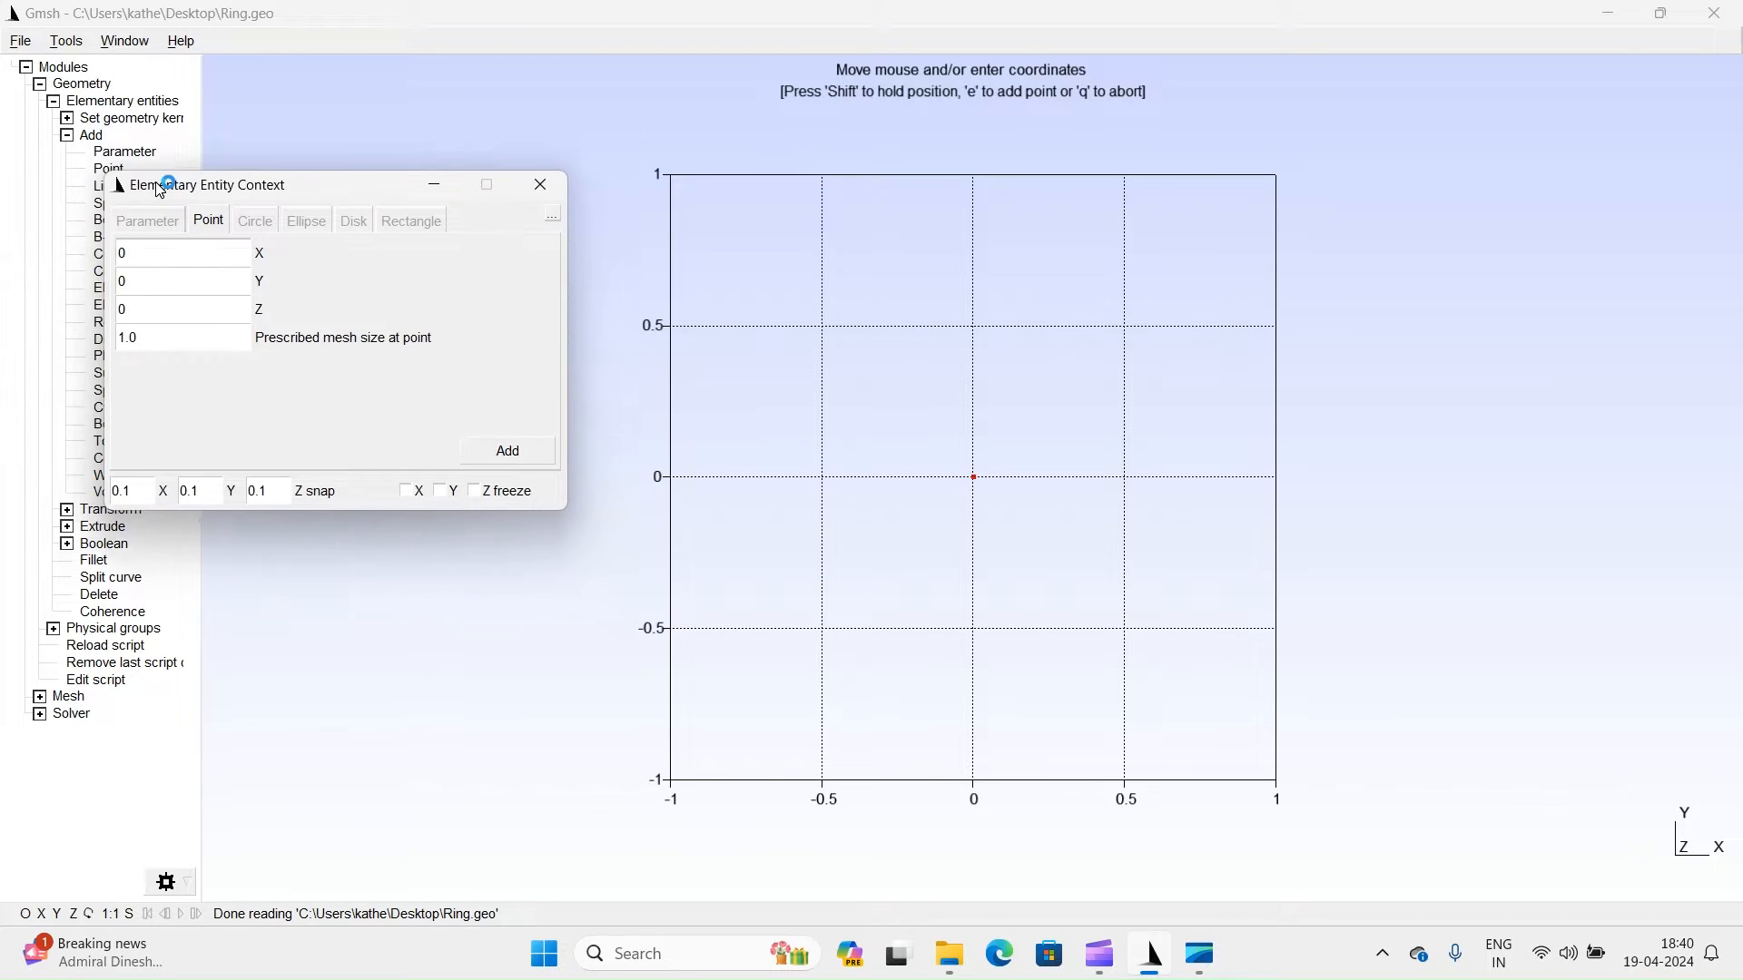
mouse_move(975, 486)
text(20)
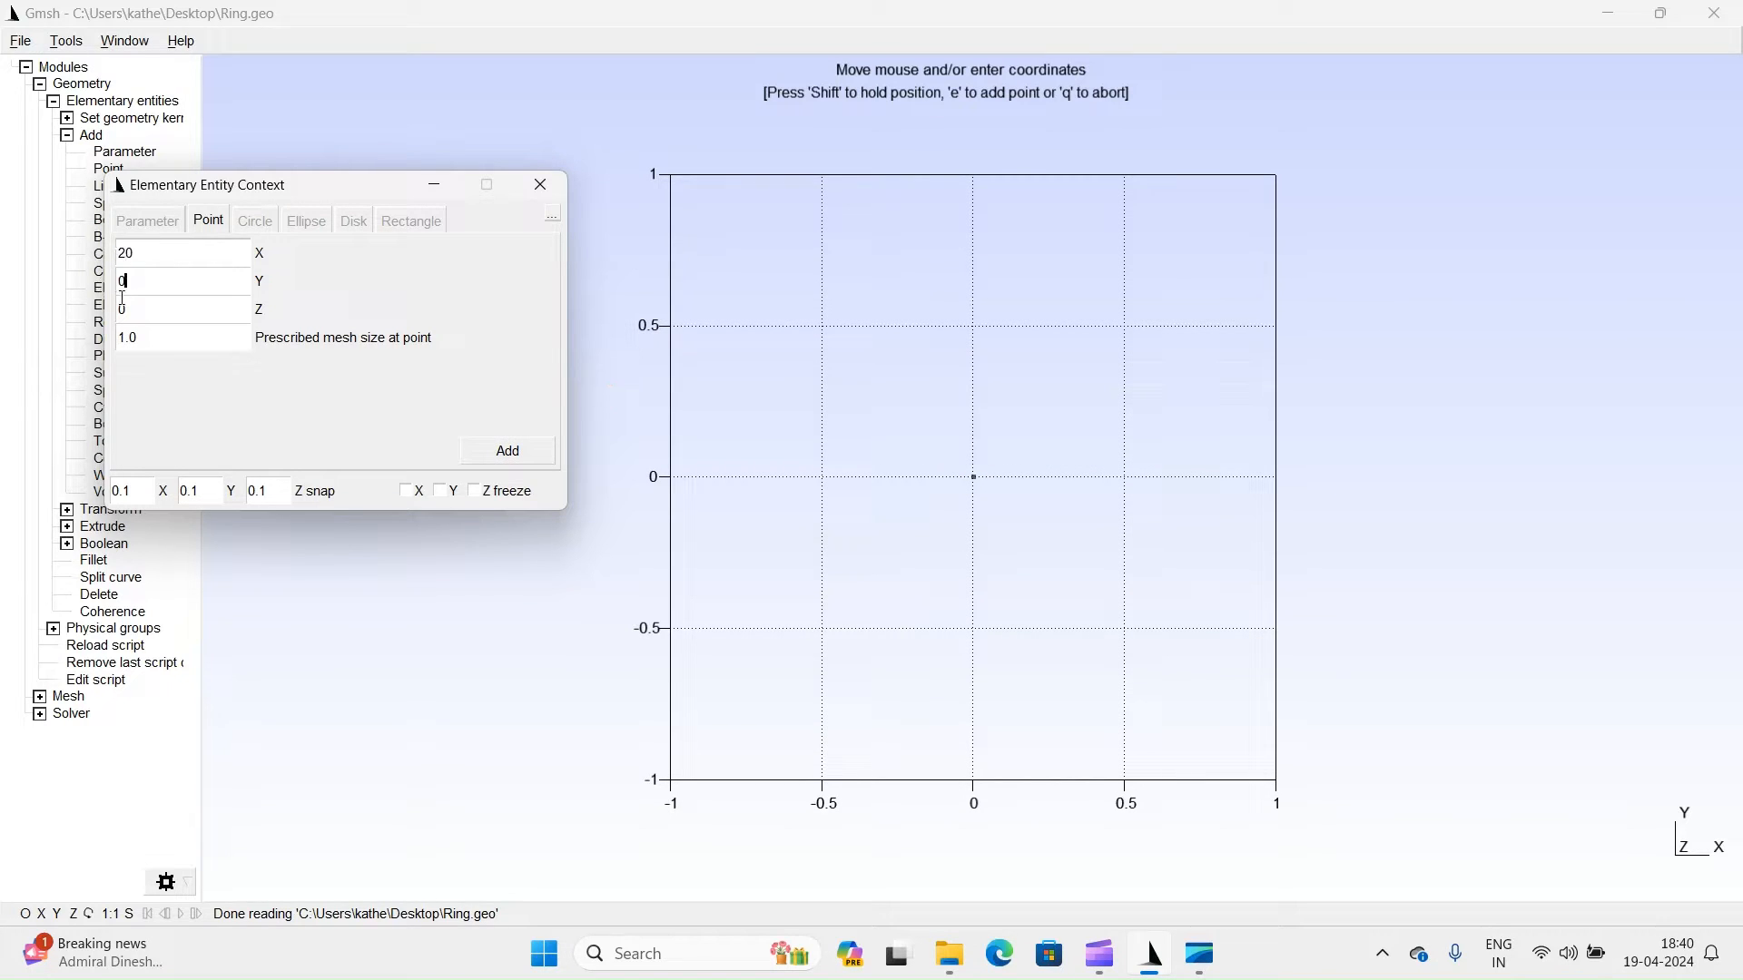
click(507, 450)
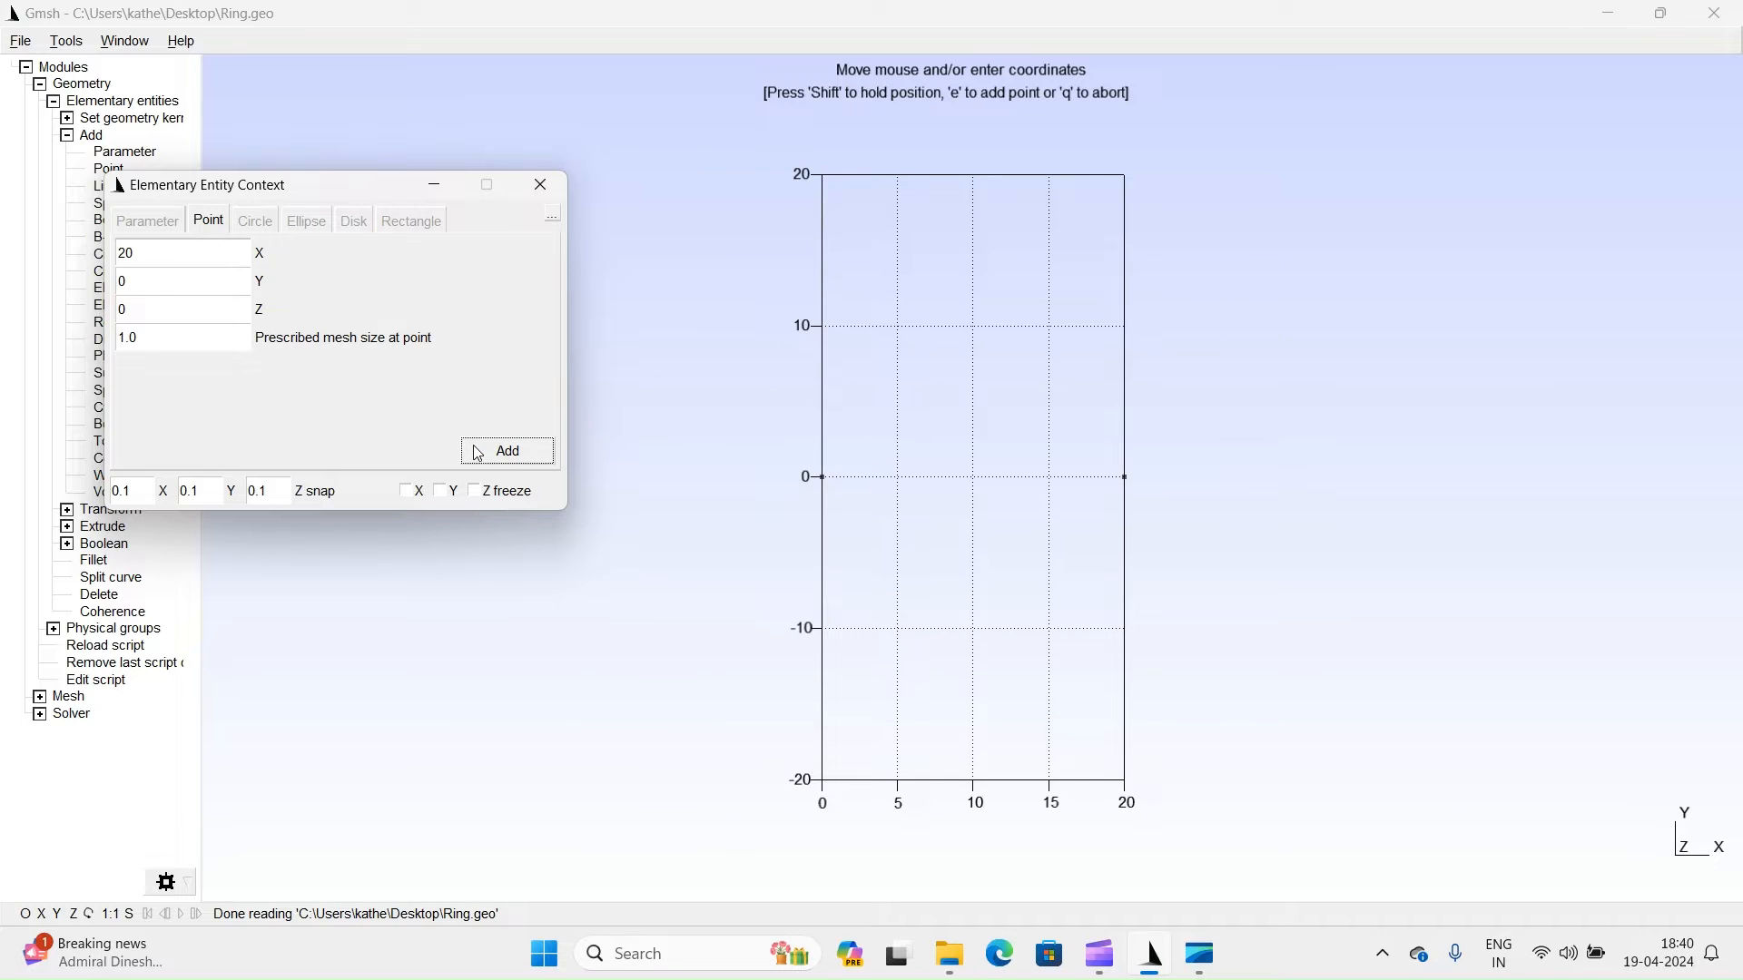
mouse_move(1142, 472)
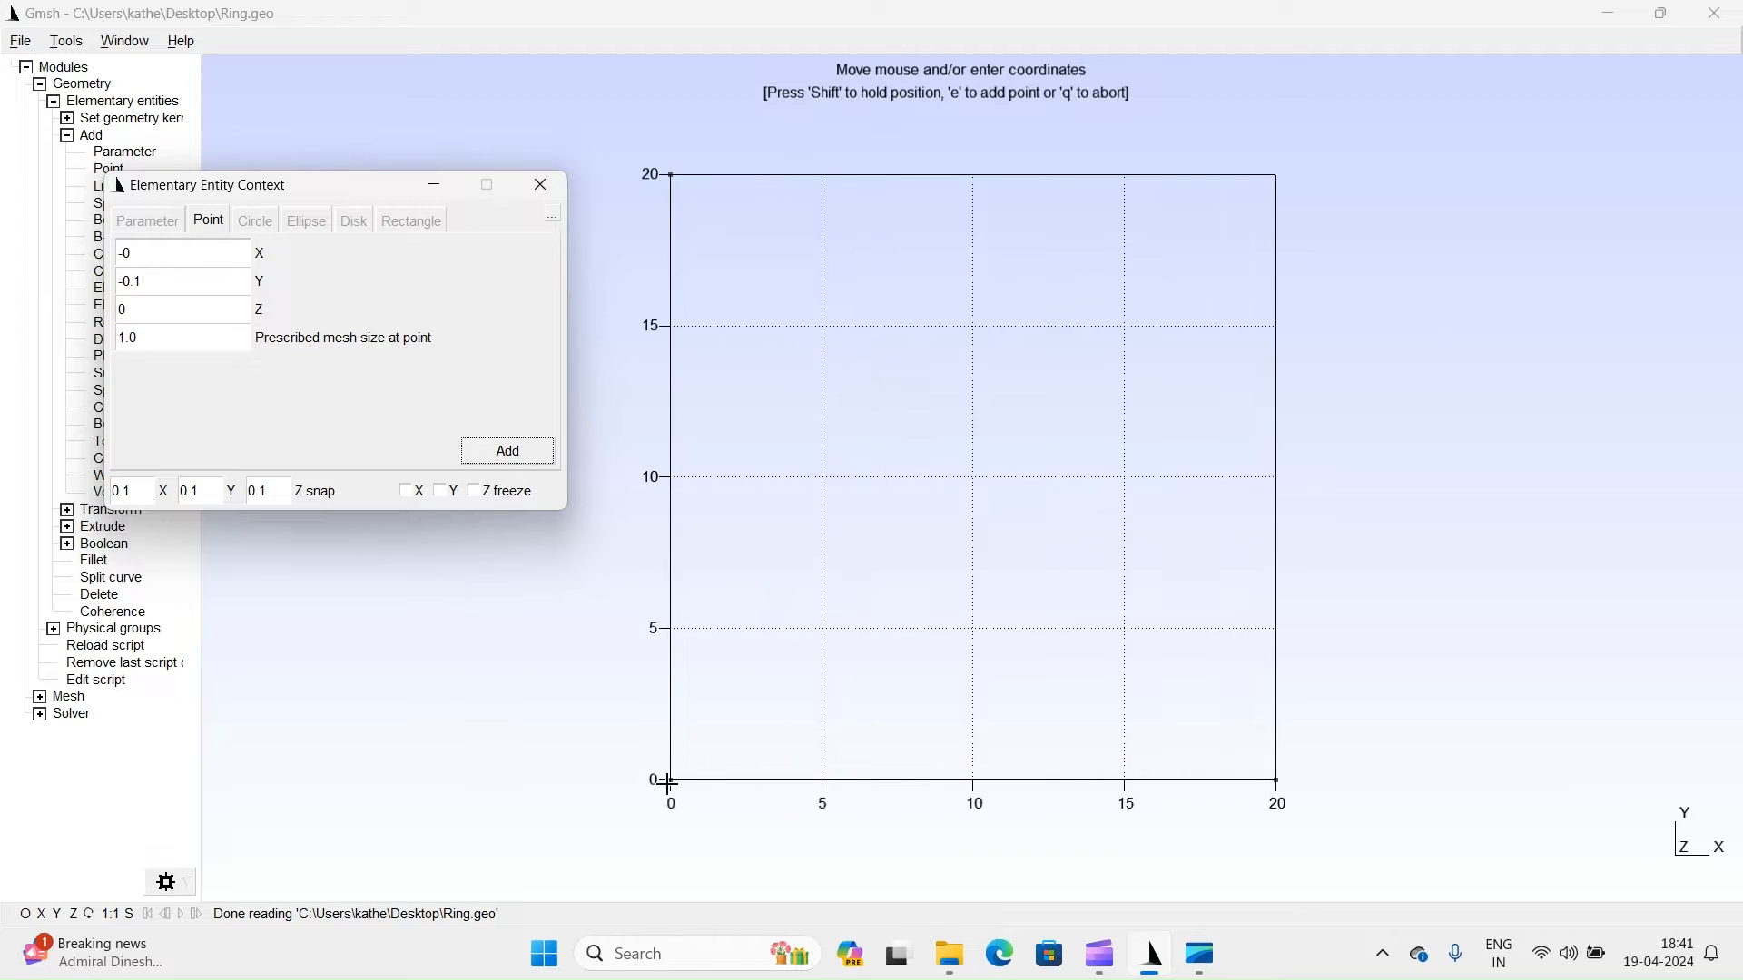
mouse_move(1166, 710)
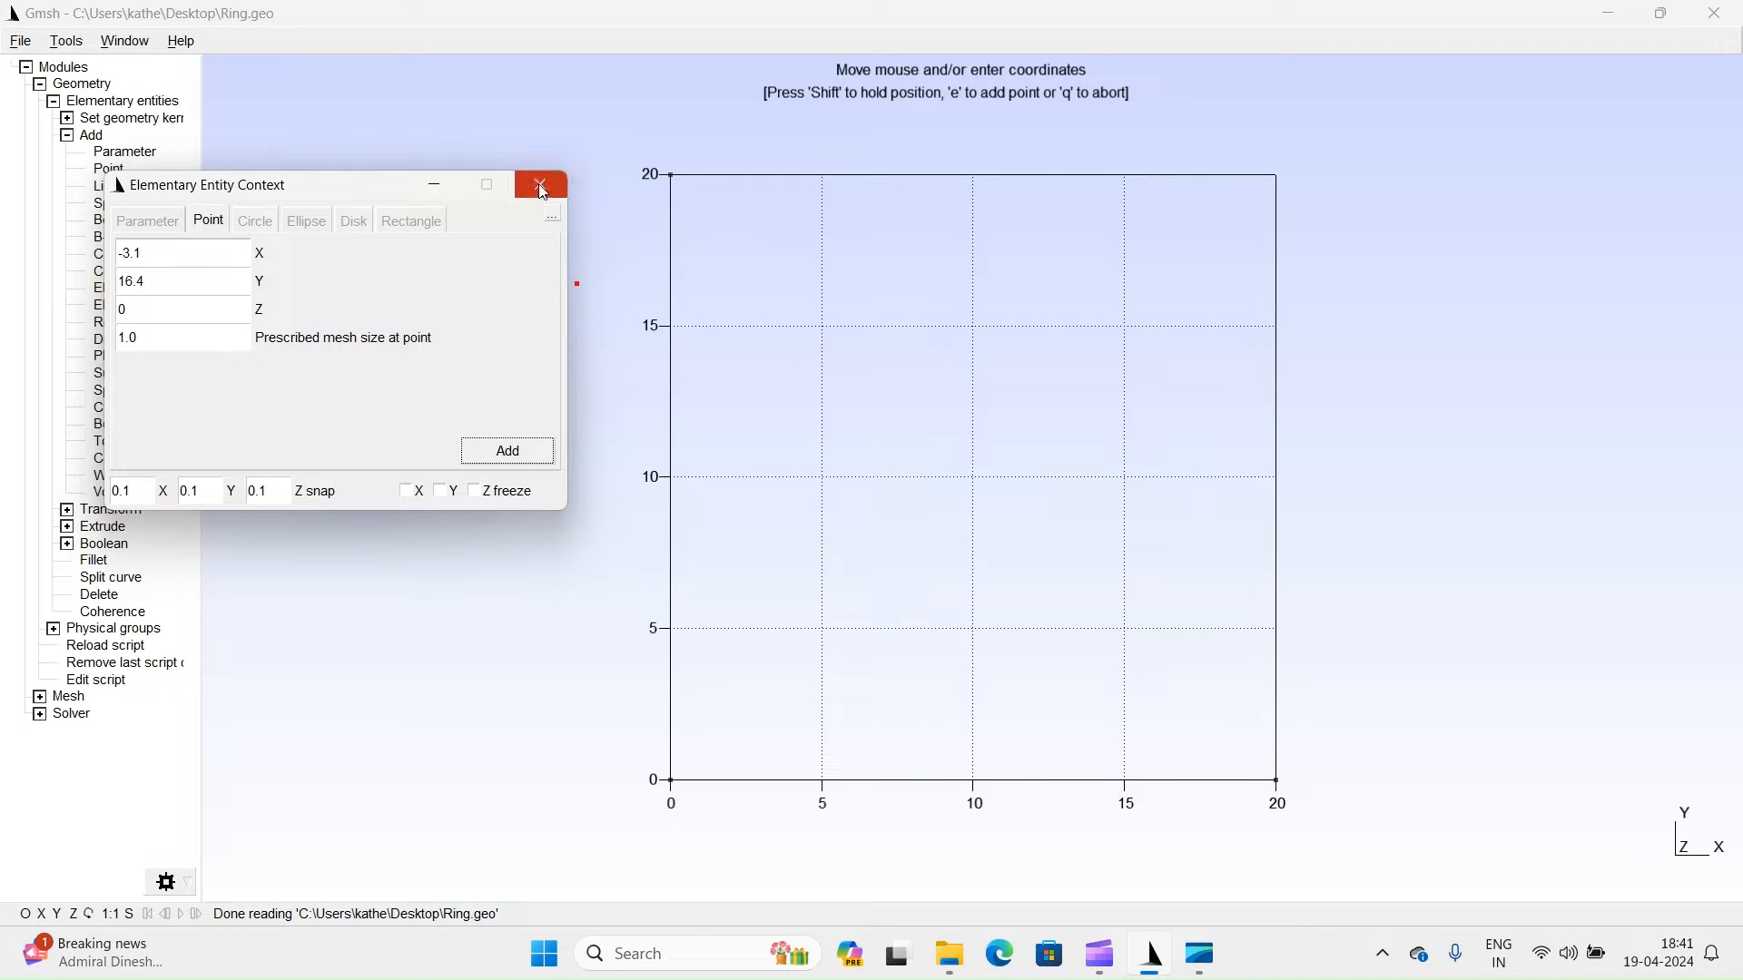
click(541, 186)
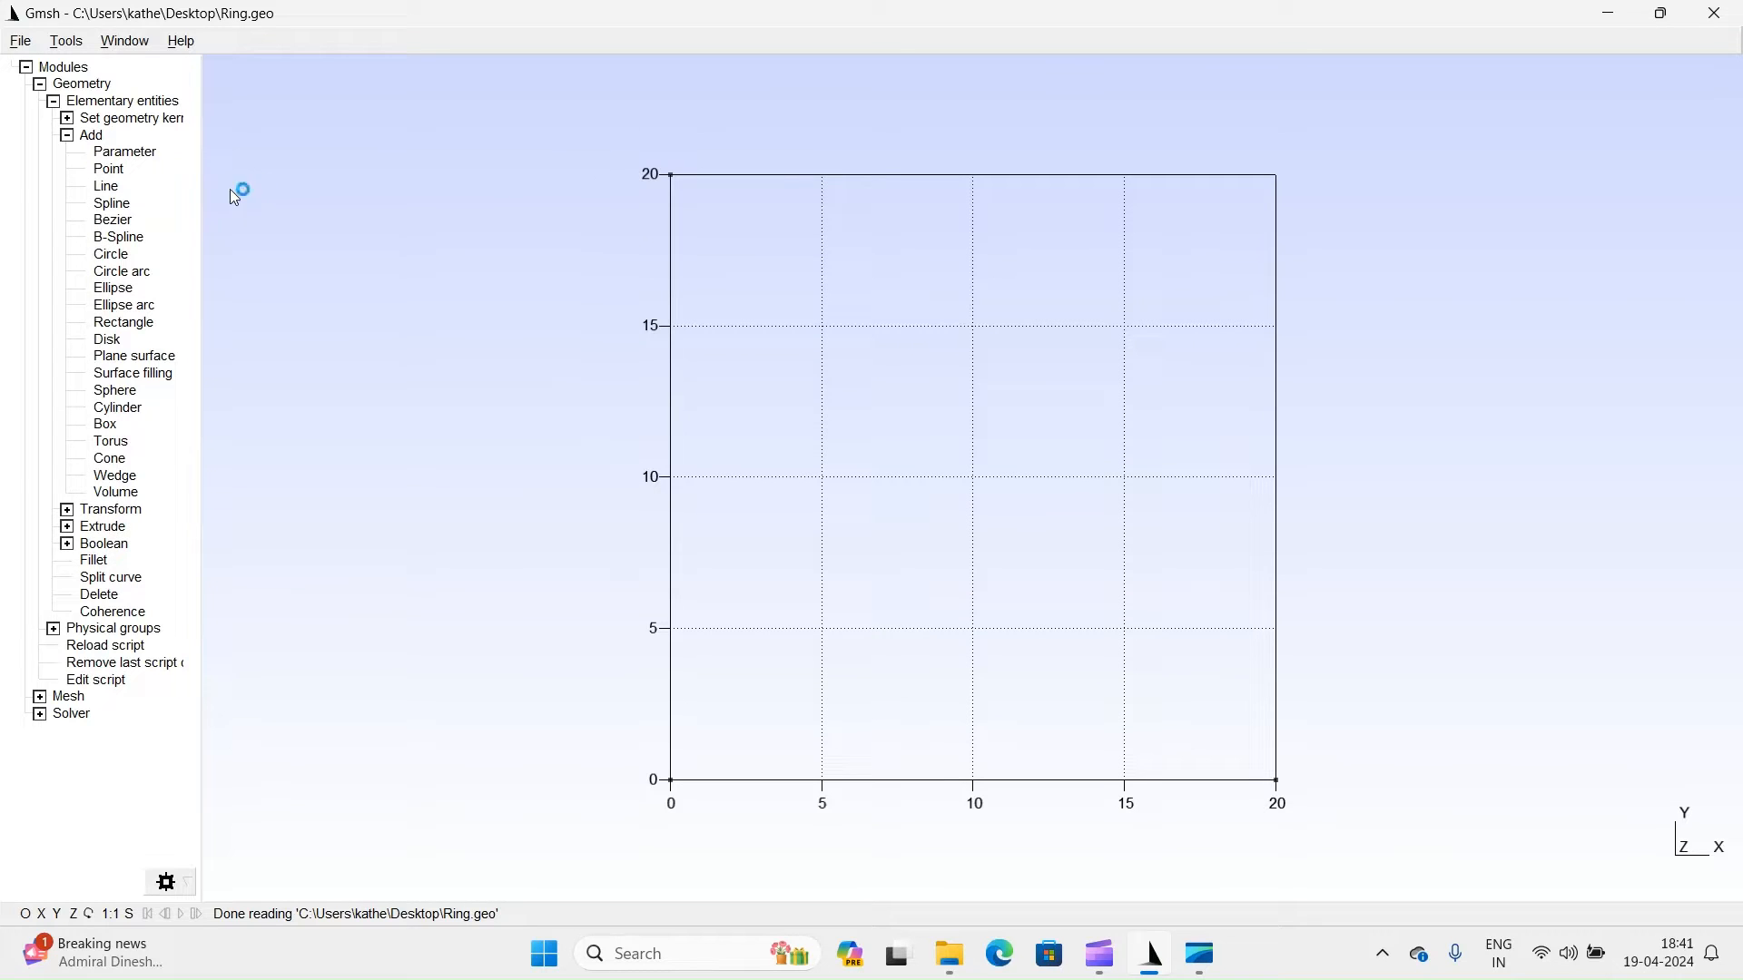
mouse_move(122, 216)
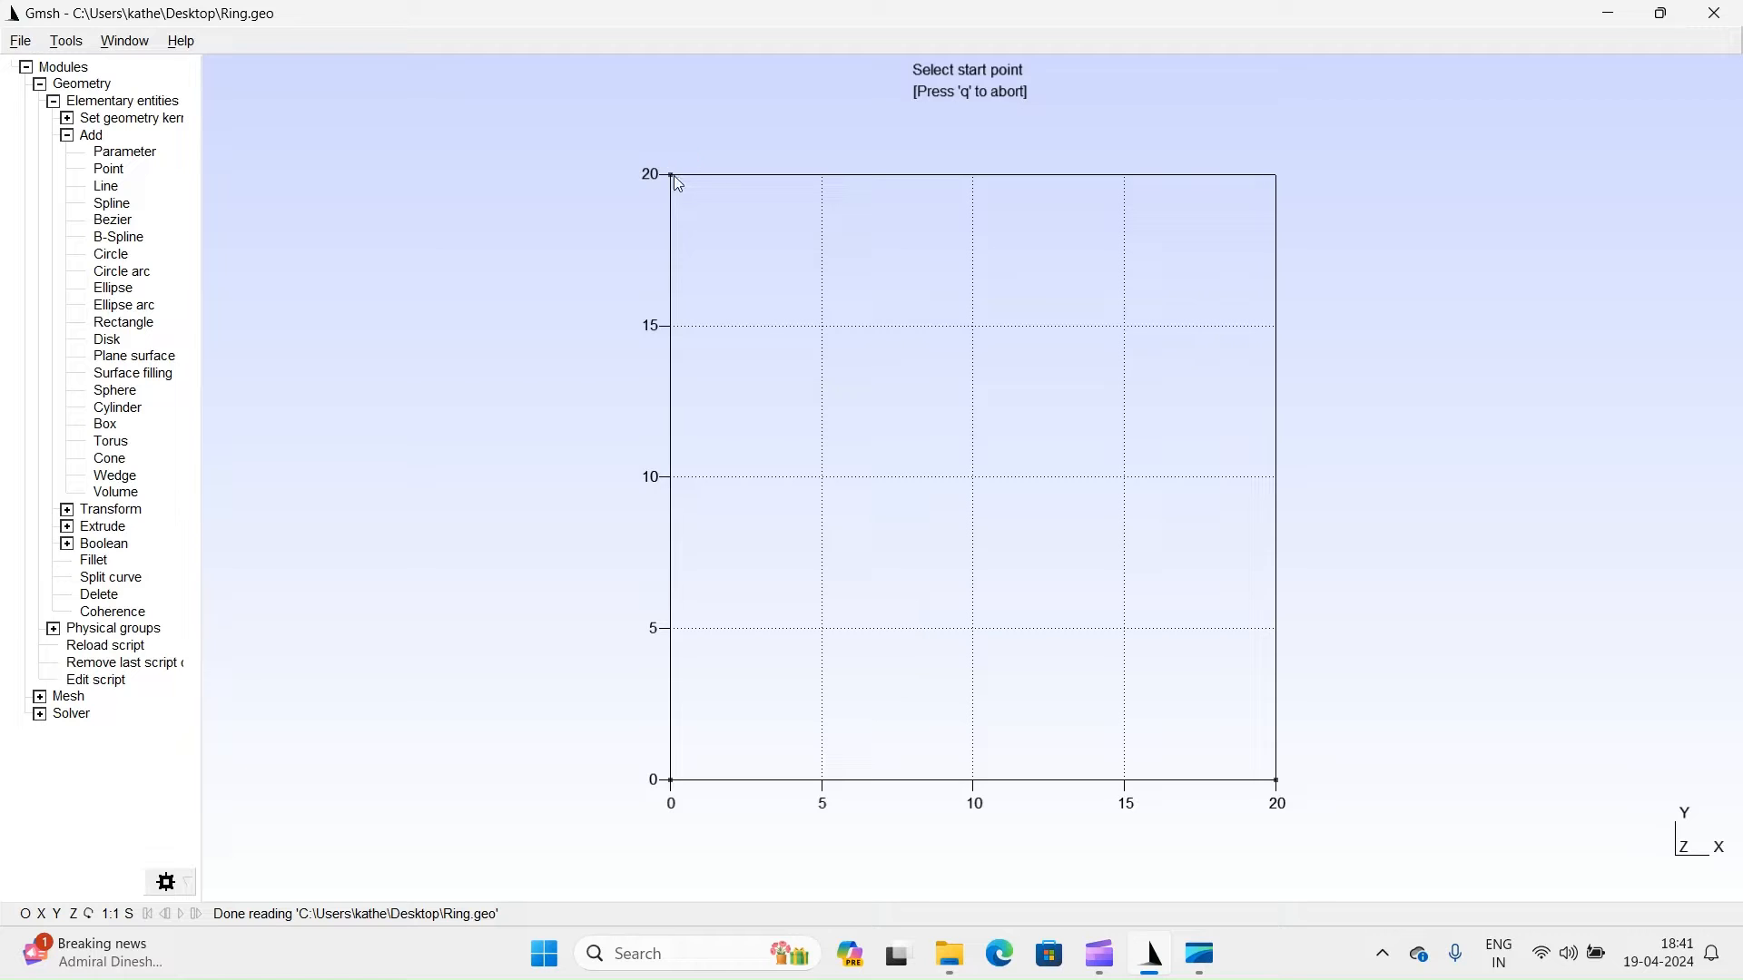
Create a radius-20 circle arc from (0,20) about the origin to (20,0).
click(668, 175)
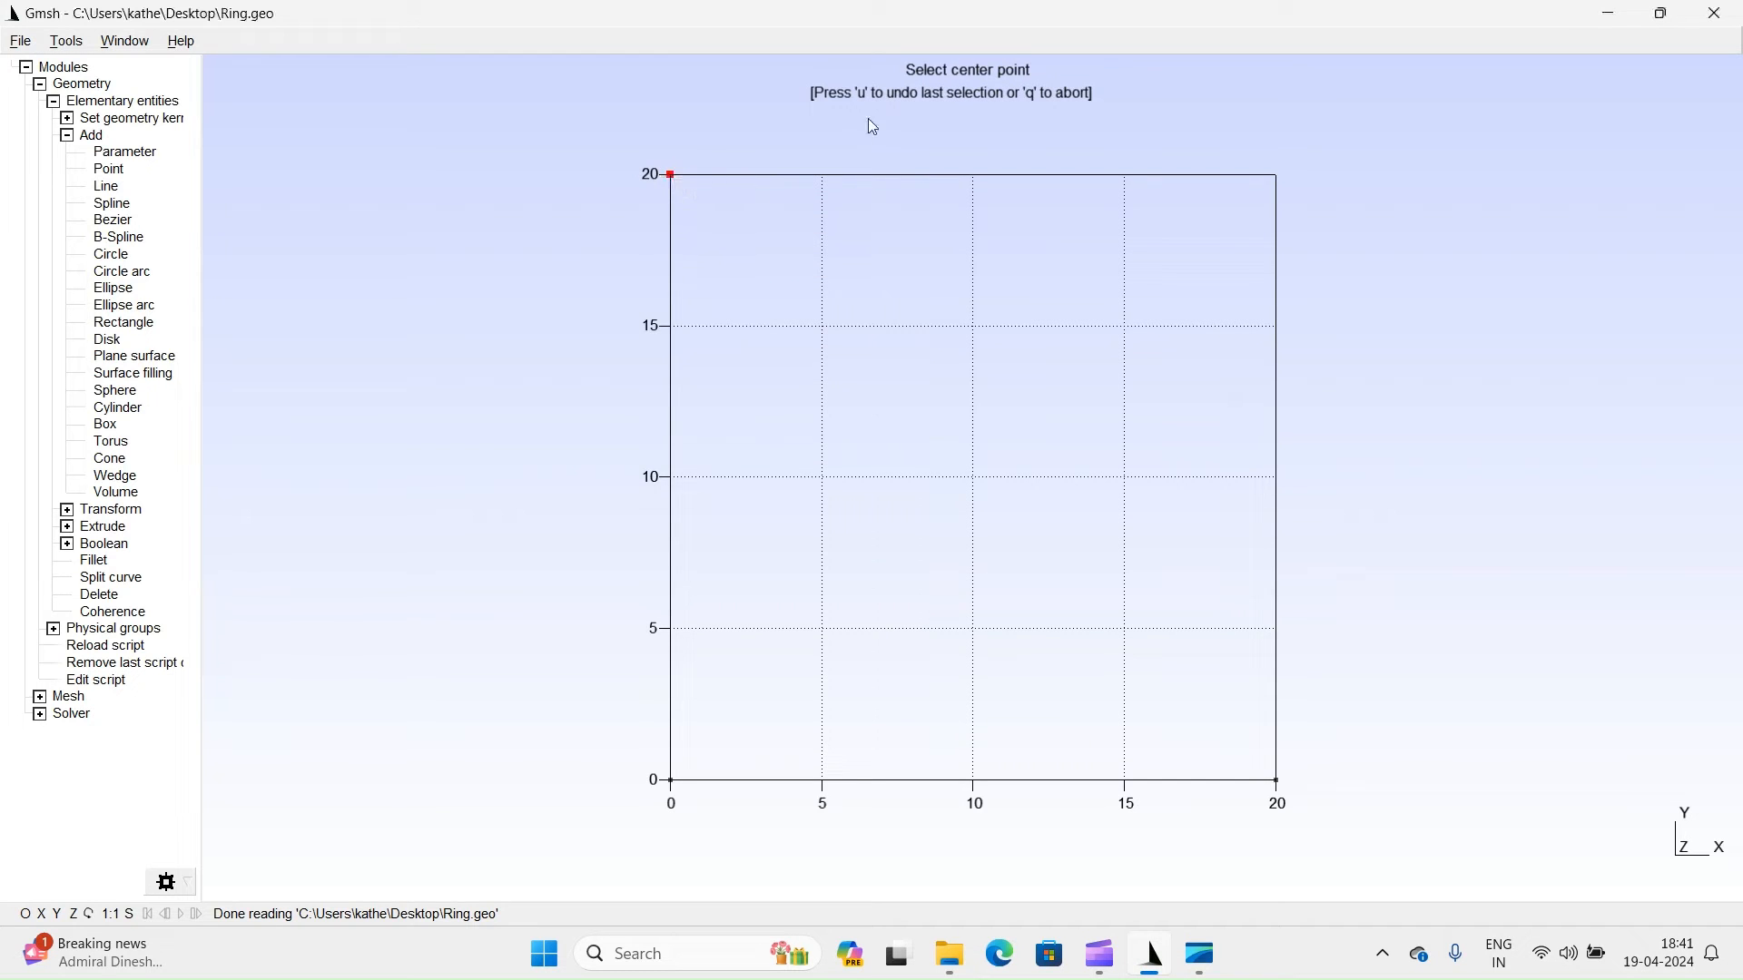
mouse_move(855, 292)
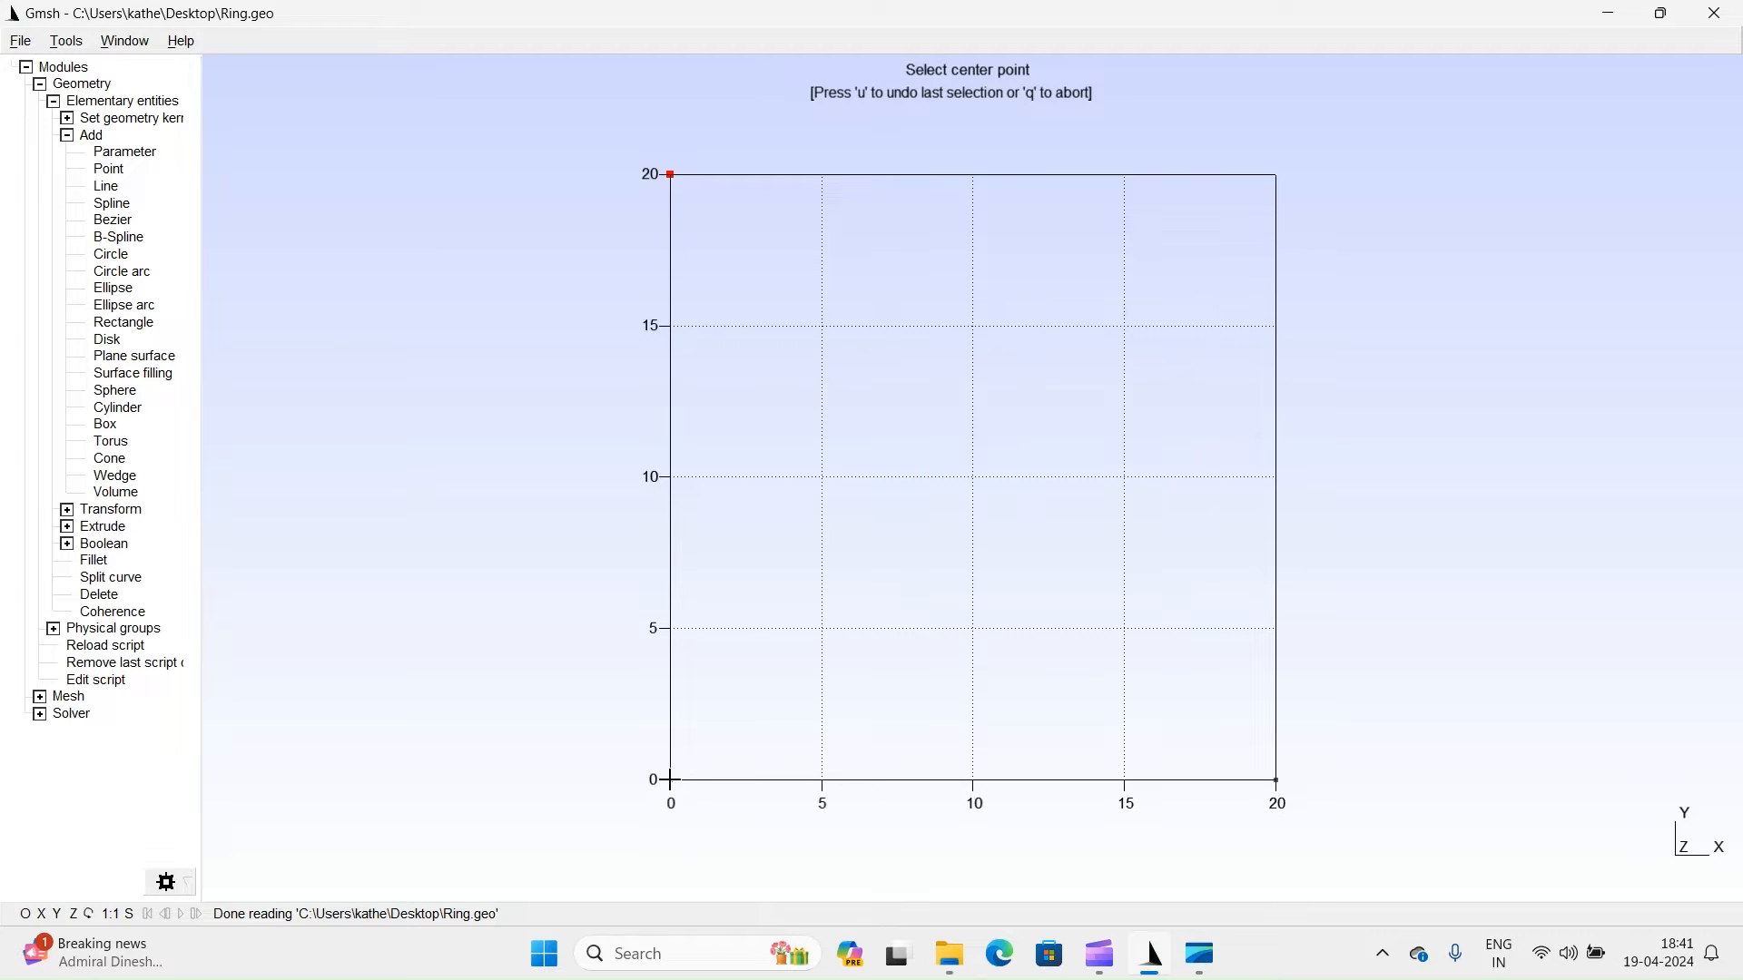
click(670, 780)
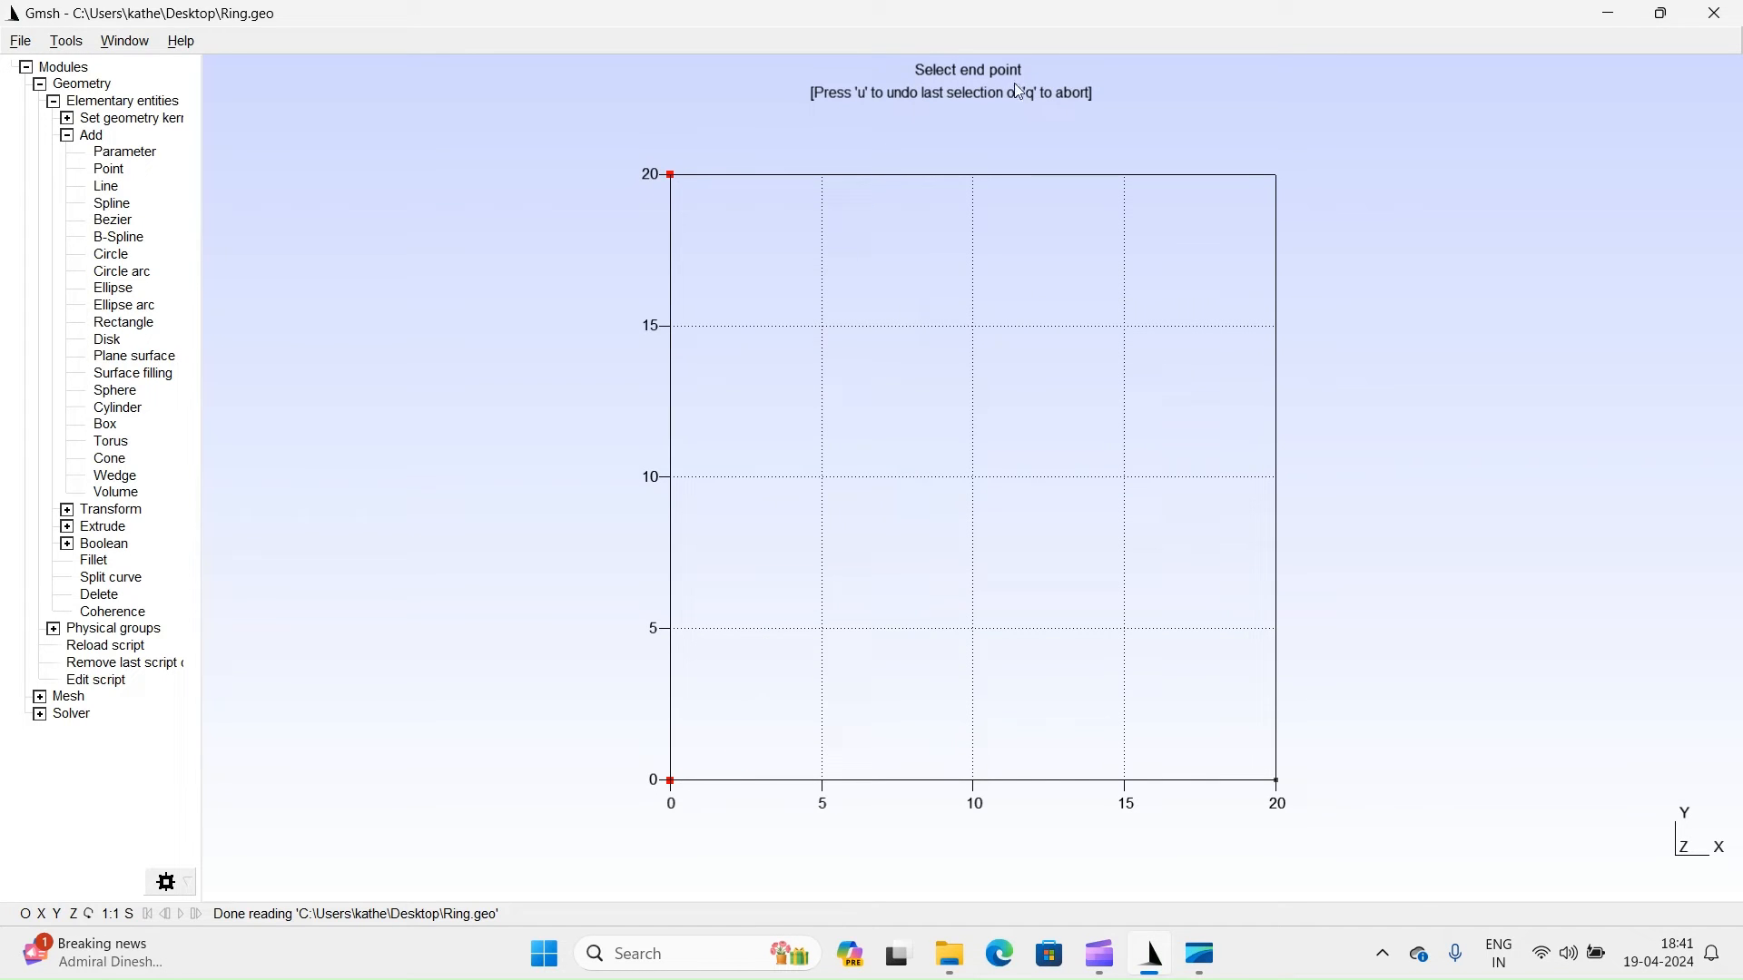
mouse_move(1284, 790)
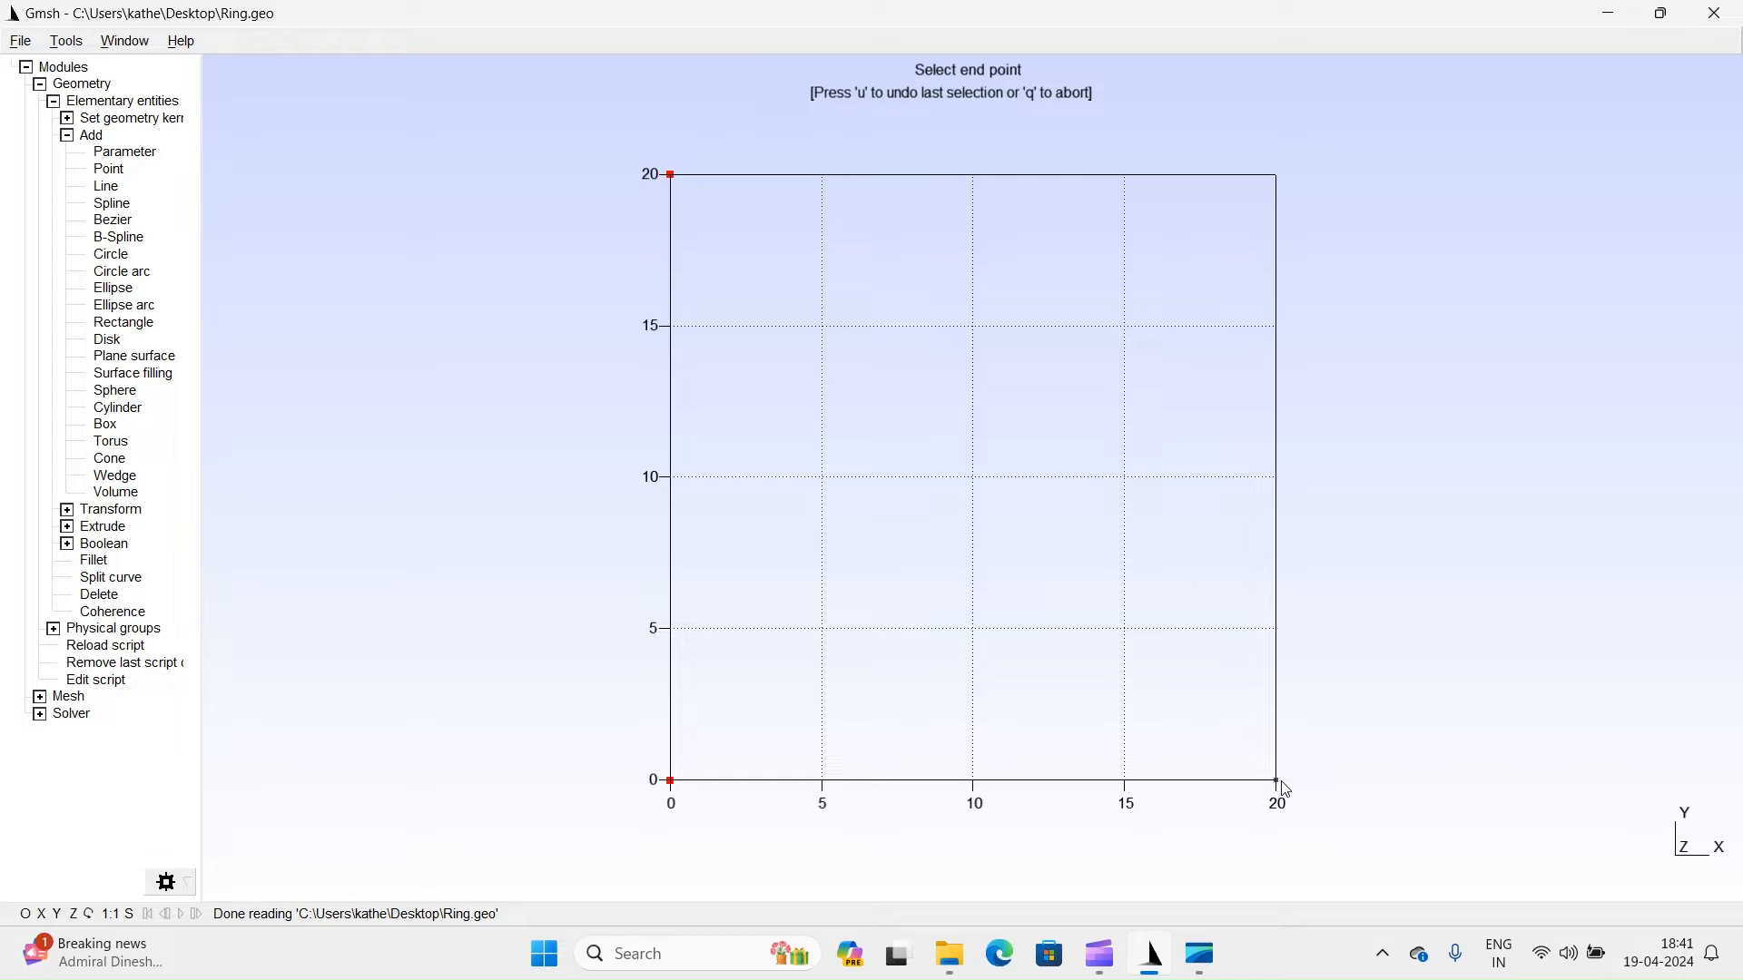
mouse_move(1276, 790)
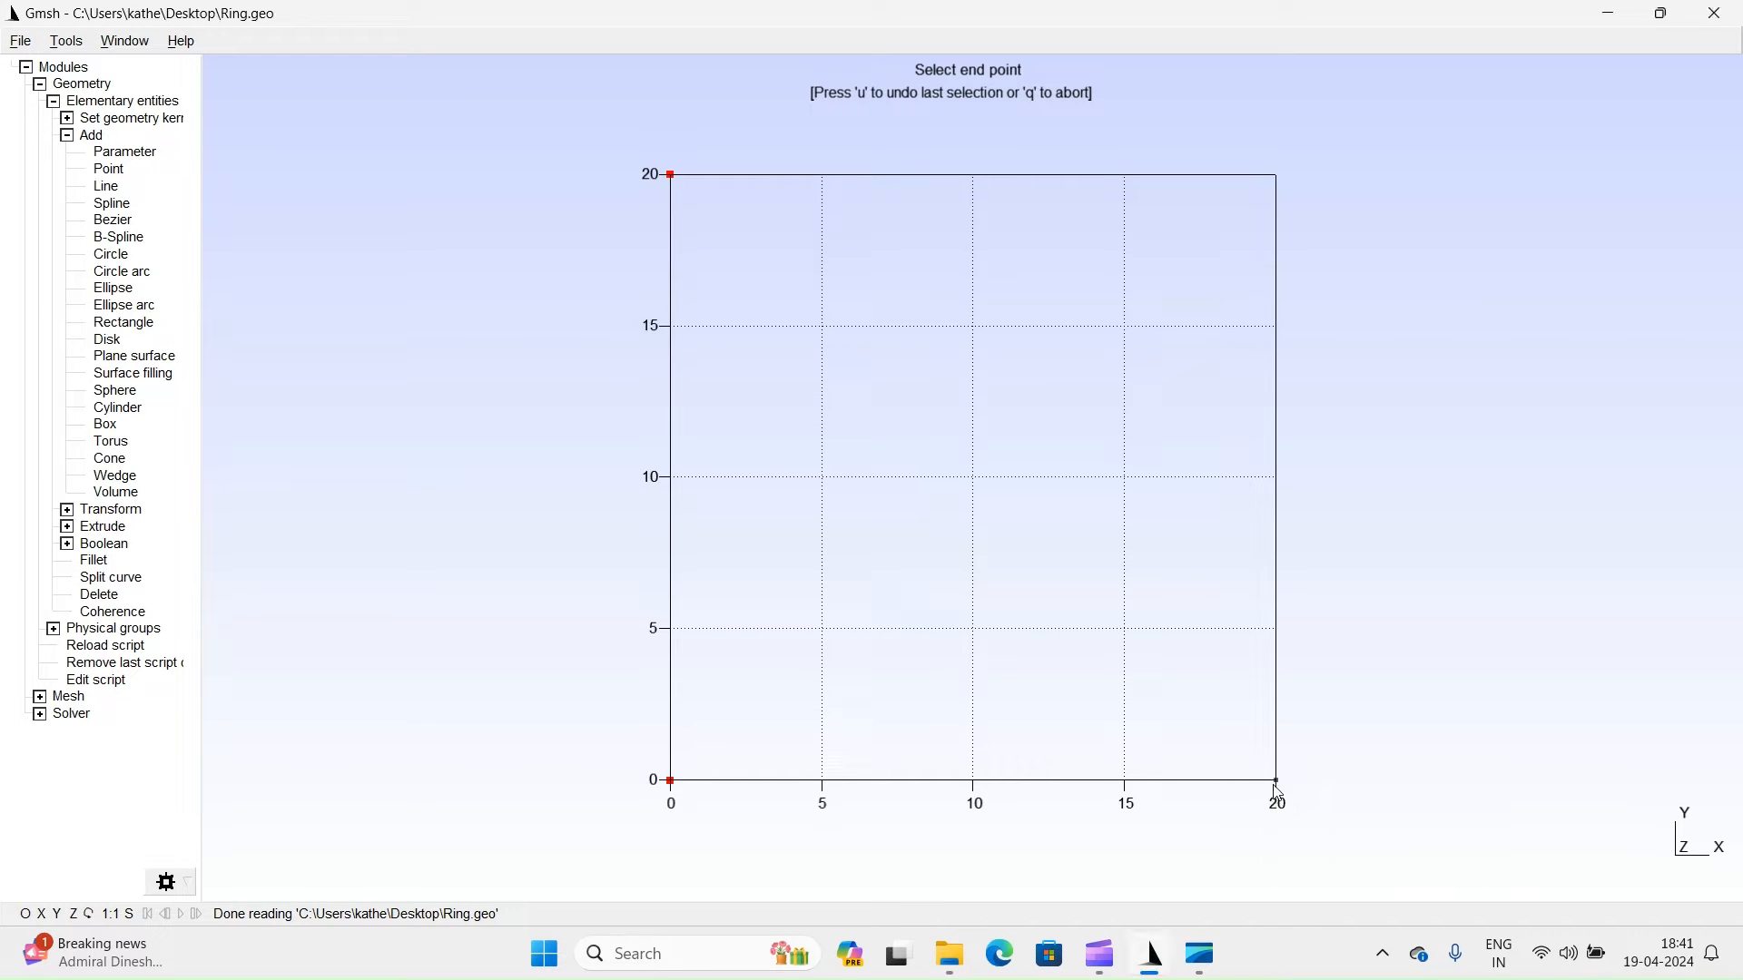
click(1277, 780)
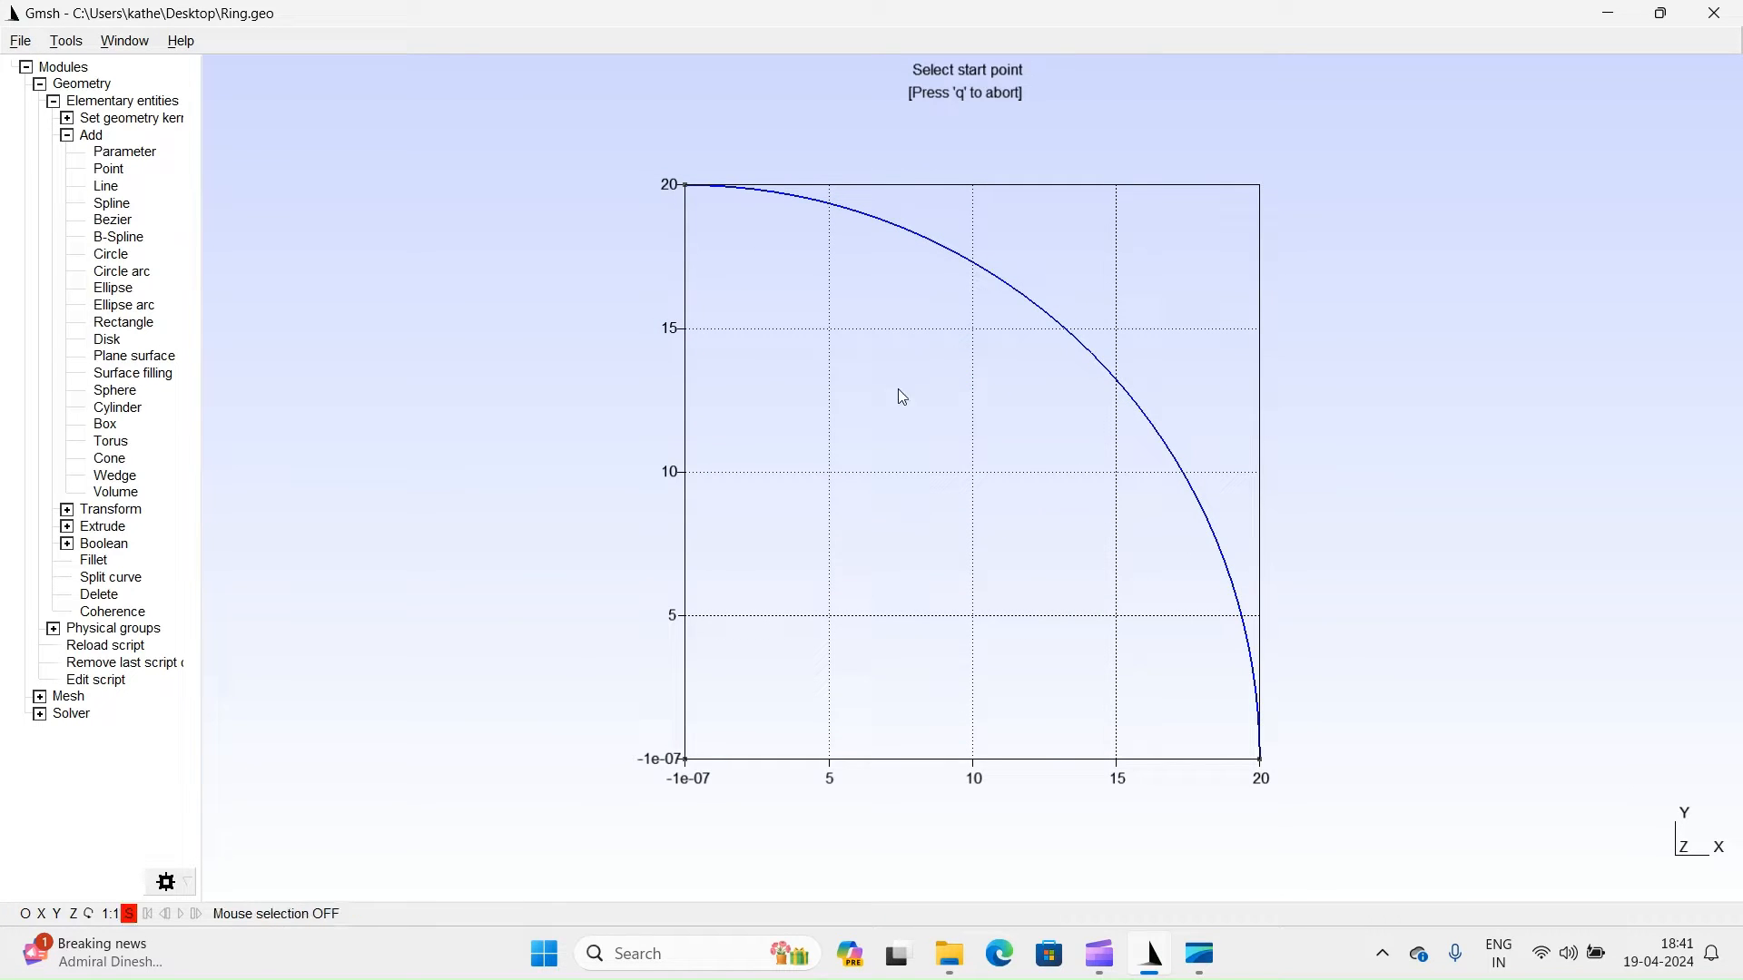
click(109, 167)
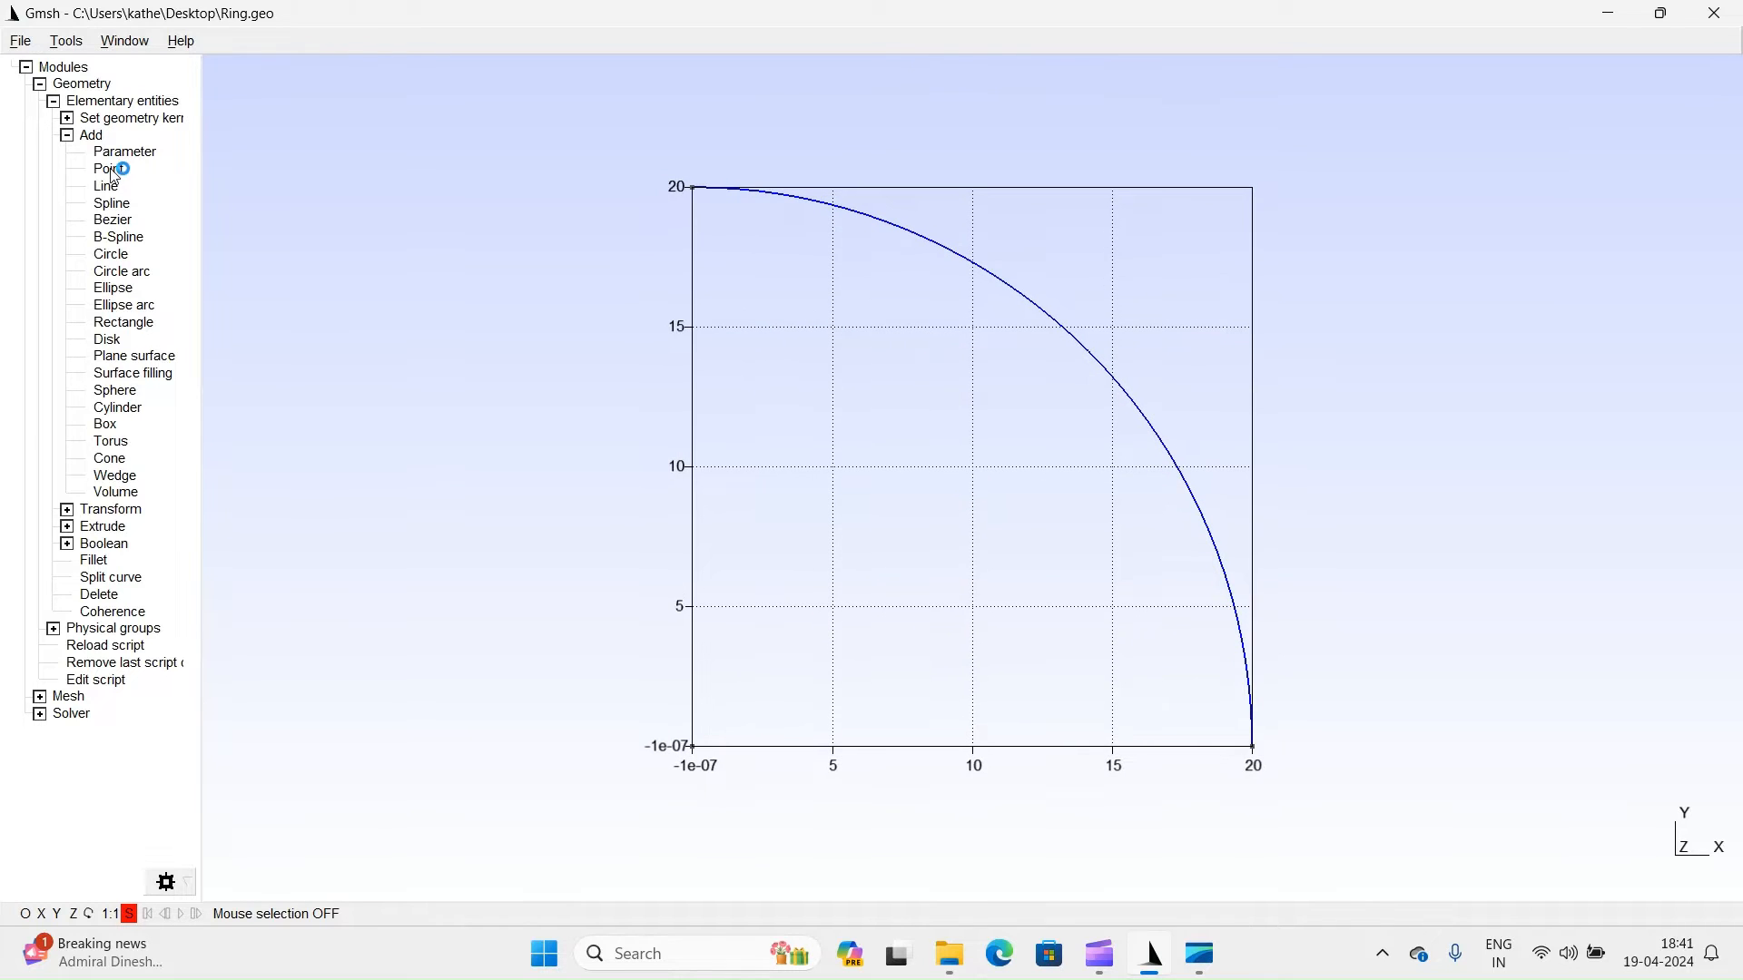
Add outer points at (40,0,0) and (0,40,0), then end point entry.
click(107, 167)
text(40)
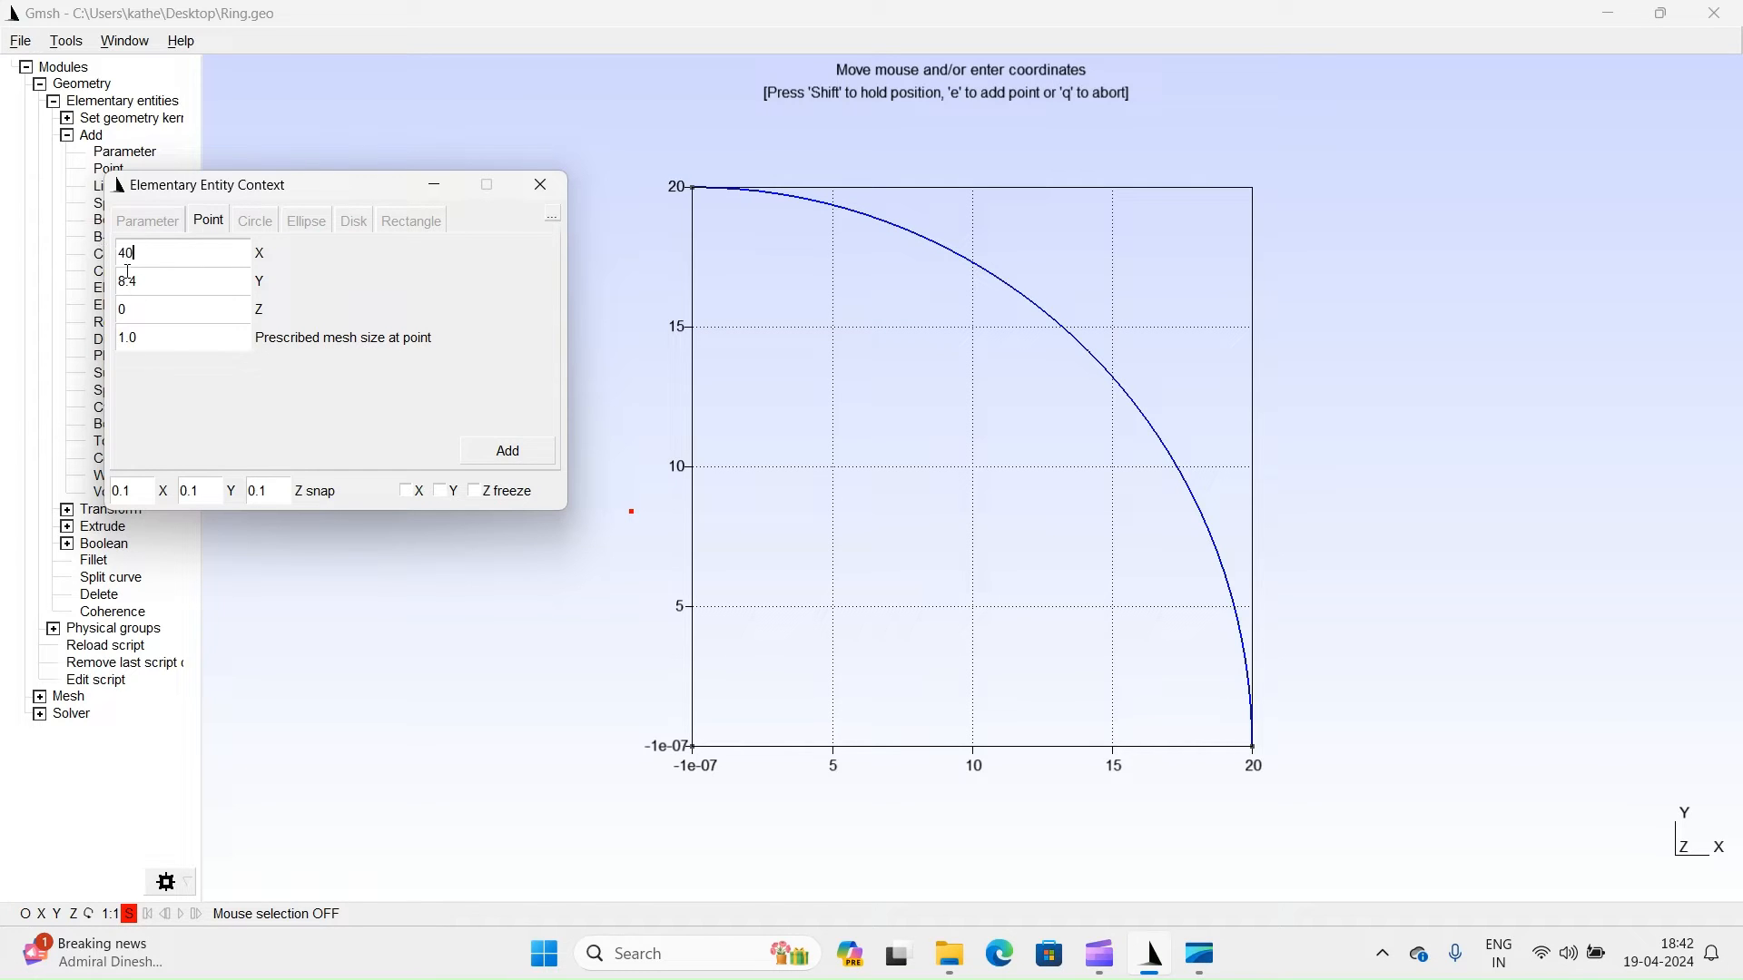
click(506, 450)
text(40)
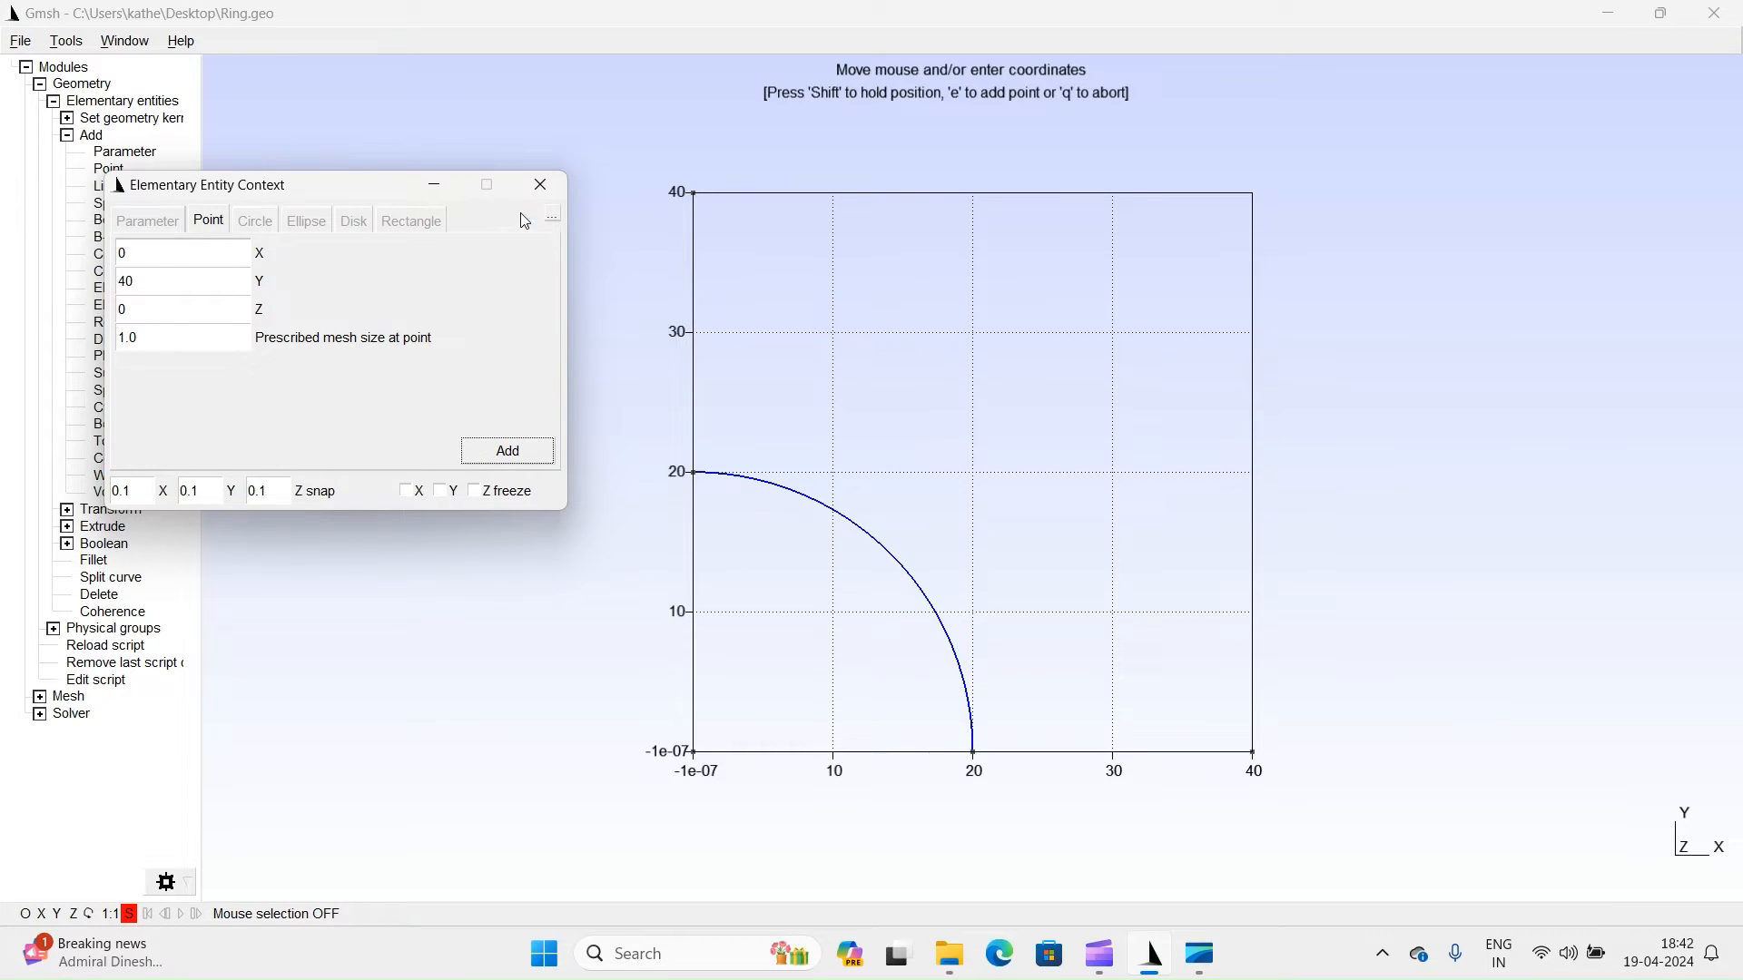
mouse_move(908, 127)
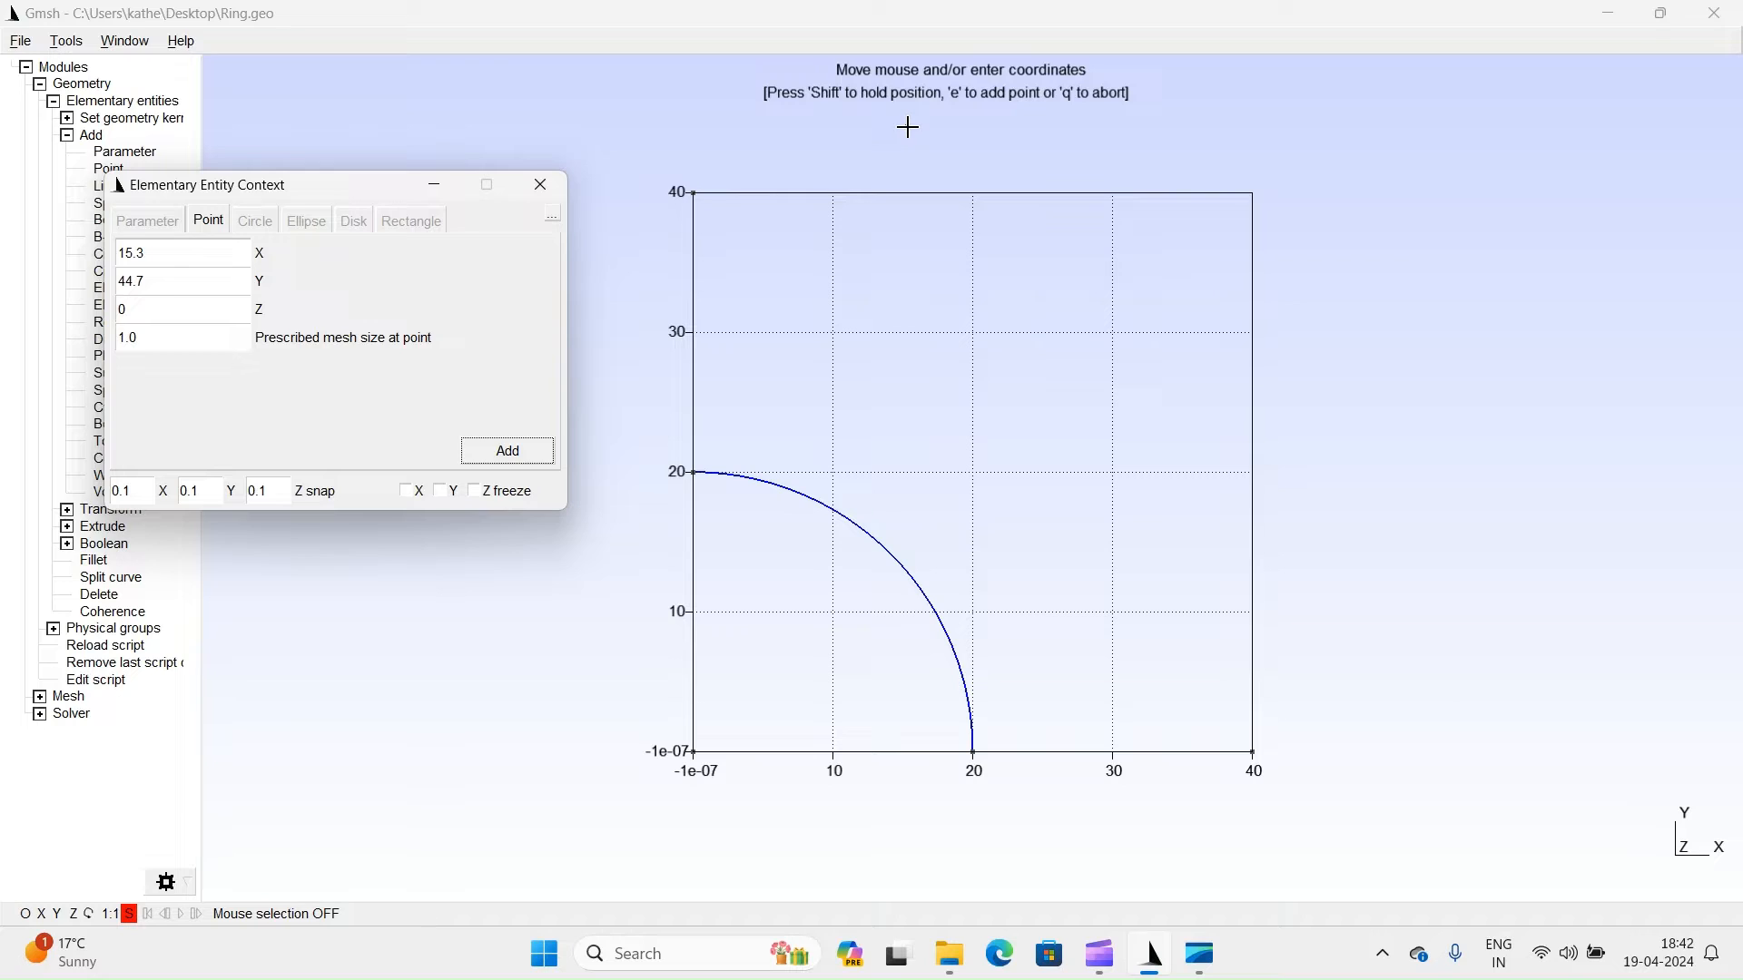
click(541, 185)
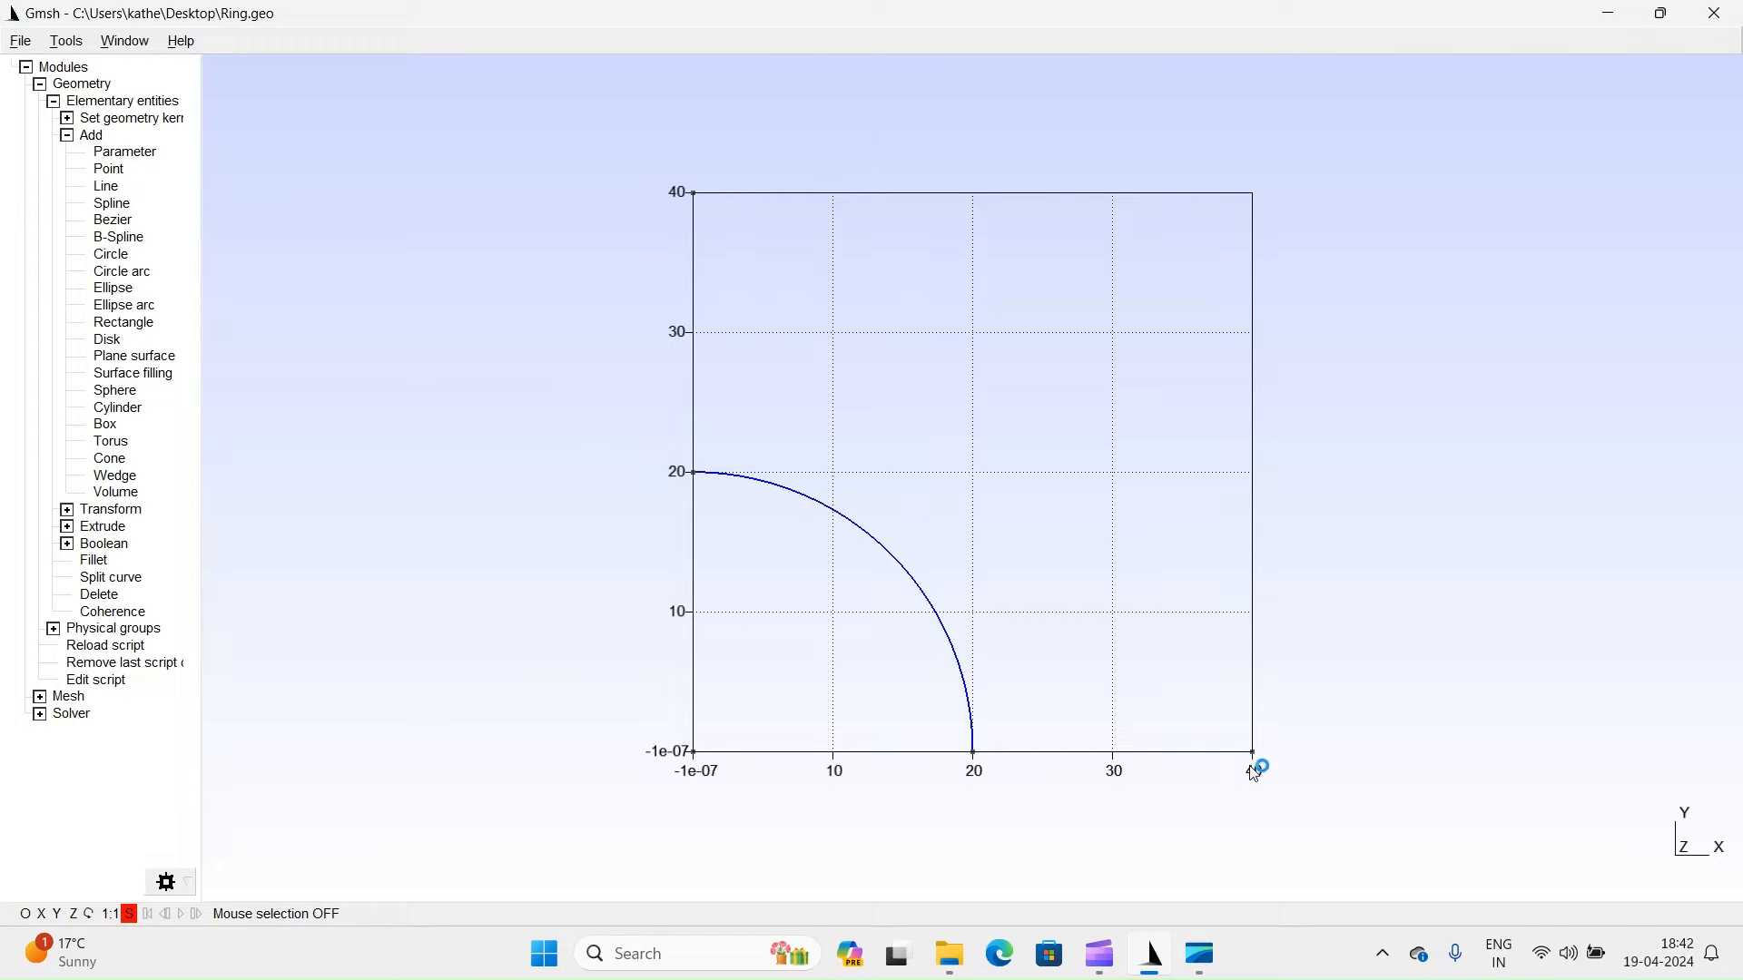
mouse_move(747, 218)
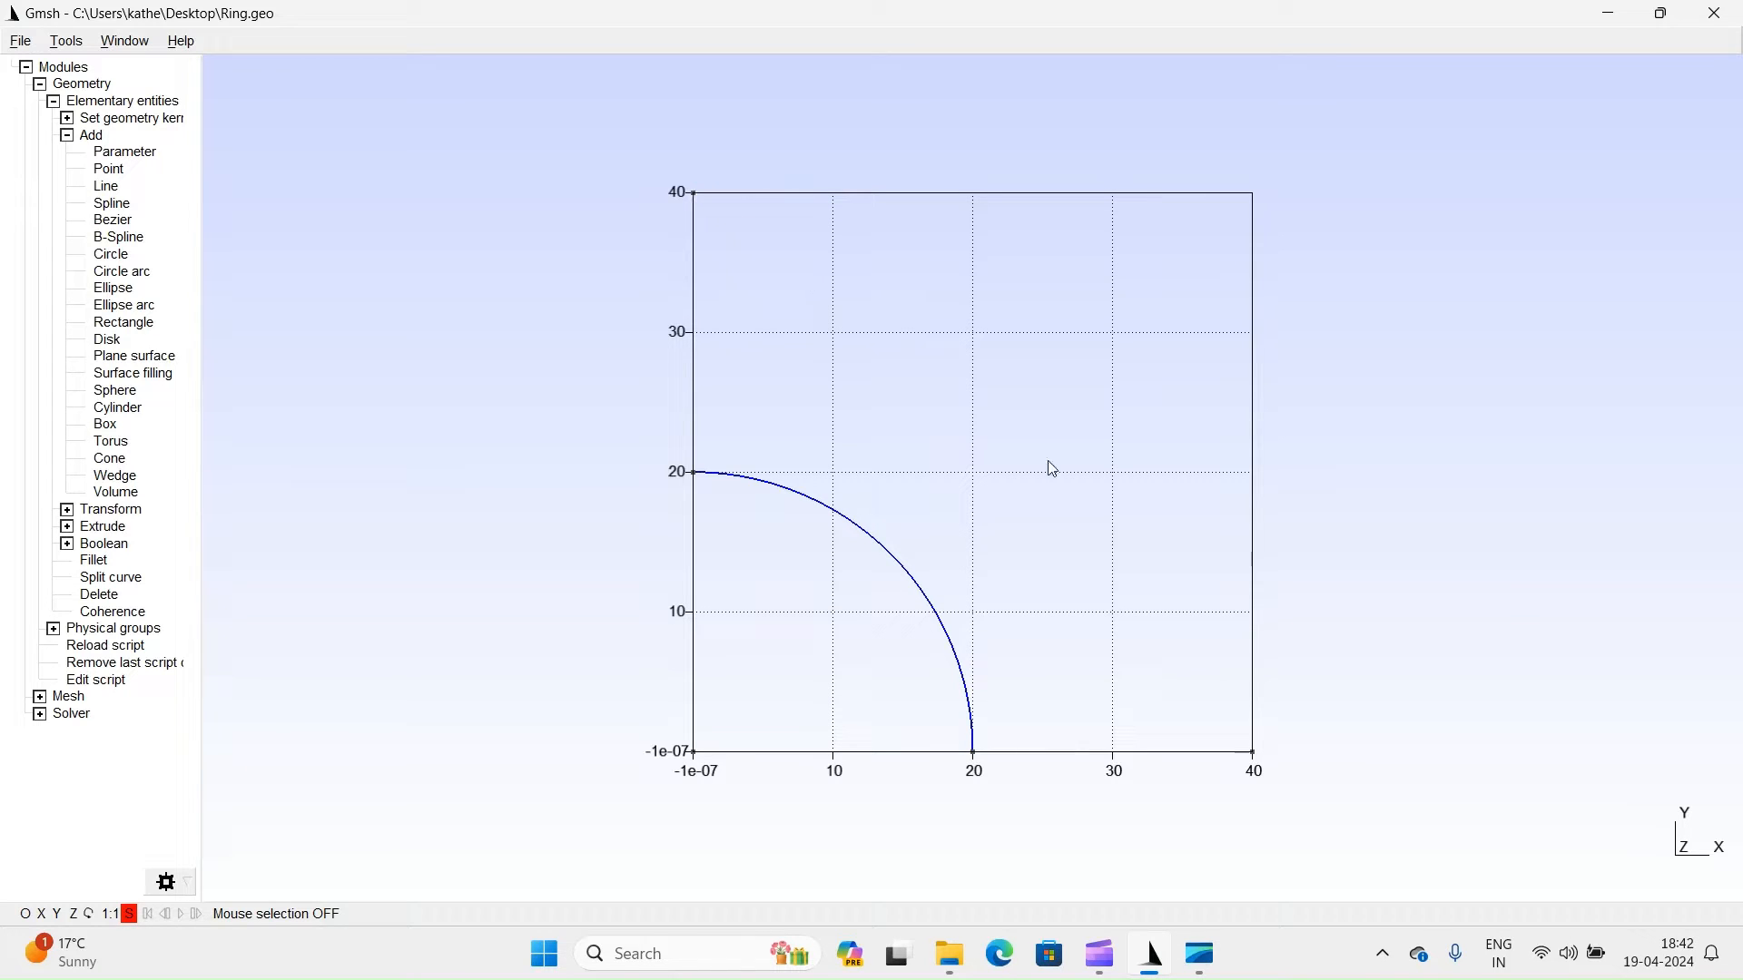
mouse_move(207, 290)
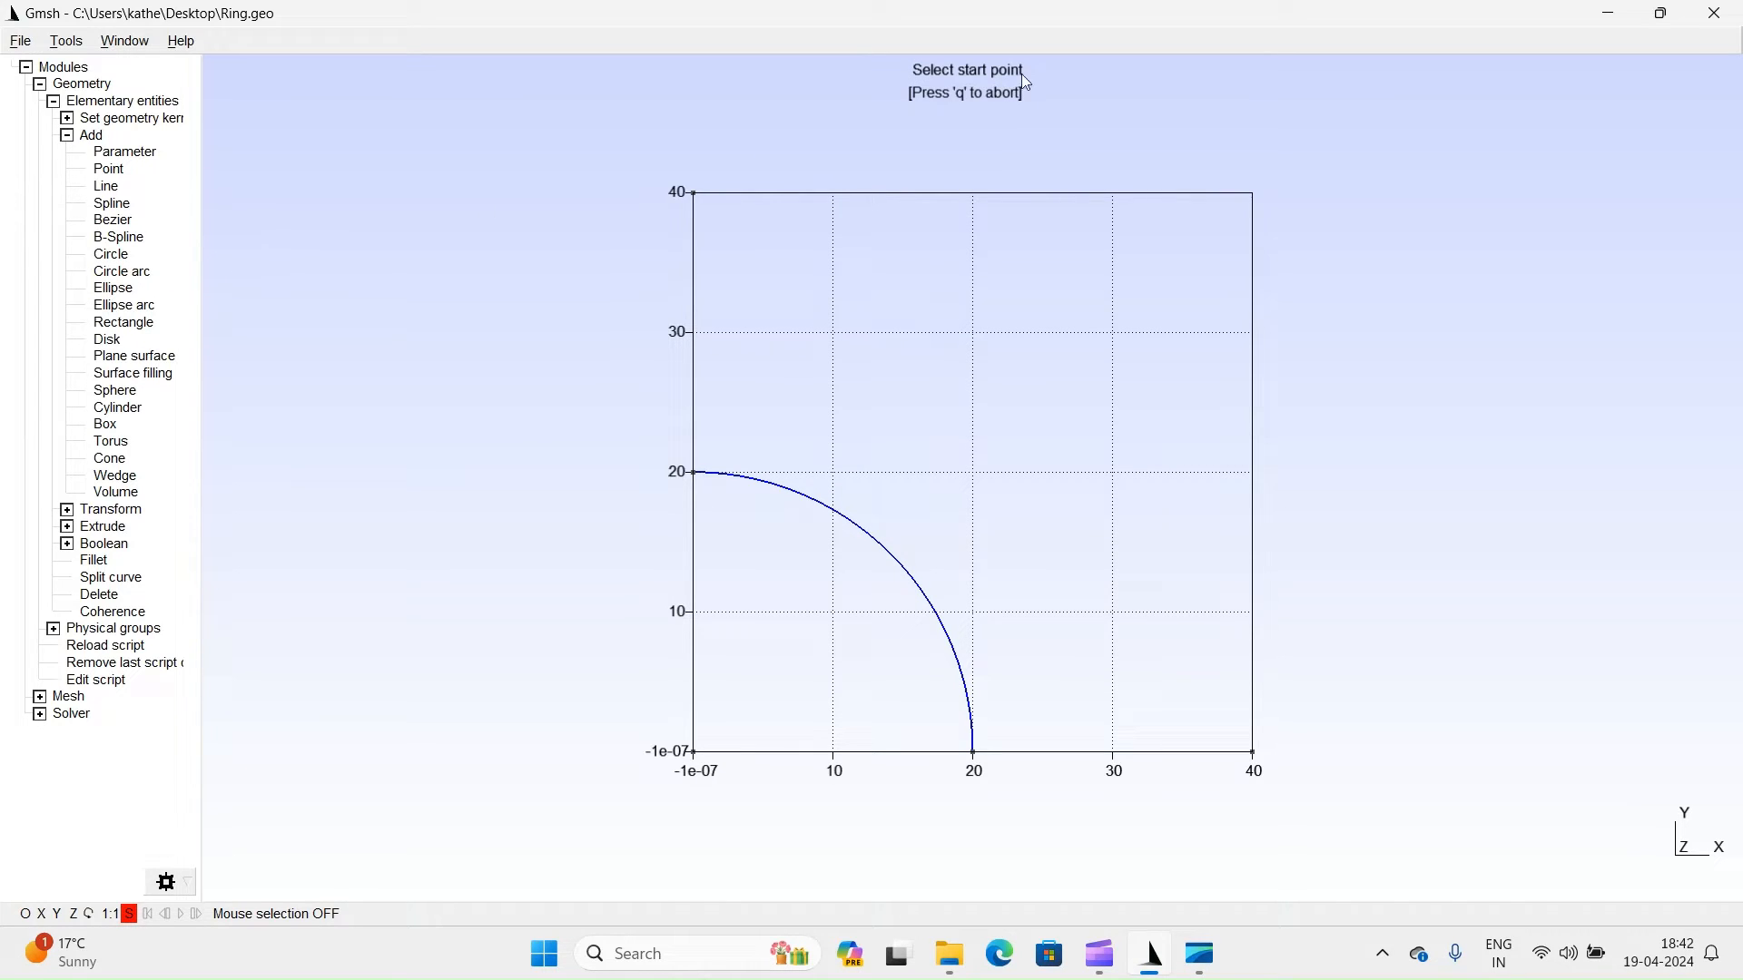
mouse_move(698, 203)
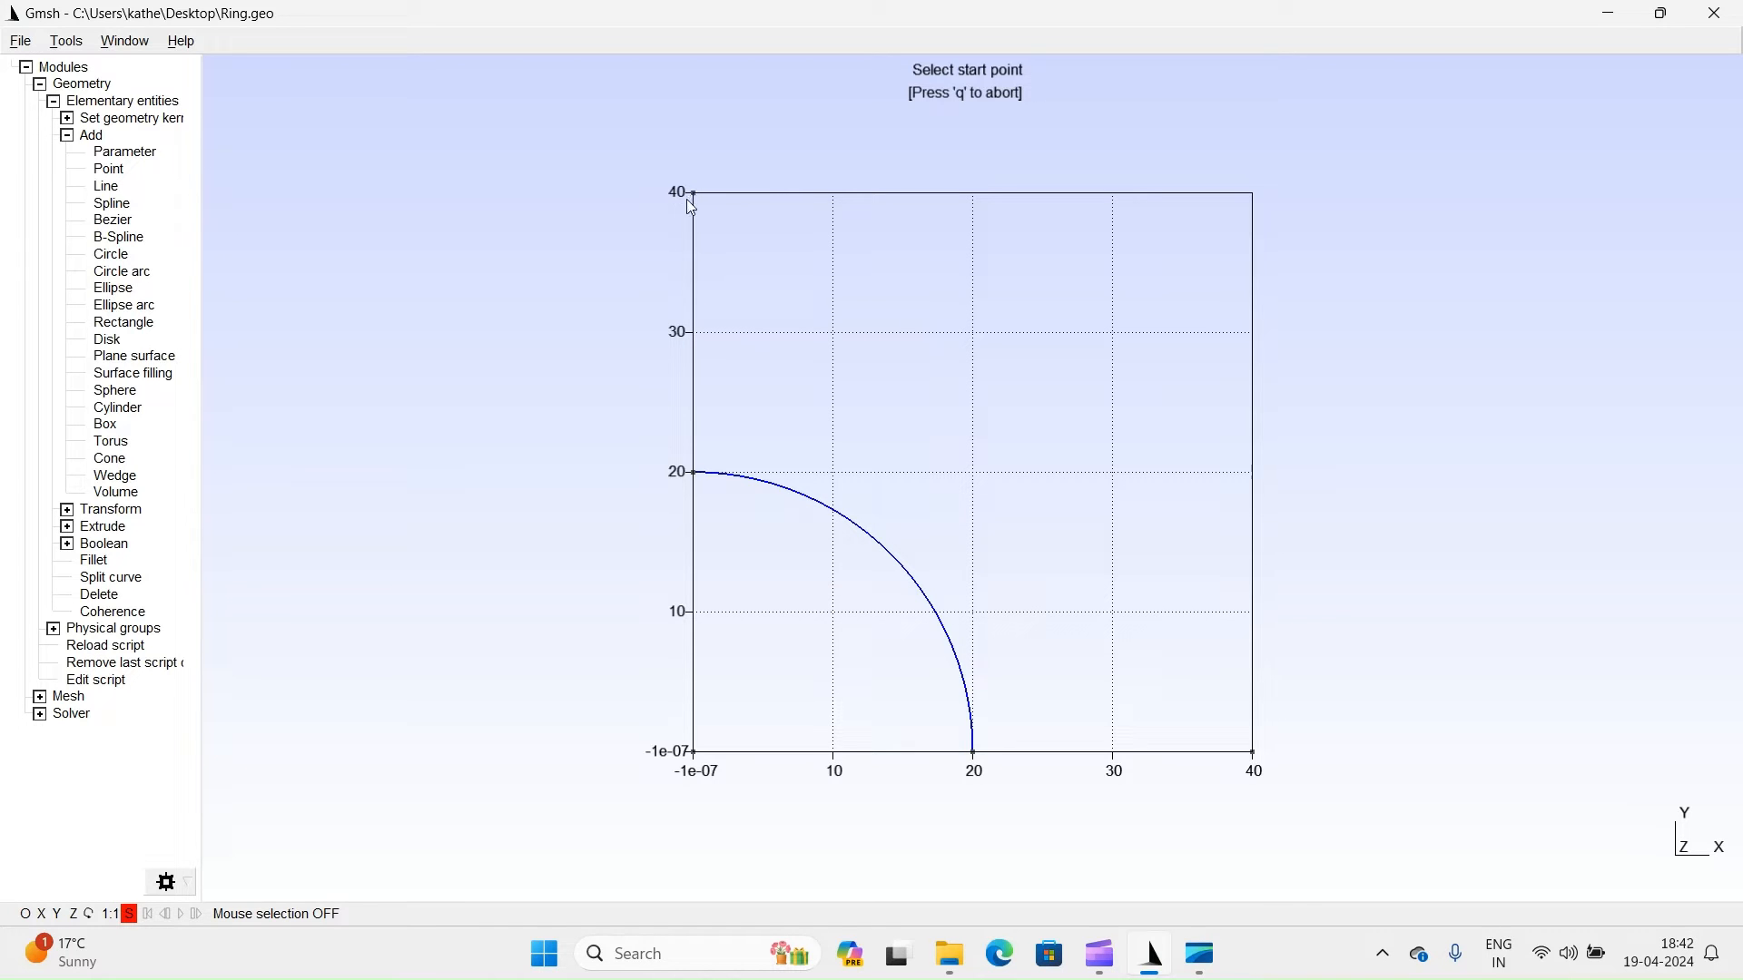
Create a radius-40 circle arc from (0,40) about the origin to (40,0) using mouse picking.
click(127, 913)
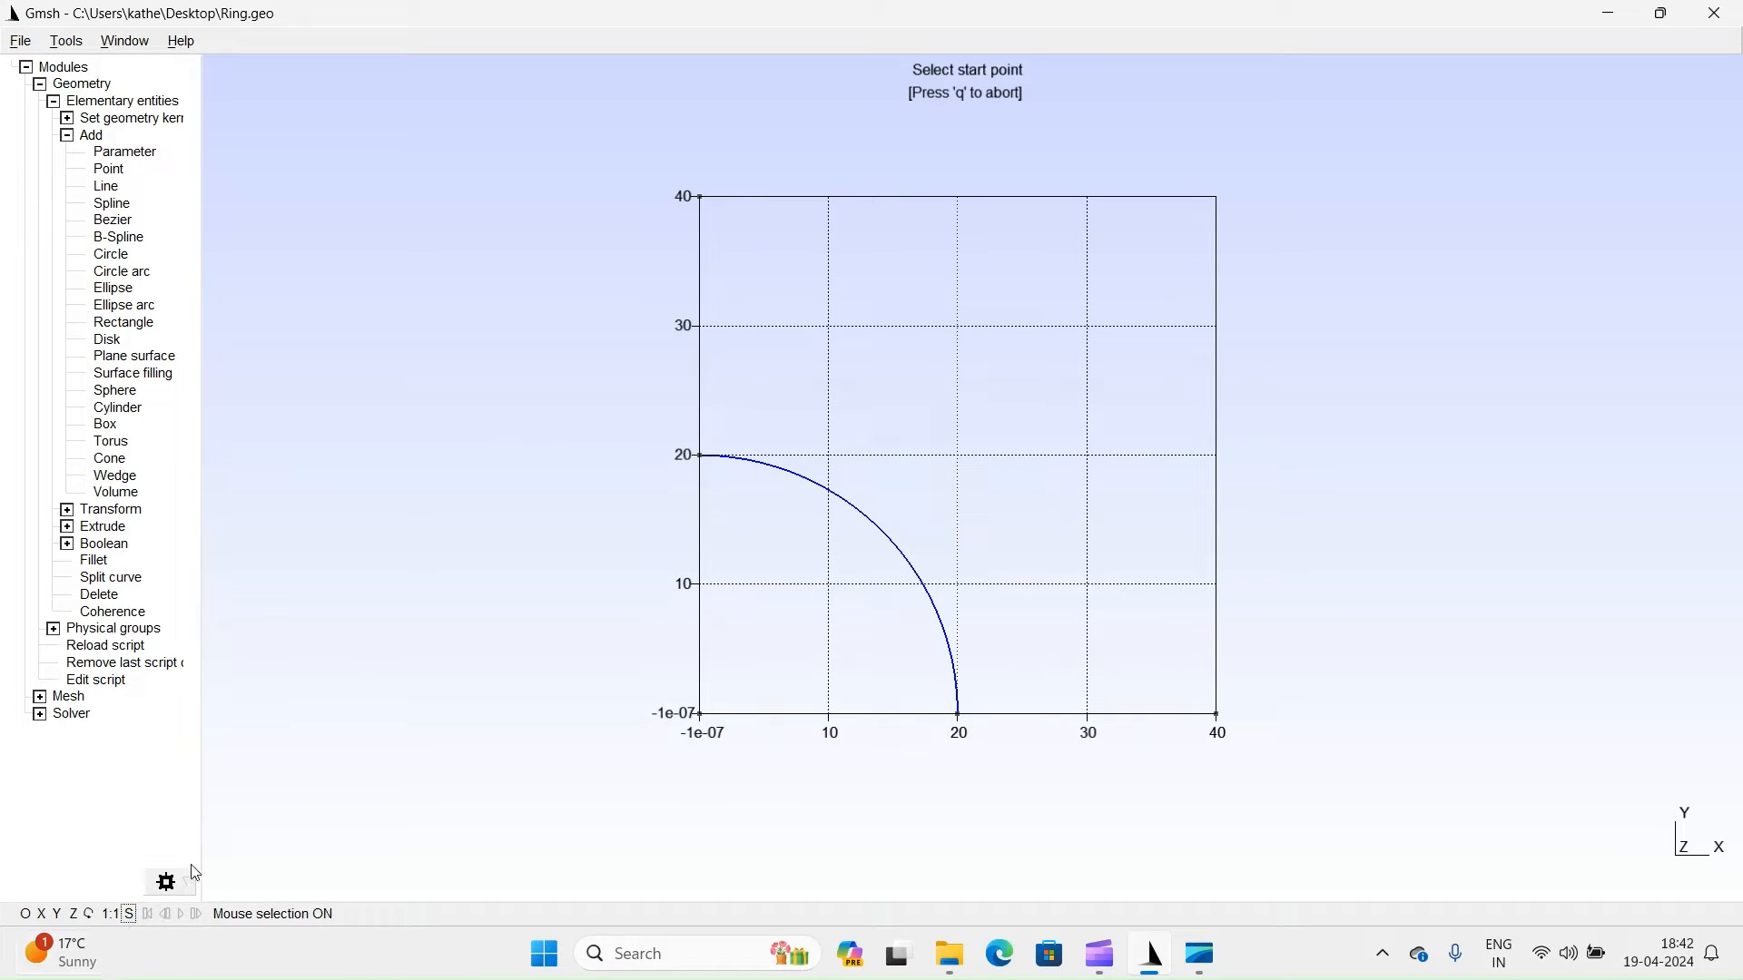
mouse_move(701, 200)
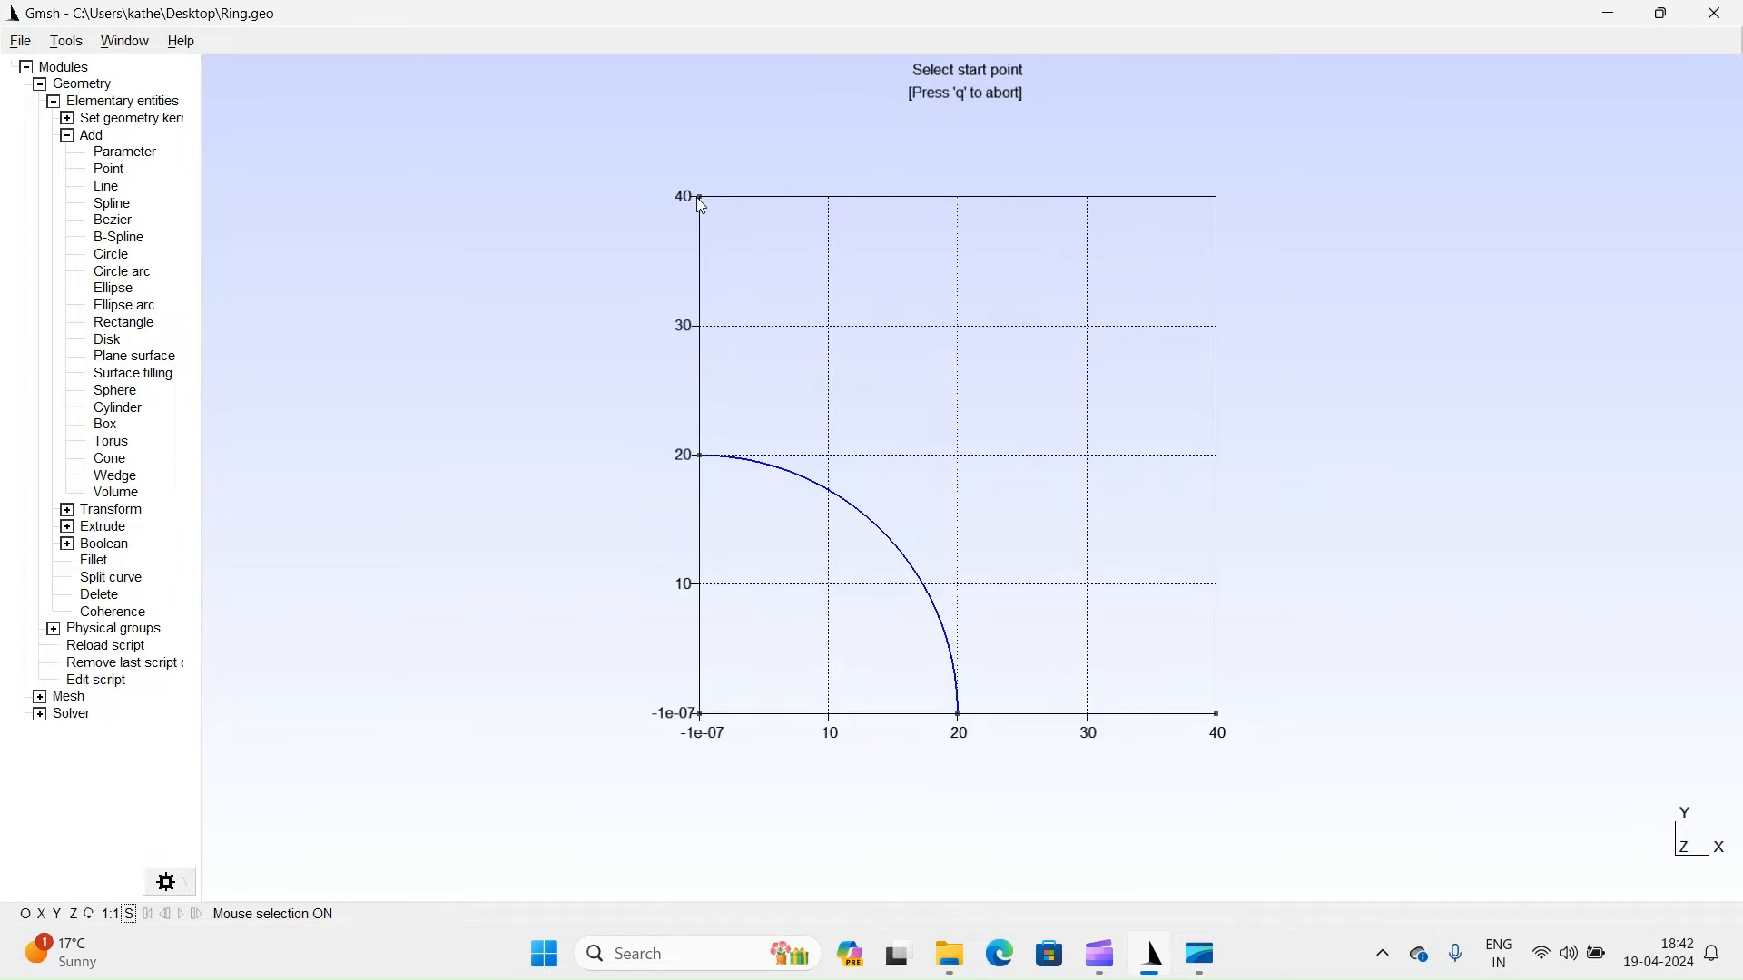
click(699, 198)
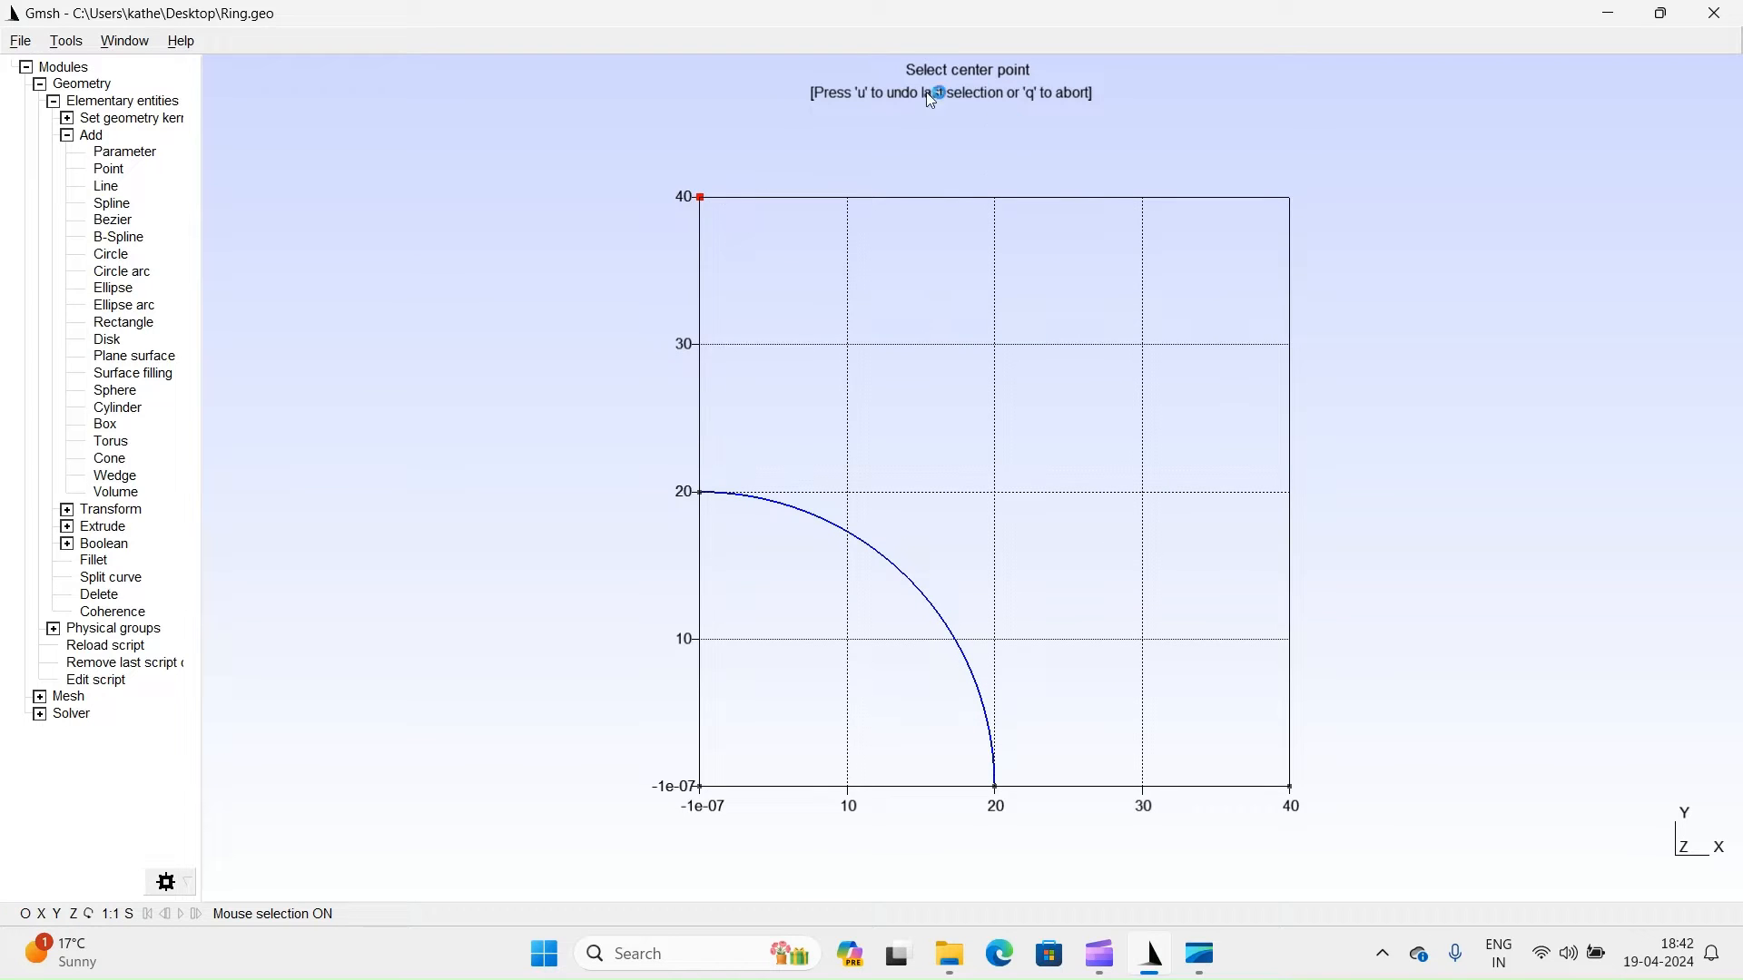
mouse_move(732, 801)
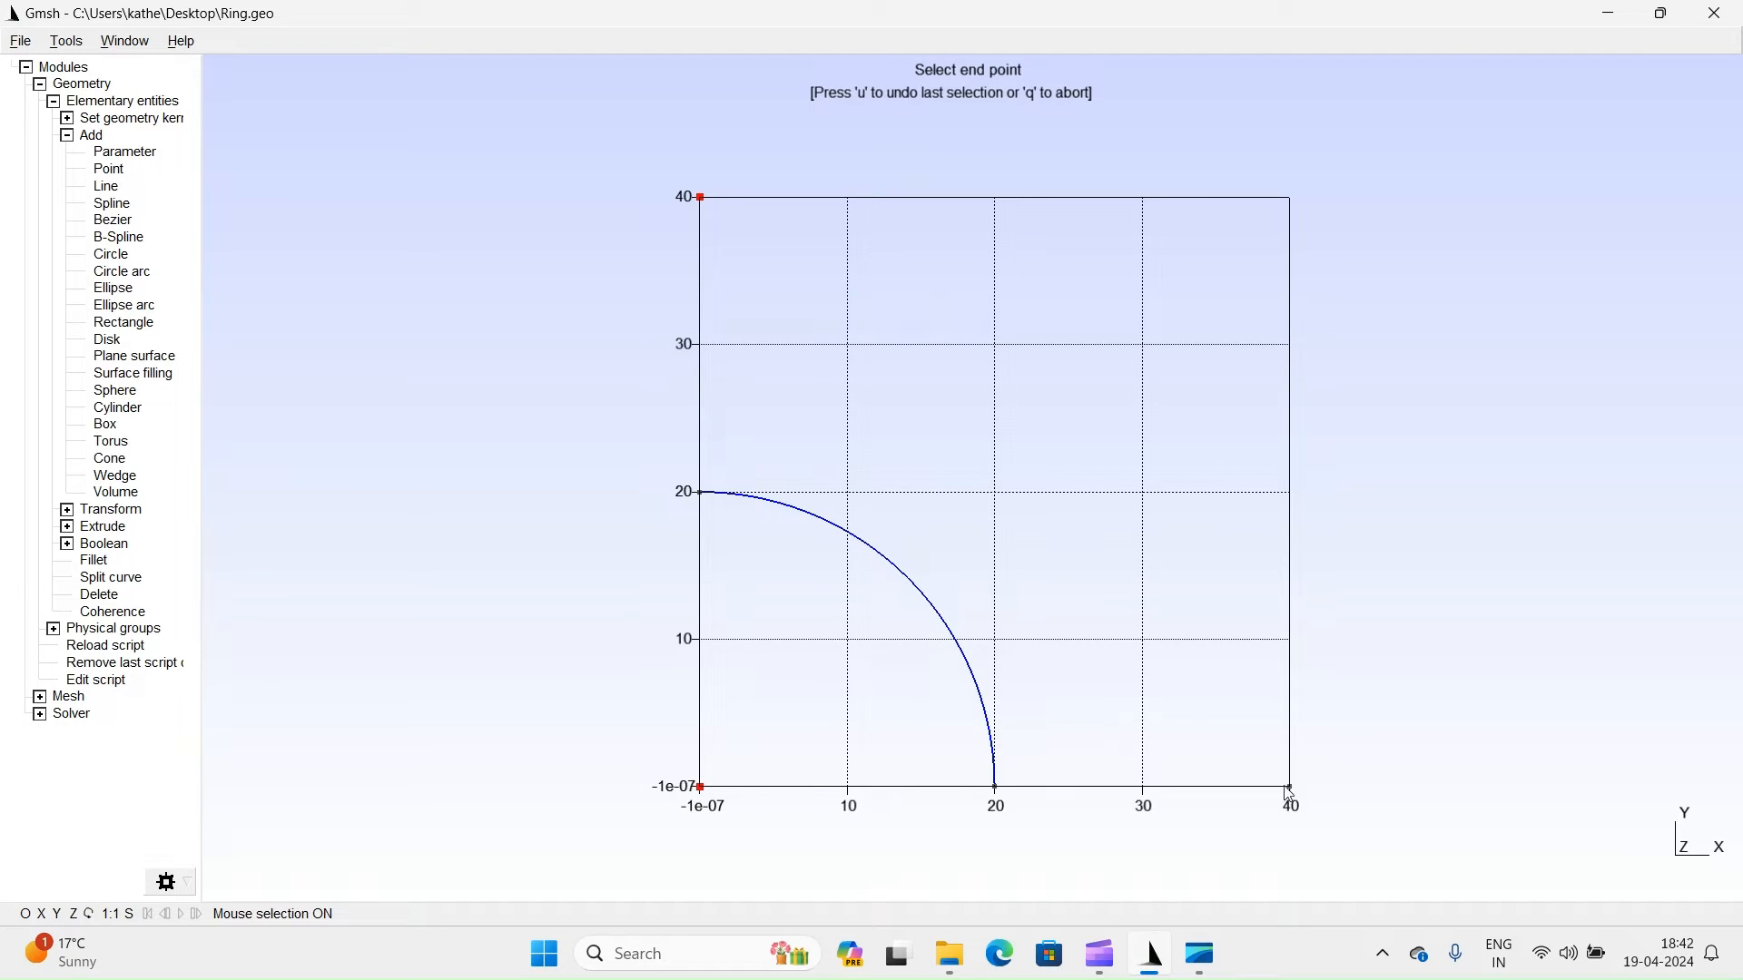
click(1287, 789)
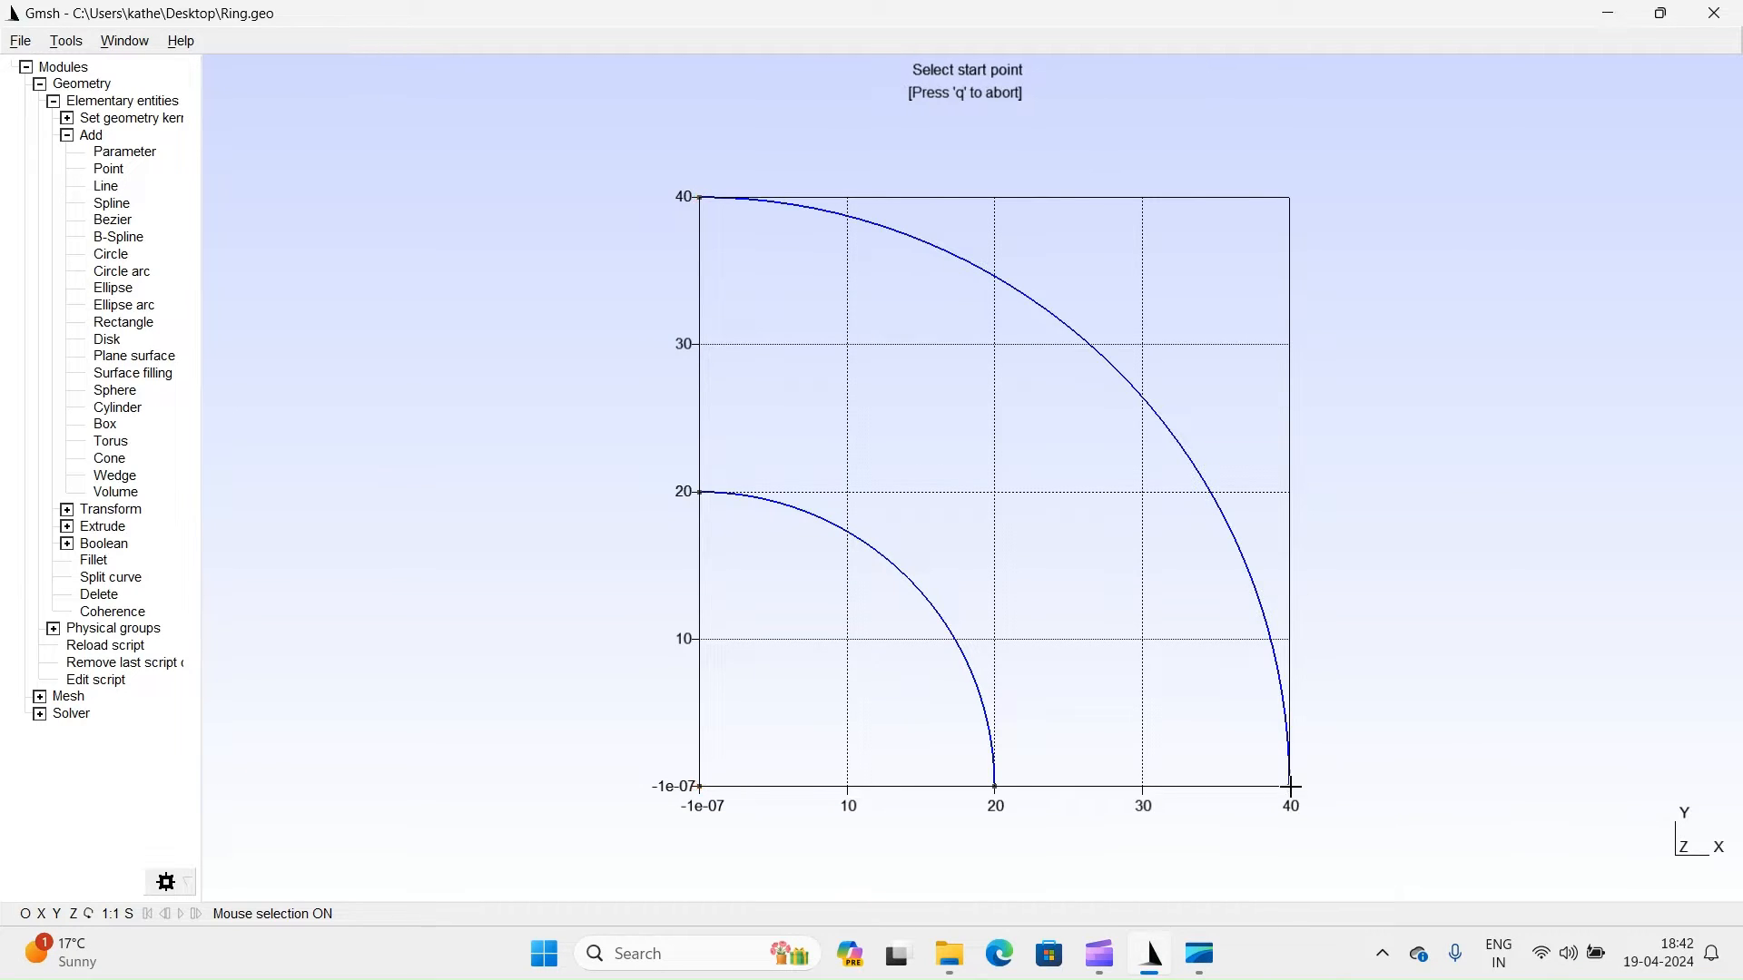
mouse_move(1005, 112)
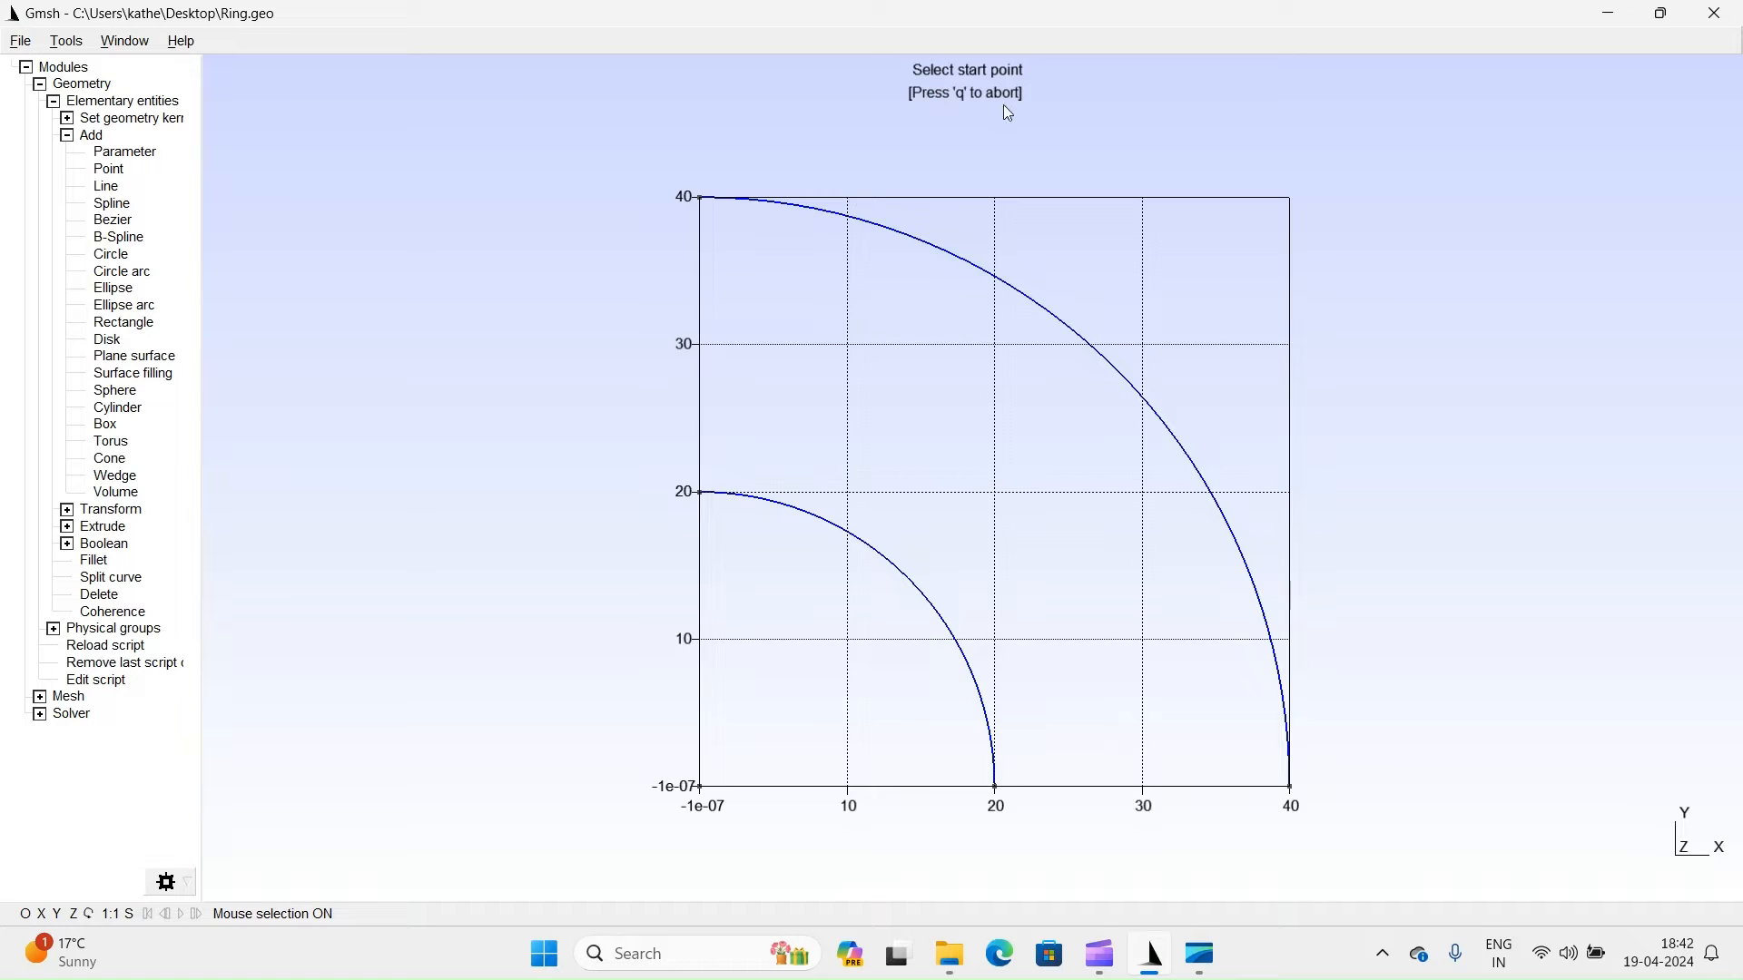
key(q)
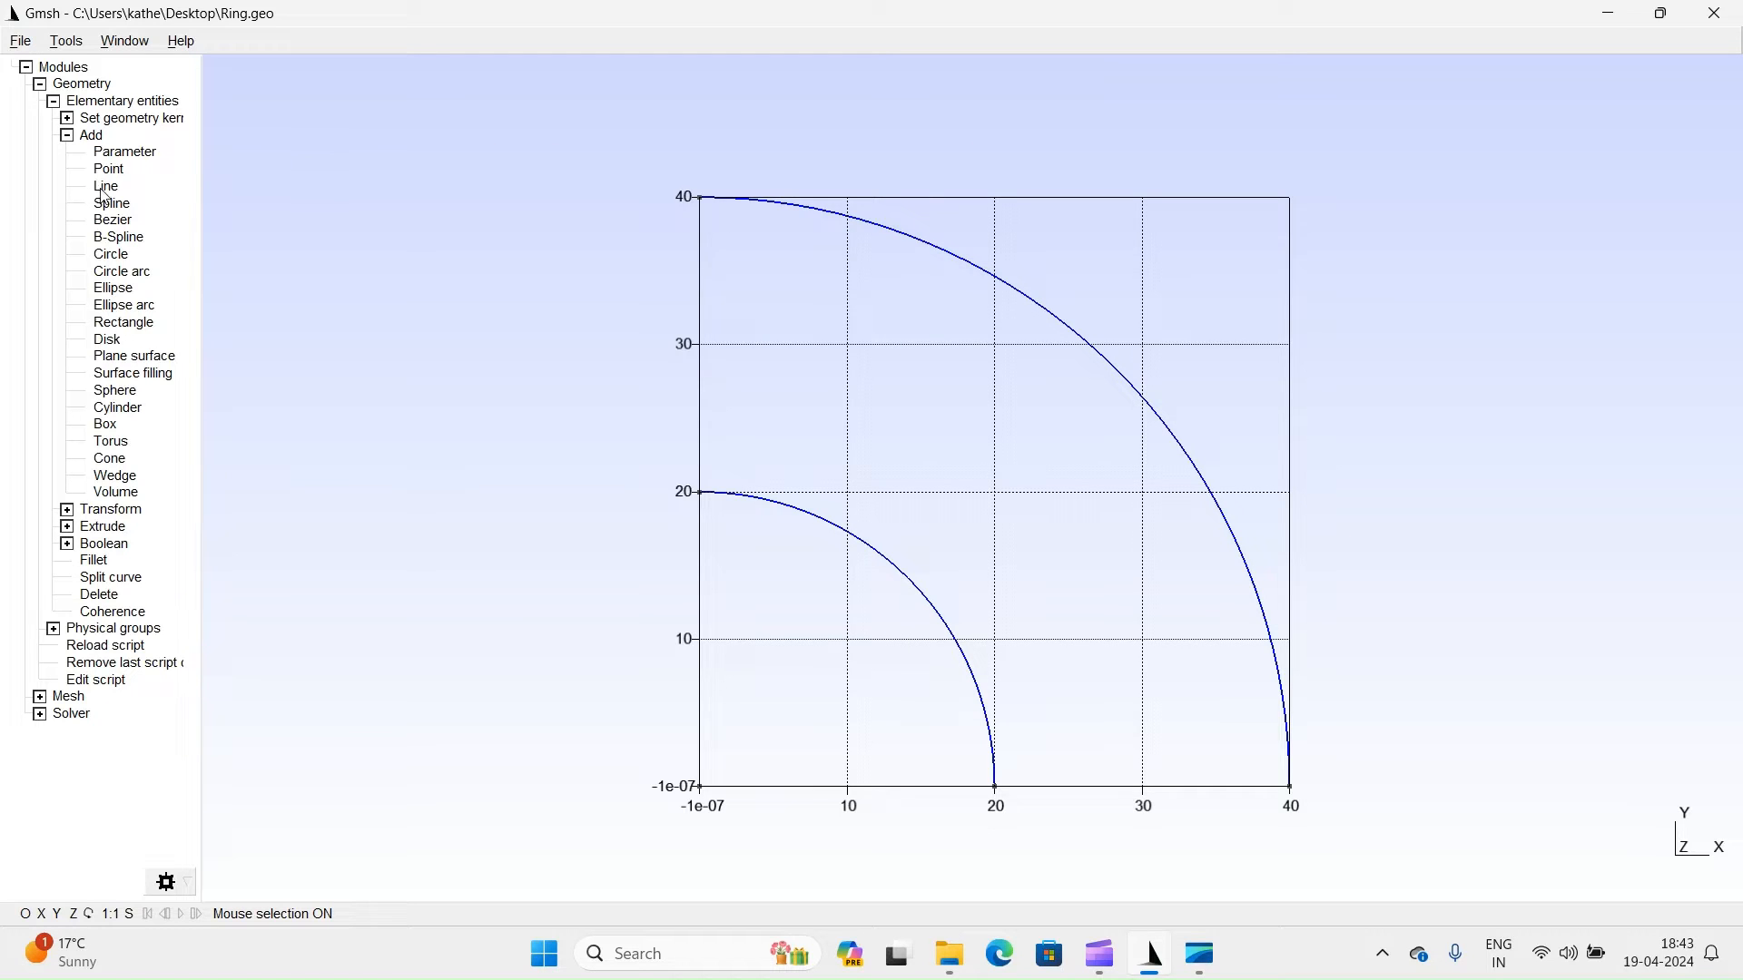
Draw straight lines (0,40)–(0,20) and (20,0)–(40,0) to close the quarter-ring outline.
click(105, 185)
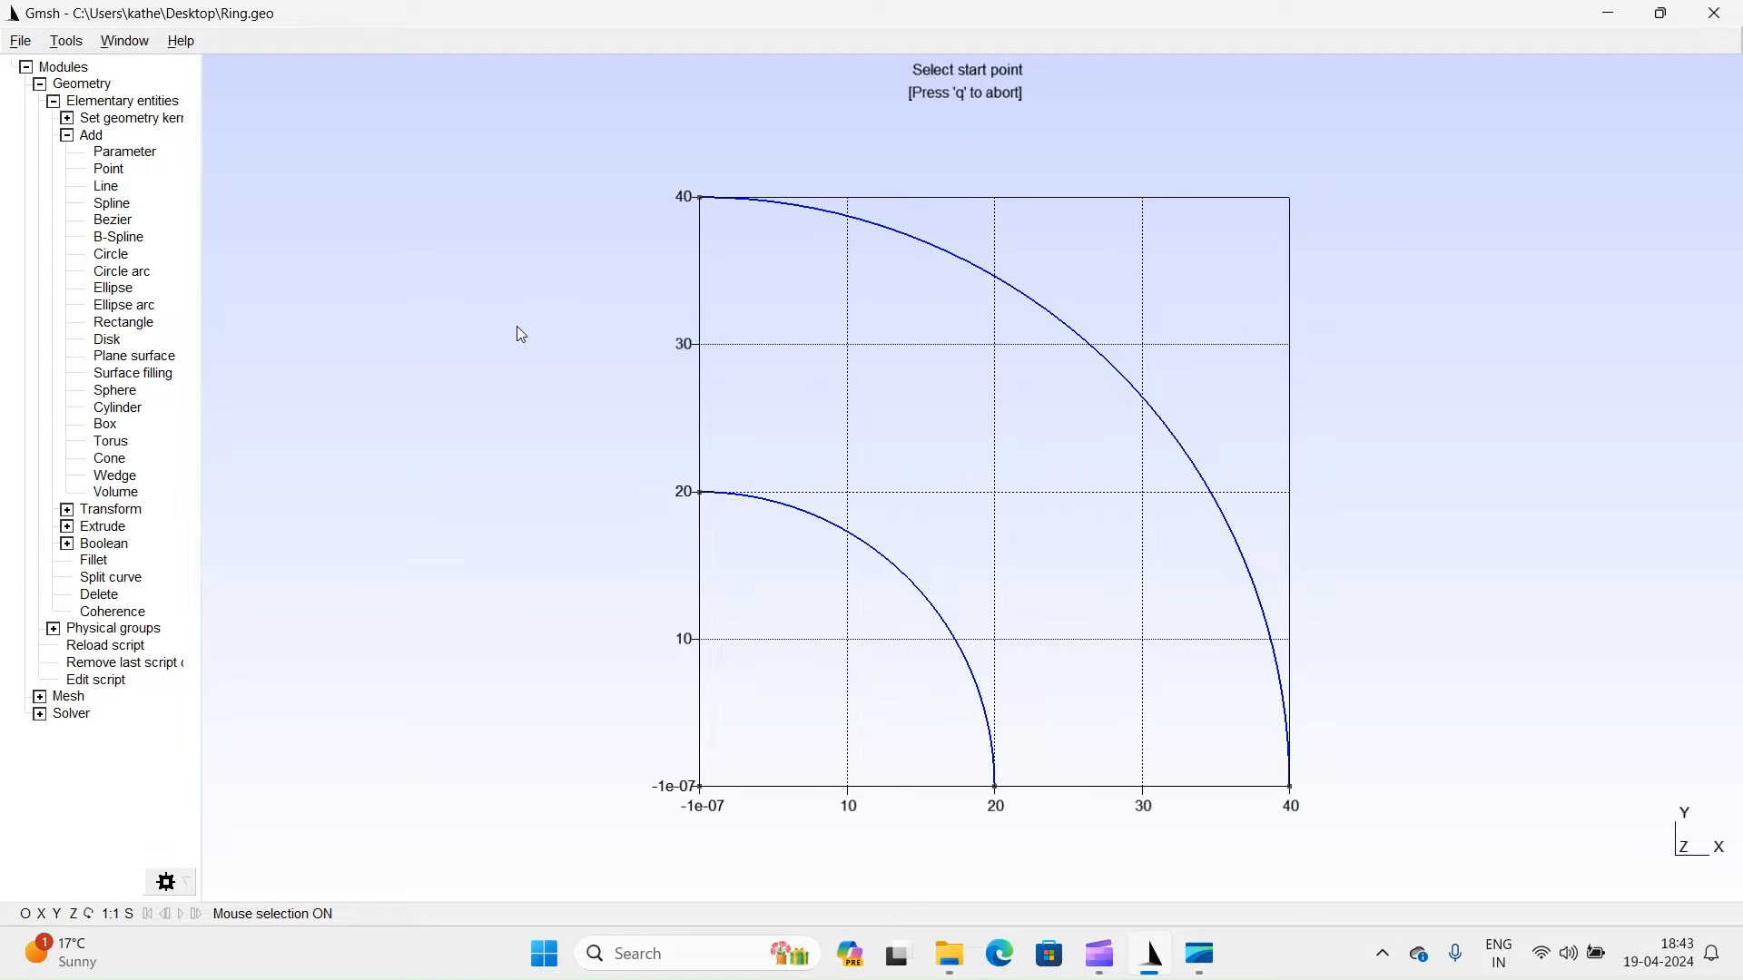
mouse_move(695, 490)
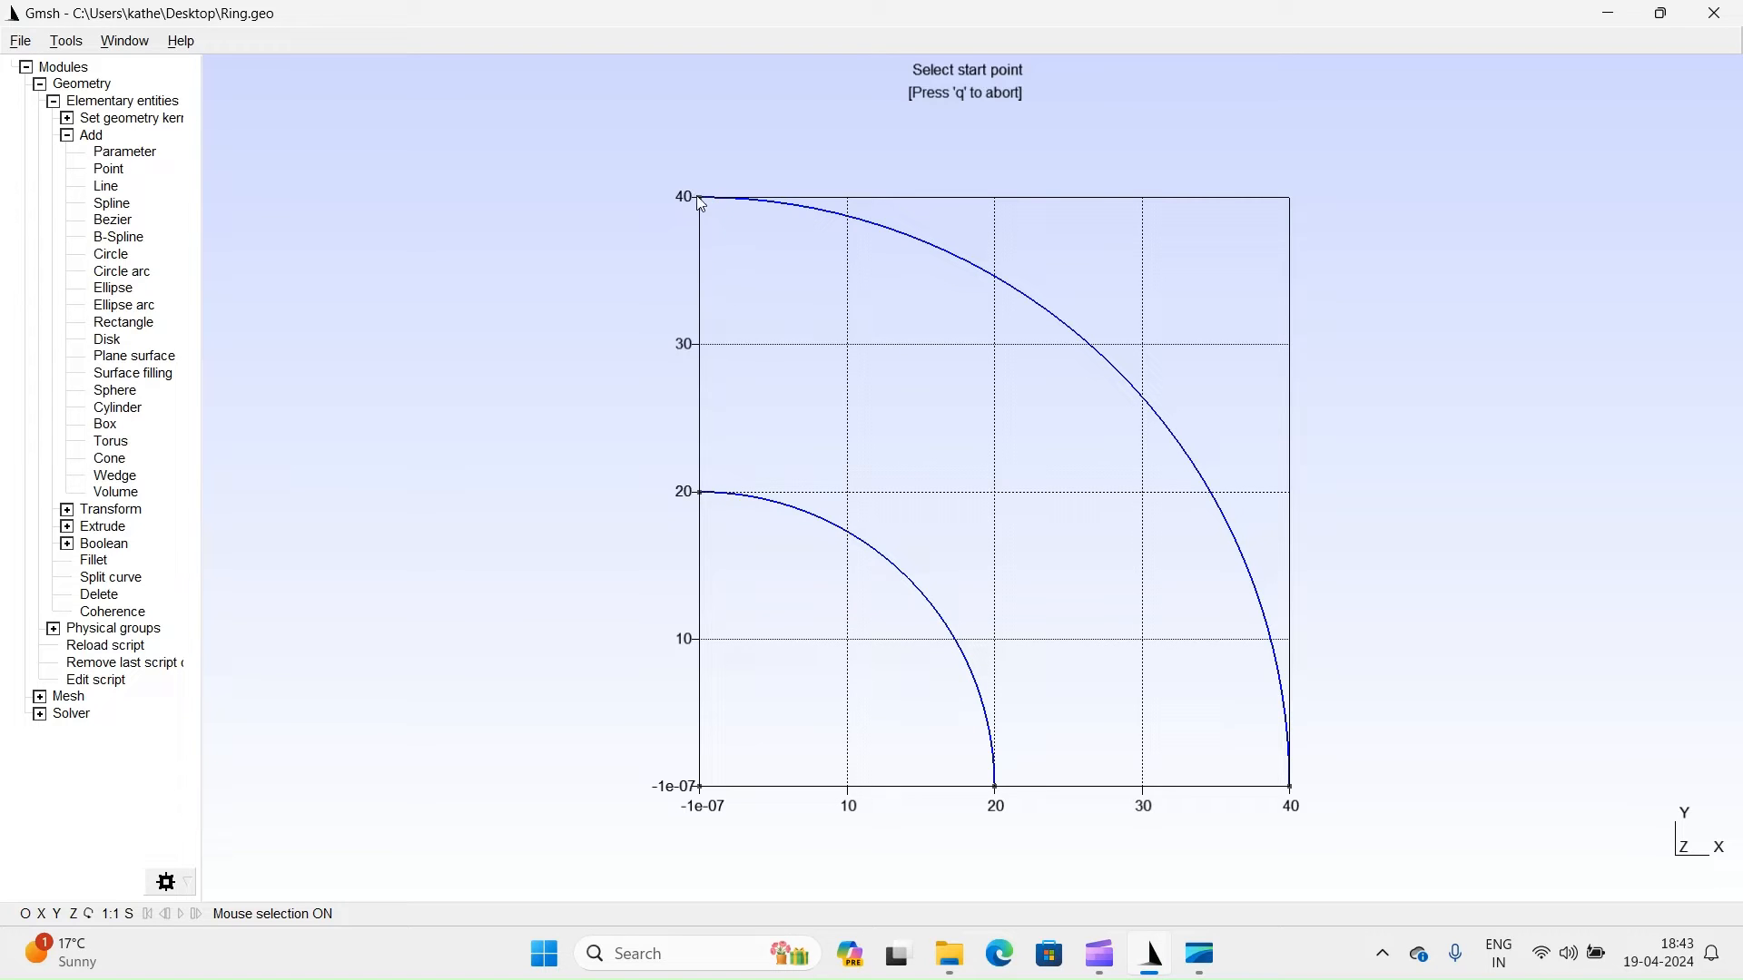
mouse_move(697, 198)
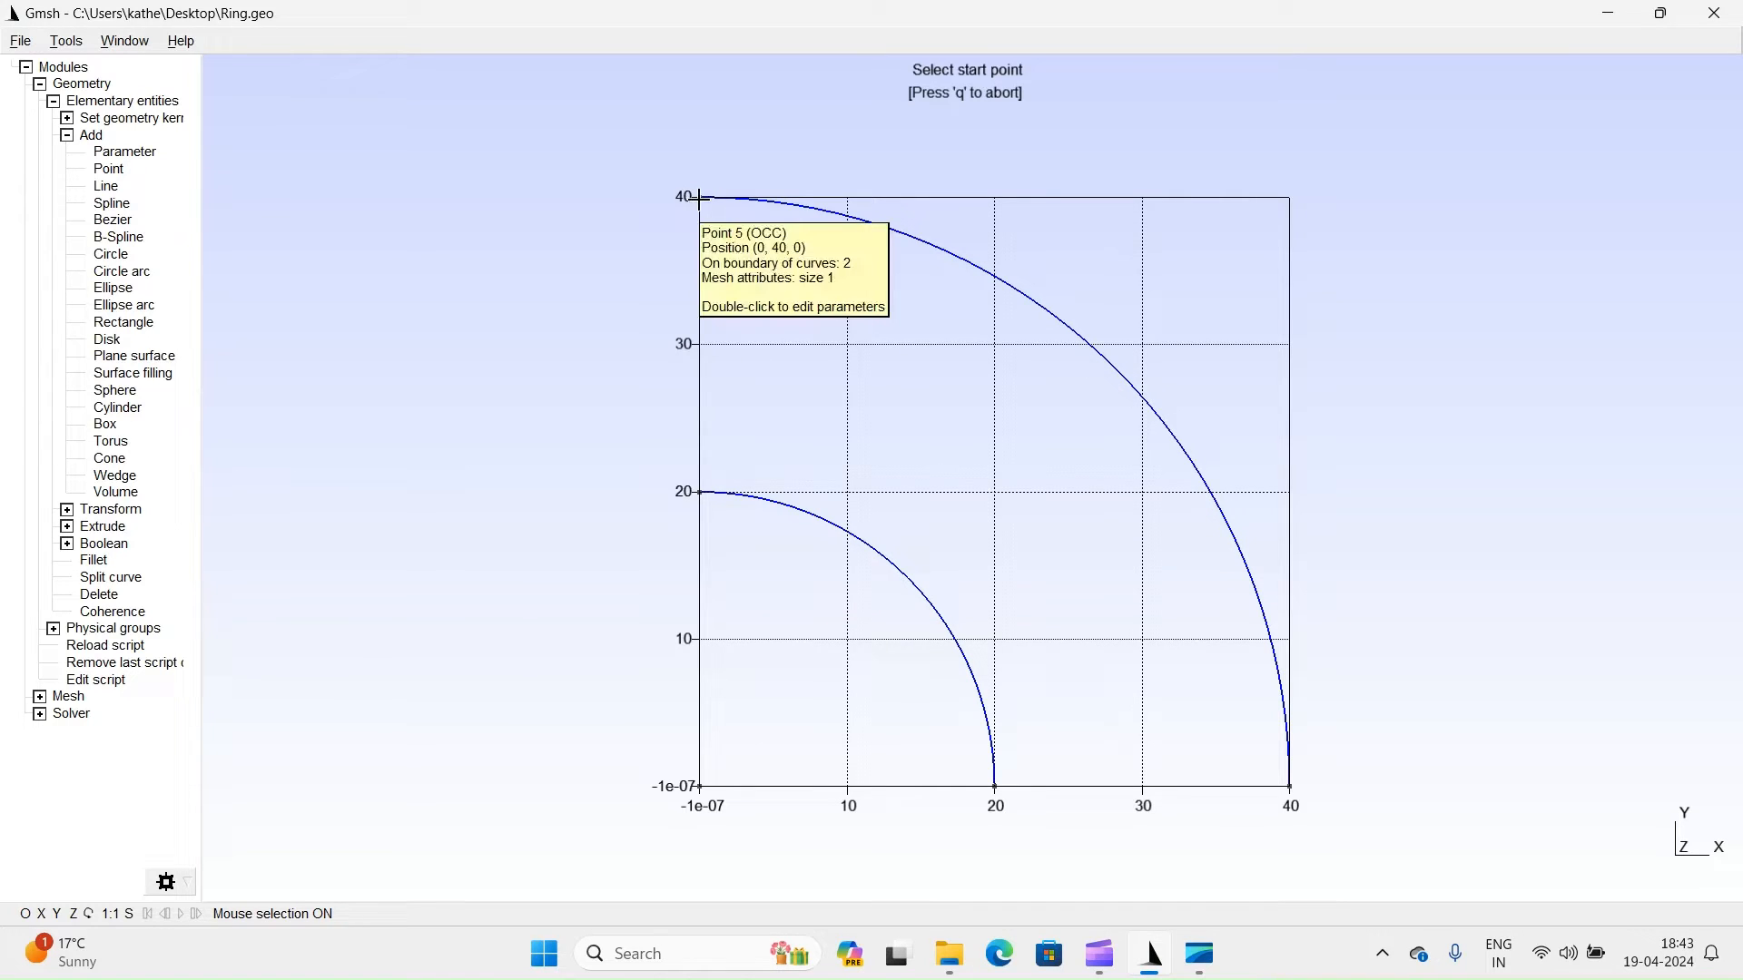
click(701, 196)
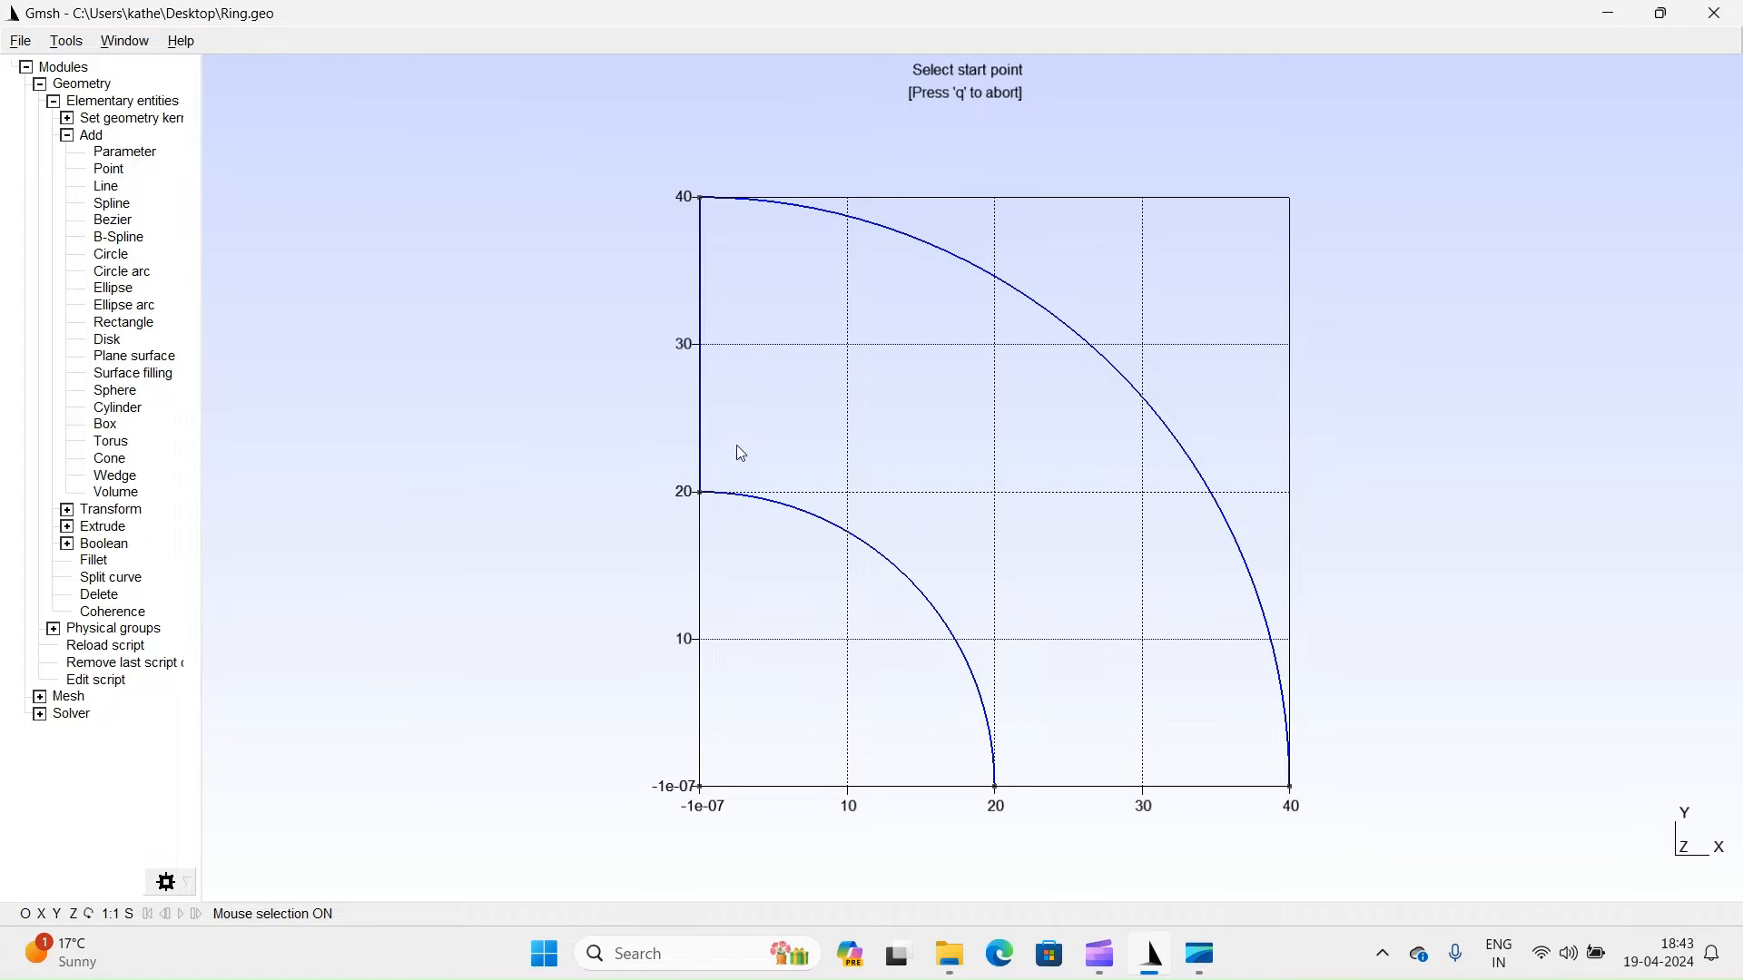
mouse_move(1057, 636)
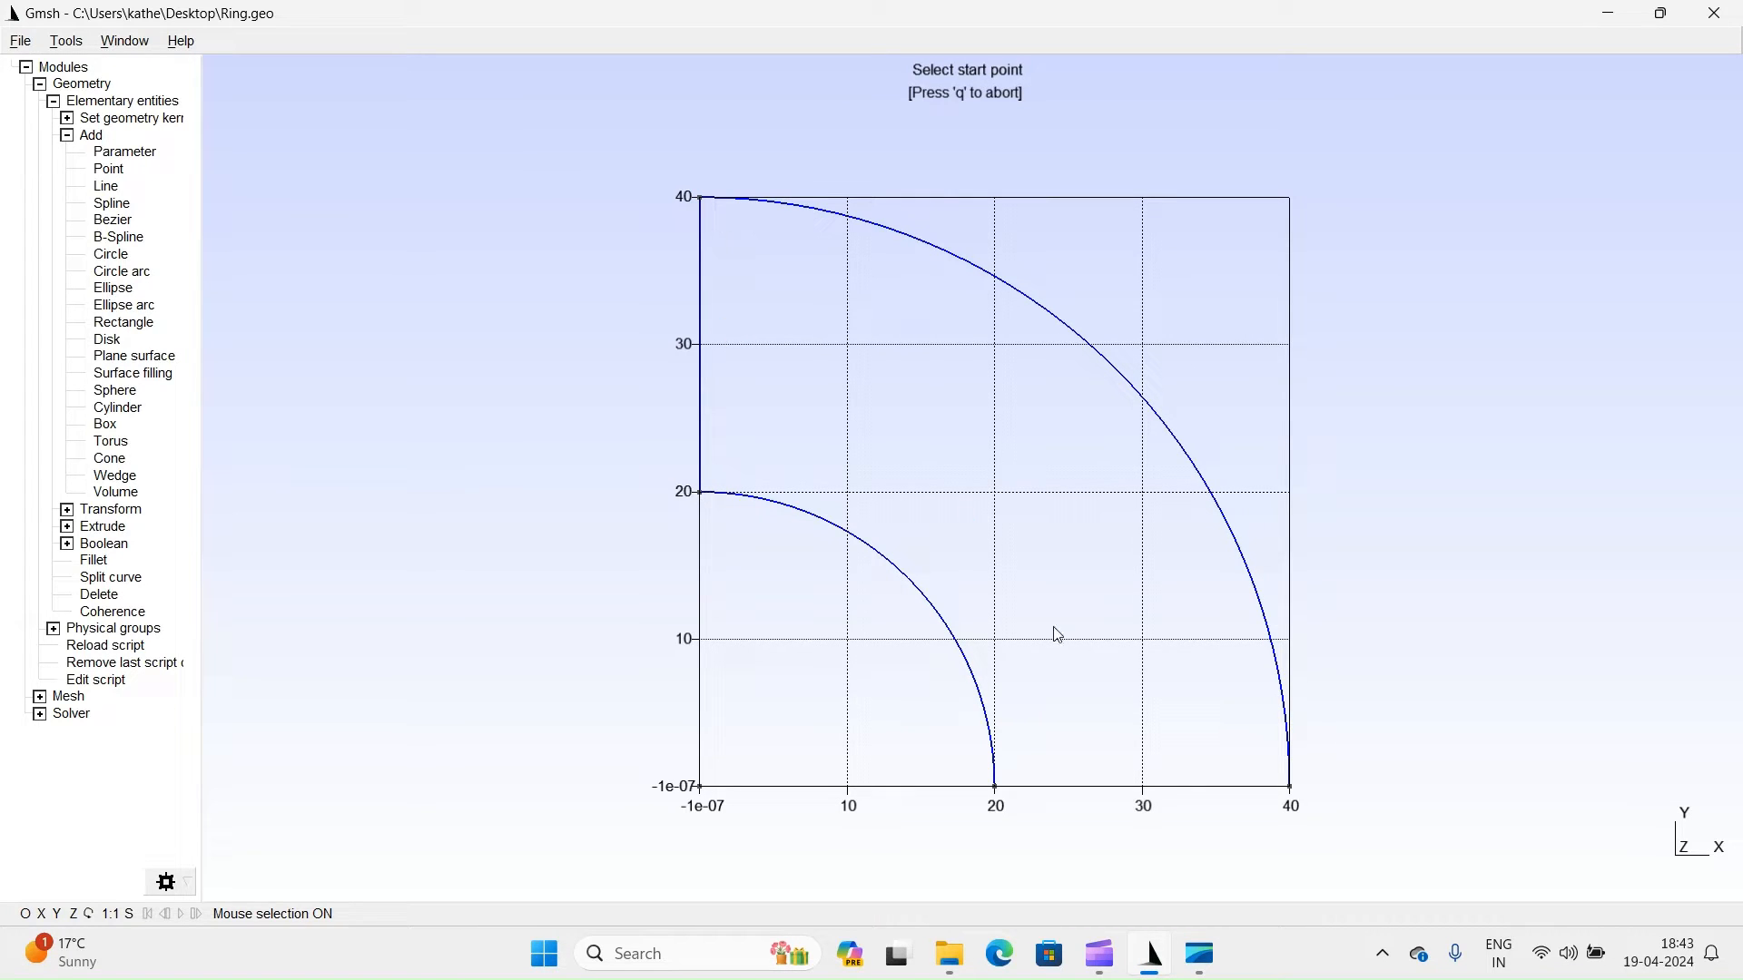
mouse_move(993, 776)
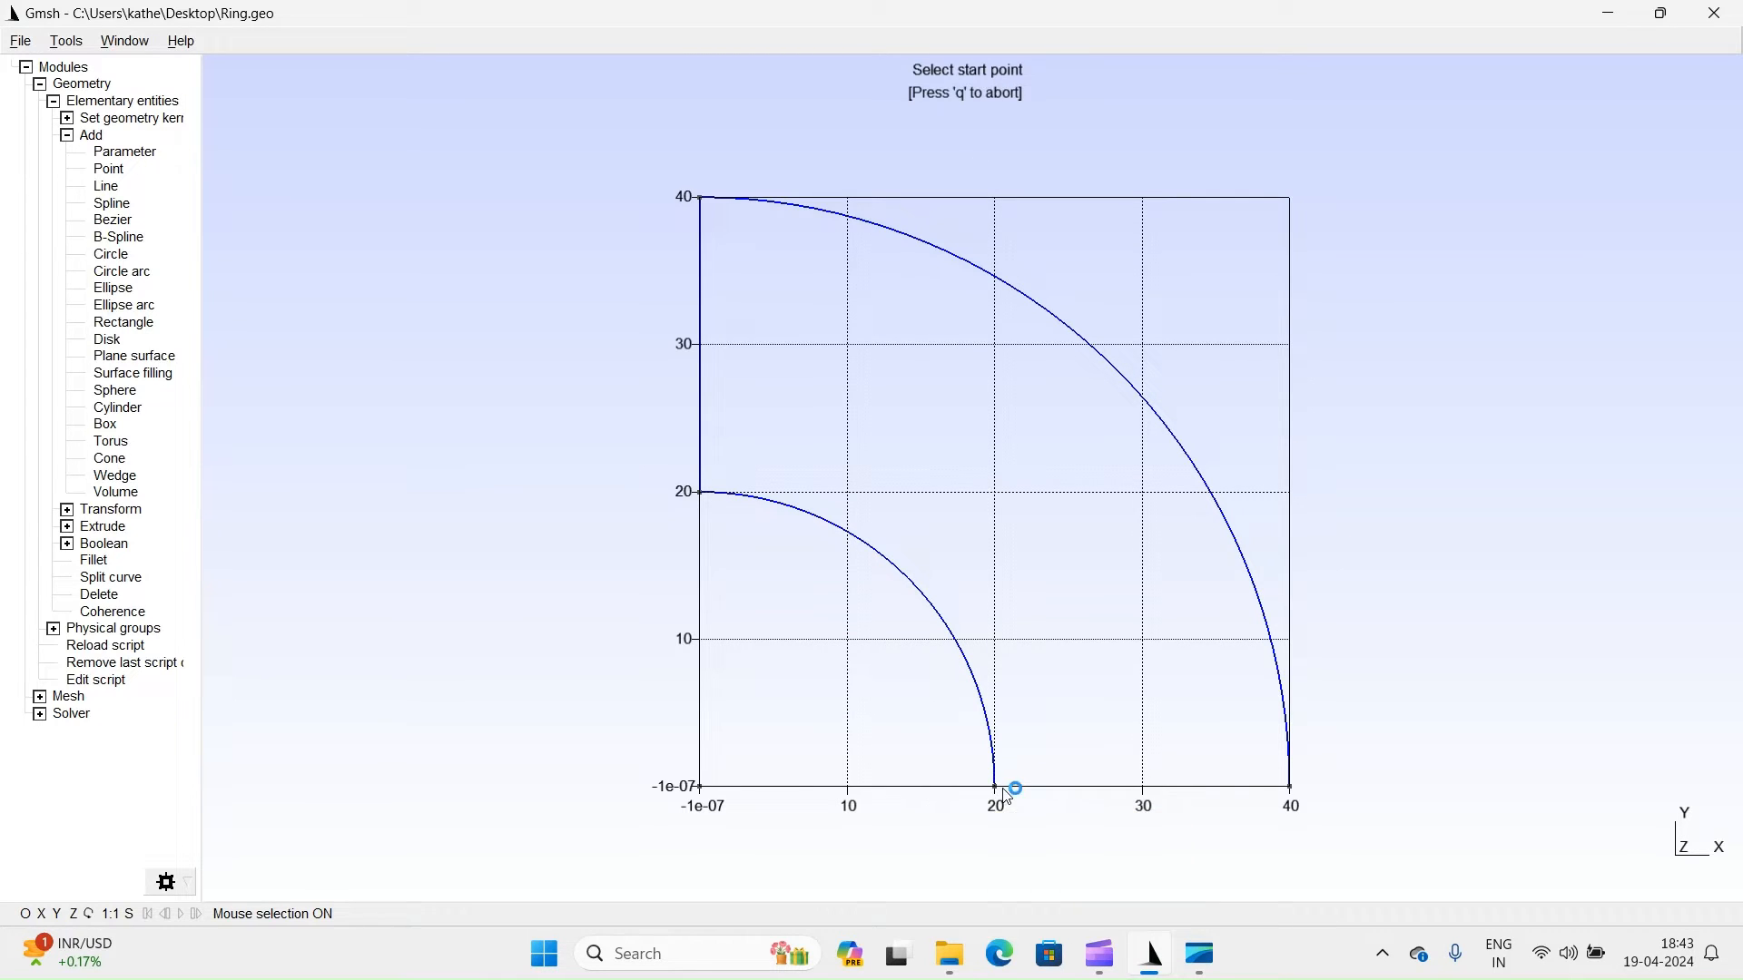
mouse_move(993, 784)
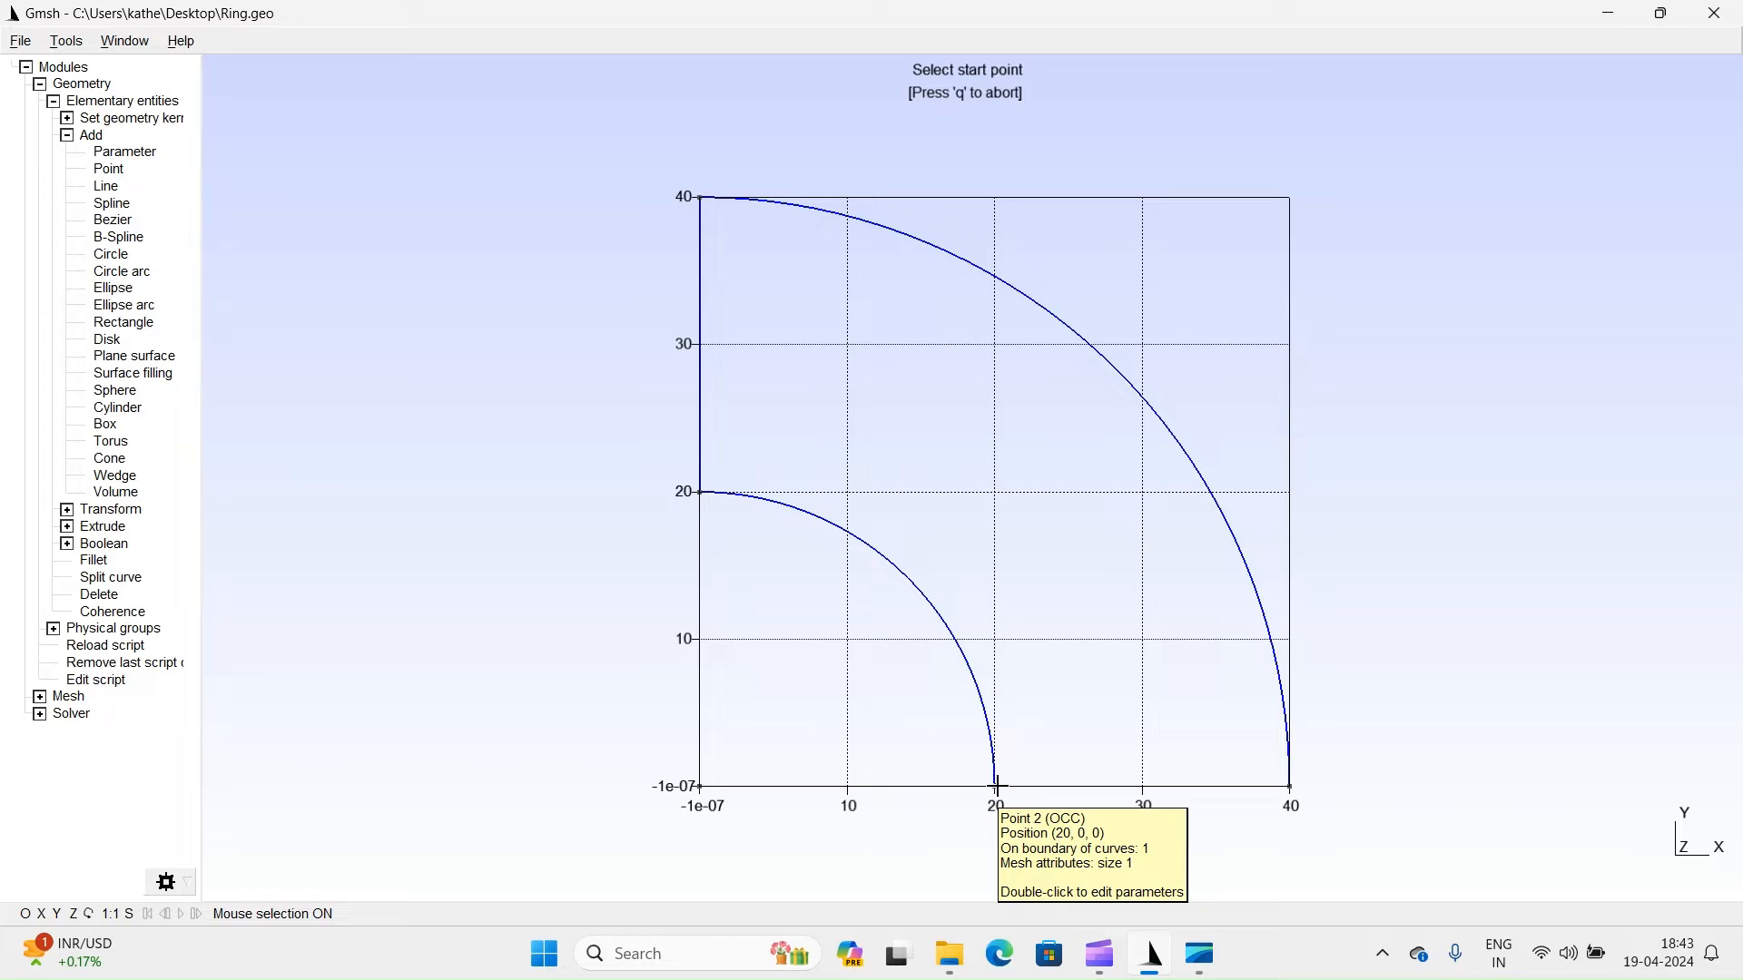
click(993, 786)
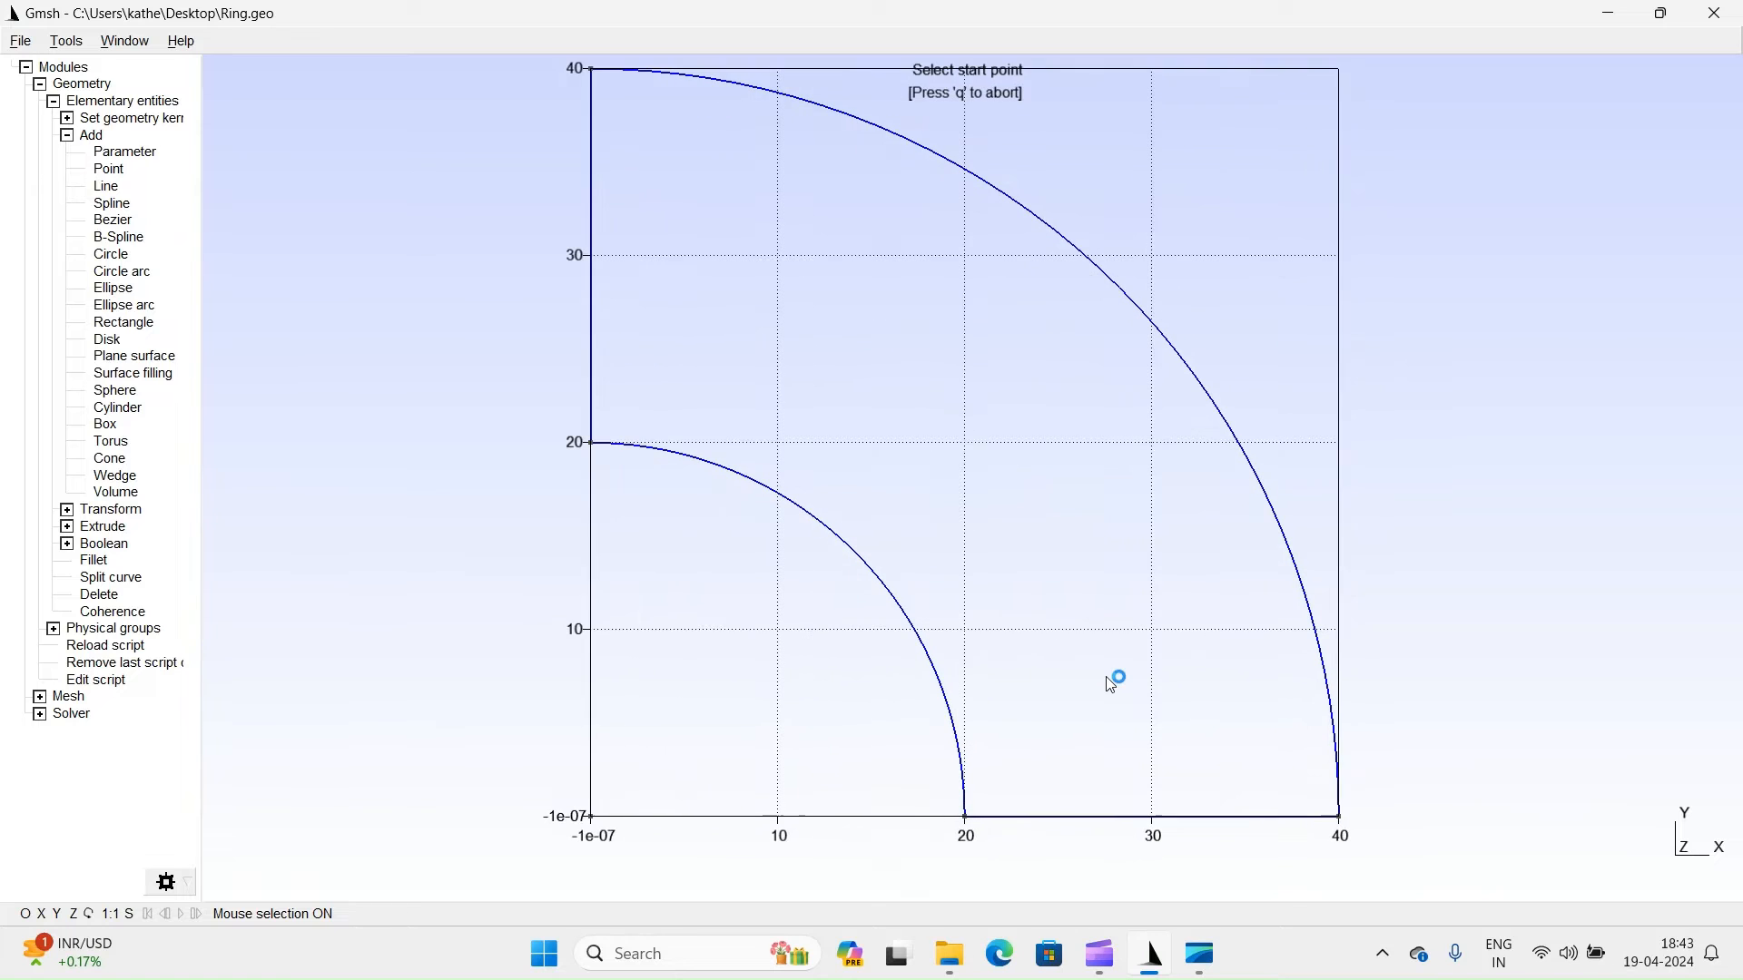
key(q)
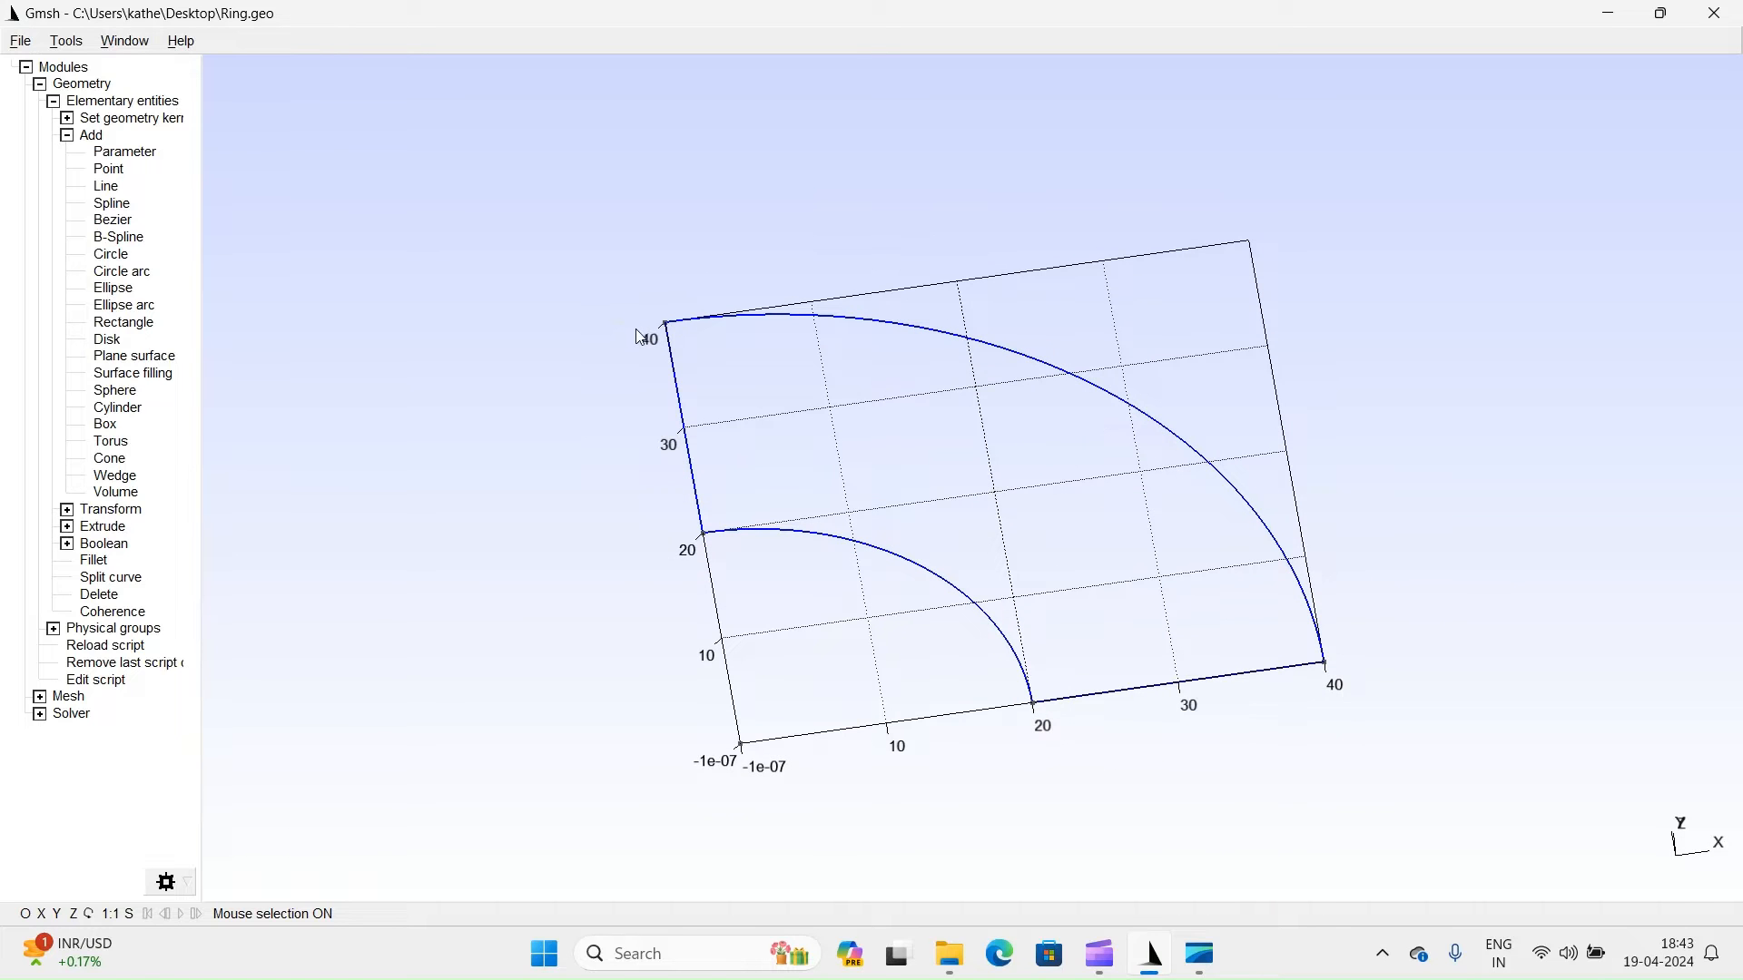
In Options > Geometry > Visibility enable point, curve and surface labels plus surface display, then close Options.
click(66, 40)
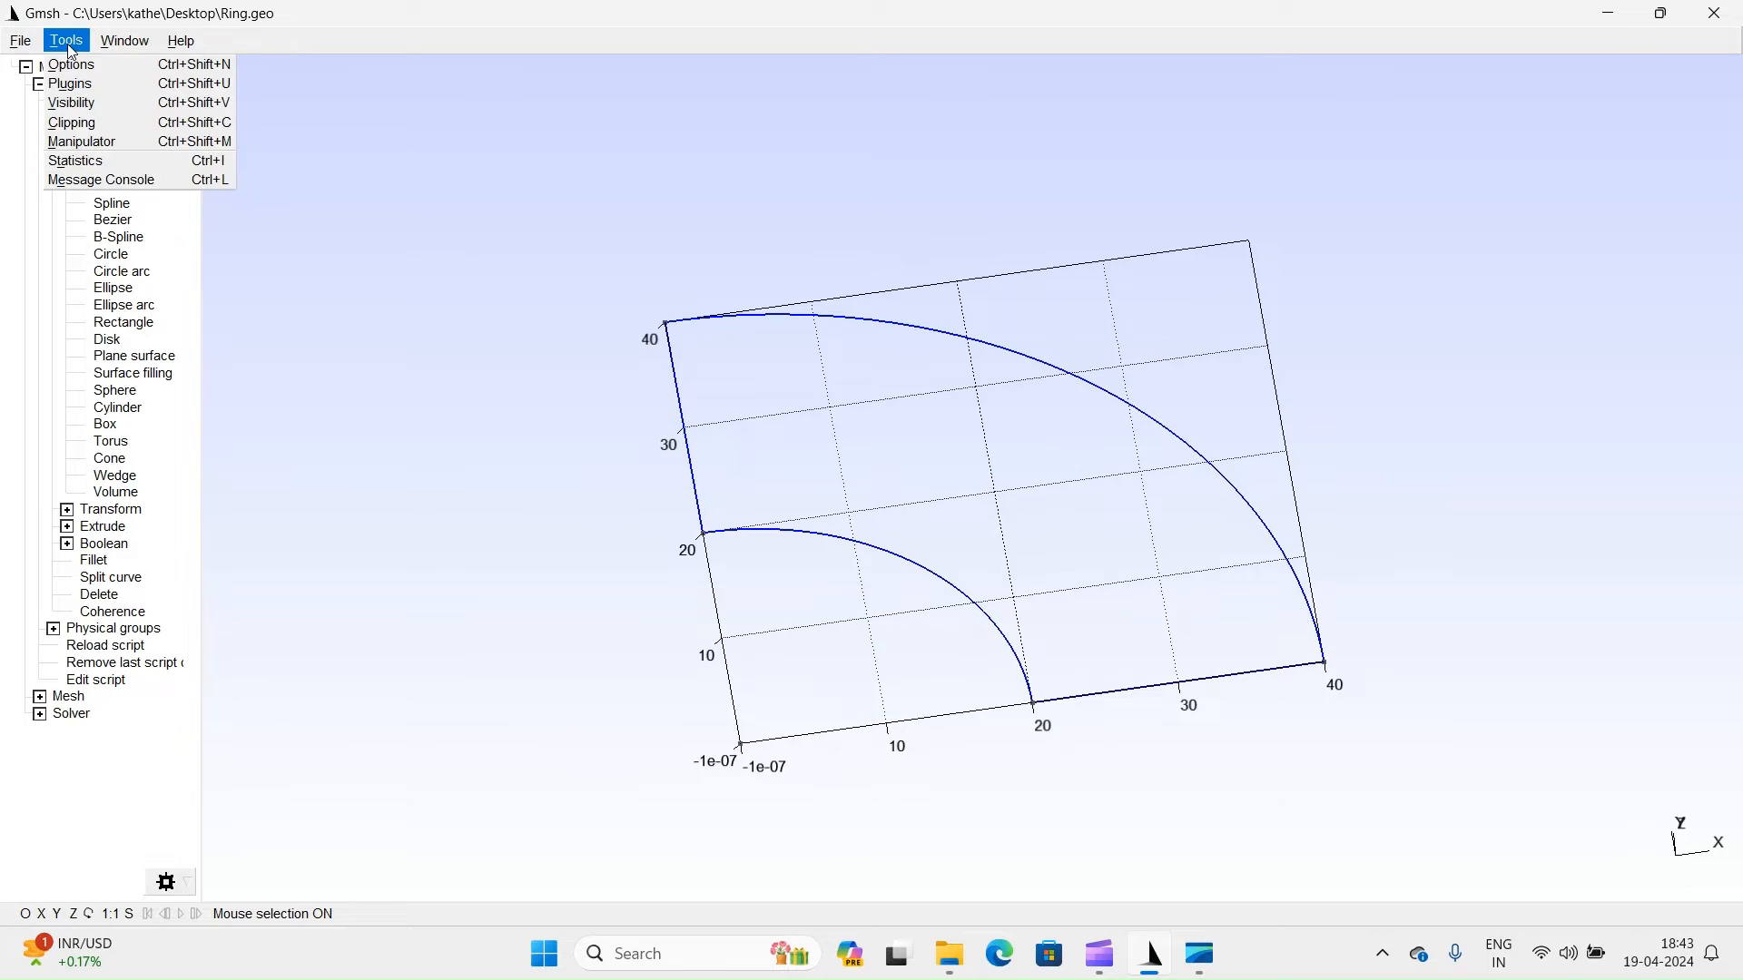
click(69, 64)
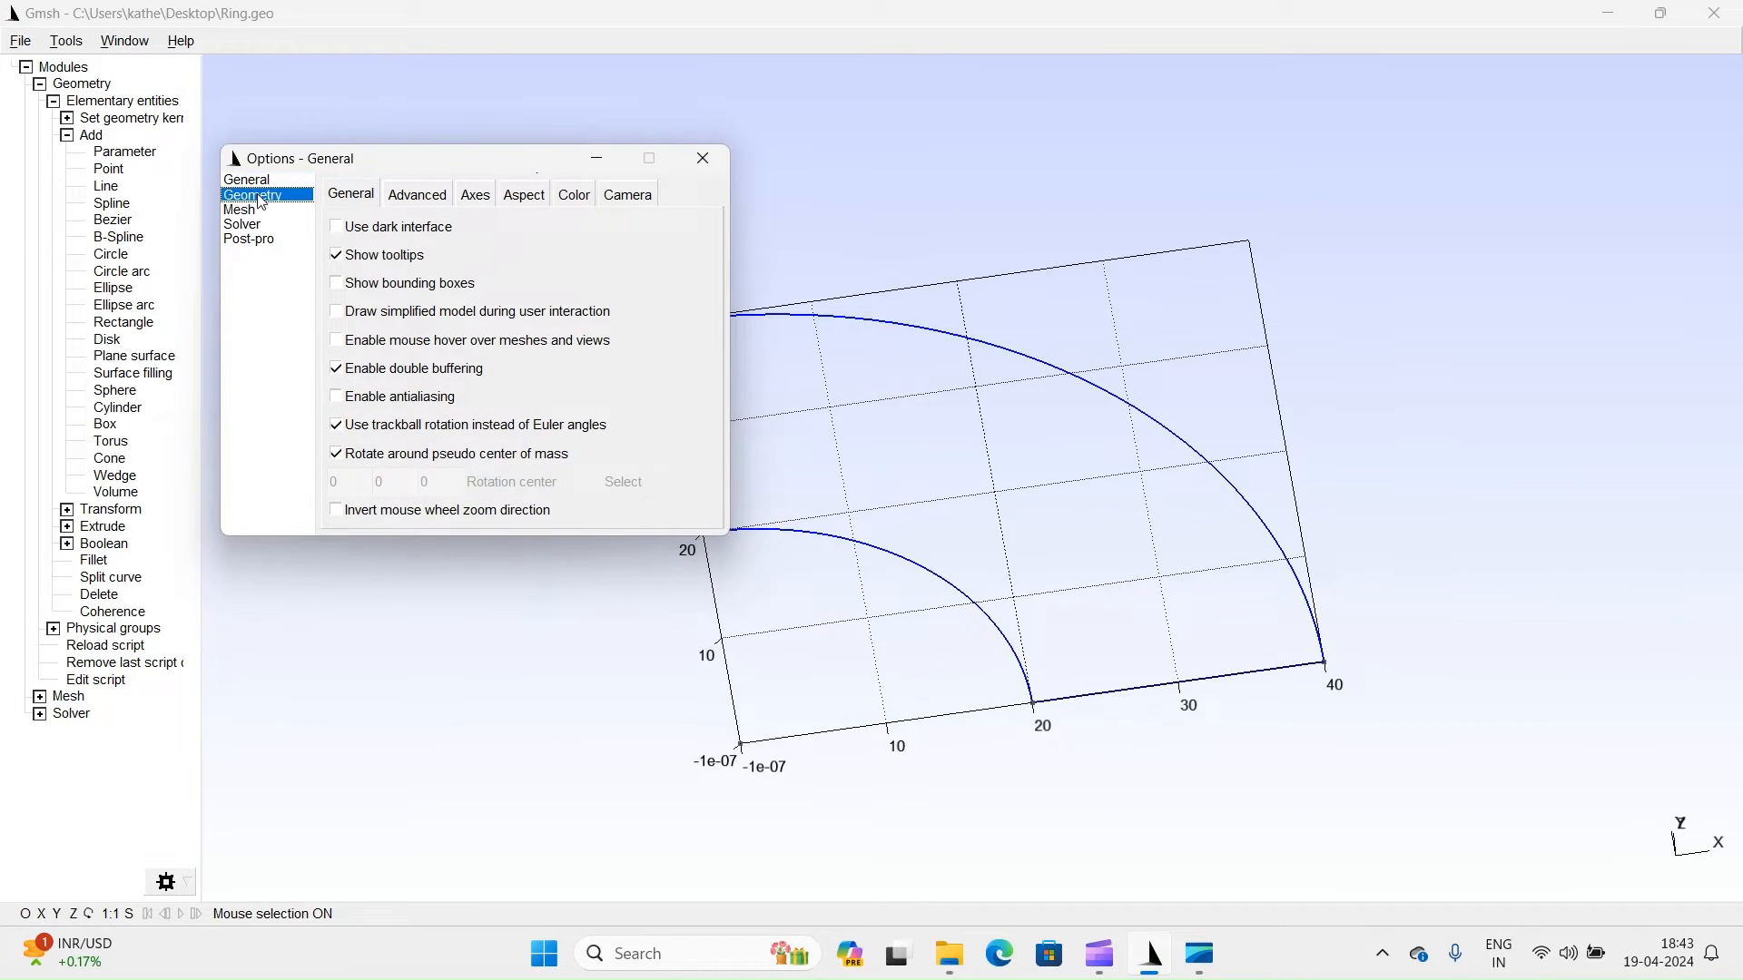
click(251, 194)
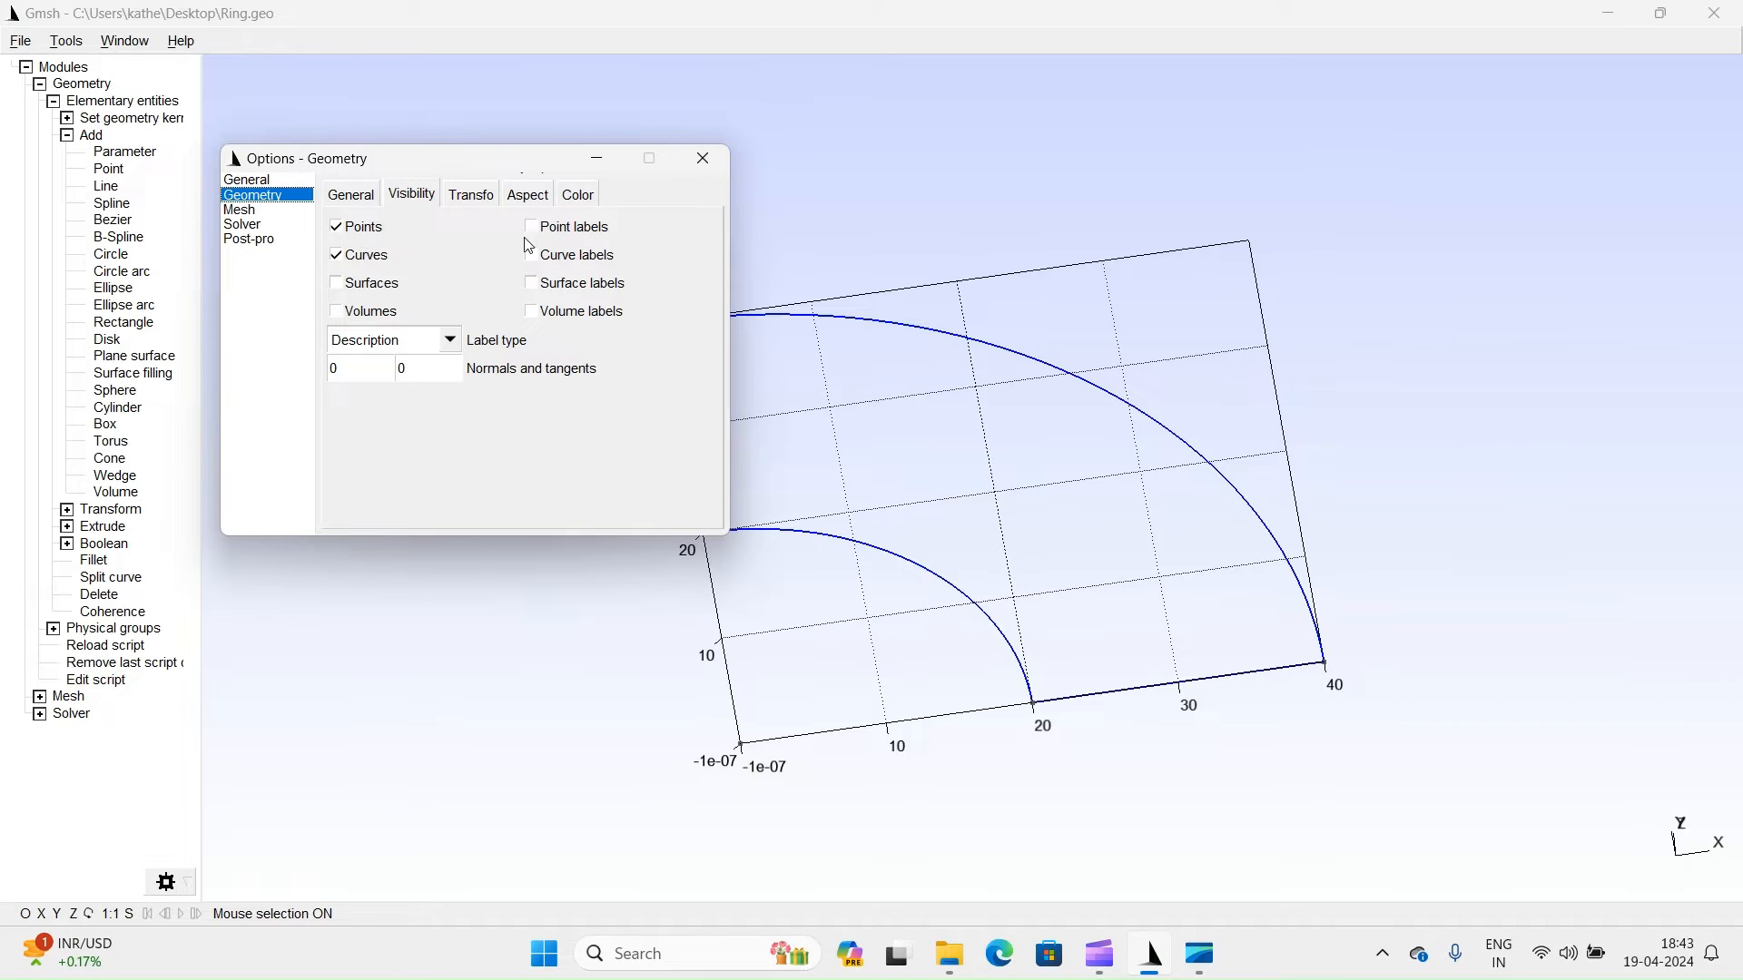
click(532, 227)
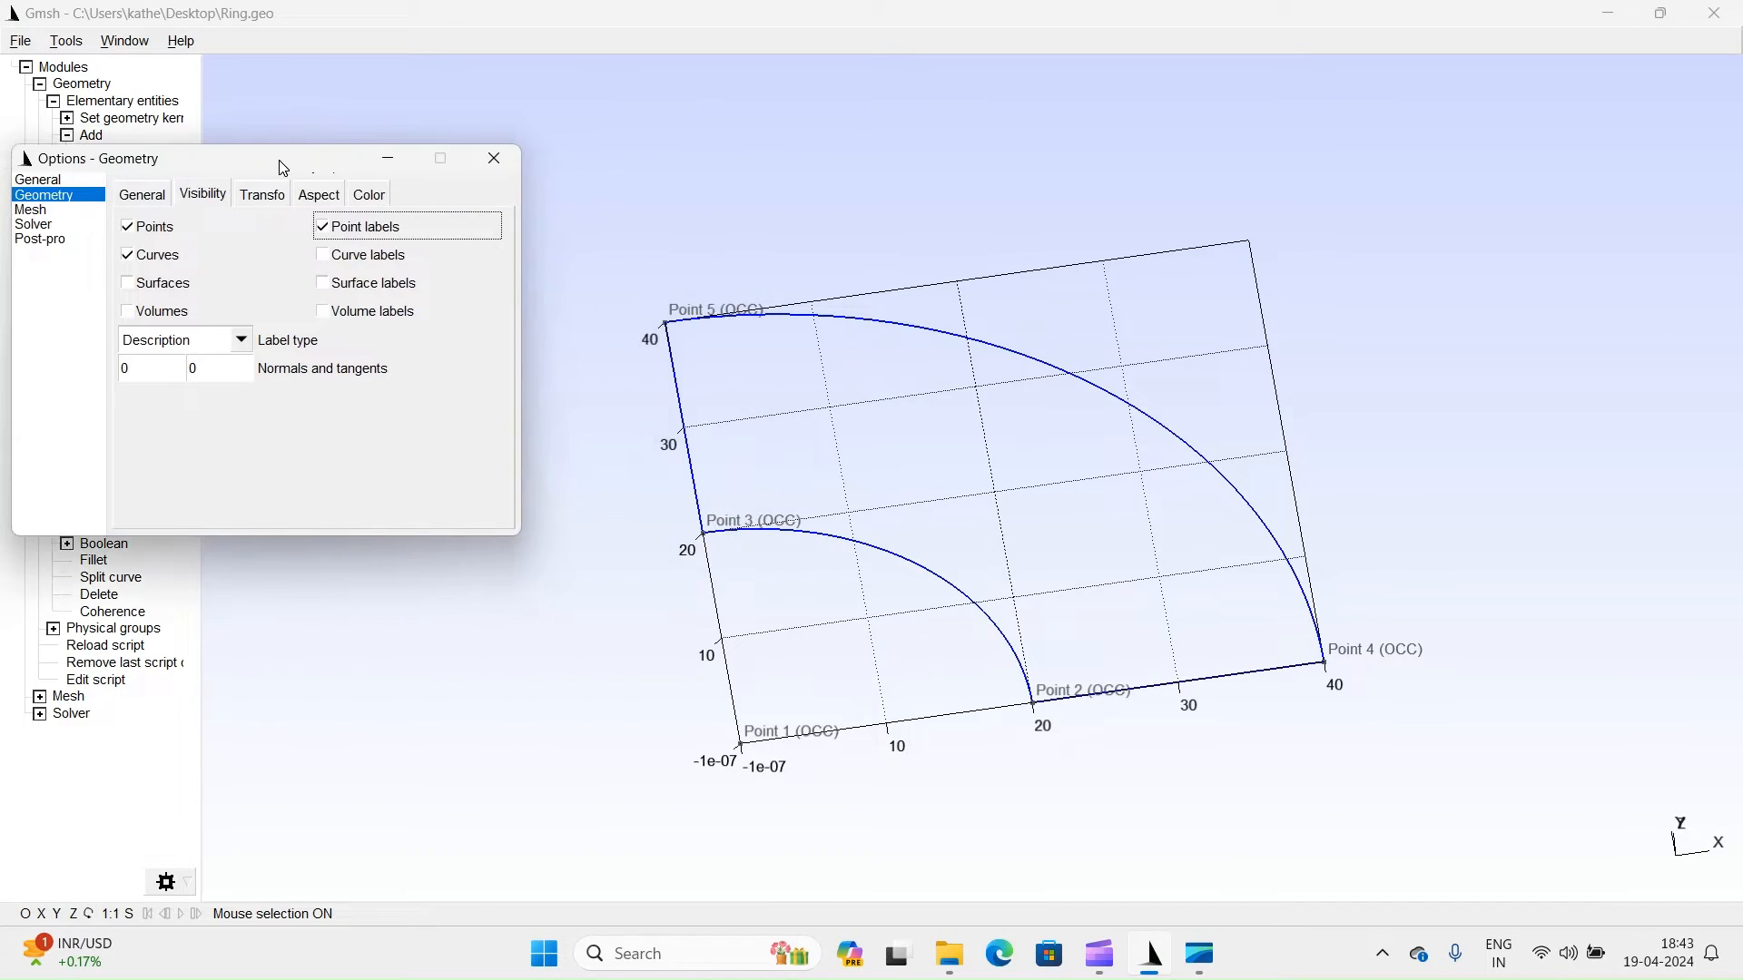
click(368, 257)
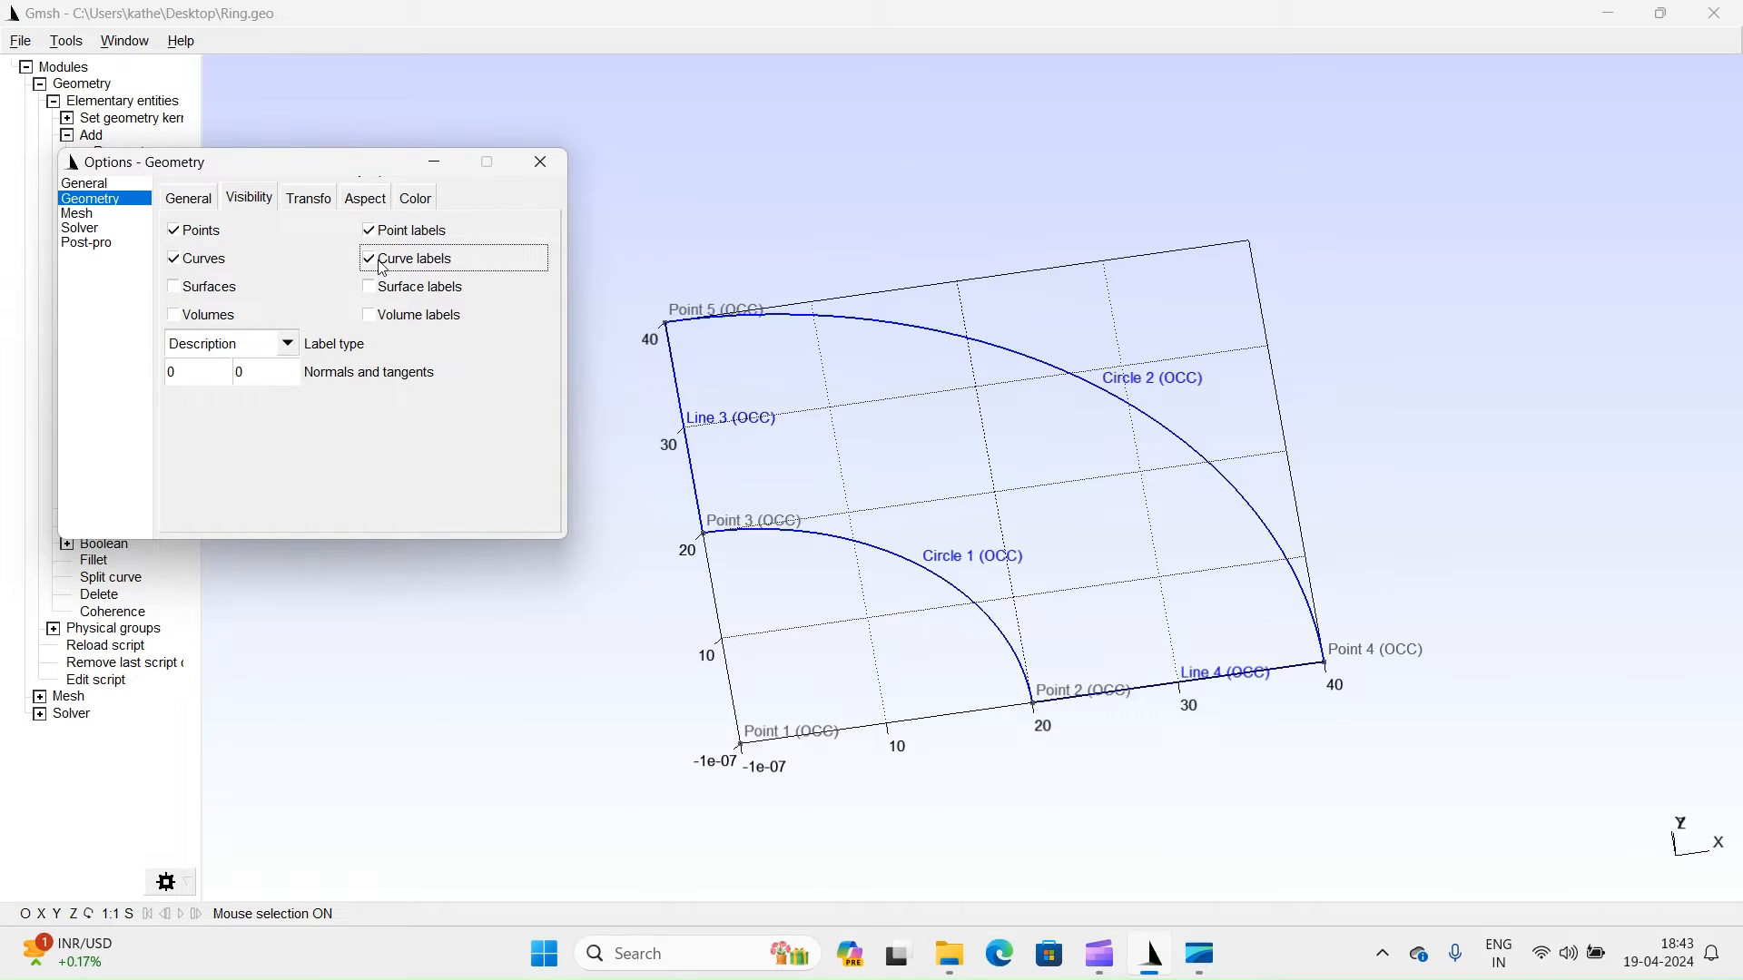
click(368, 287)
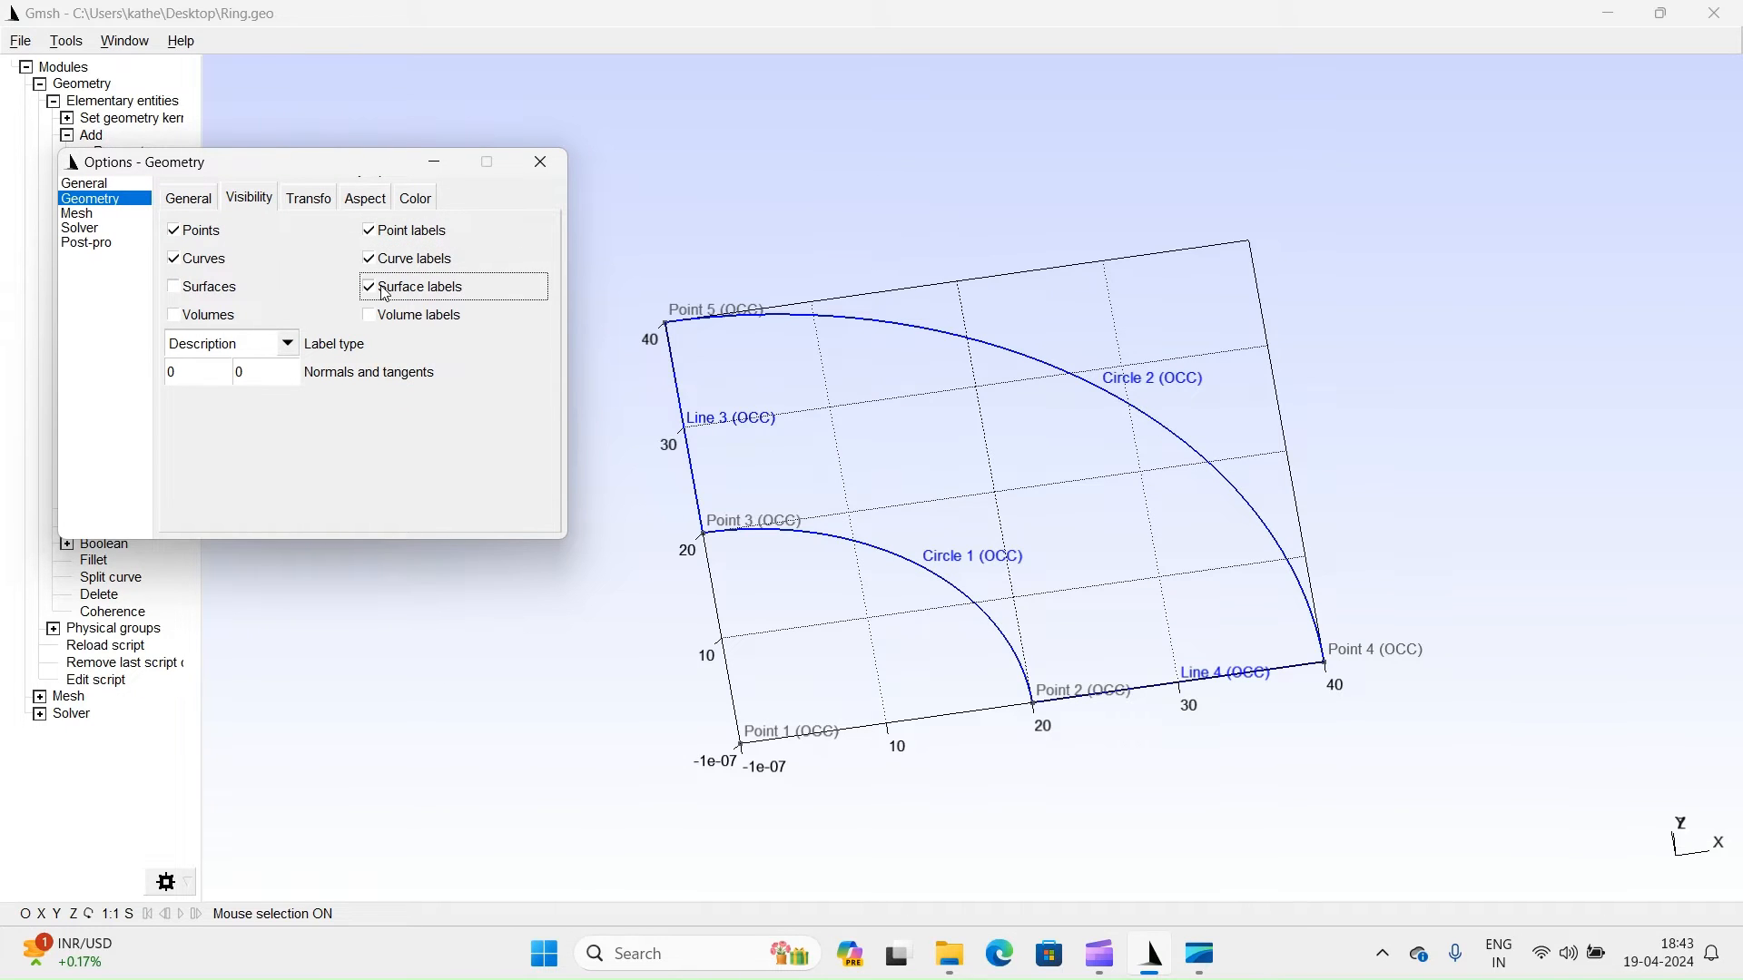
click(175, 287)
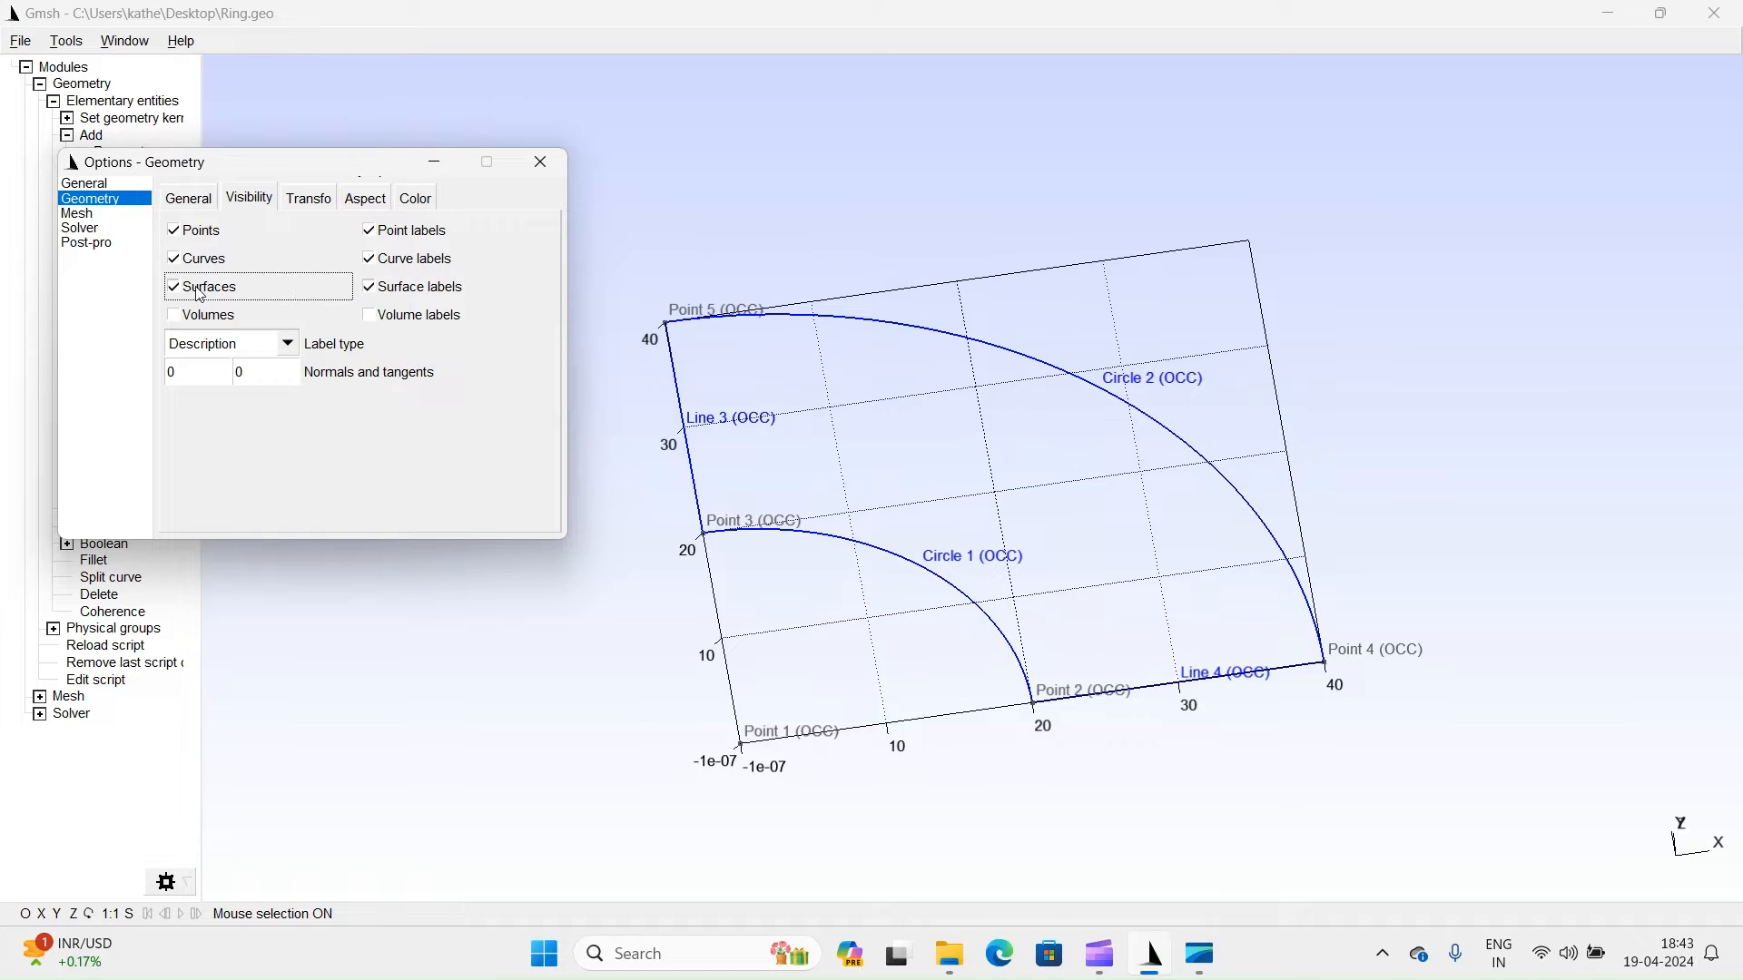
click(541, 161)
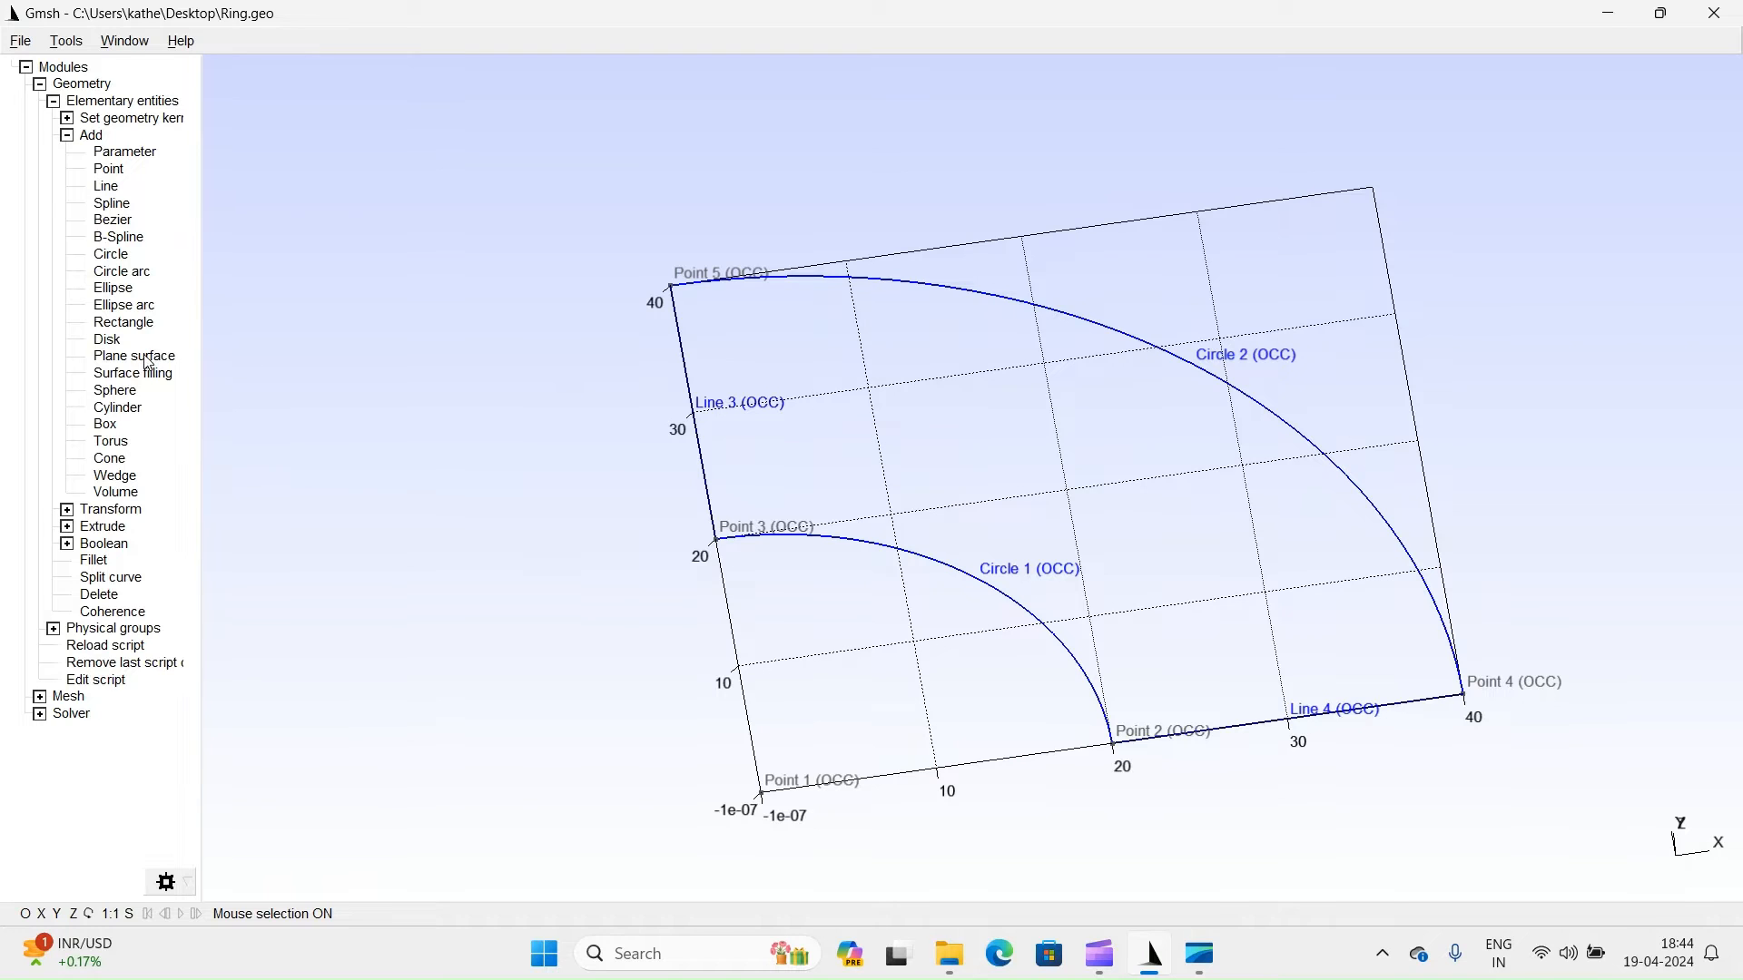
Create Plane 1 from the four-curve quarter-ring boundary with no holes.
click(132, 372)
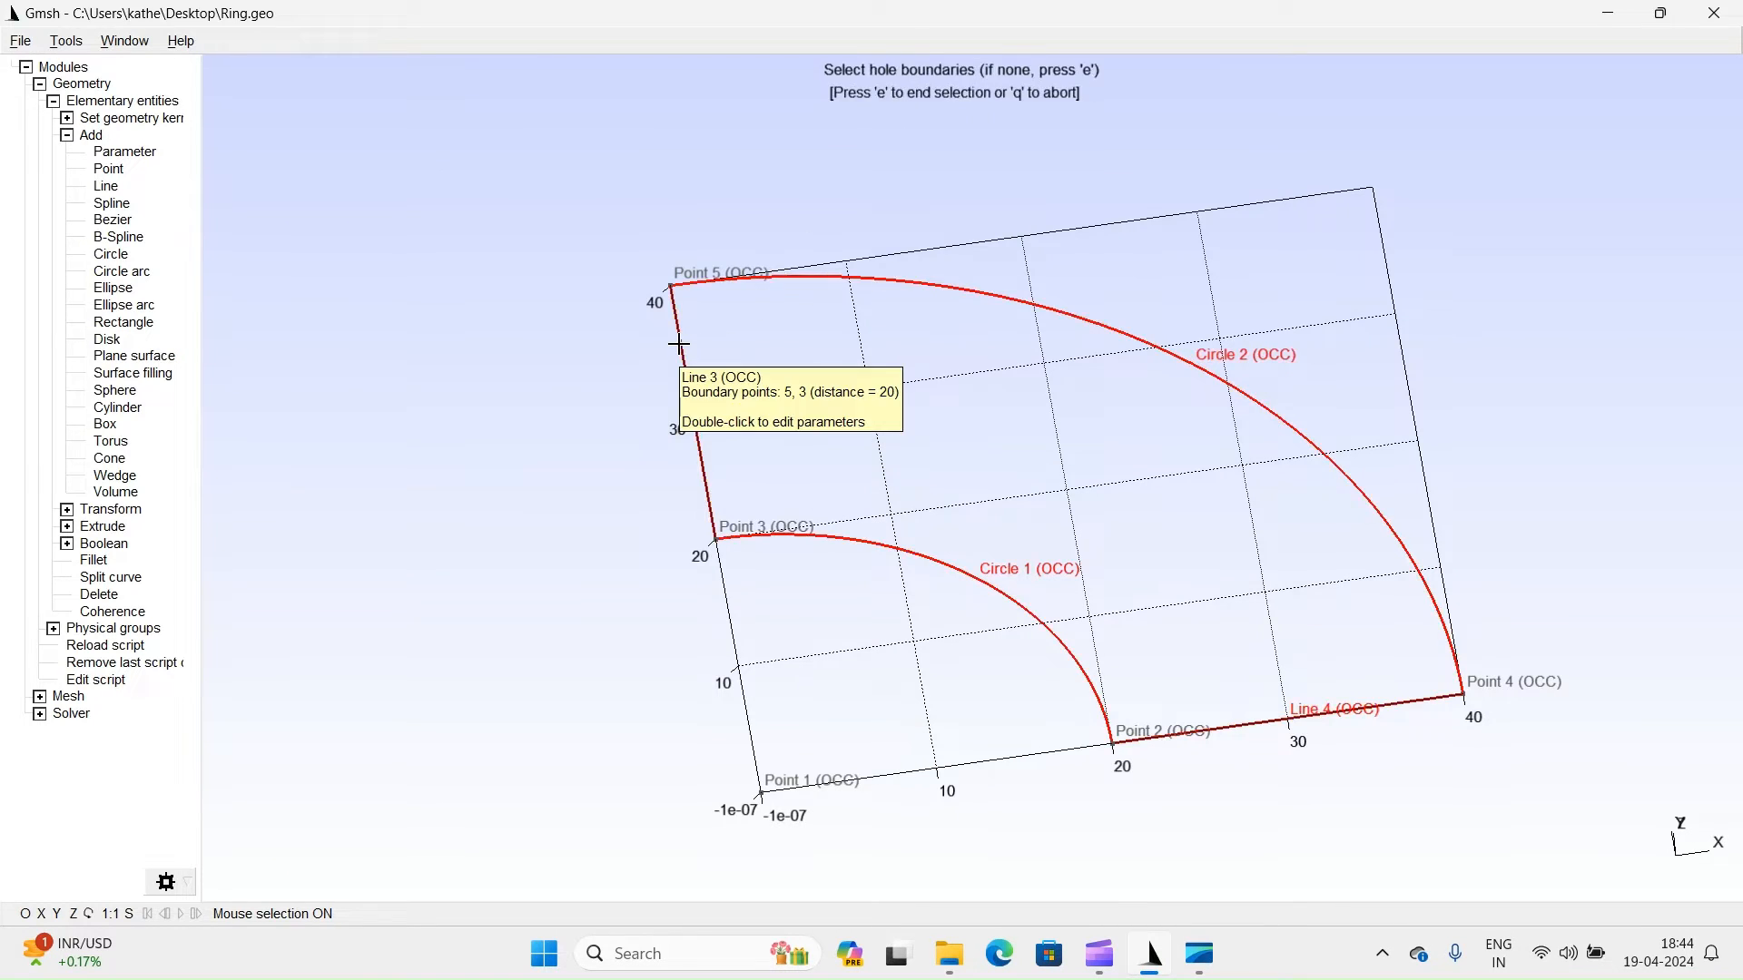
mouse_move(911, 389)
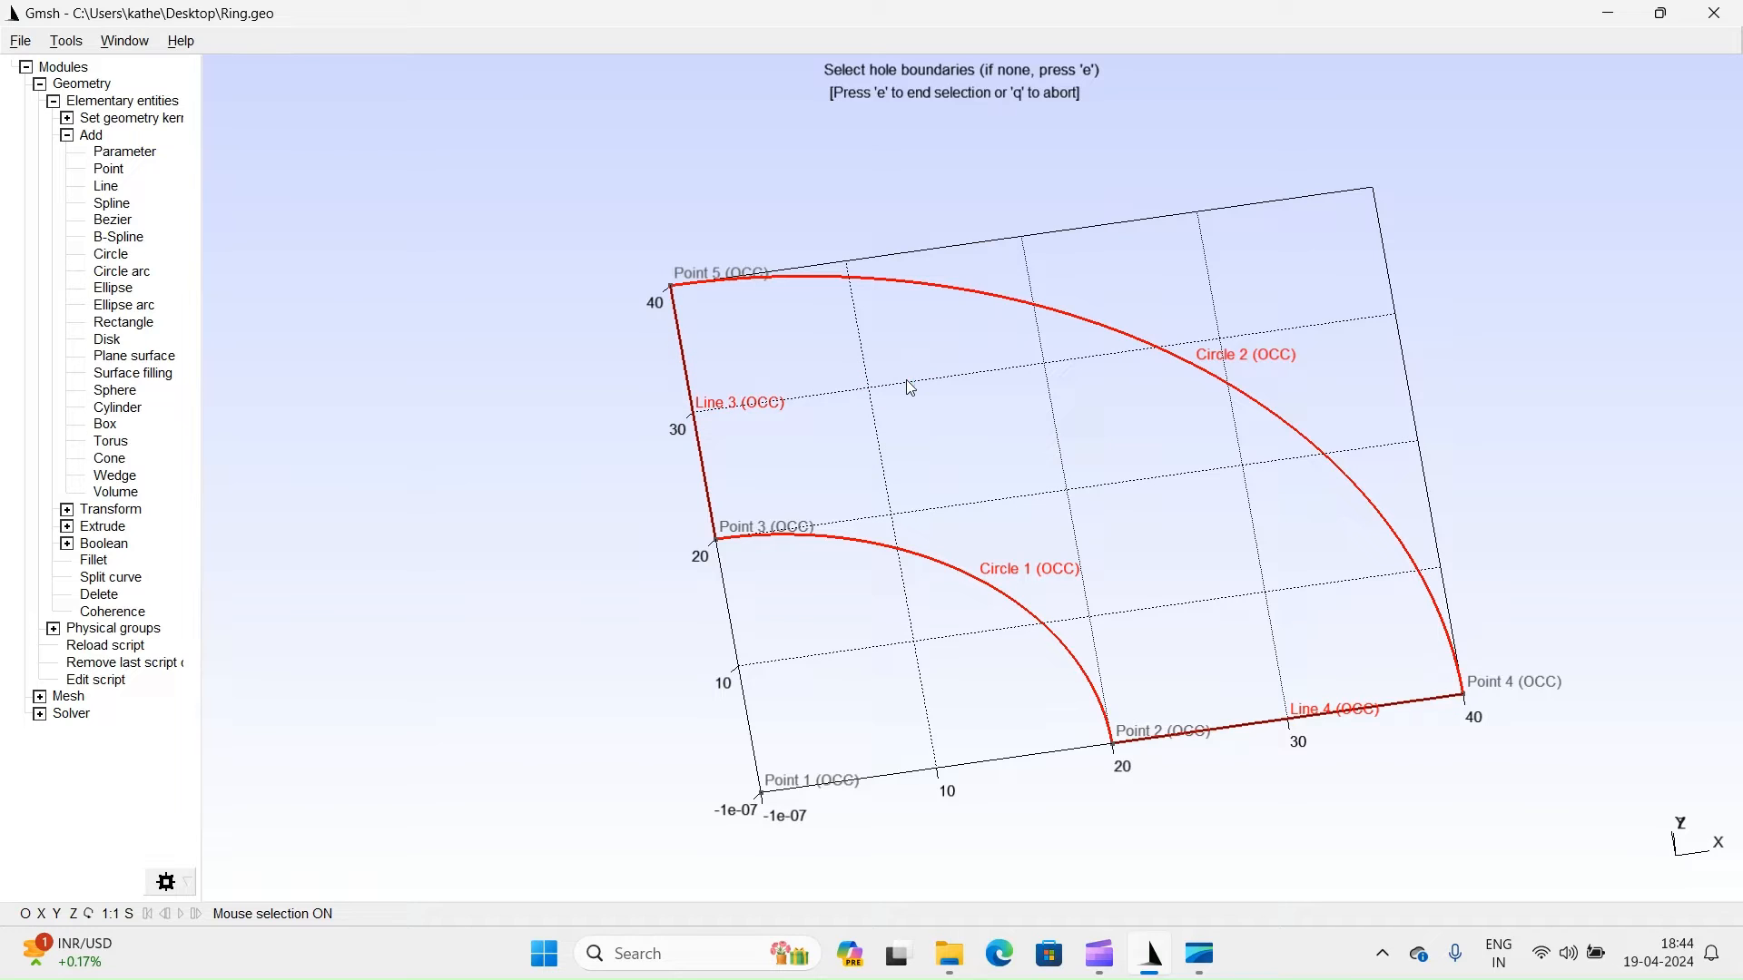
key(e)
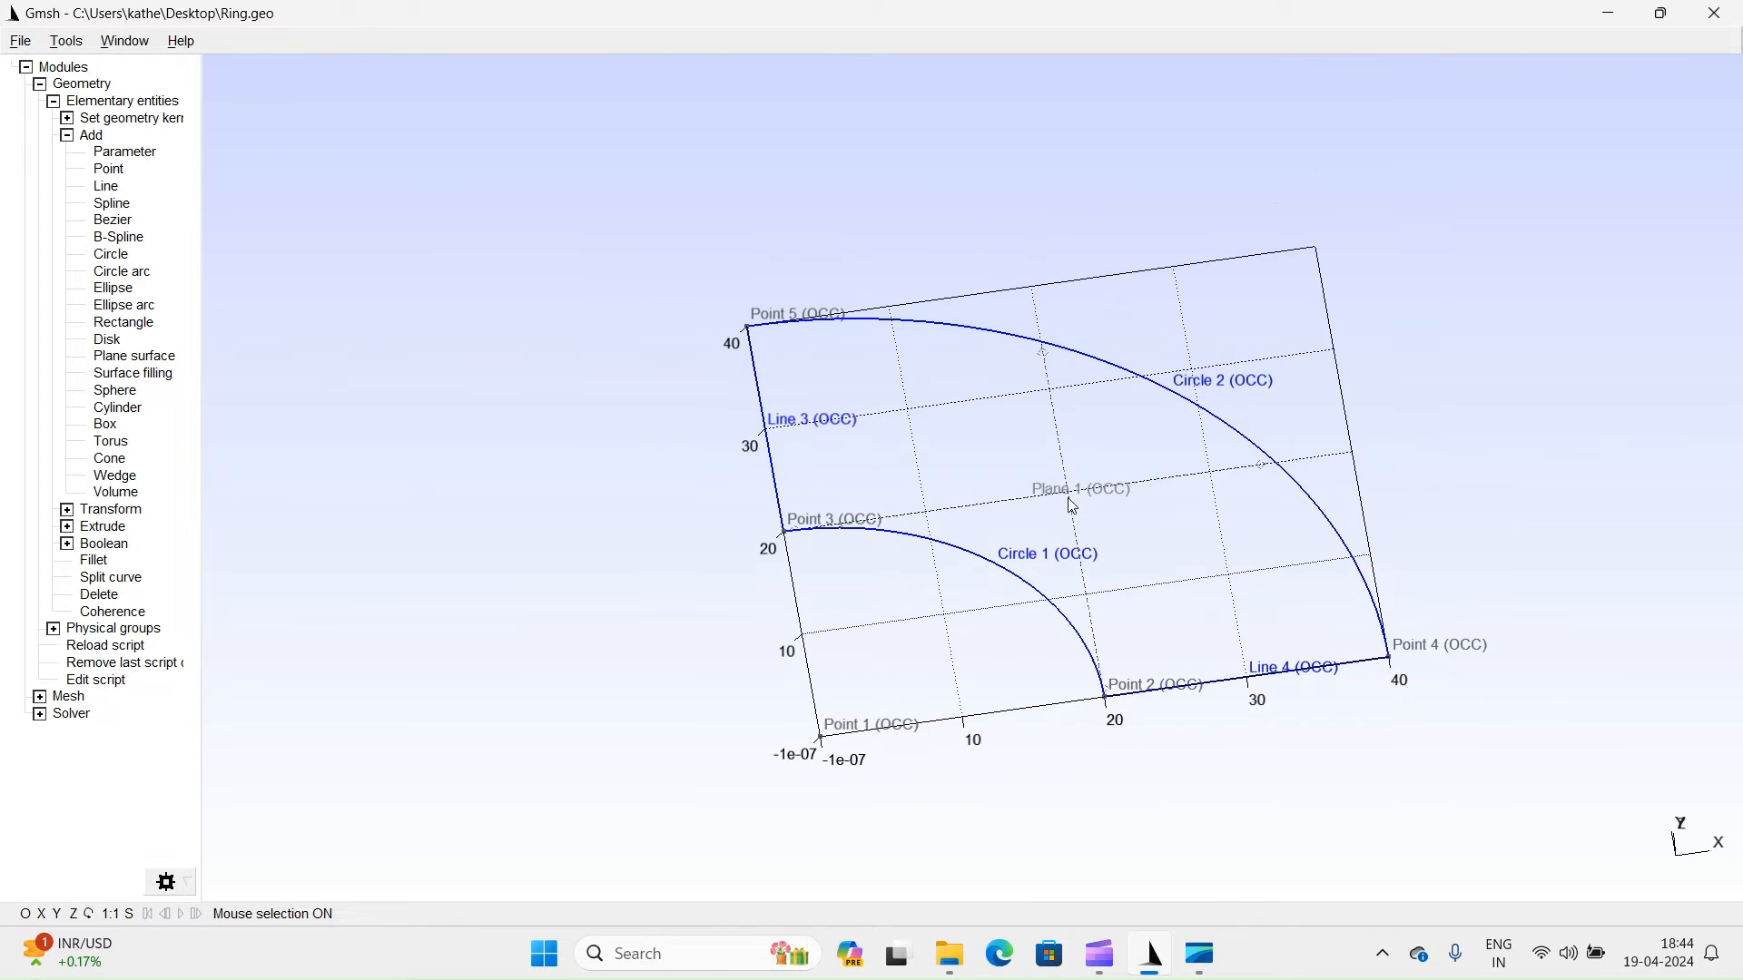
mouse_move(1071, 501)
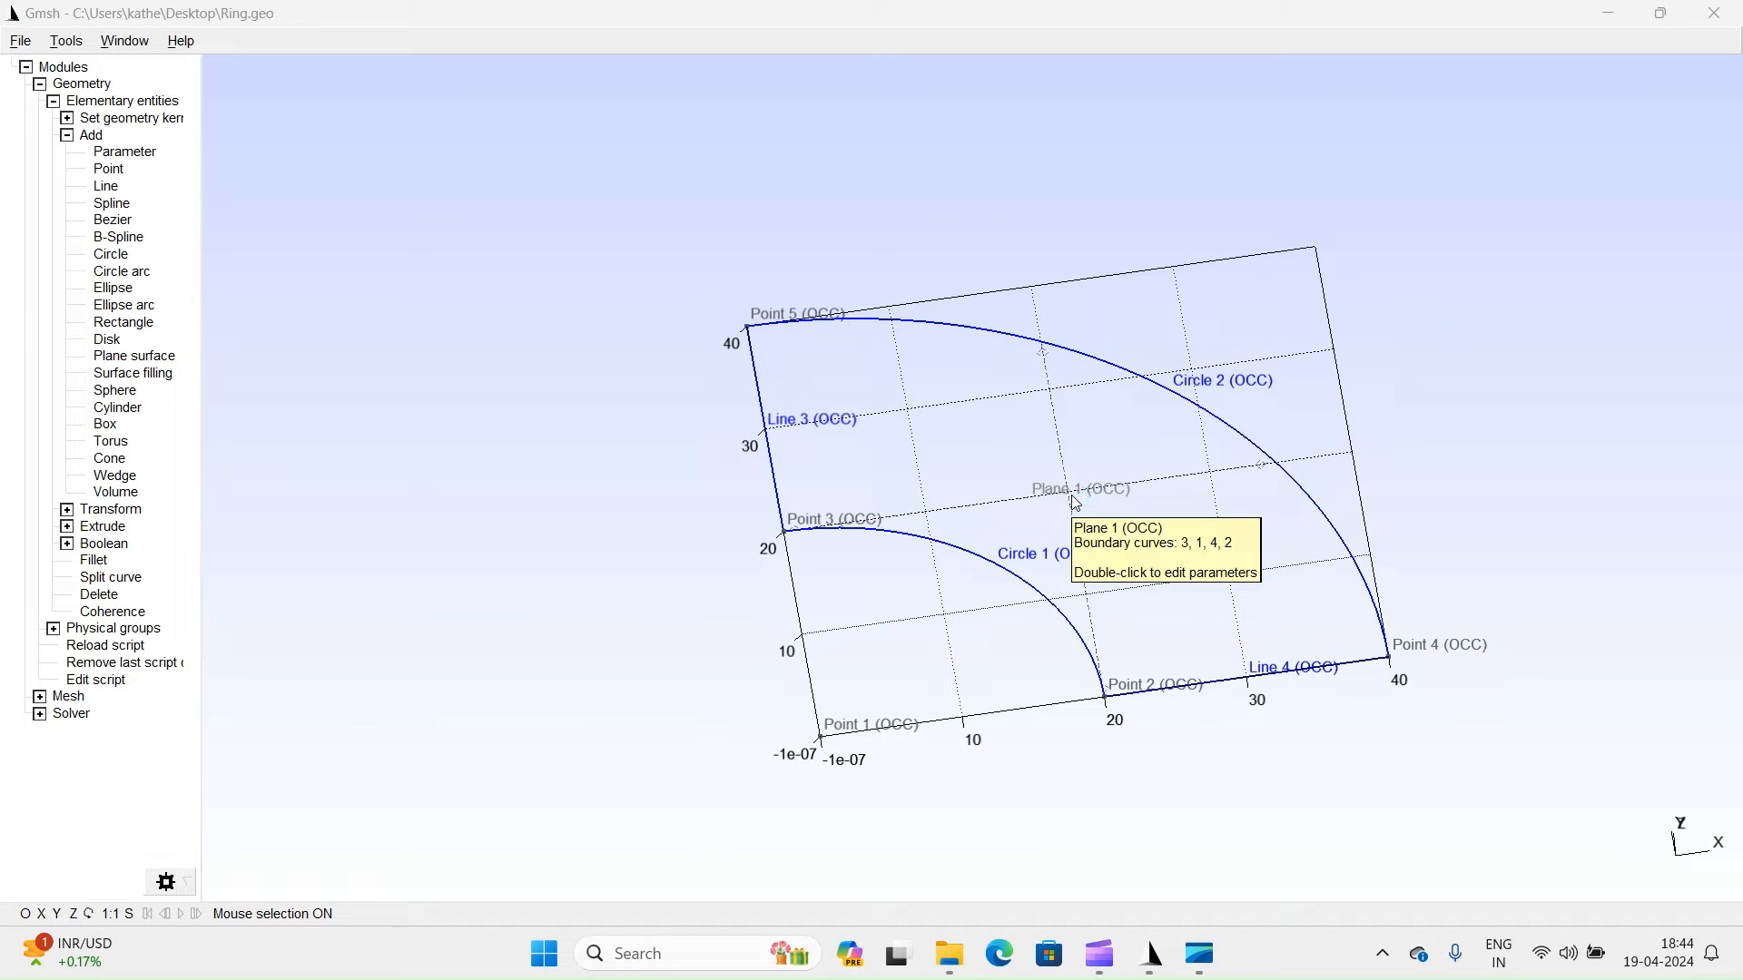
mouse_move(1053, 501)
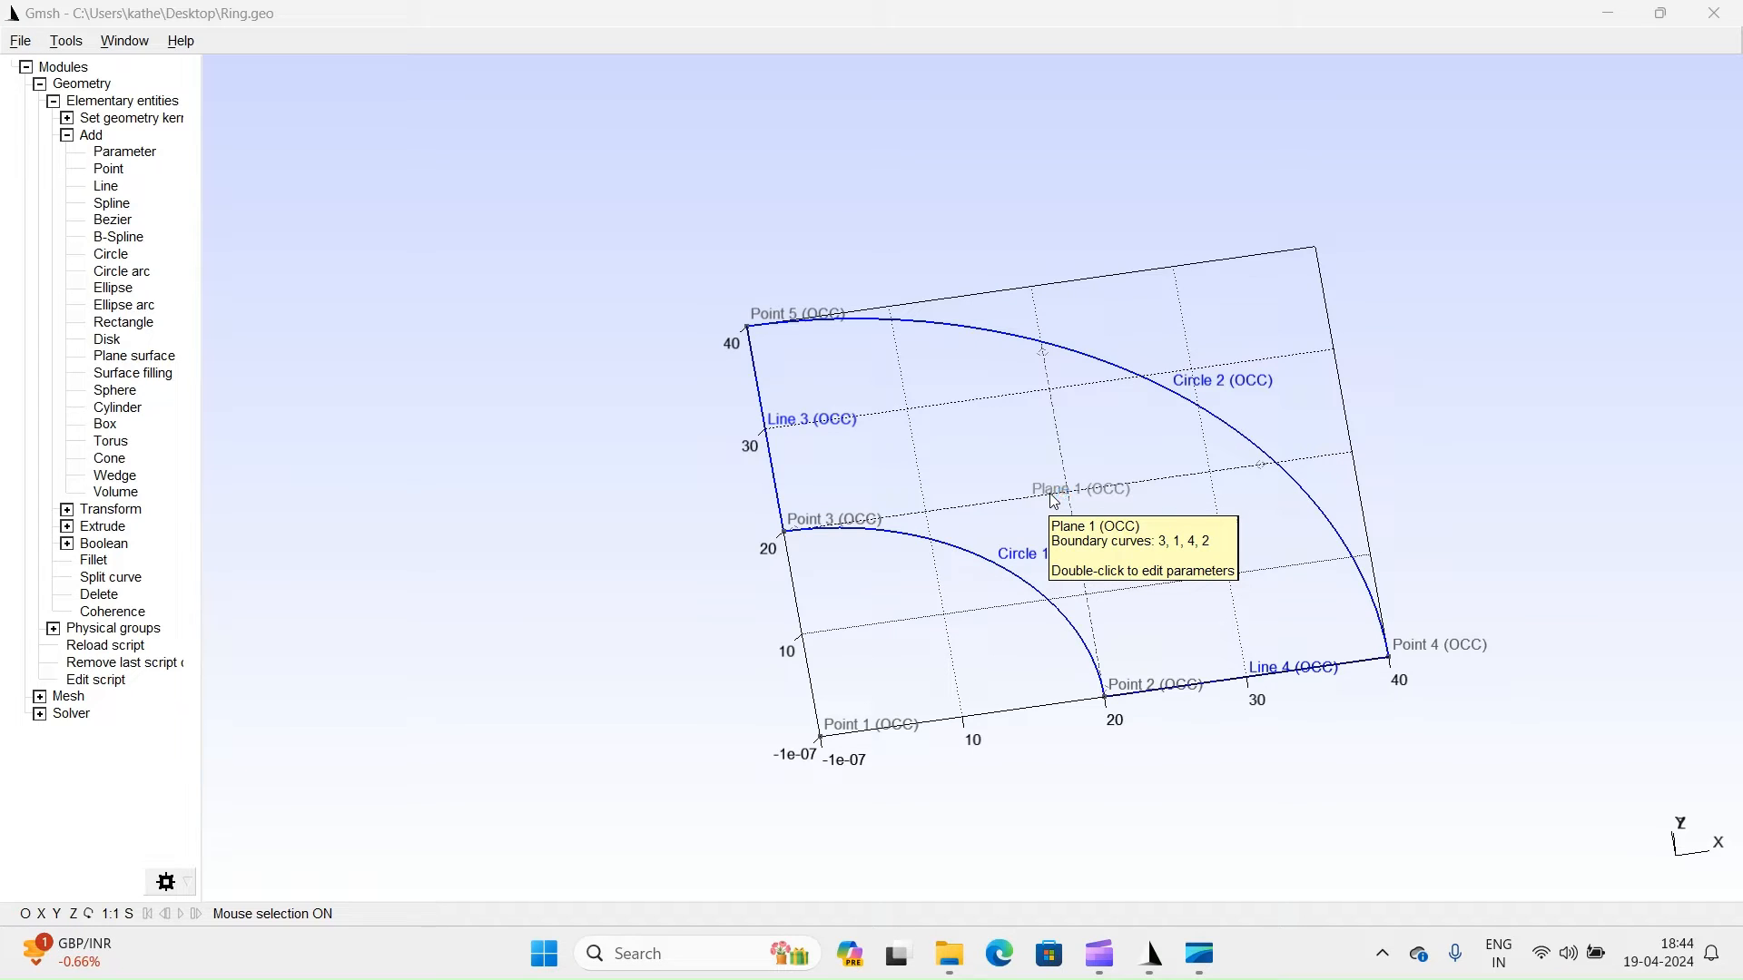
mouse_move(1046, 495)
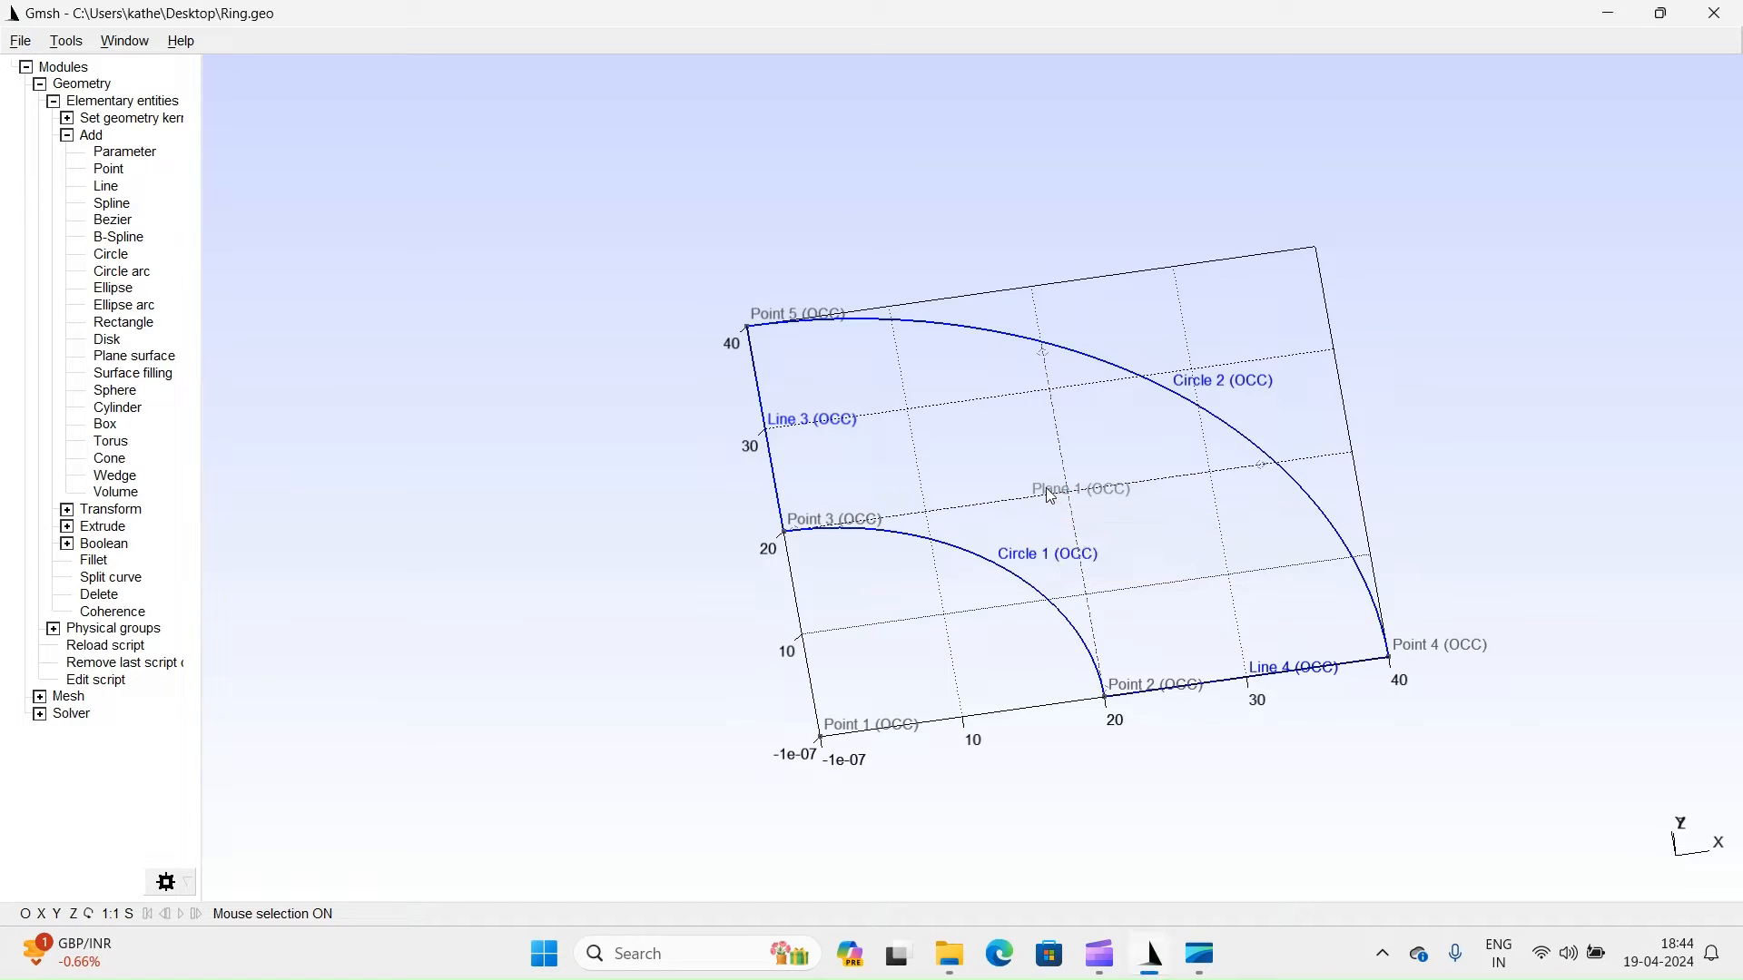
Mesh the quarter-ring surface with 2D triangles and display the elements as filled faces.
click(38, 696)
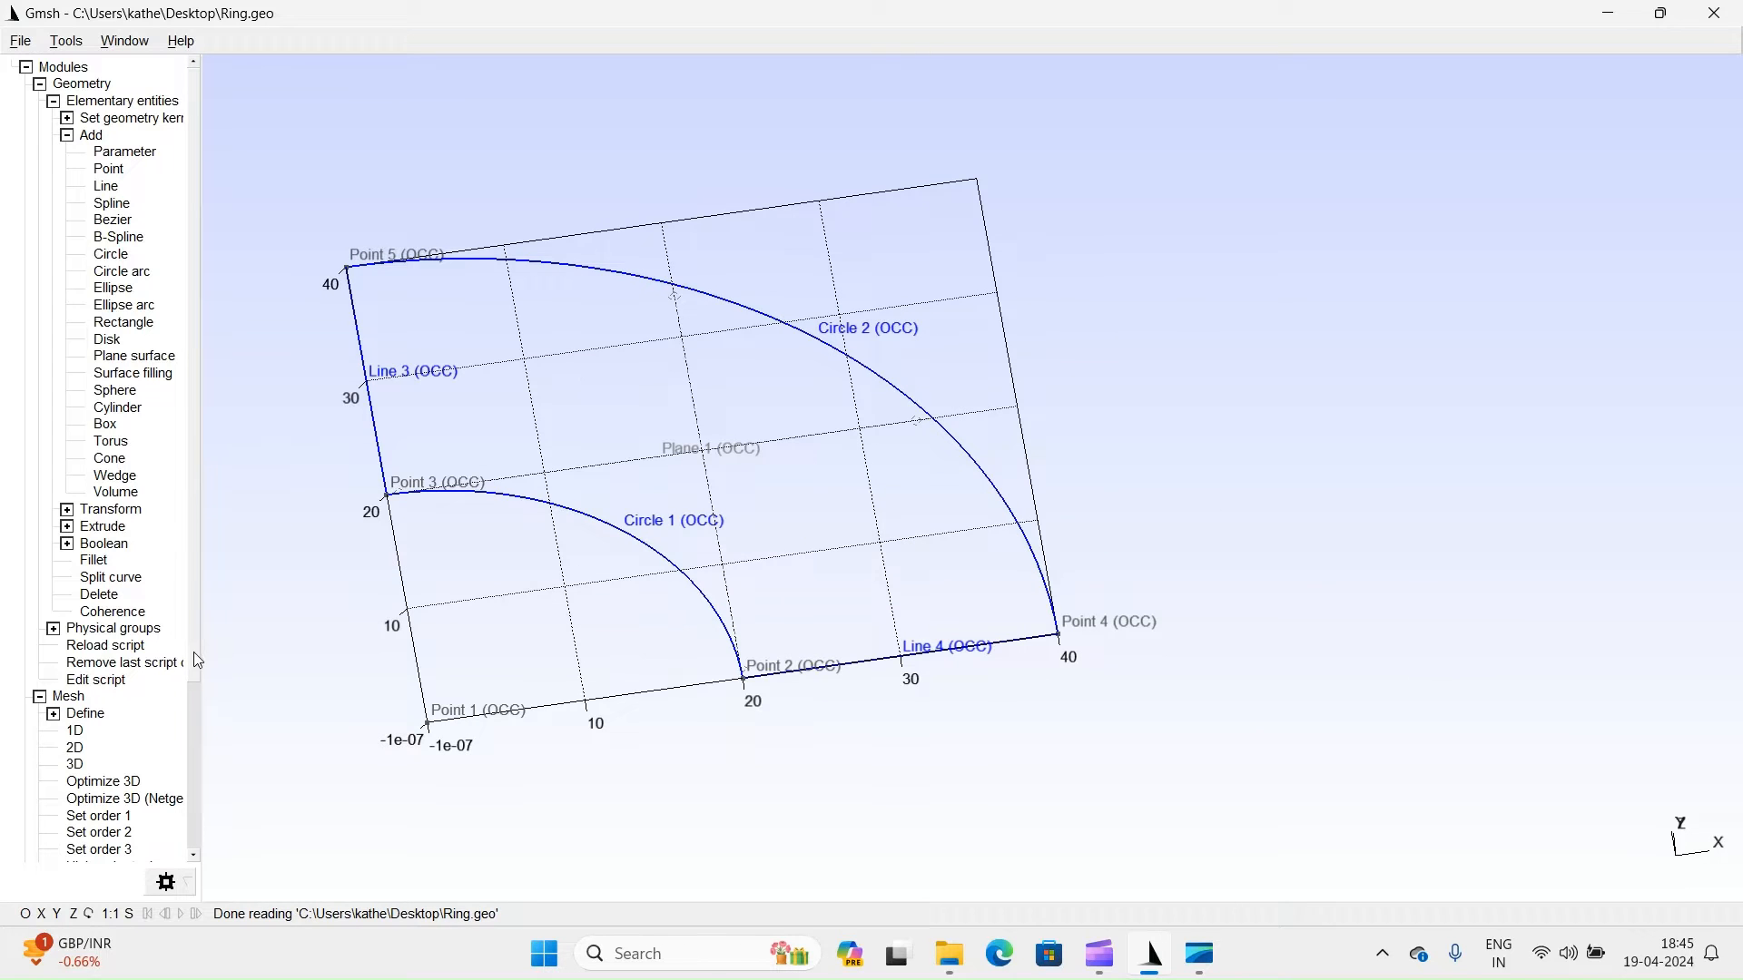
scroll(down, 3)
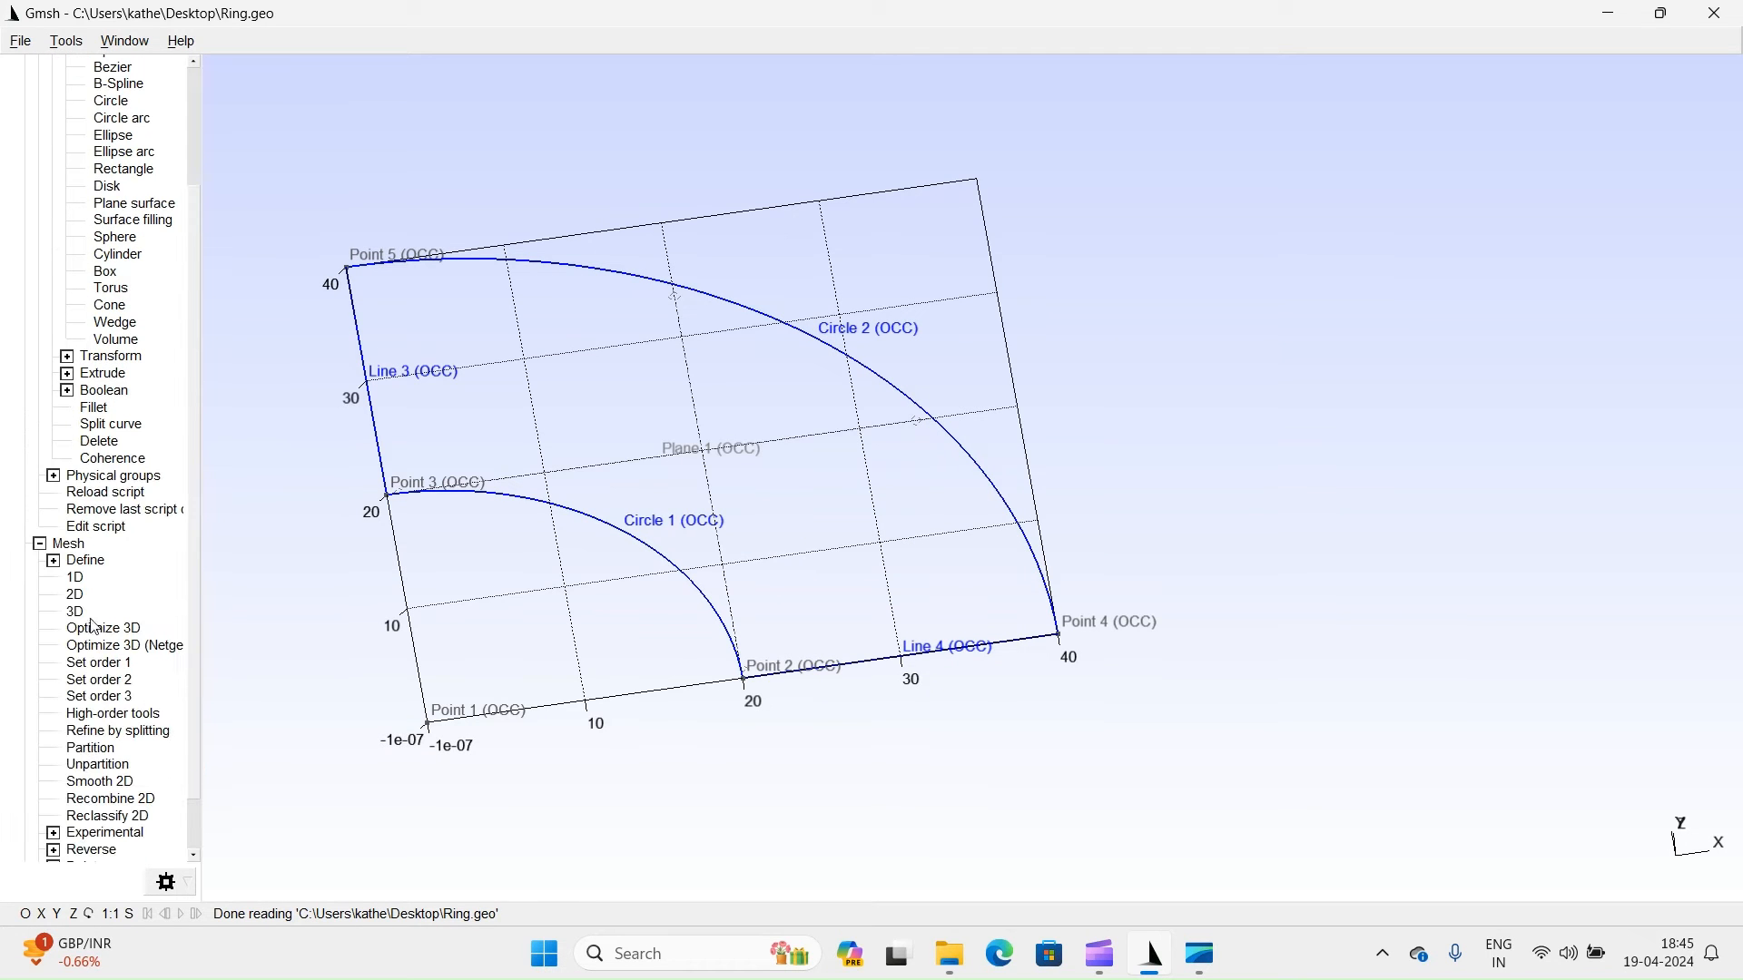
click(74, 594)
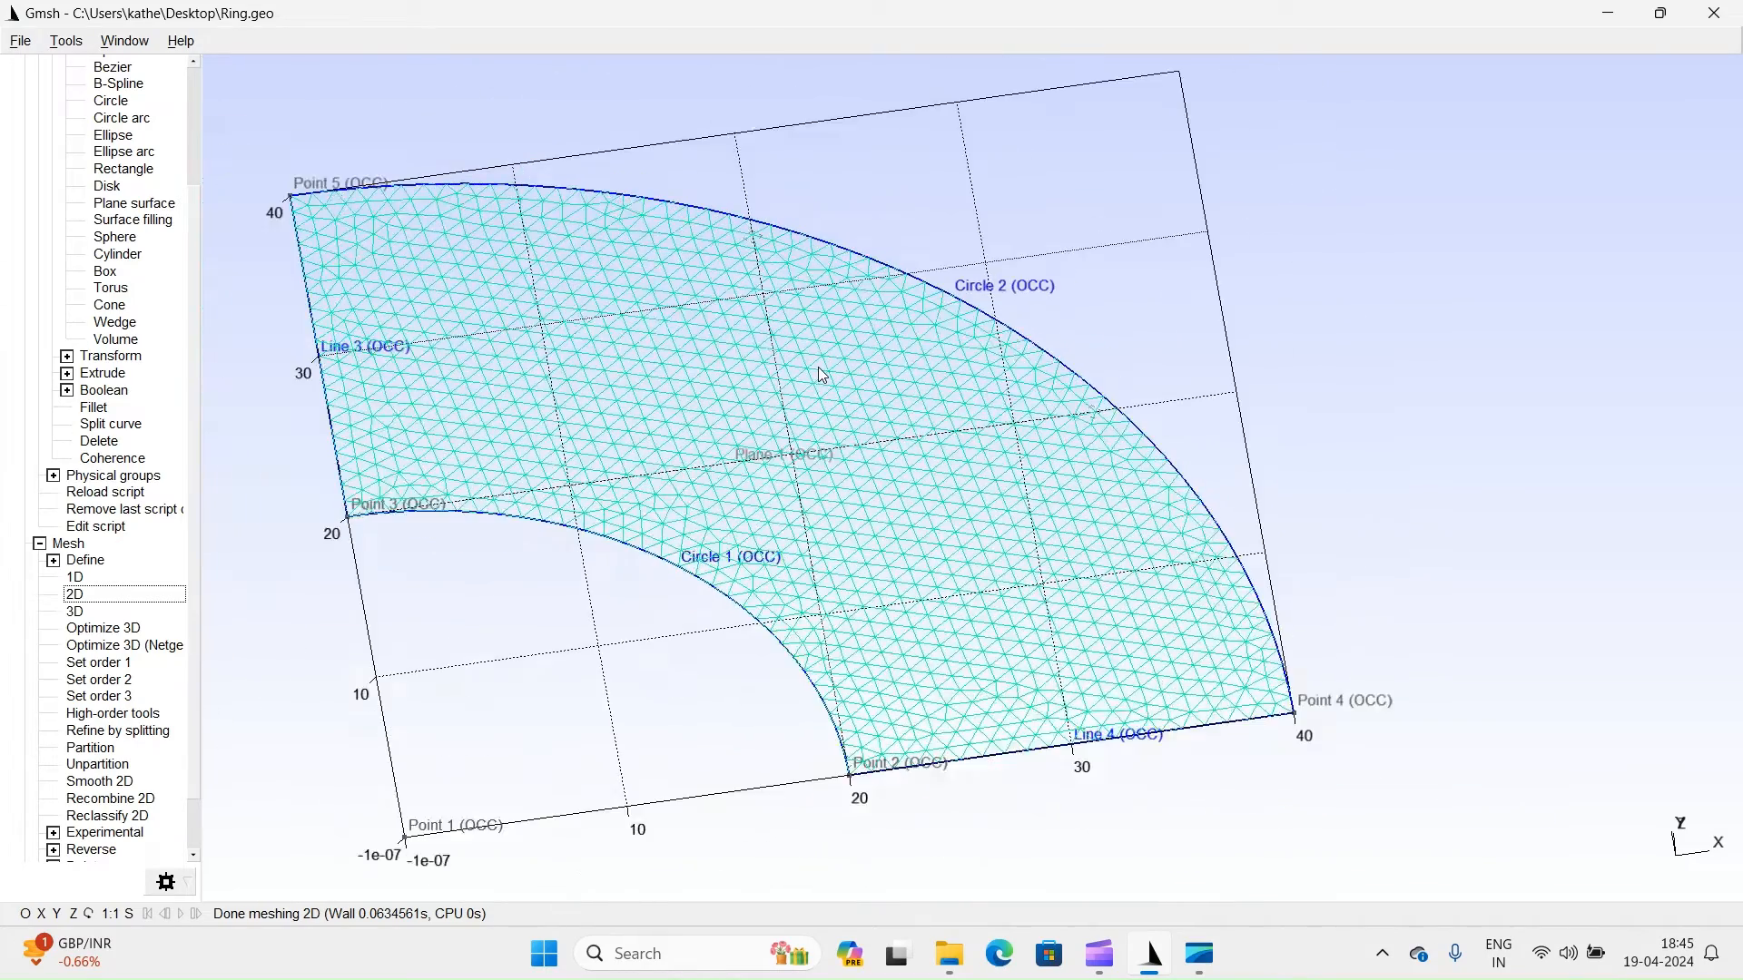
right_click(817, 374)
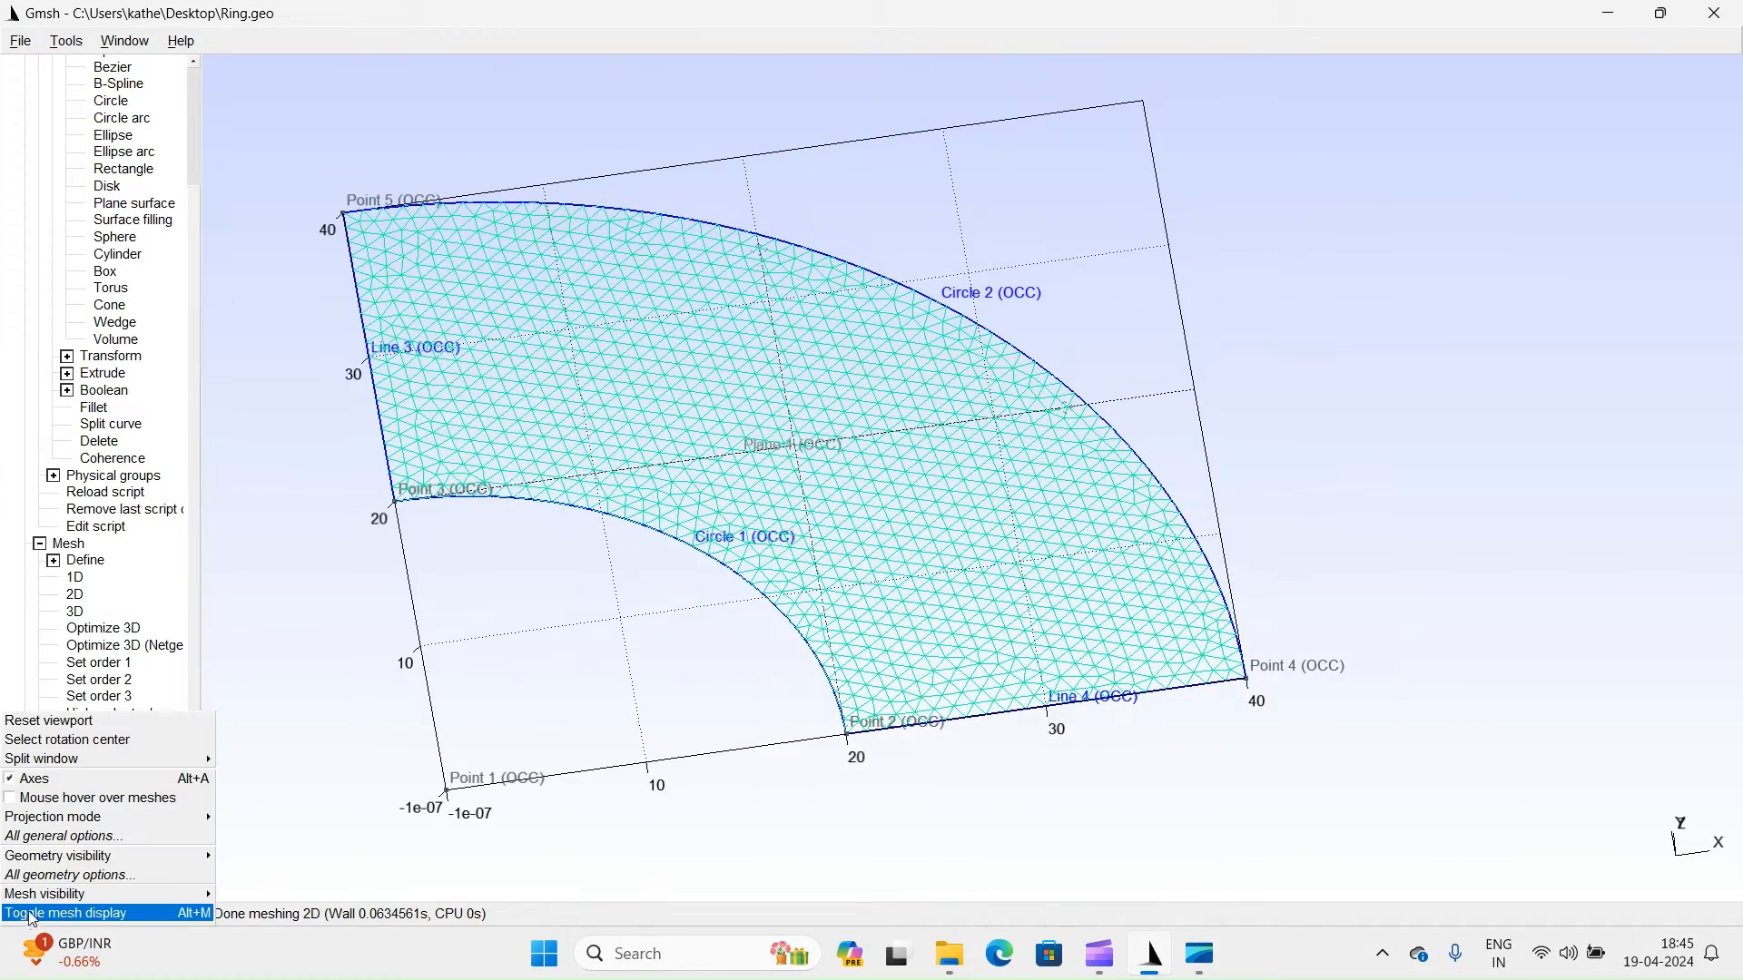
click(65, 913)
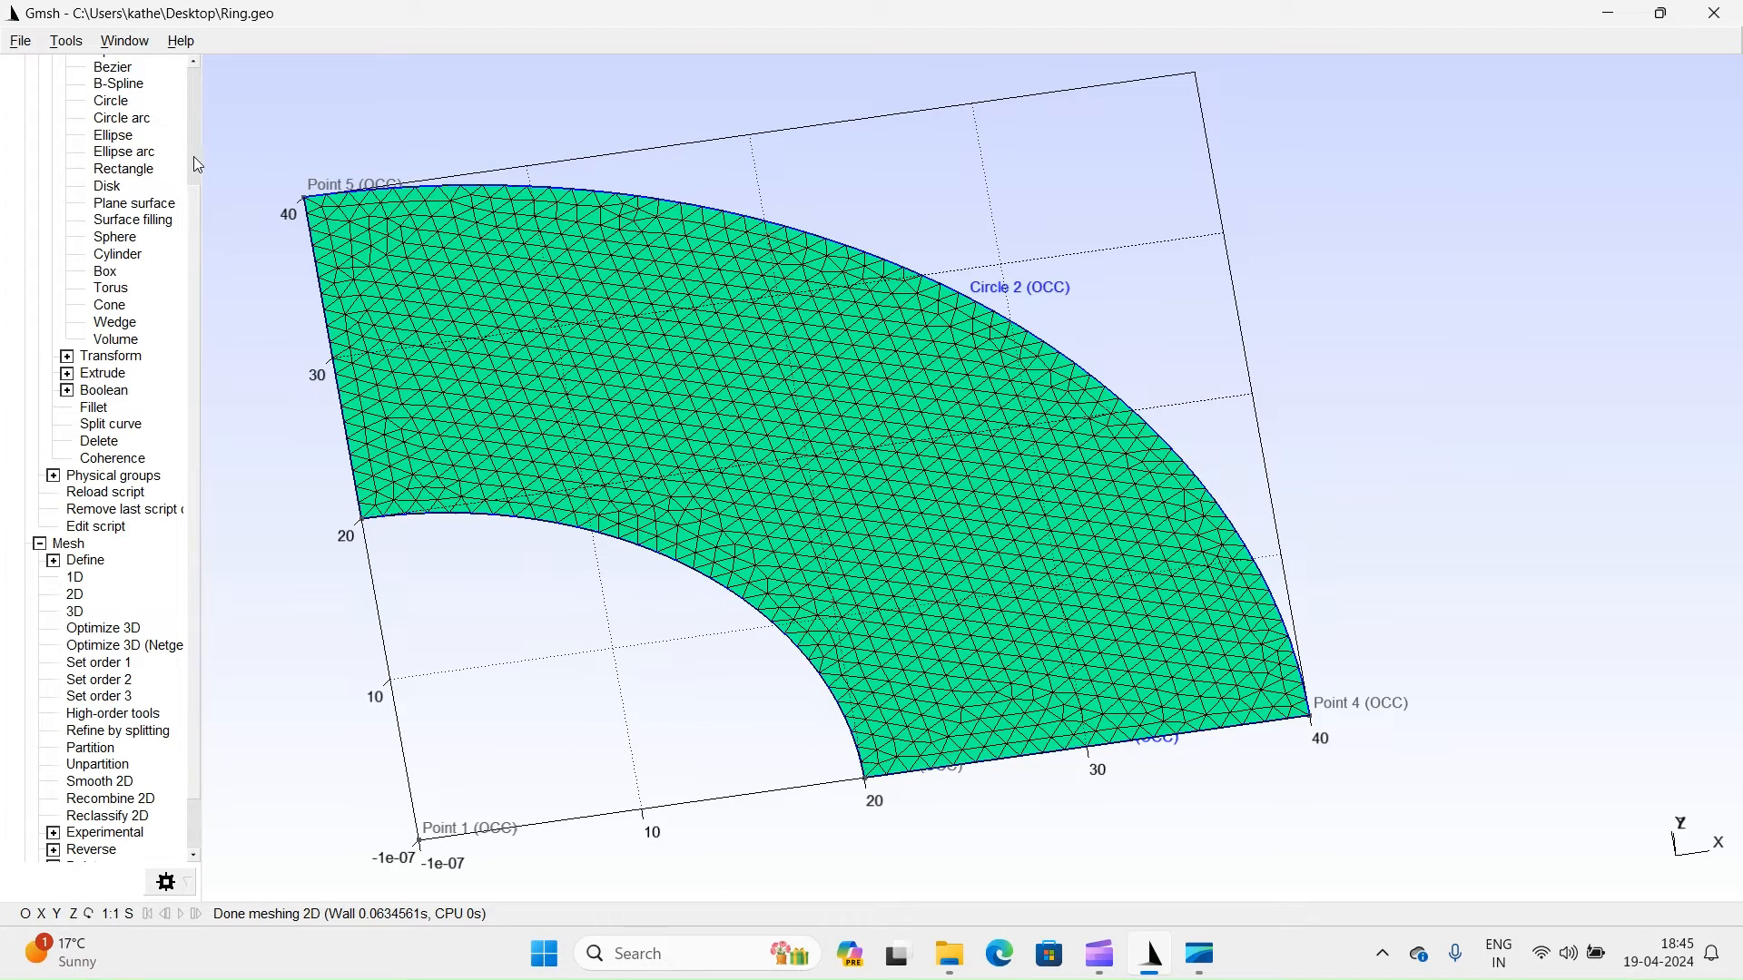
scroll(up, 3)
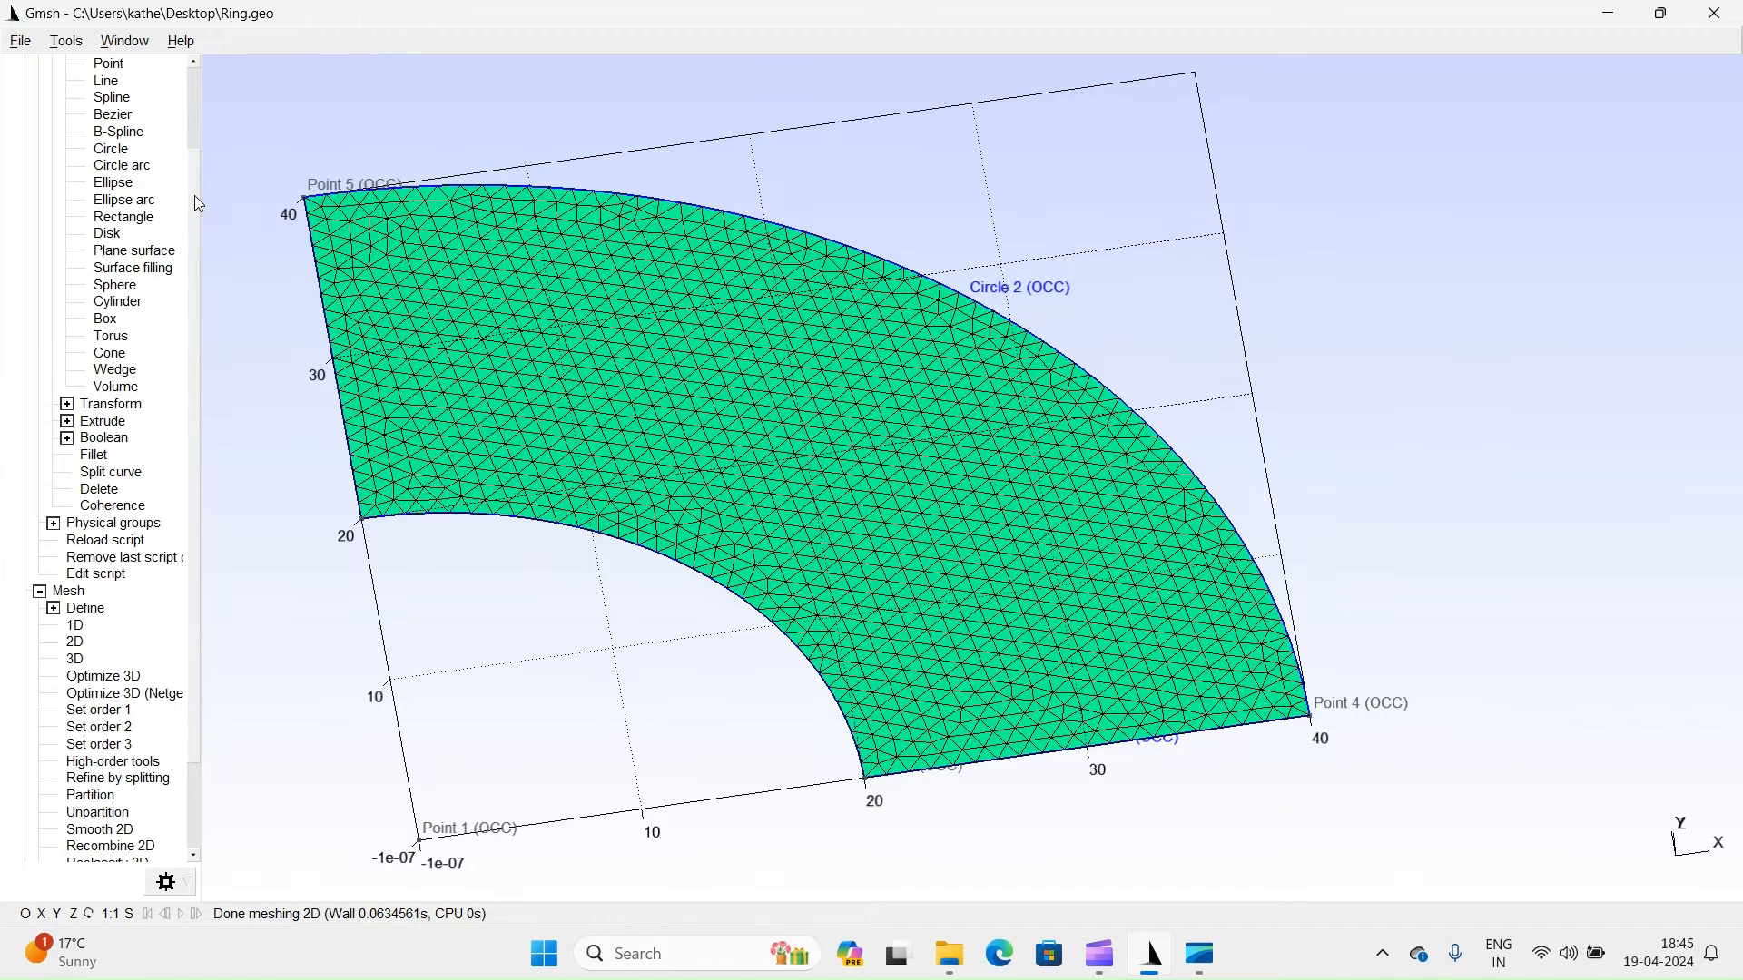
mouse_move(138, 388)
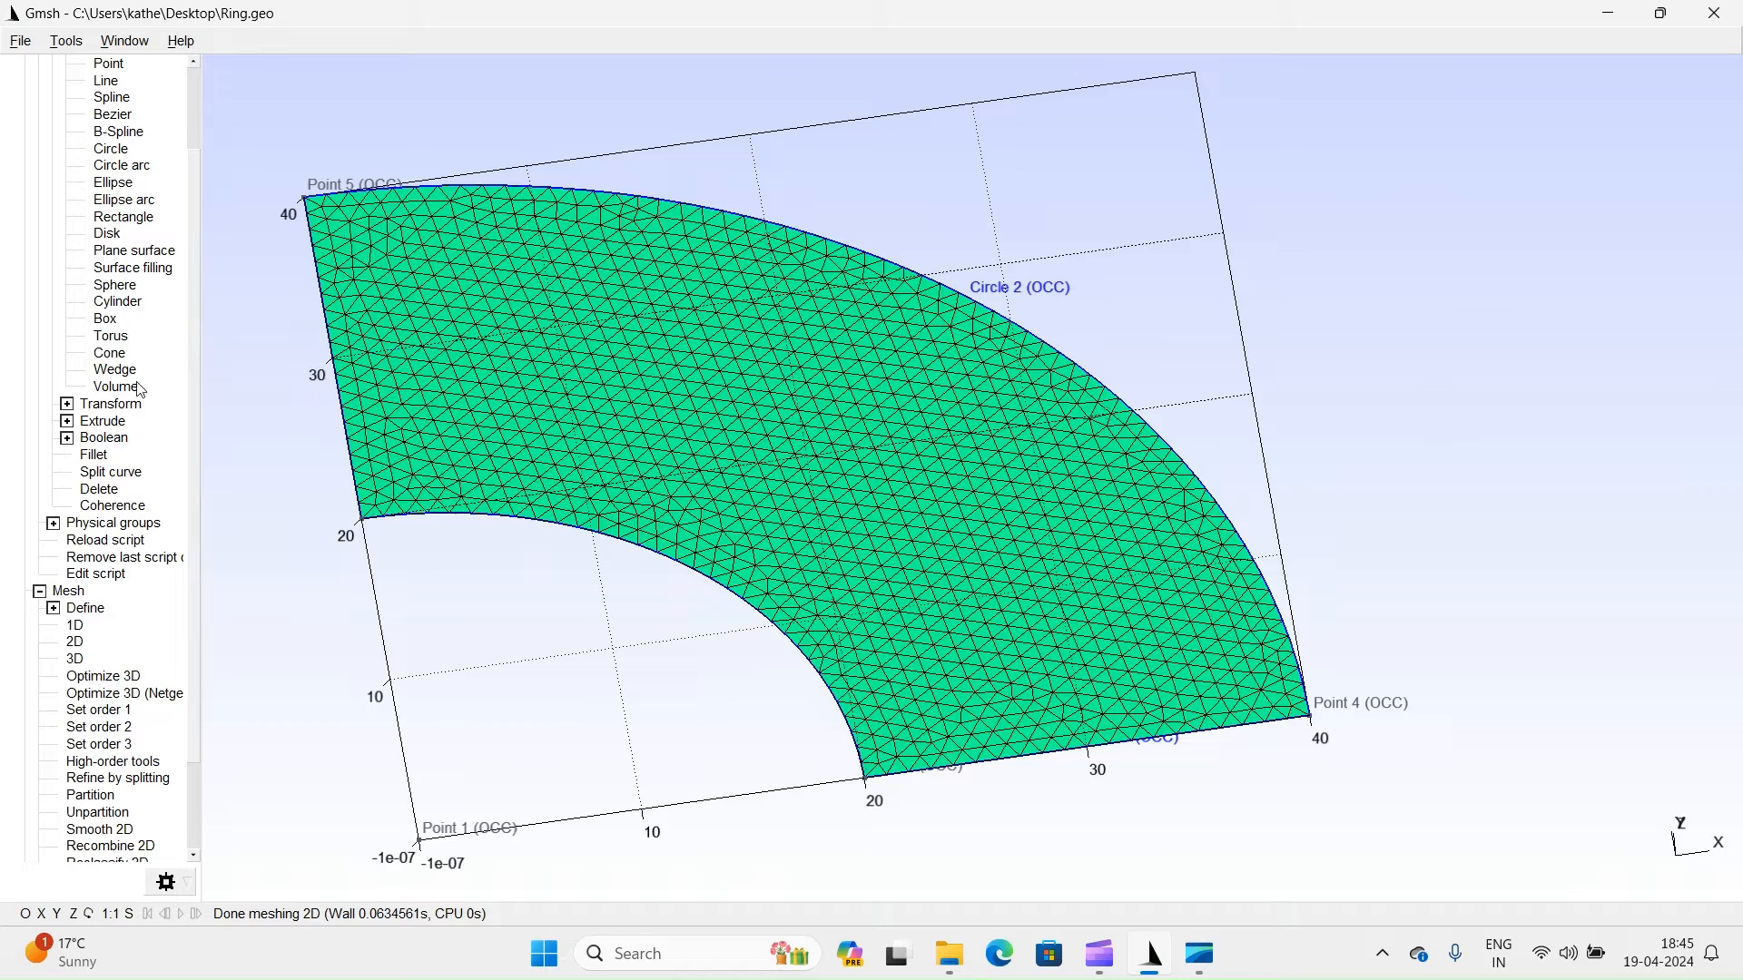
Reload the geometry and give Line 3 and Line 4 transfinite constraints of 20 points.
click(105, 539)
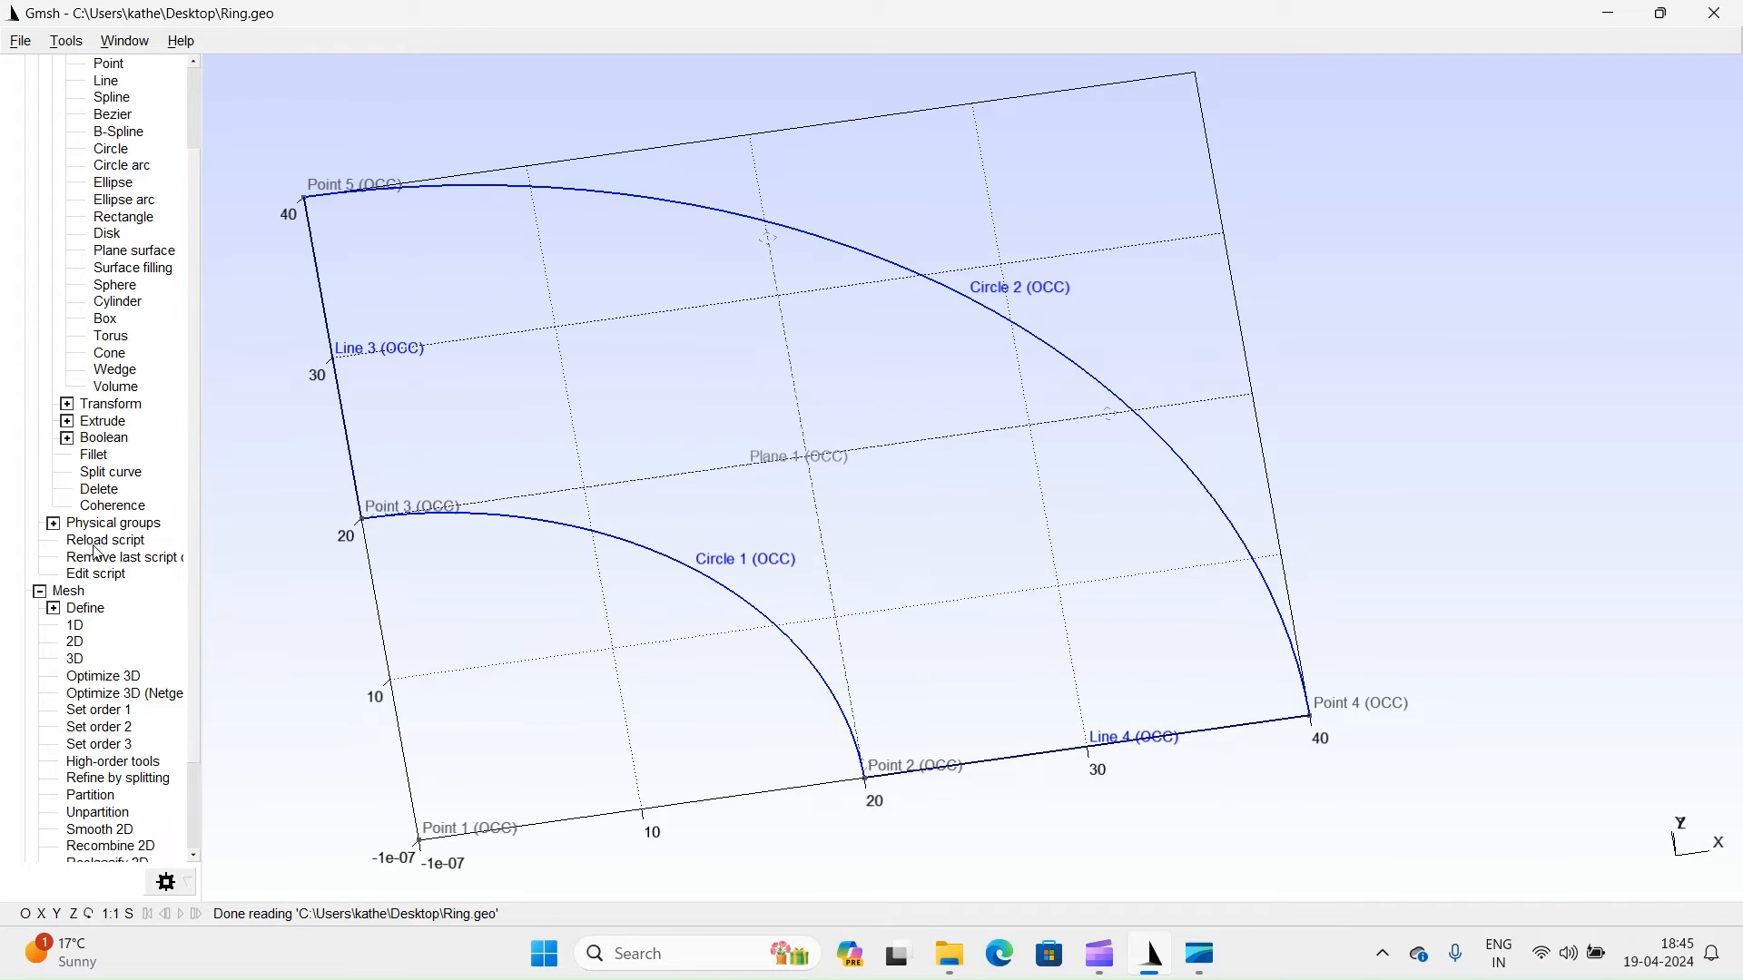
click(51, 608)
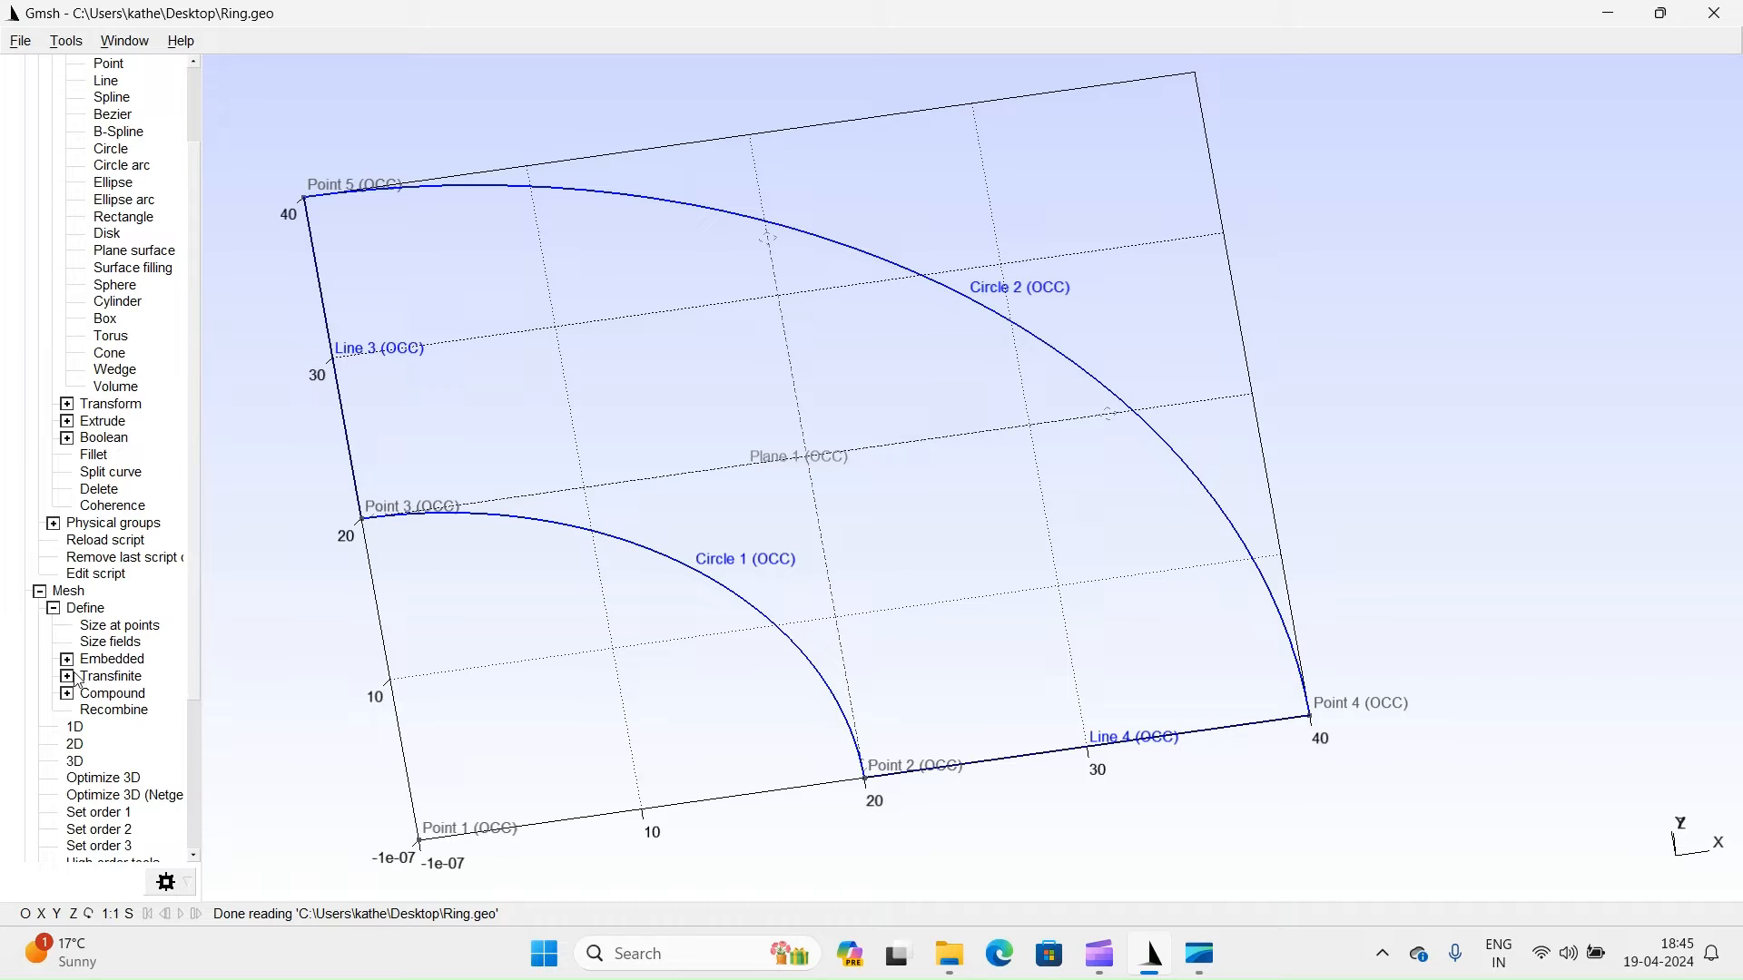
click(67, 675)
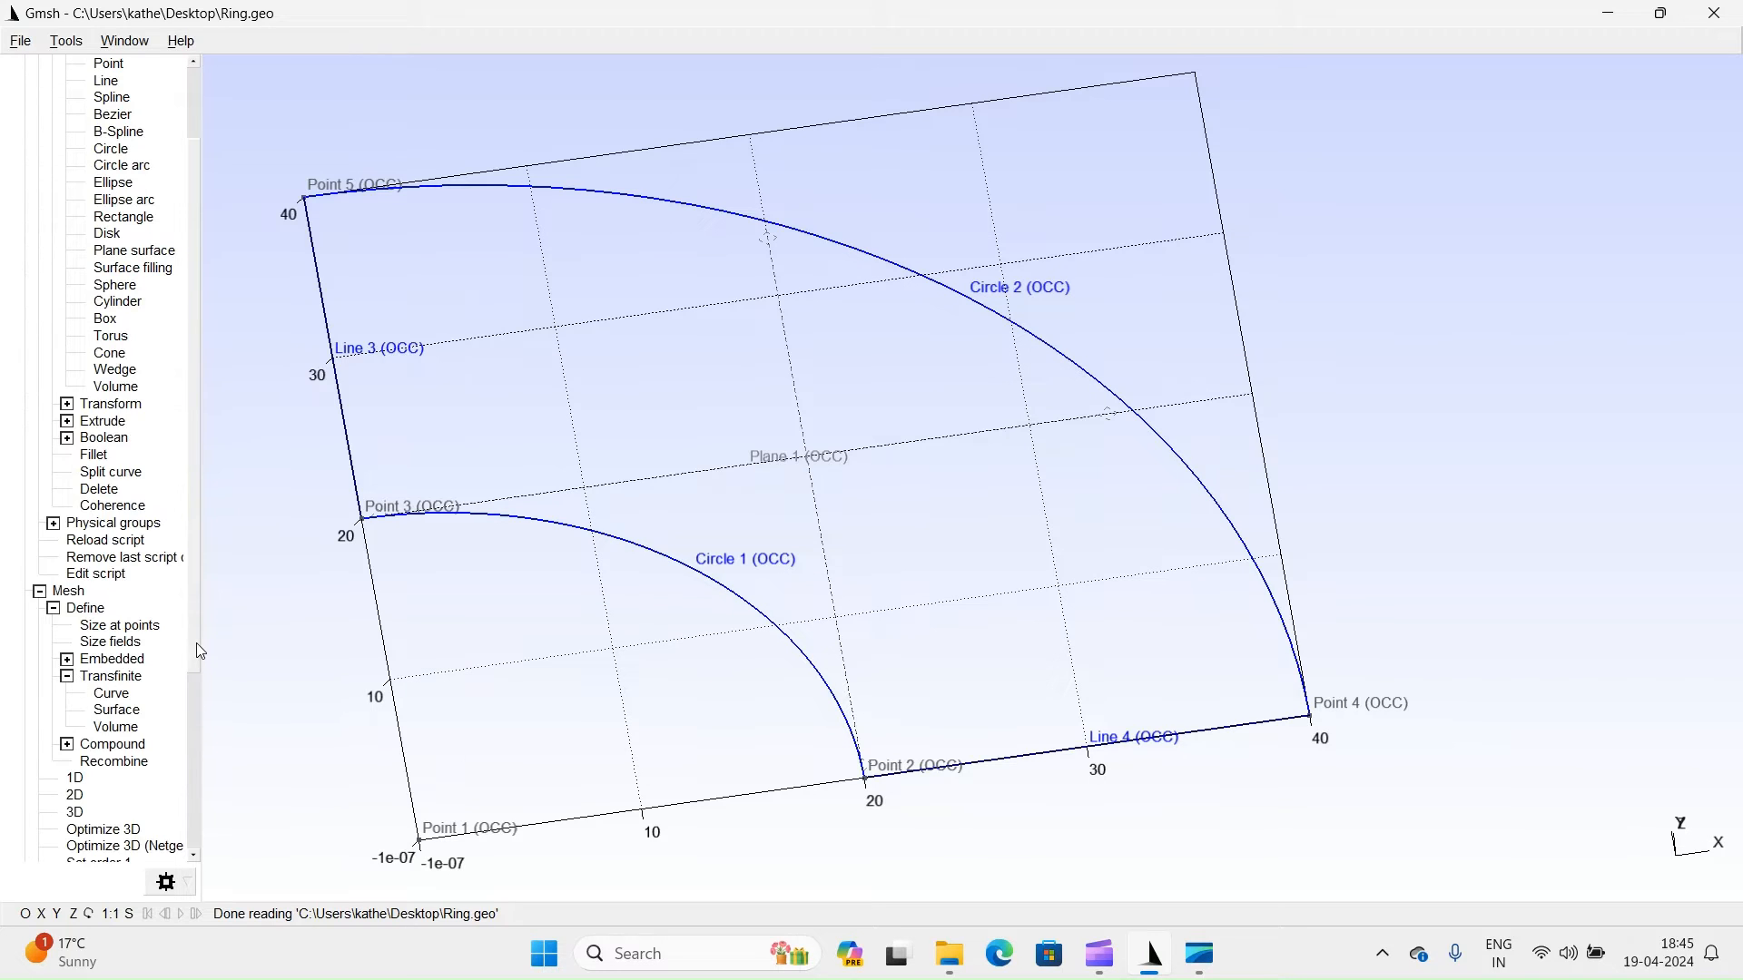
scroll(down, 3)
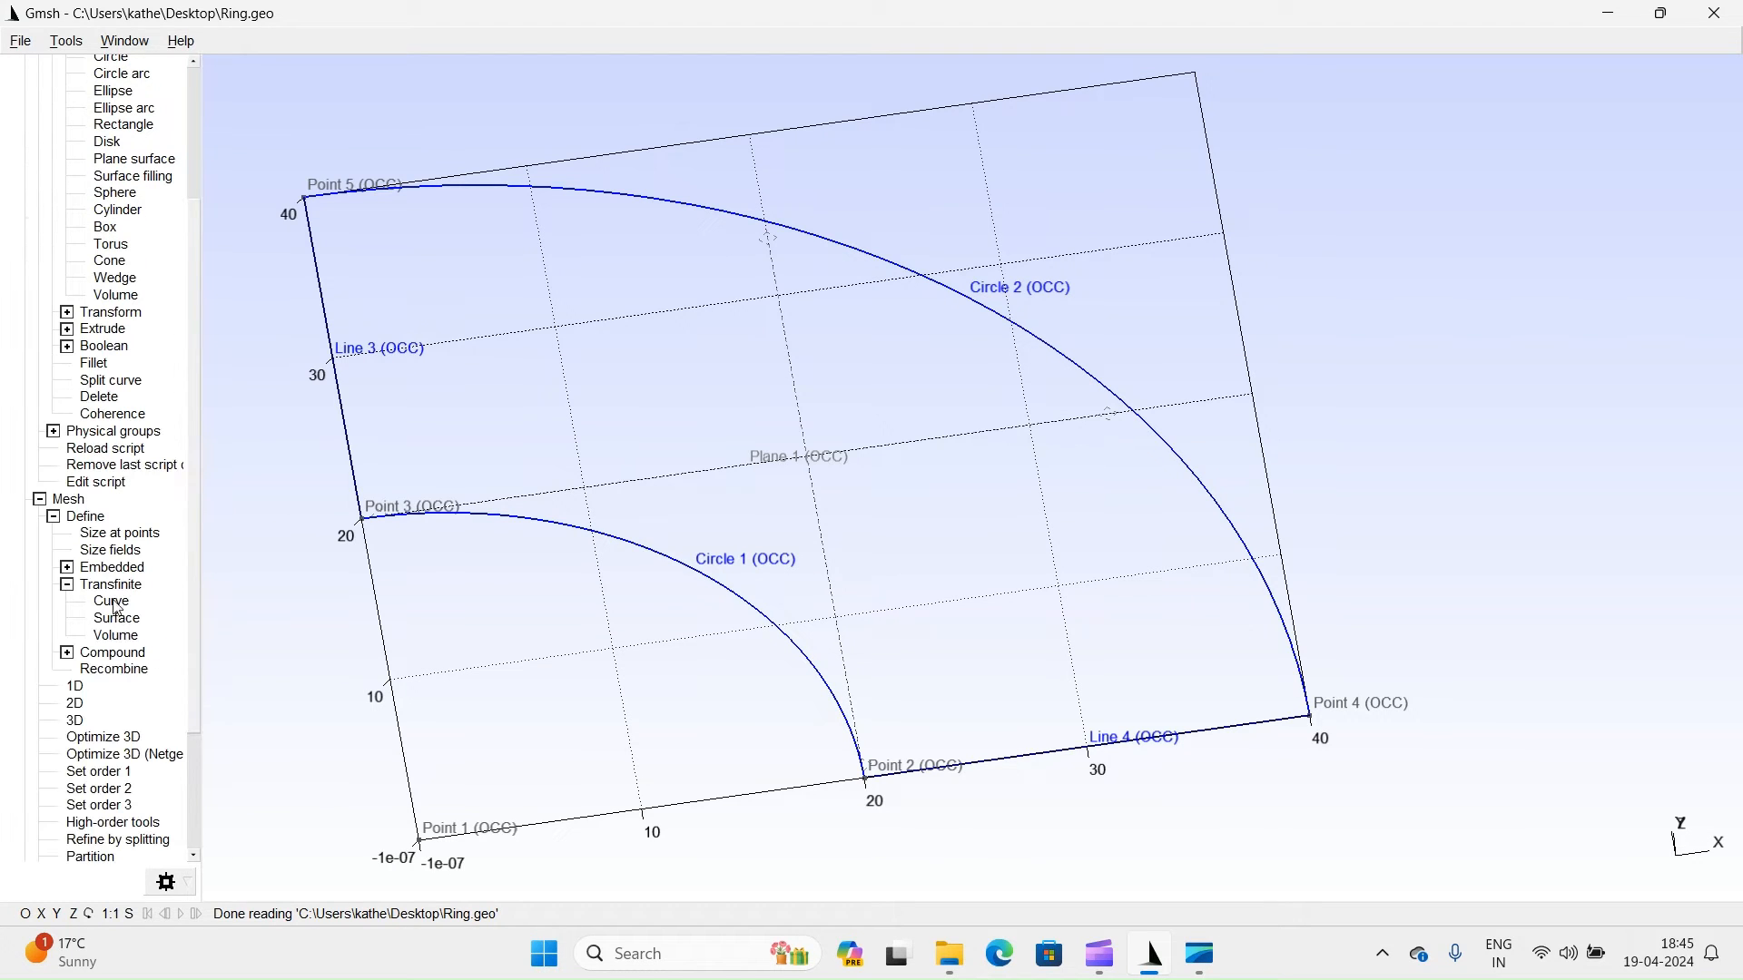
click(110, 601)
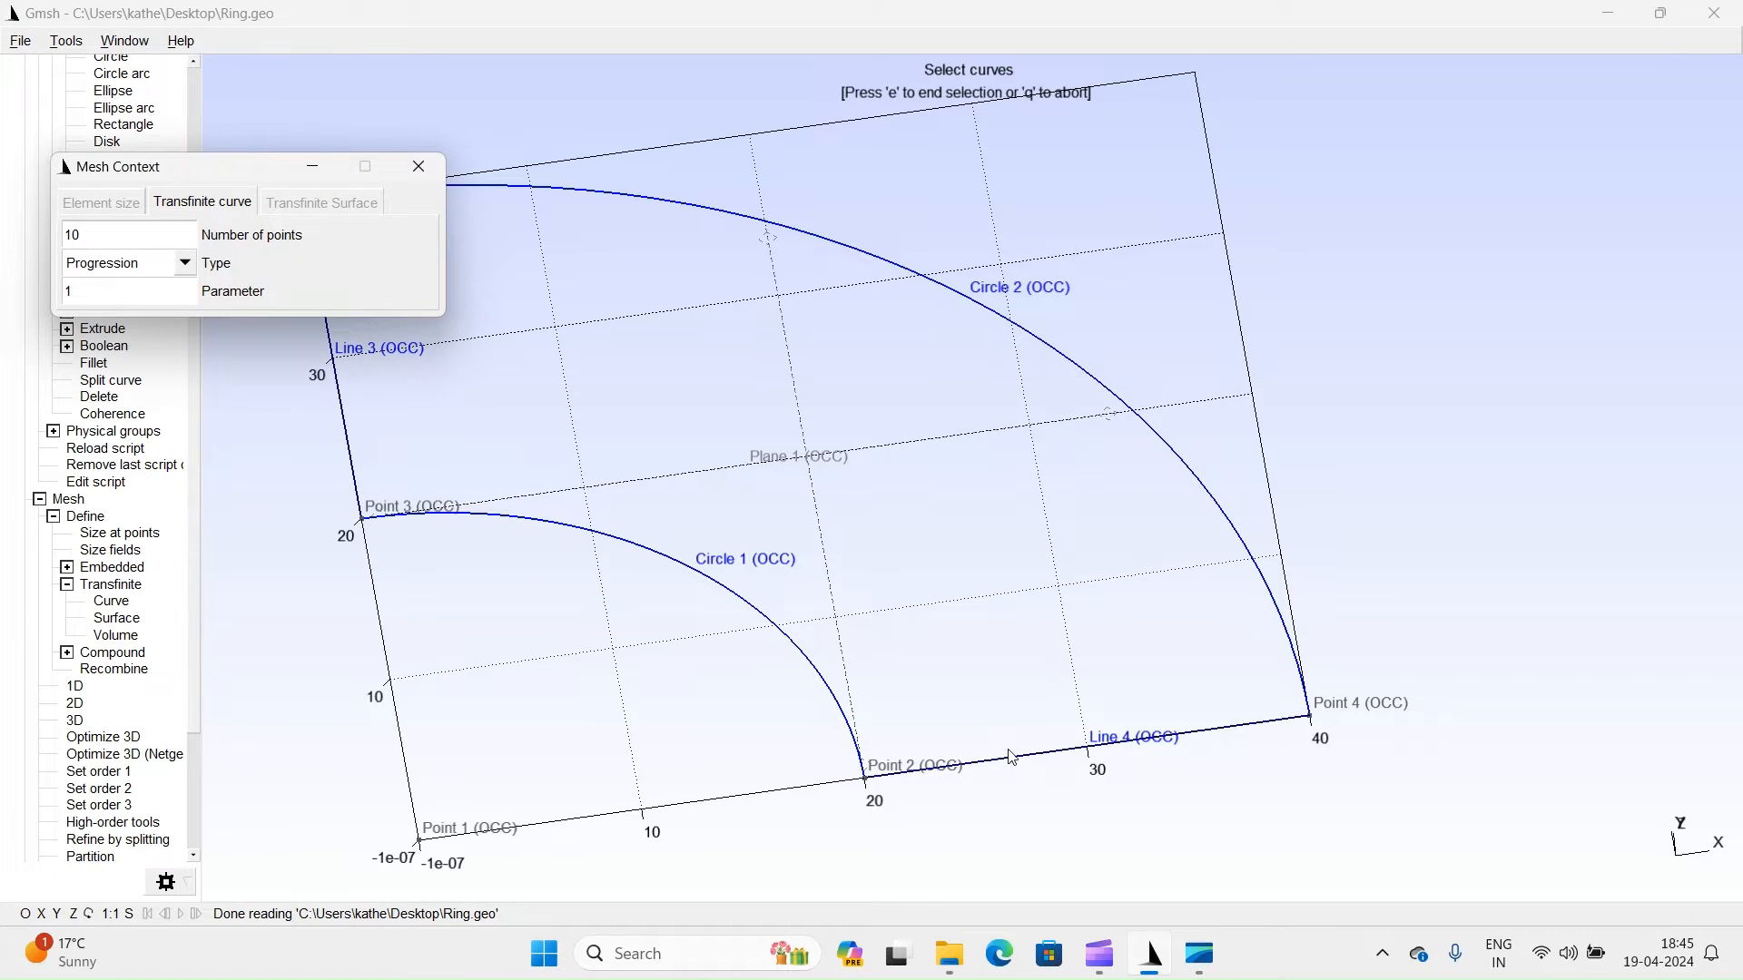
mouse_move(1009, 759)
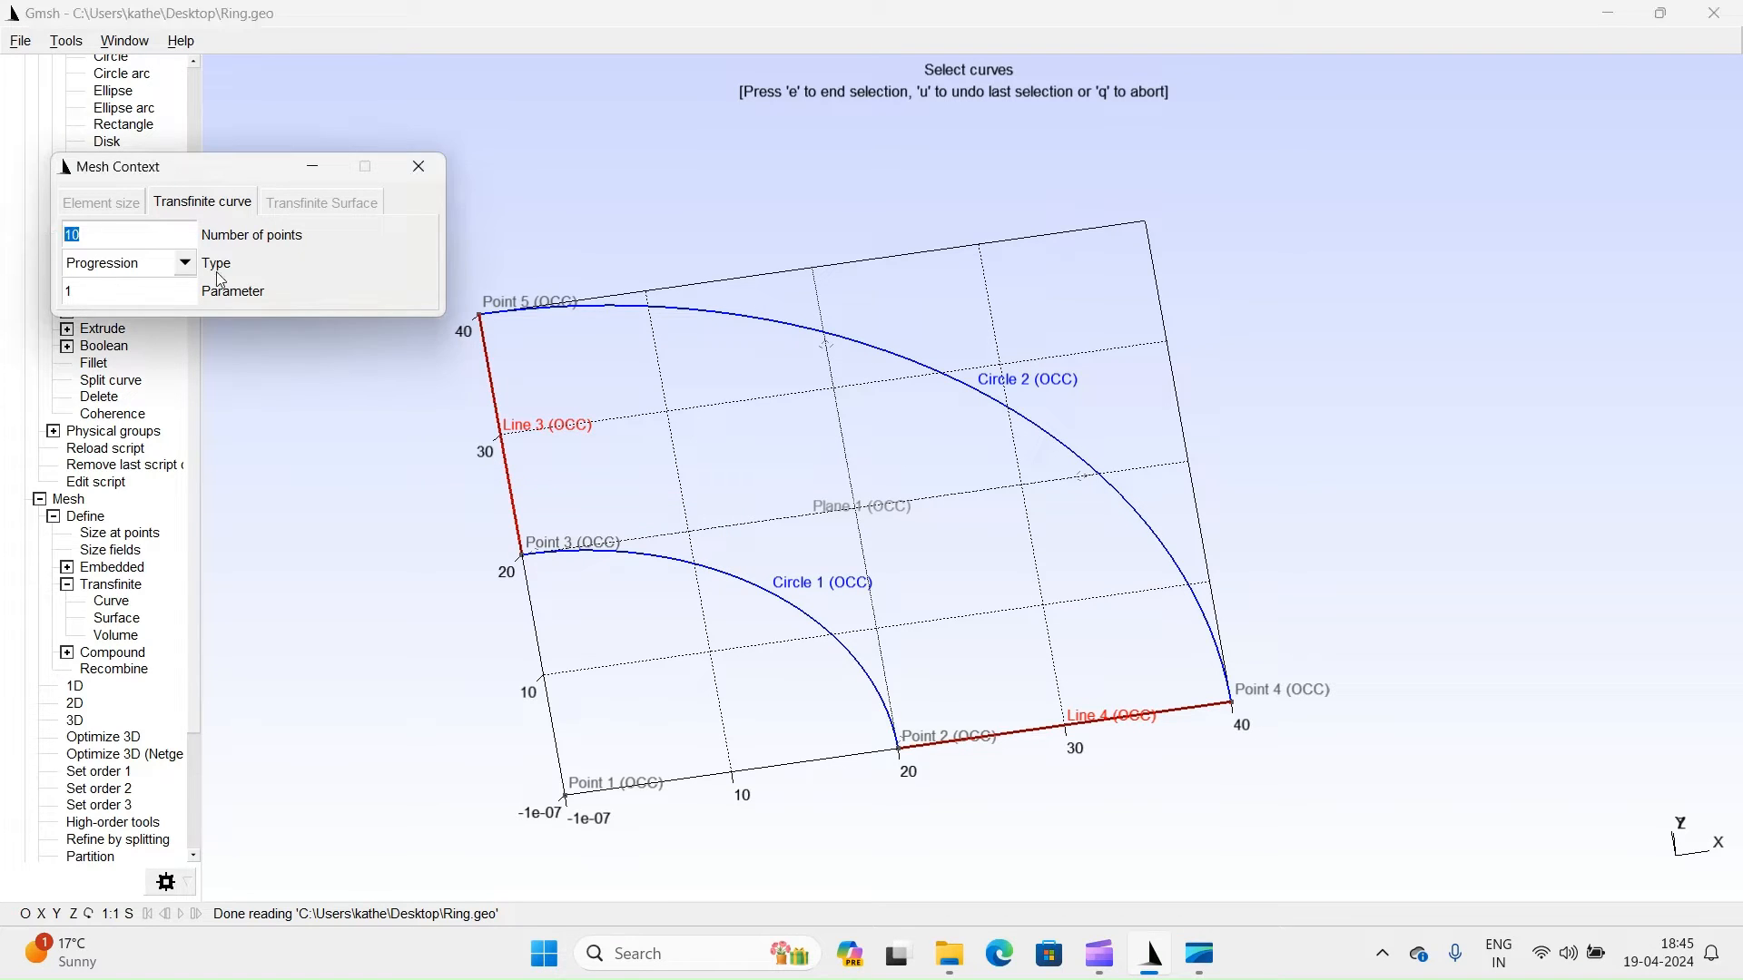
text(20)
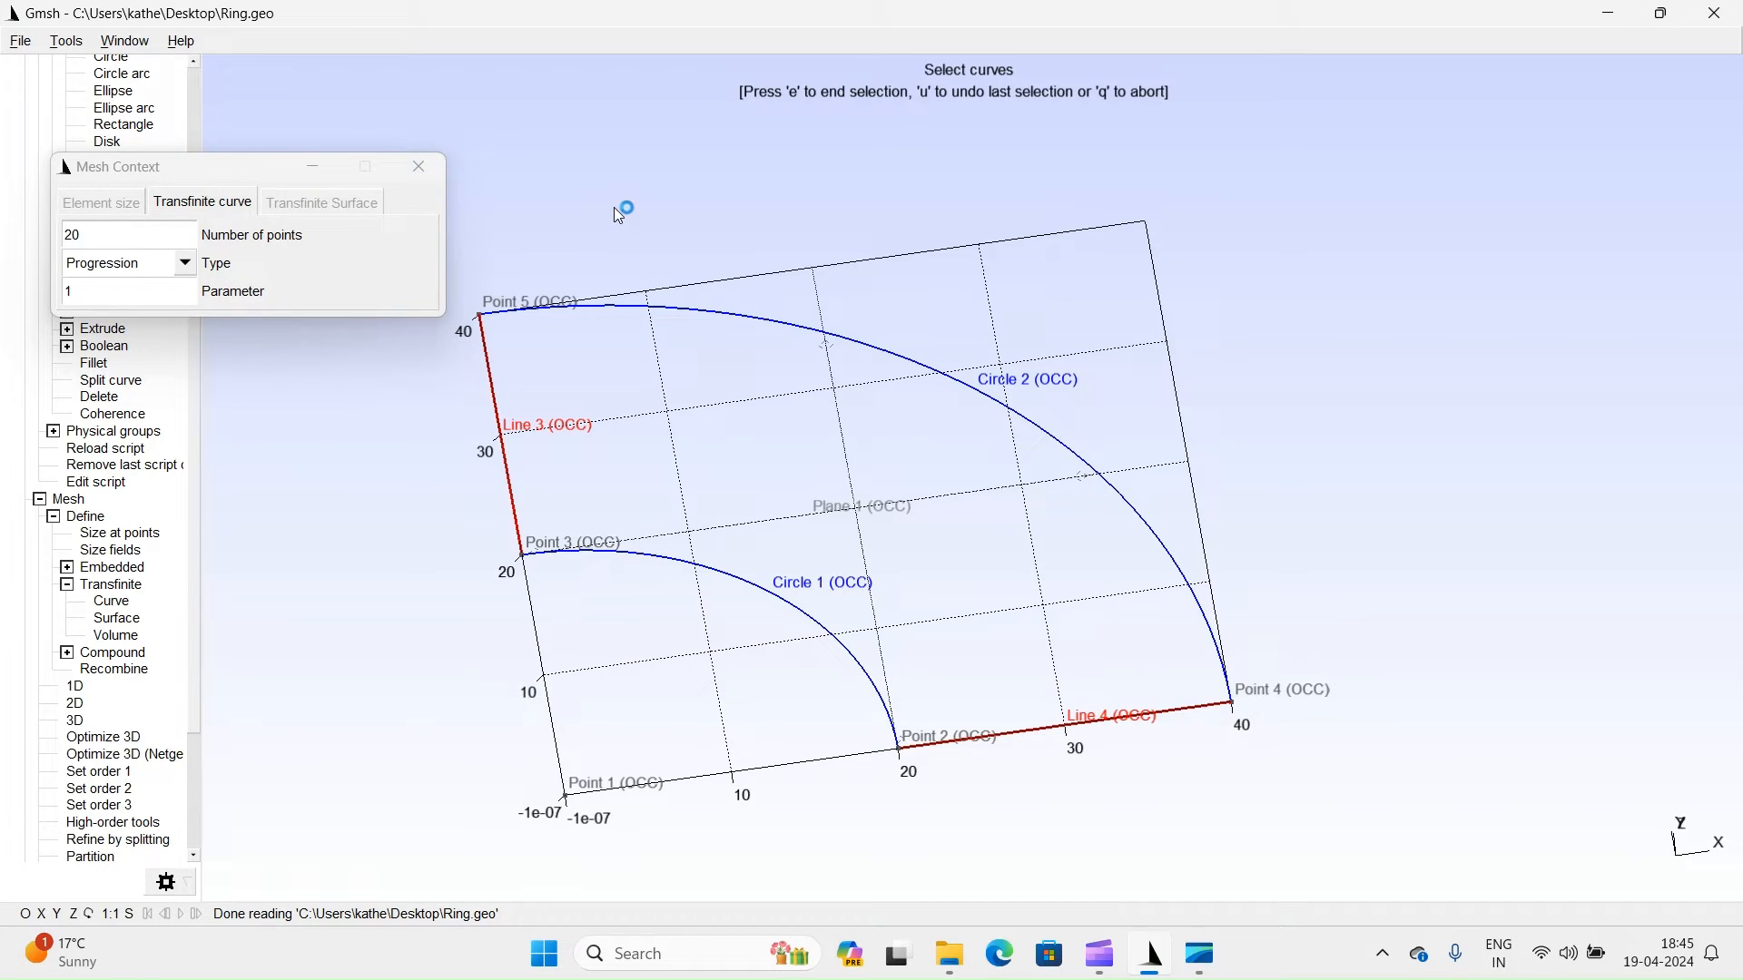
click(419, 165)
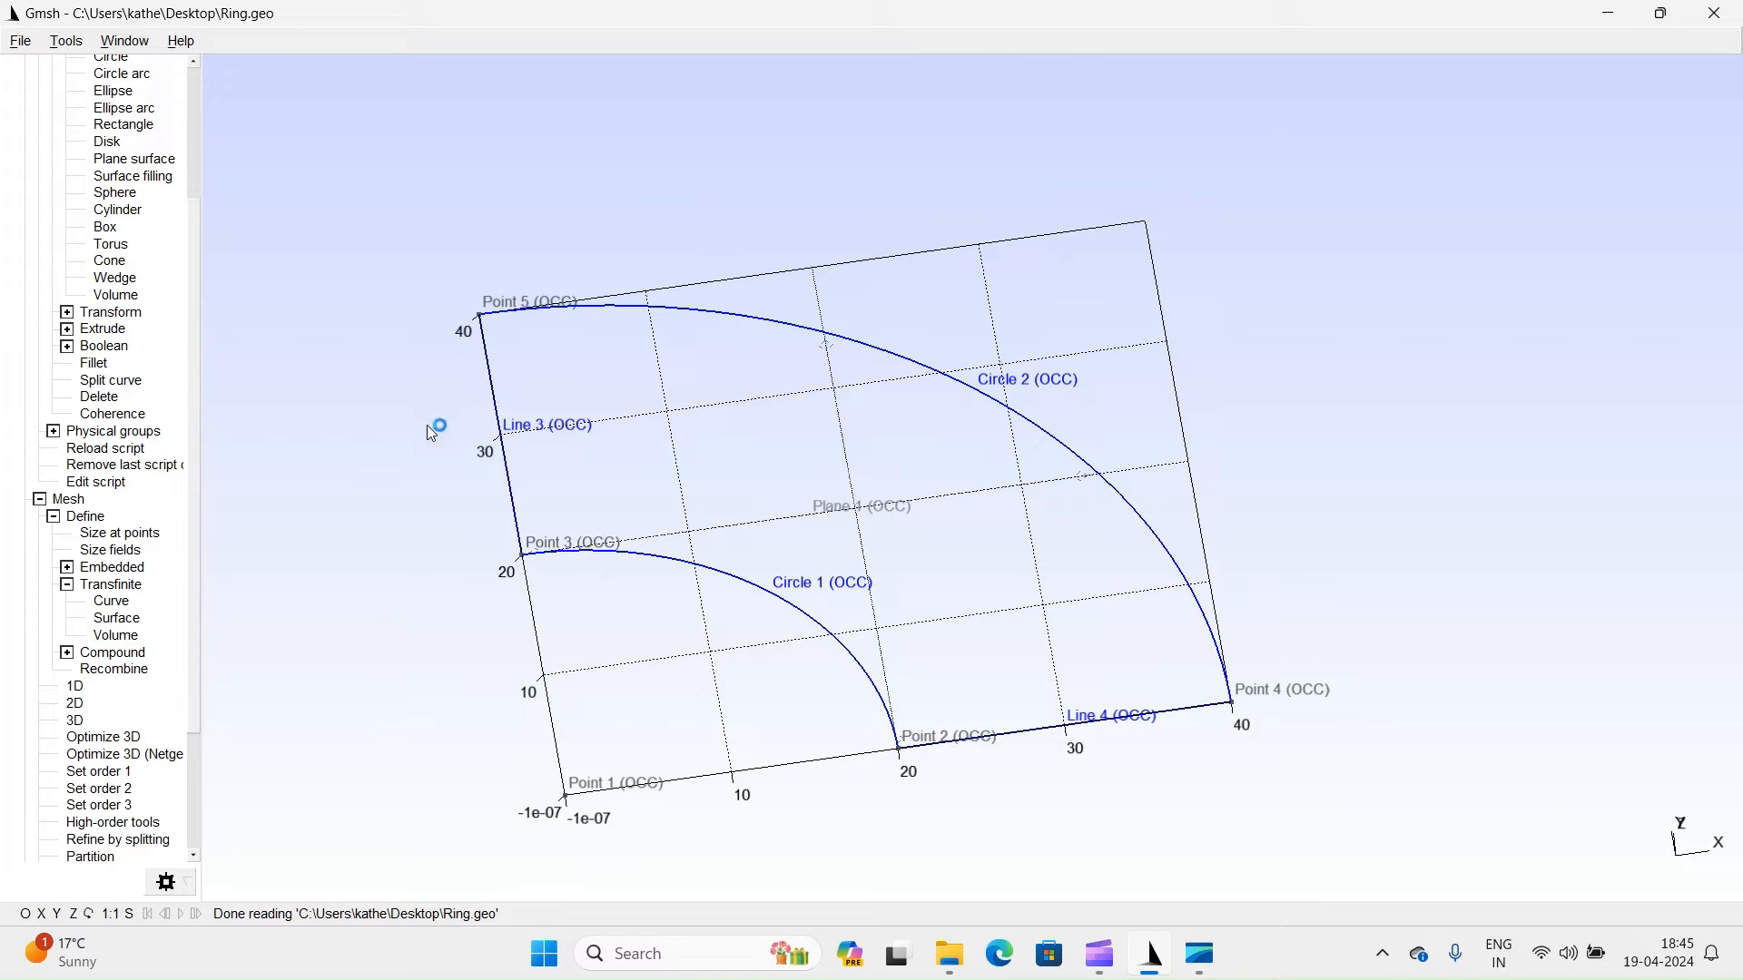
Give Circle 1 and Circle 2 transfinite constraints of 40 points.
click(111, 601)
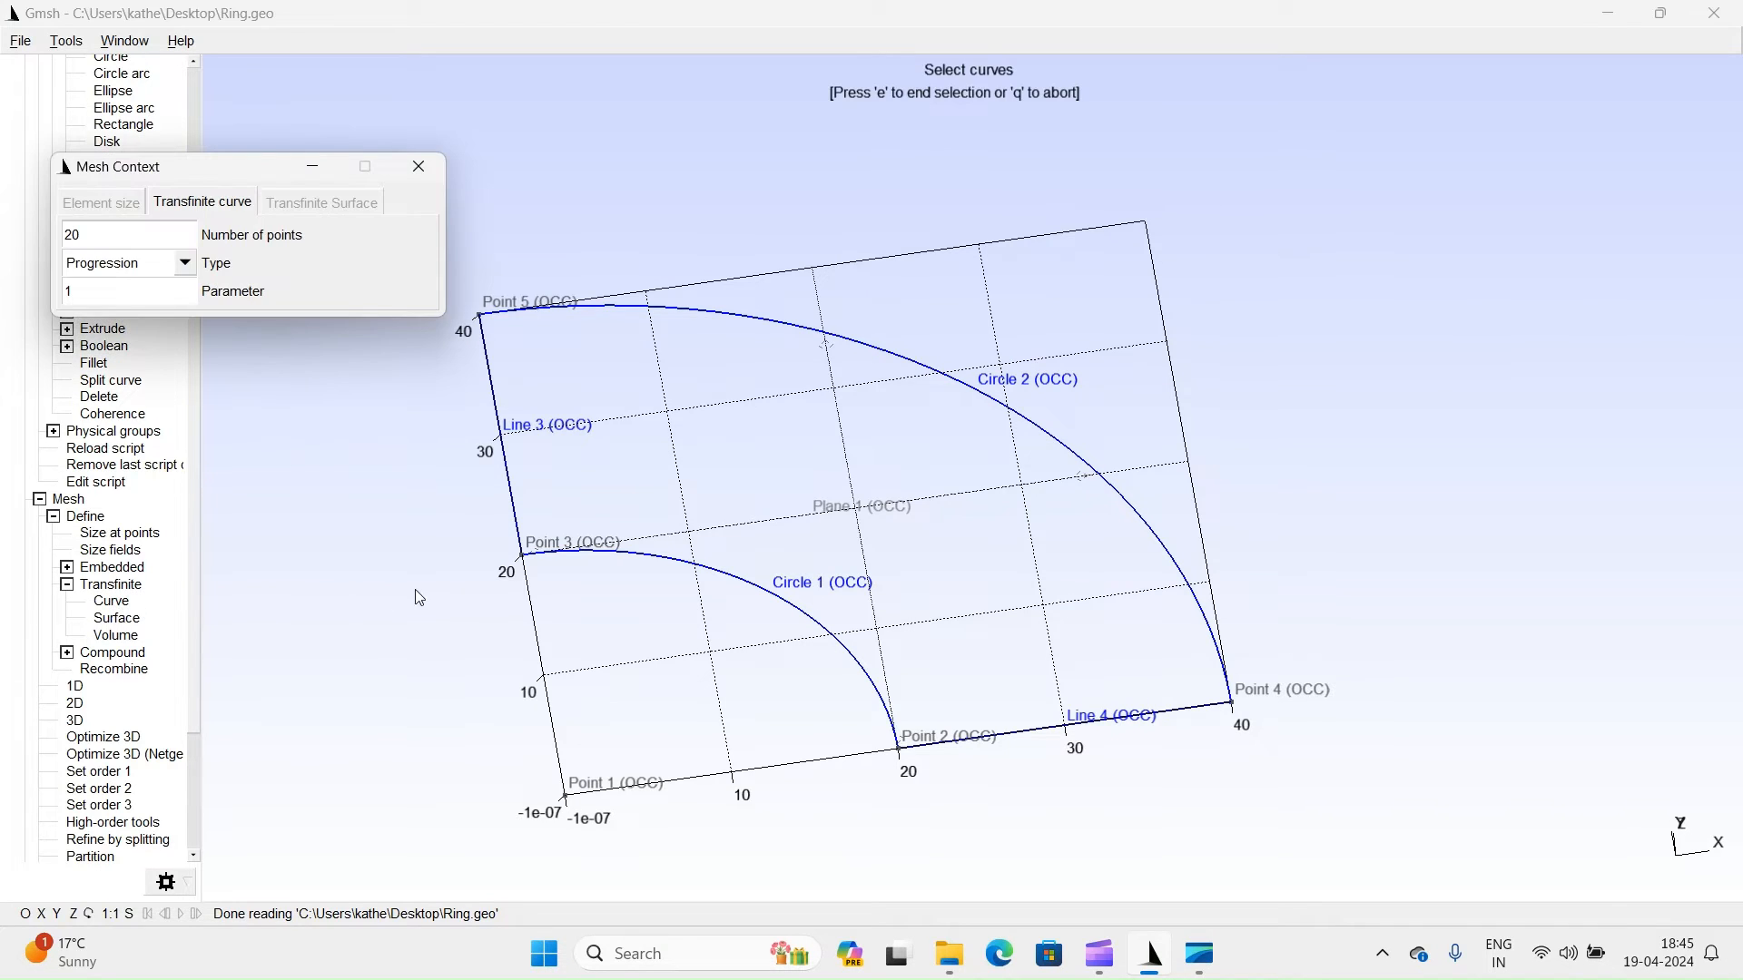
click(703, 559)
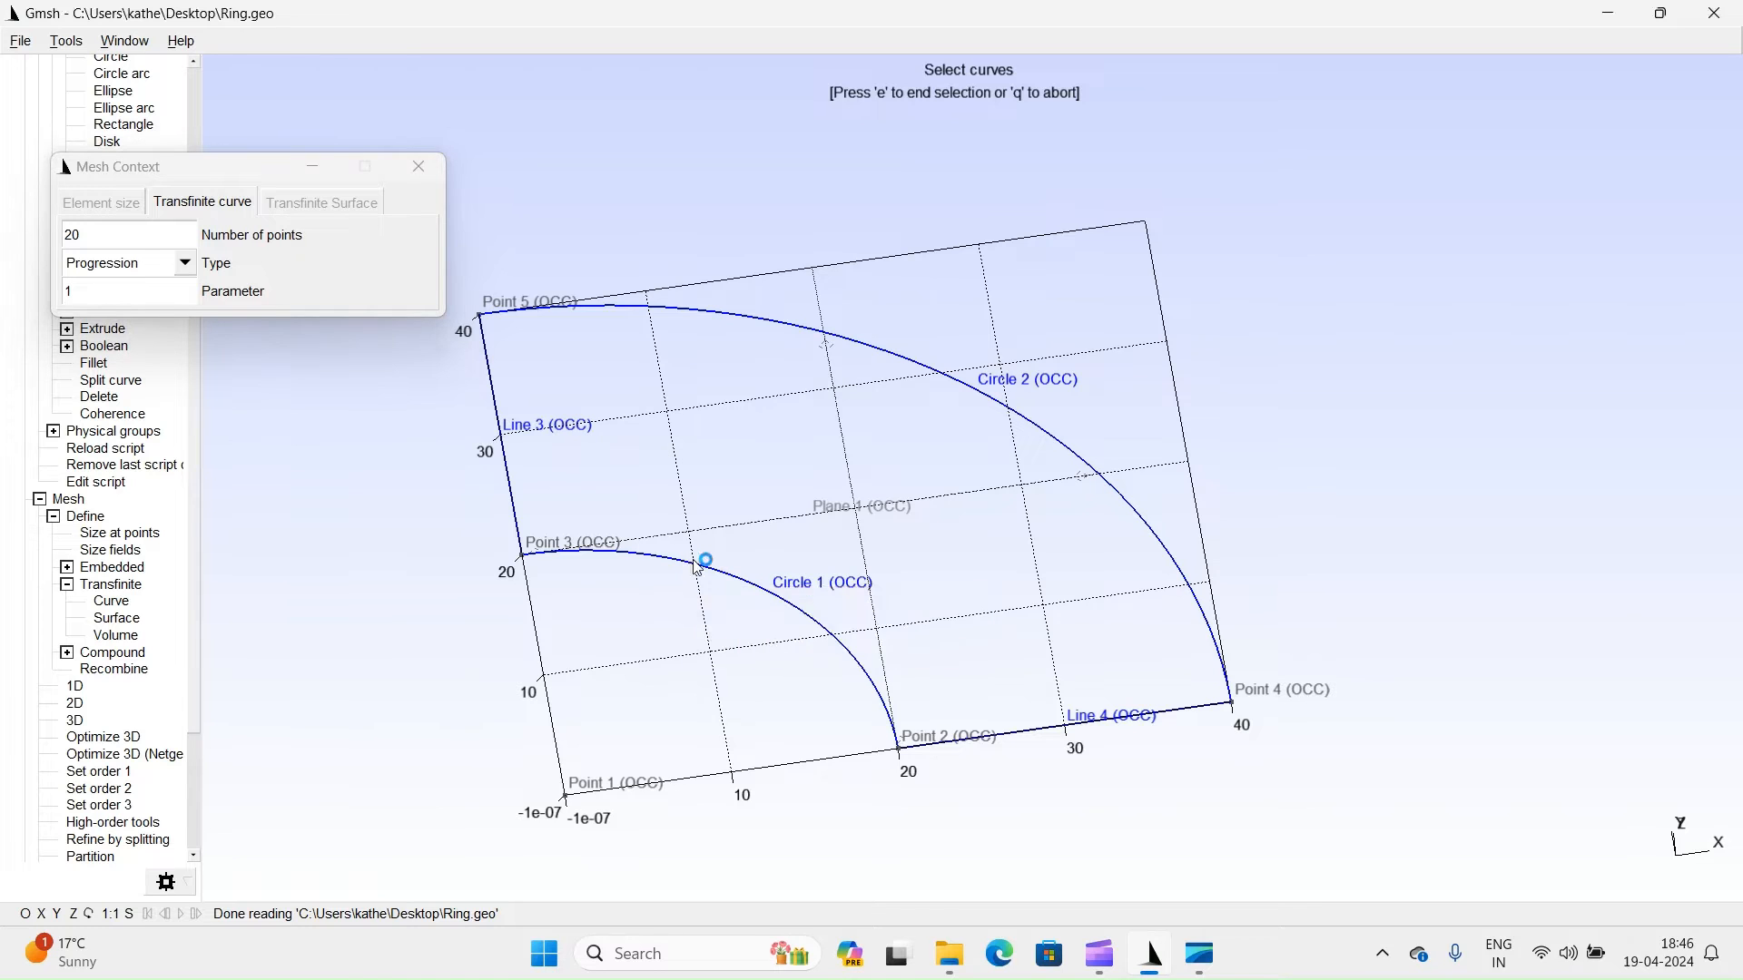
click(704, 559)
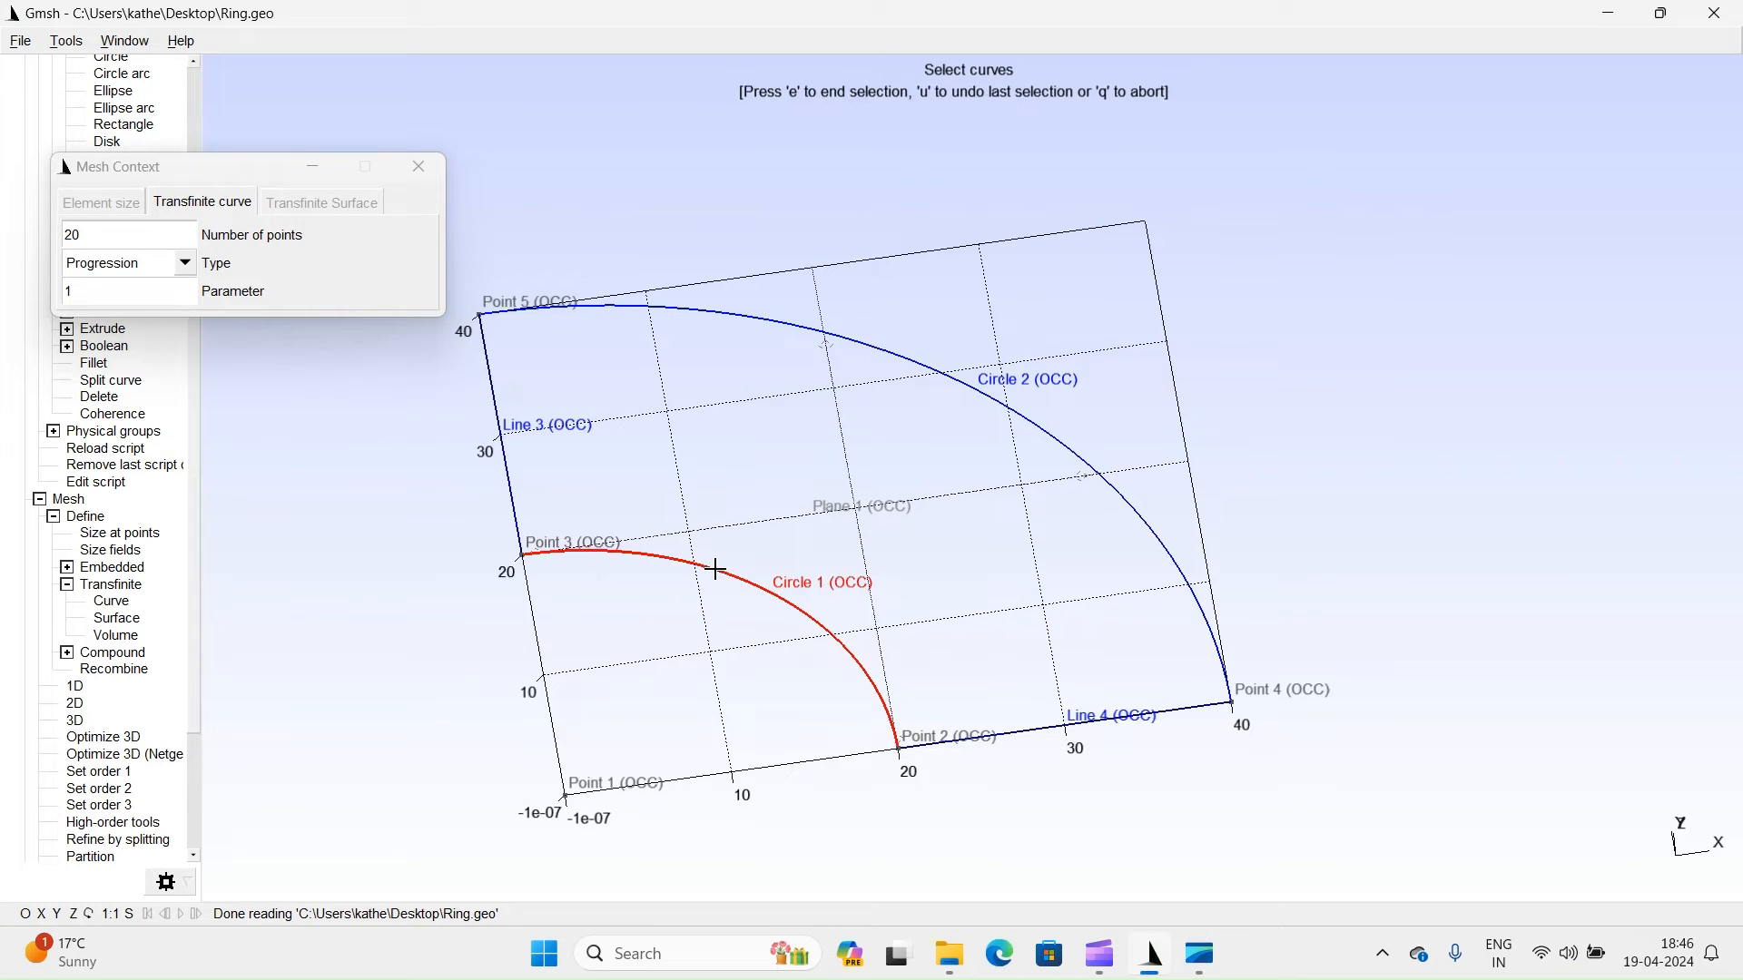
click(840, 332)
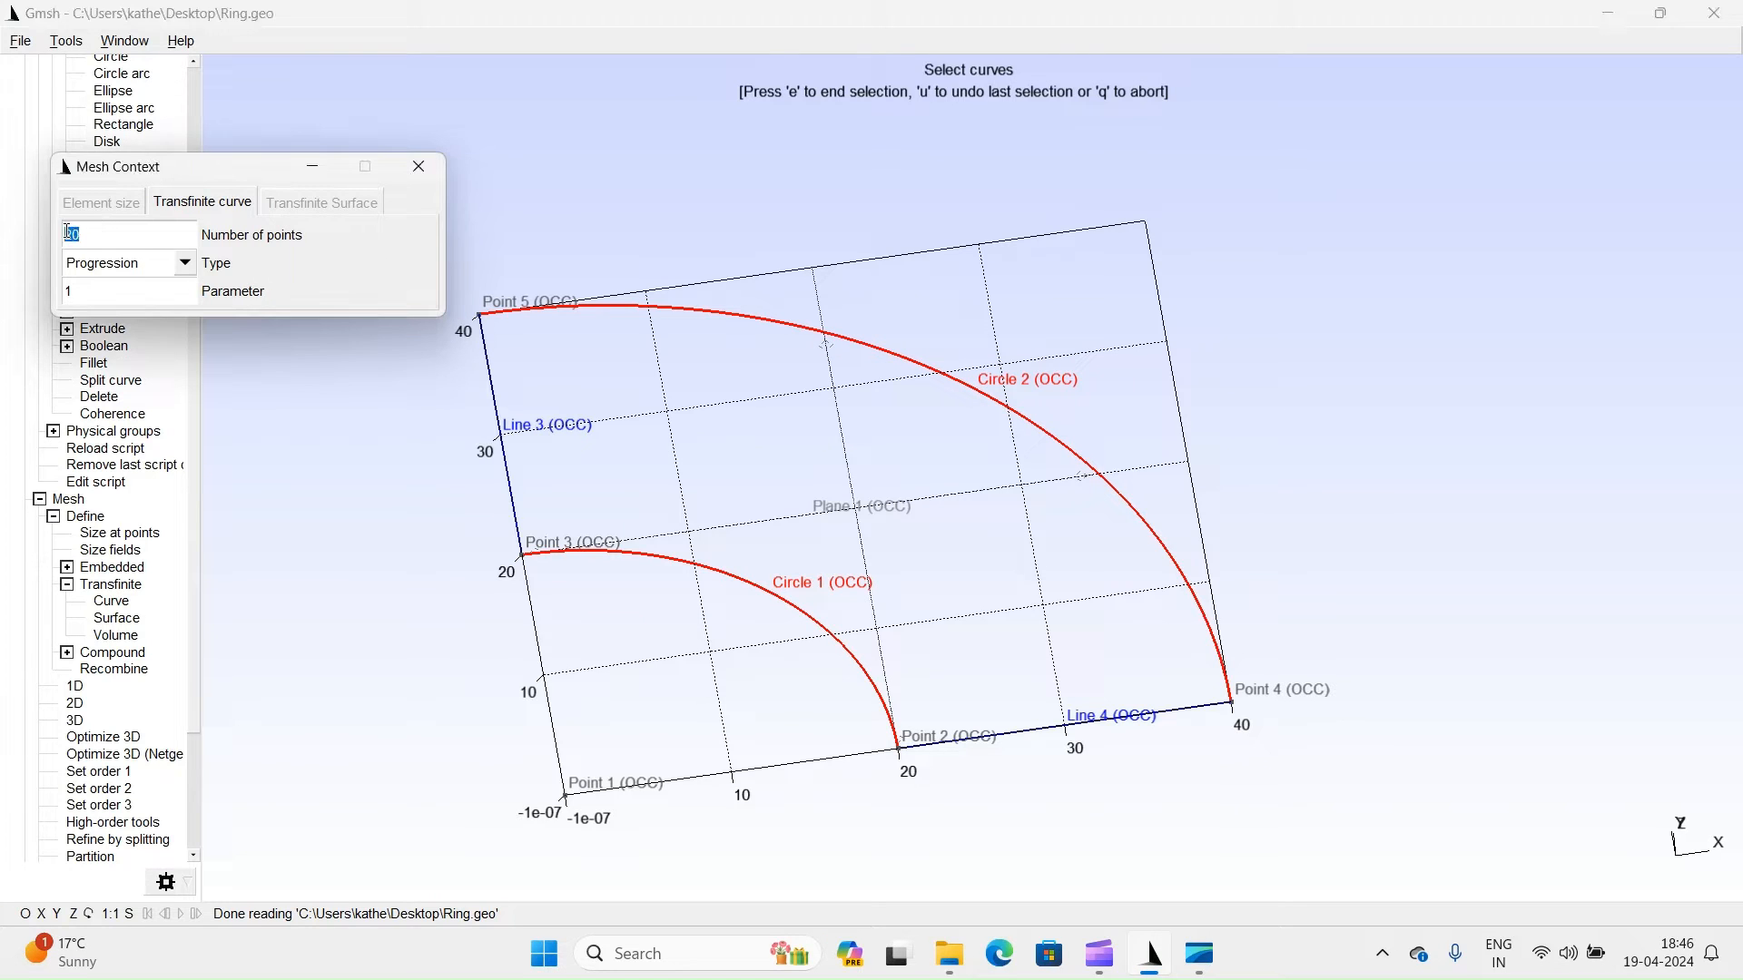
text(40)
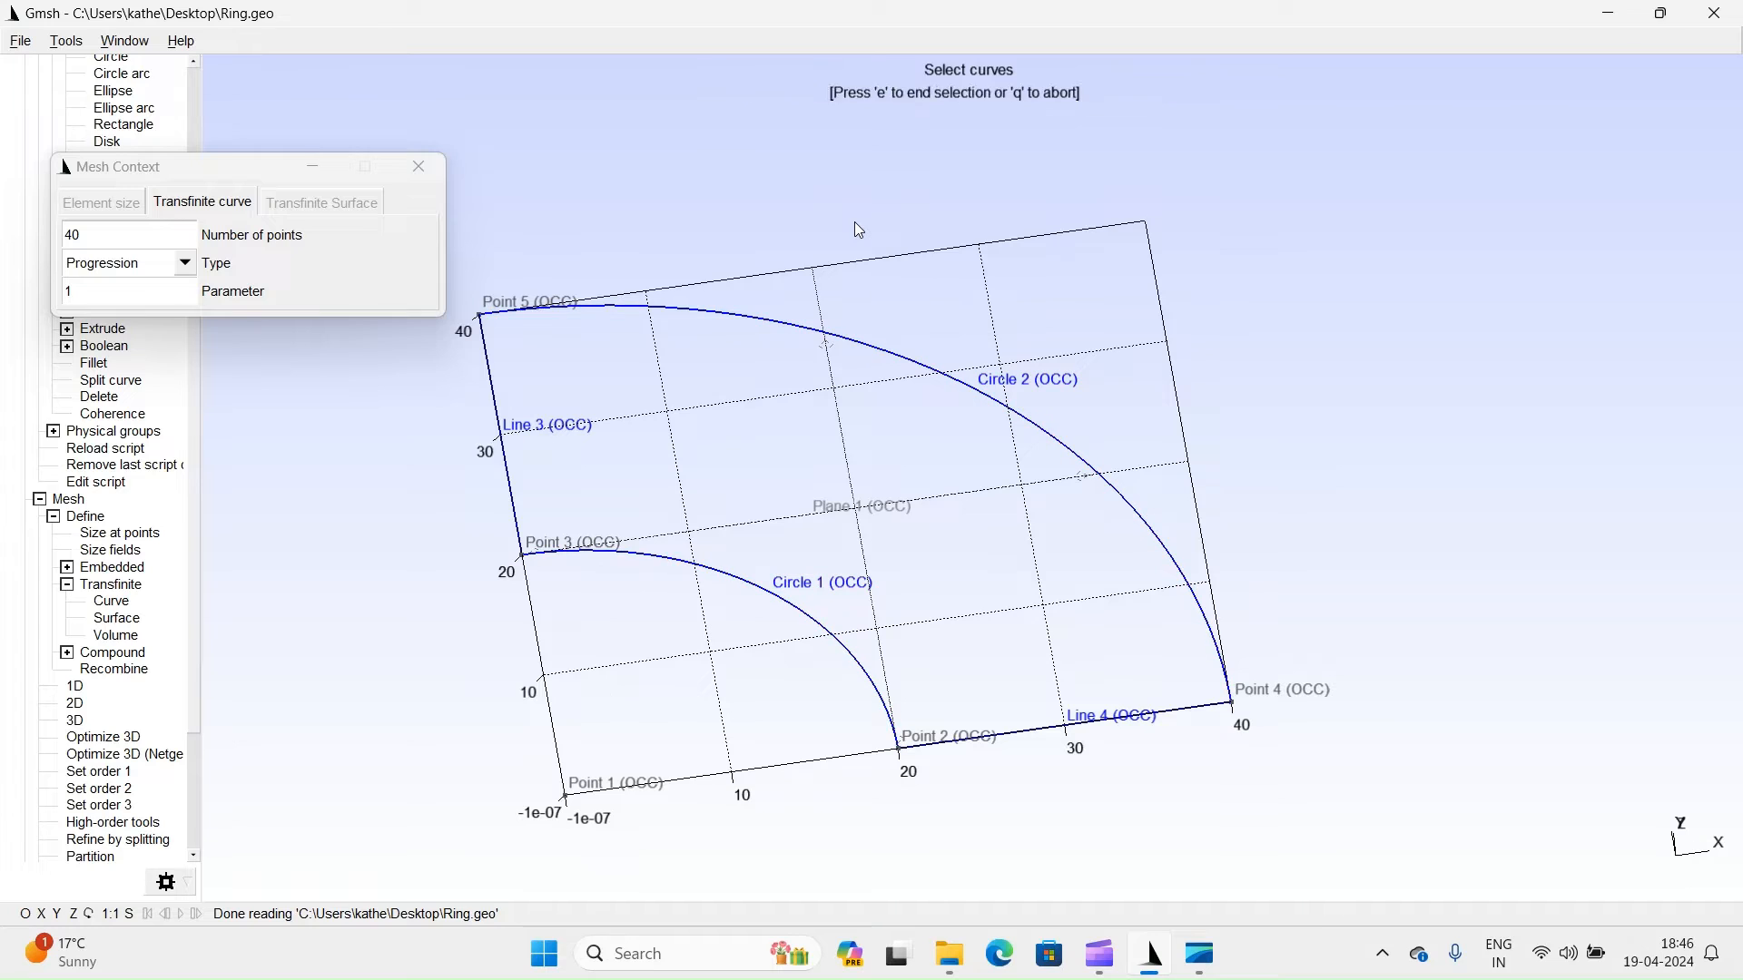
click(419, 165)
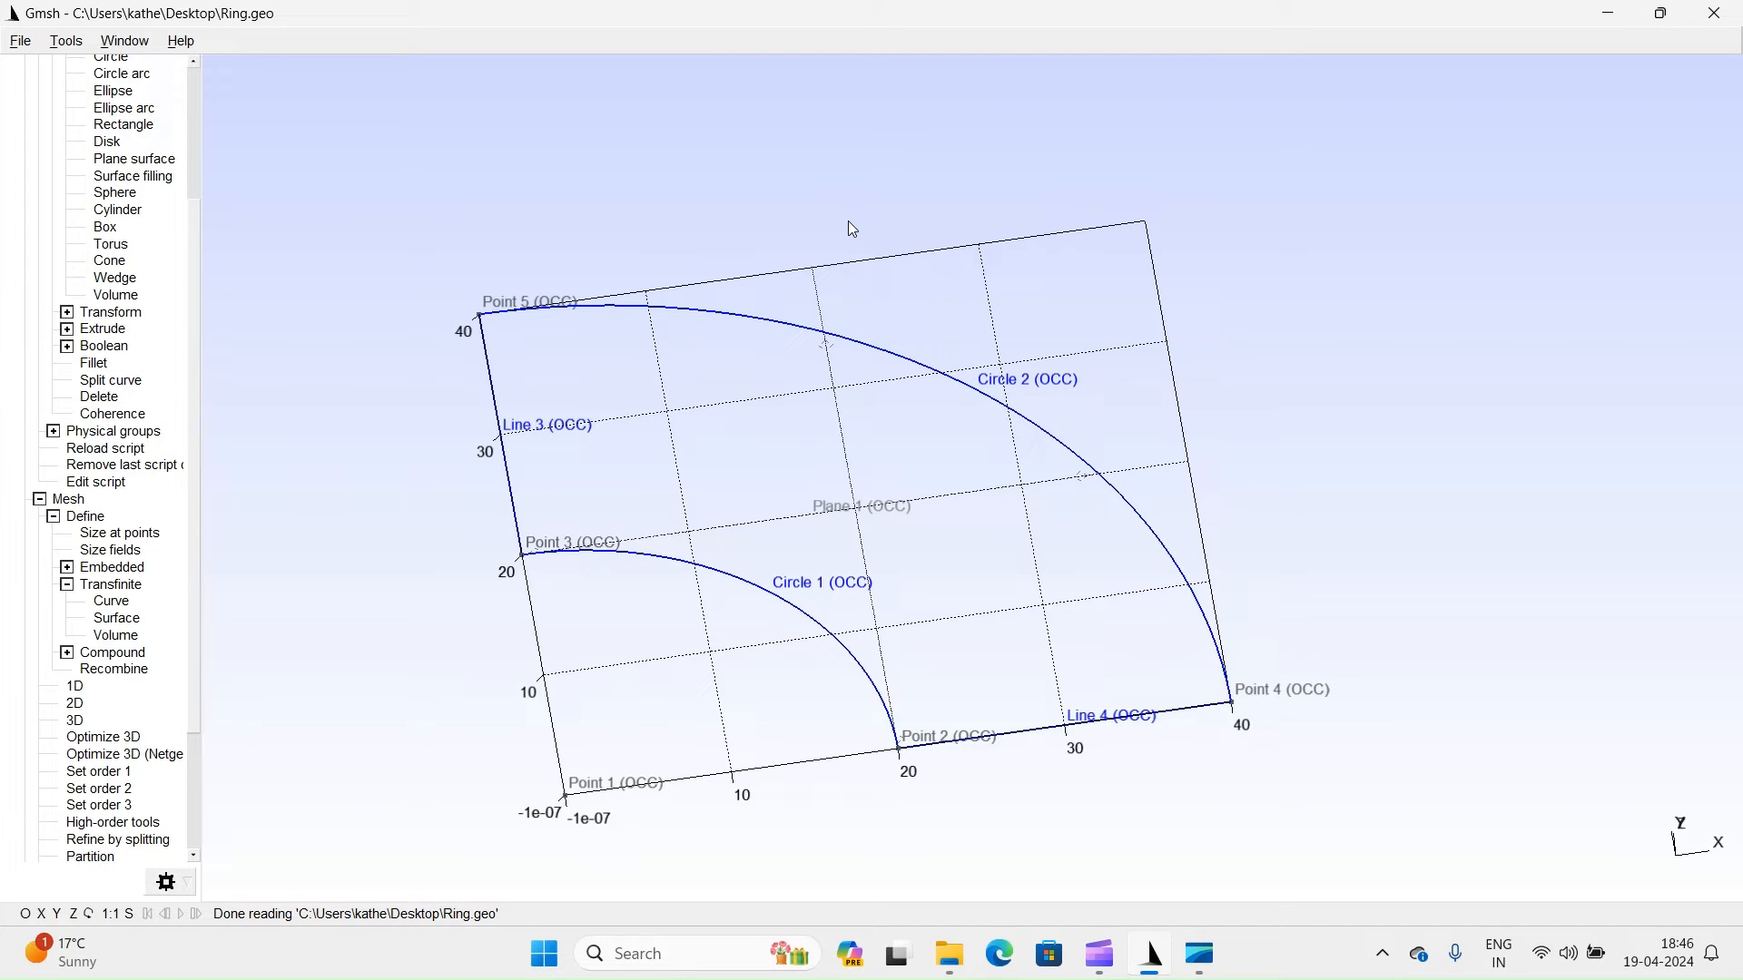
mouse_move(601, 318)
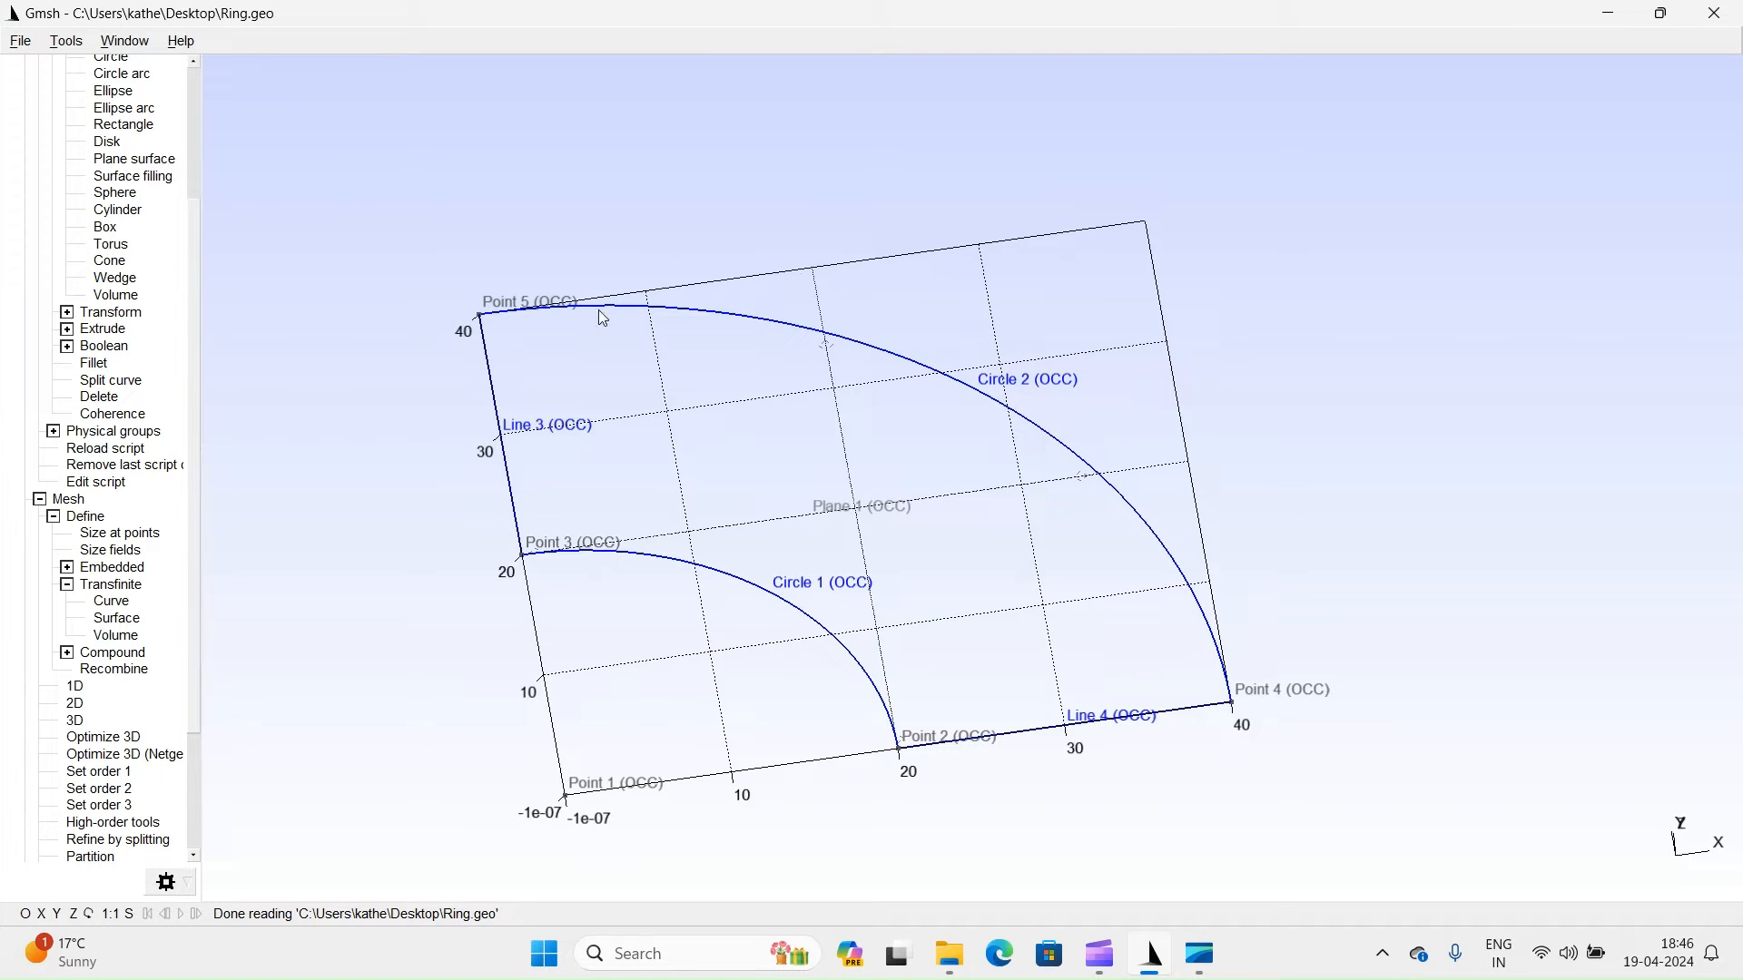
Enable 'Recombine all triangular meshes' in the Mesh options.
click(65, 40)
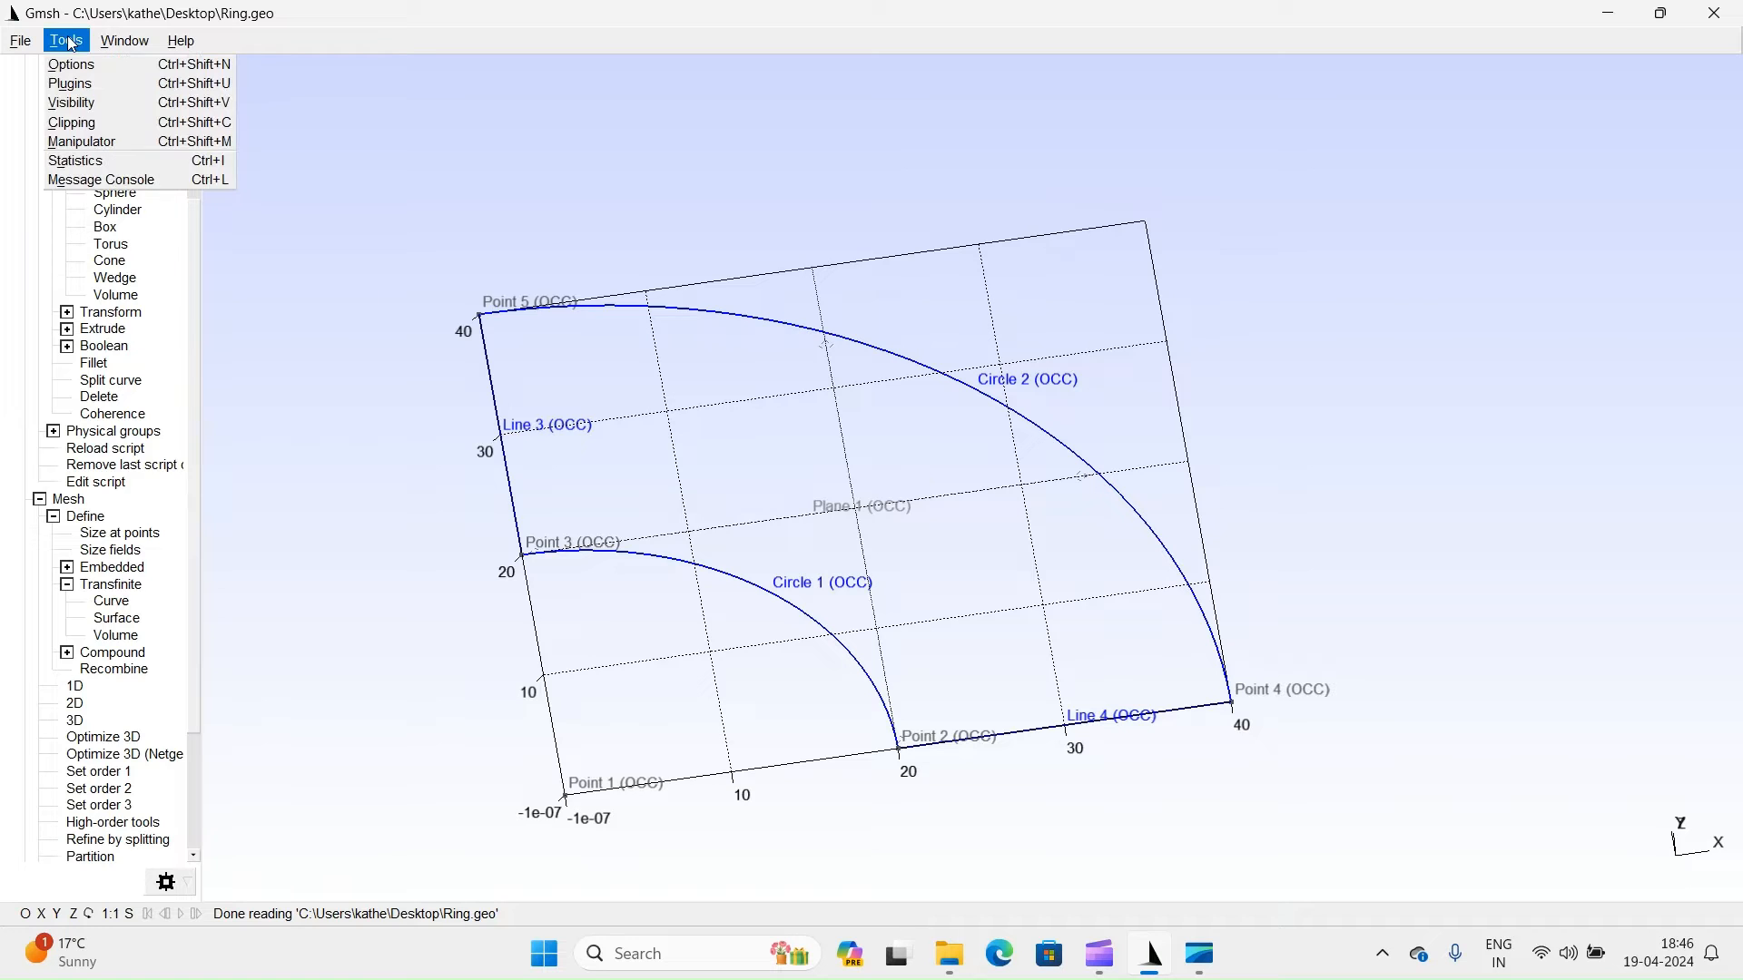
click(71, 64)
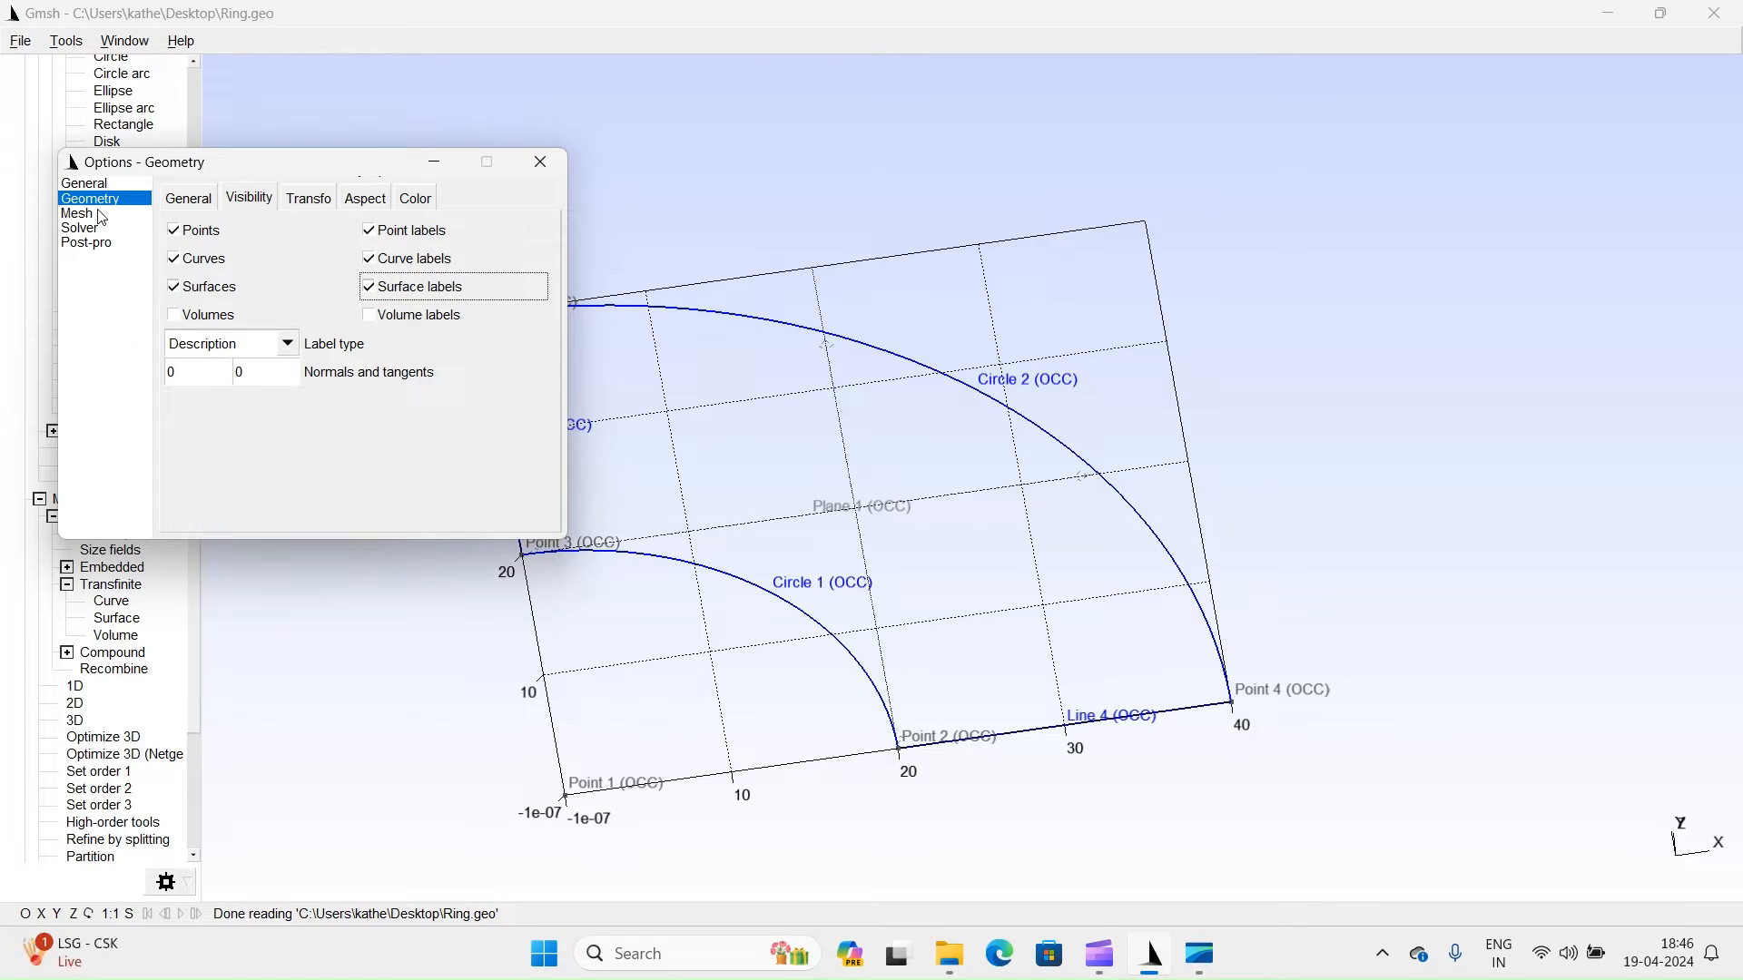
click(76, 212)
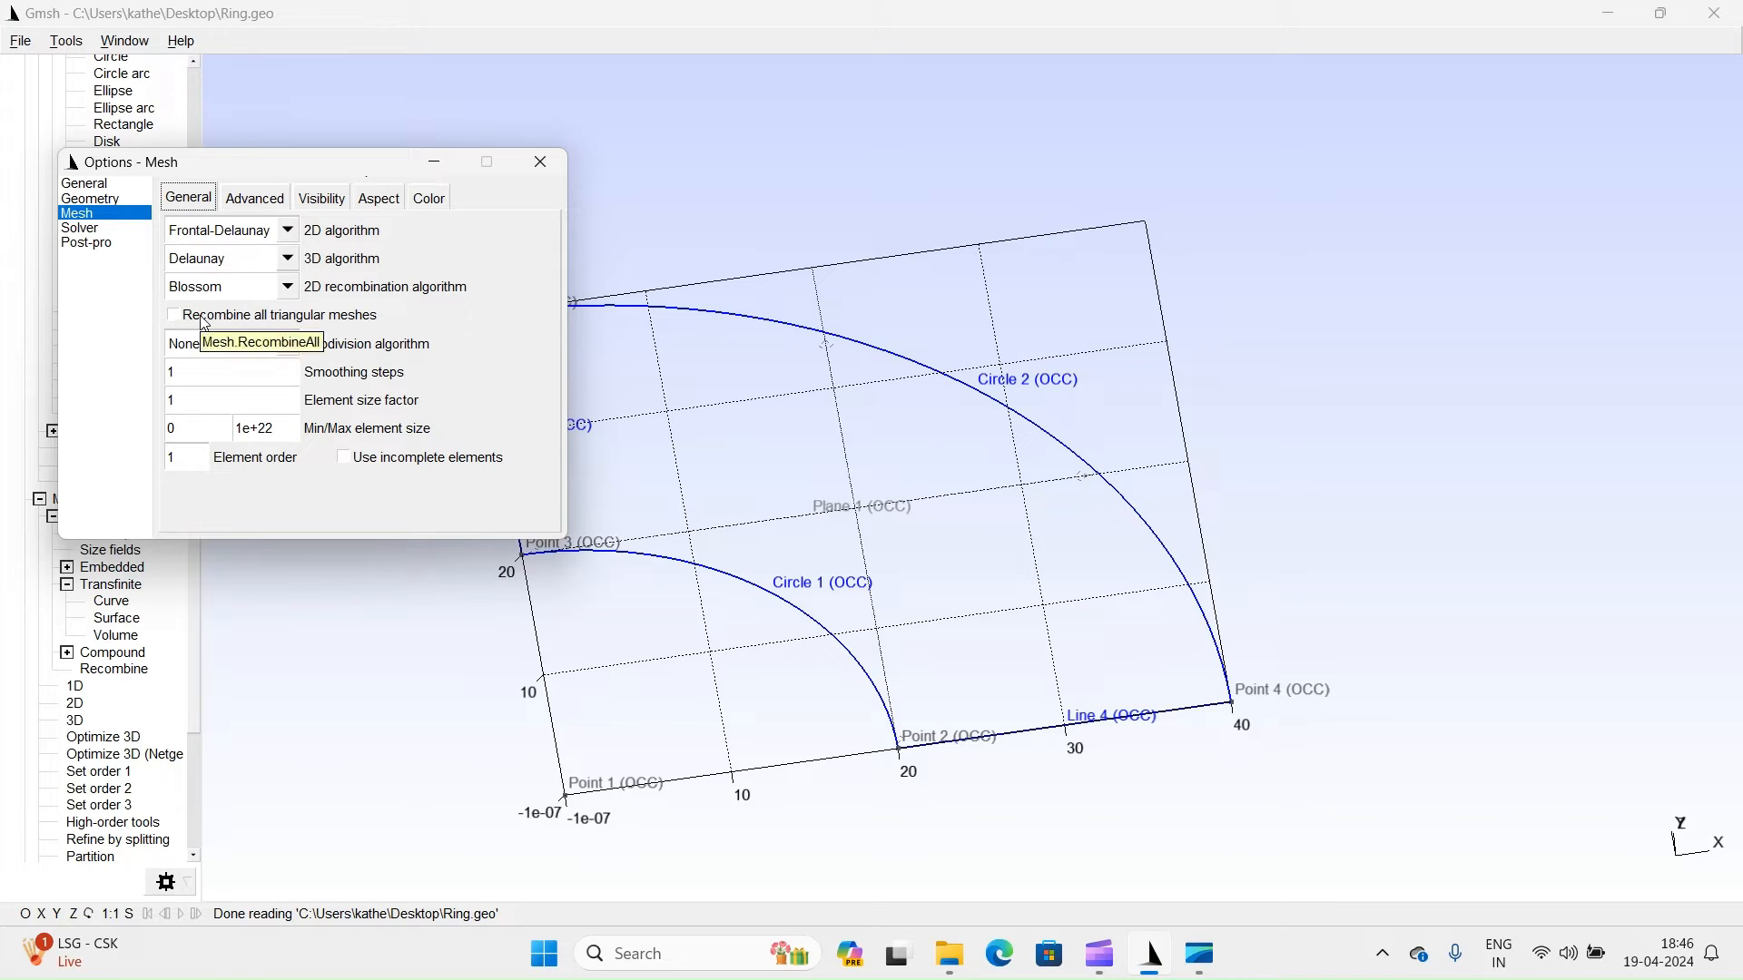
click(174, 314)
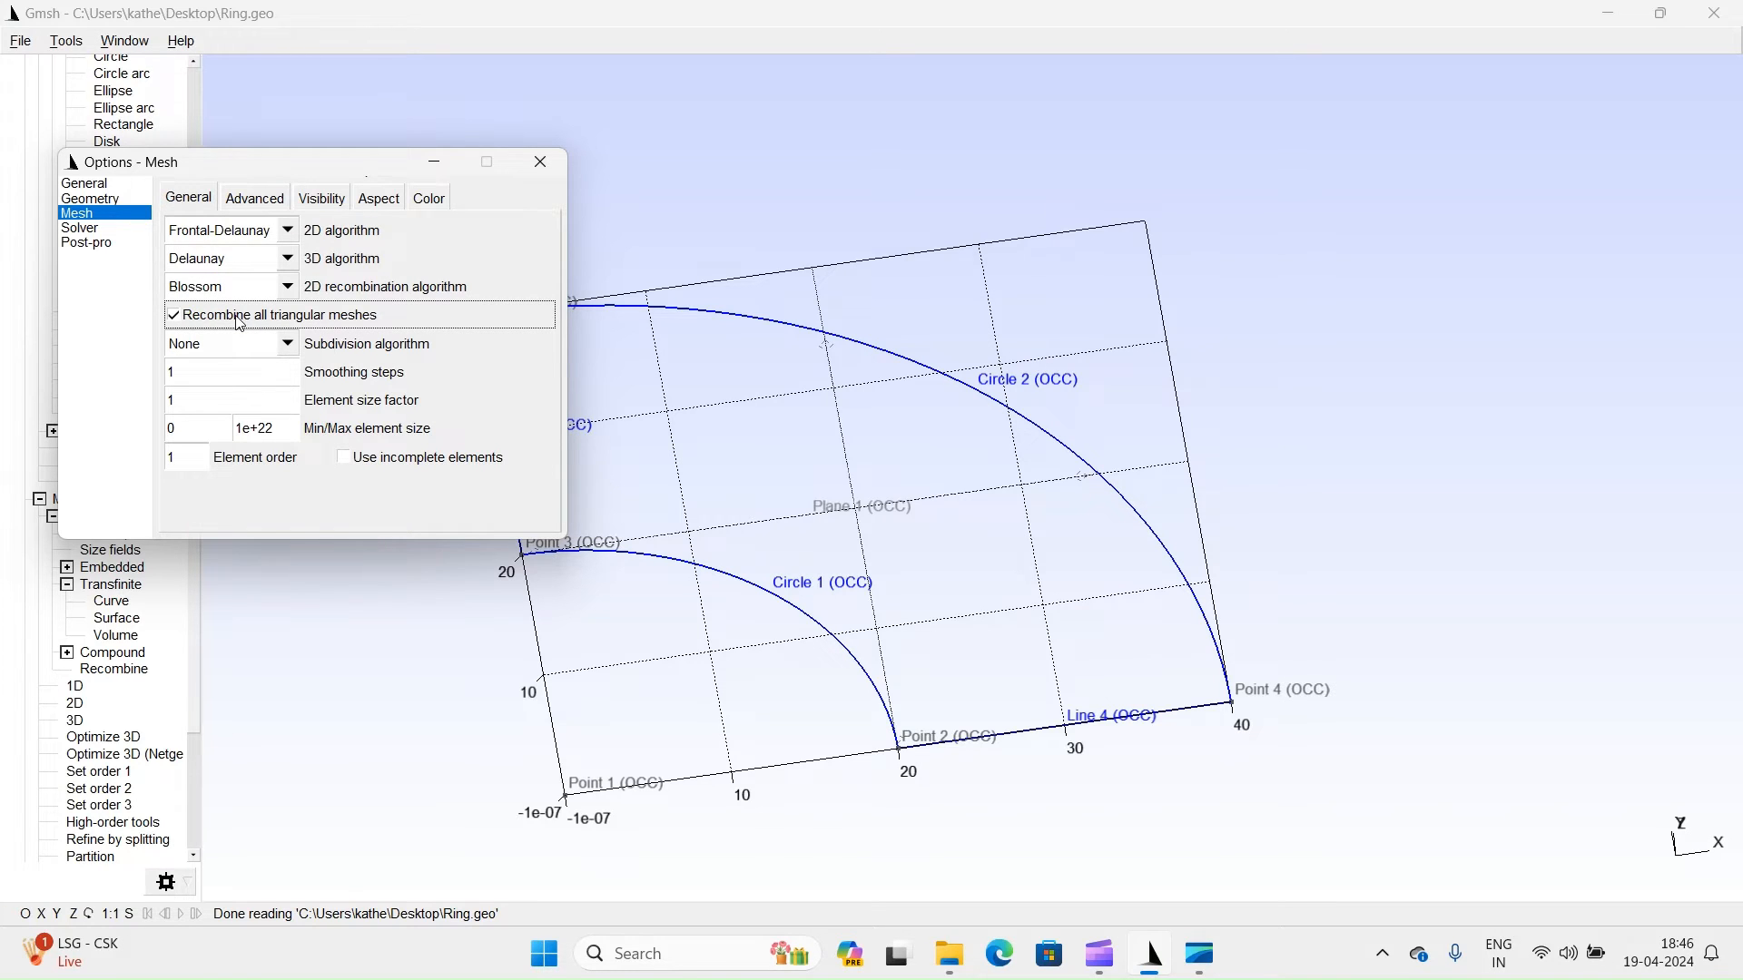
click(541, 162)
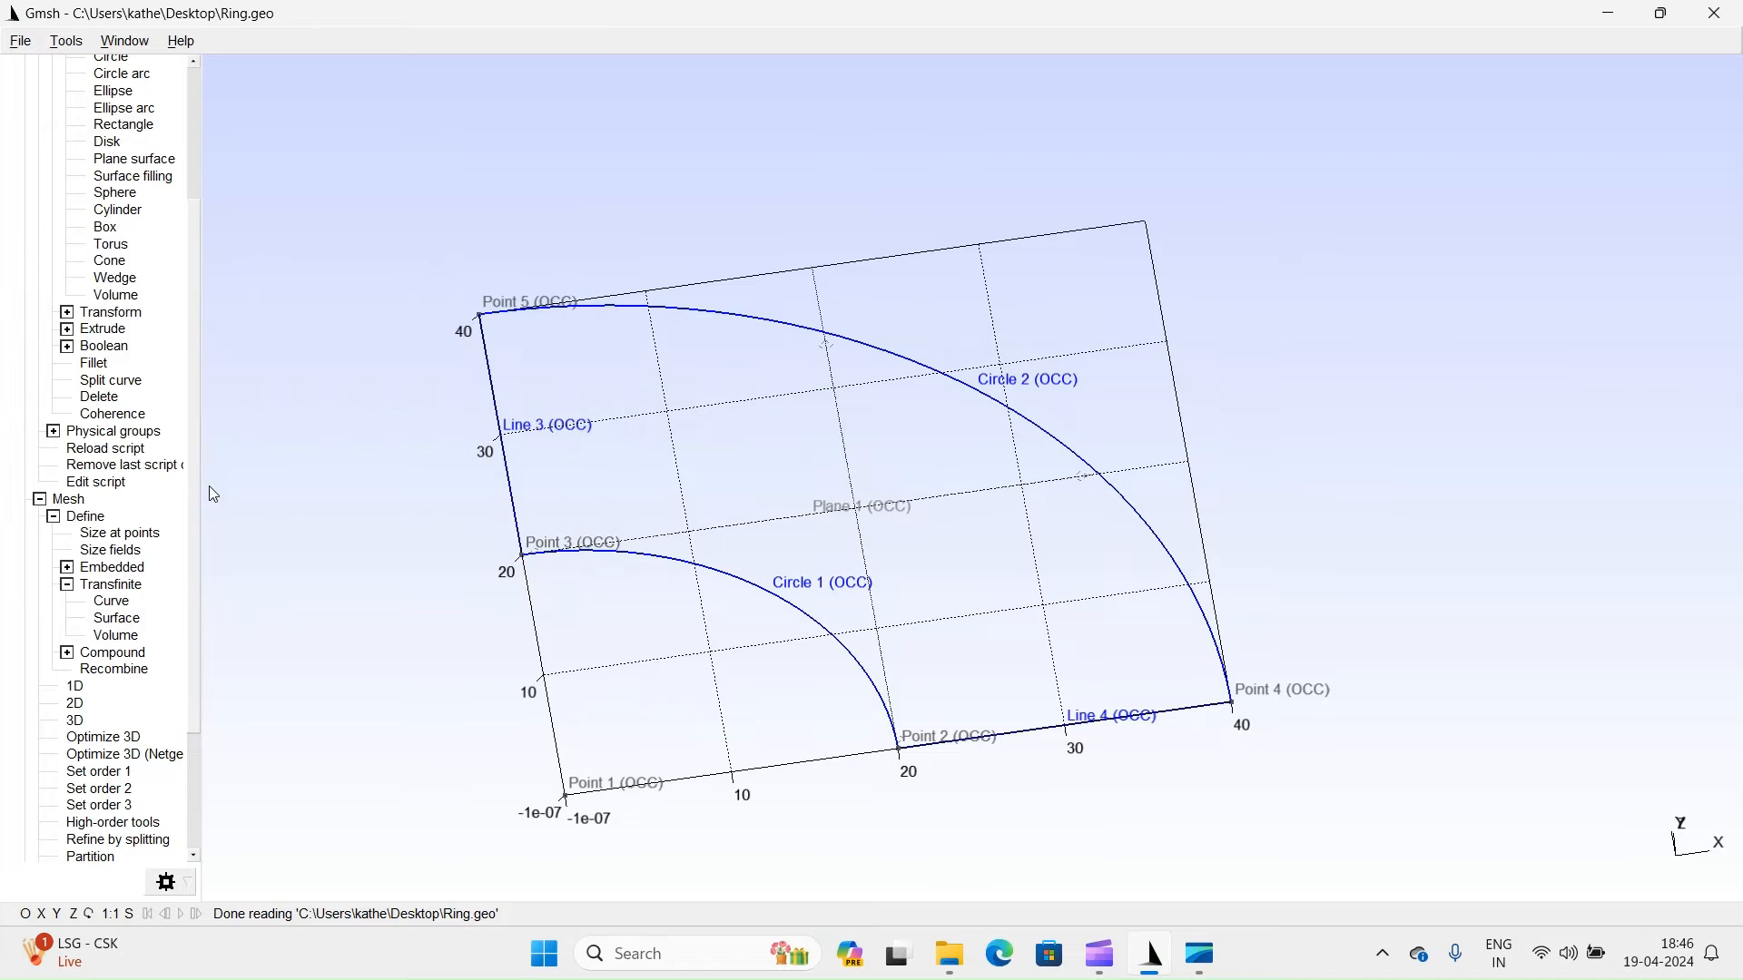
Generate a quad-recombined 2D mesh, then reload the geometry to discard it.
scroll(down, 3)
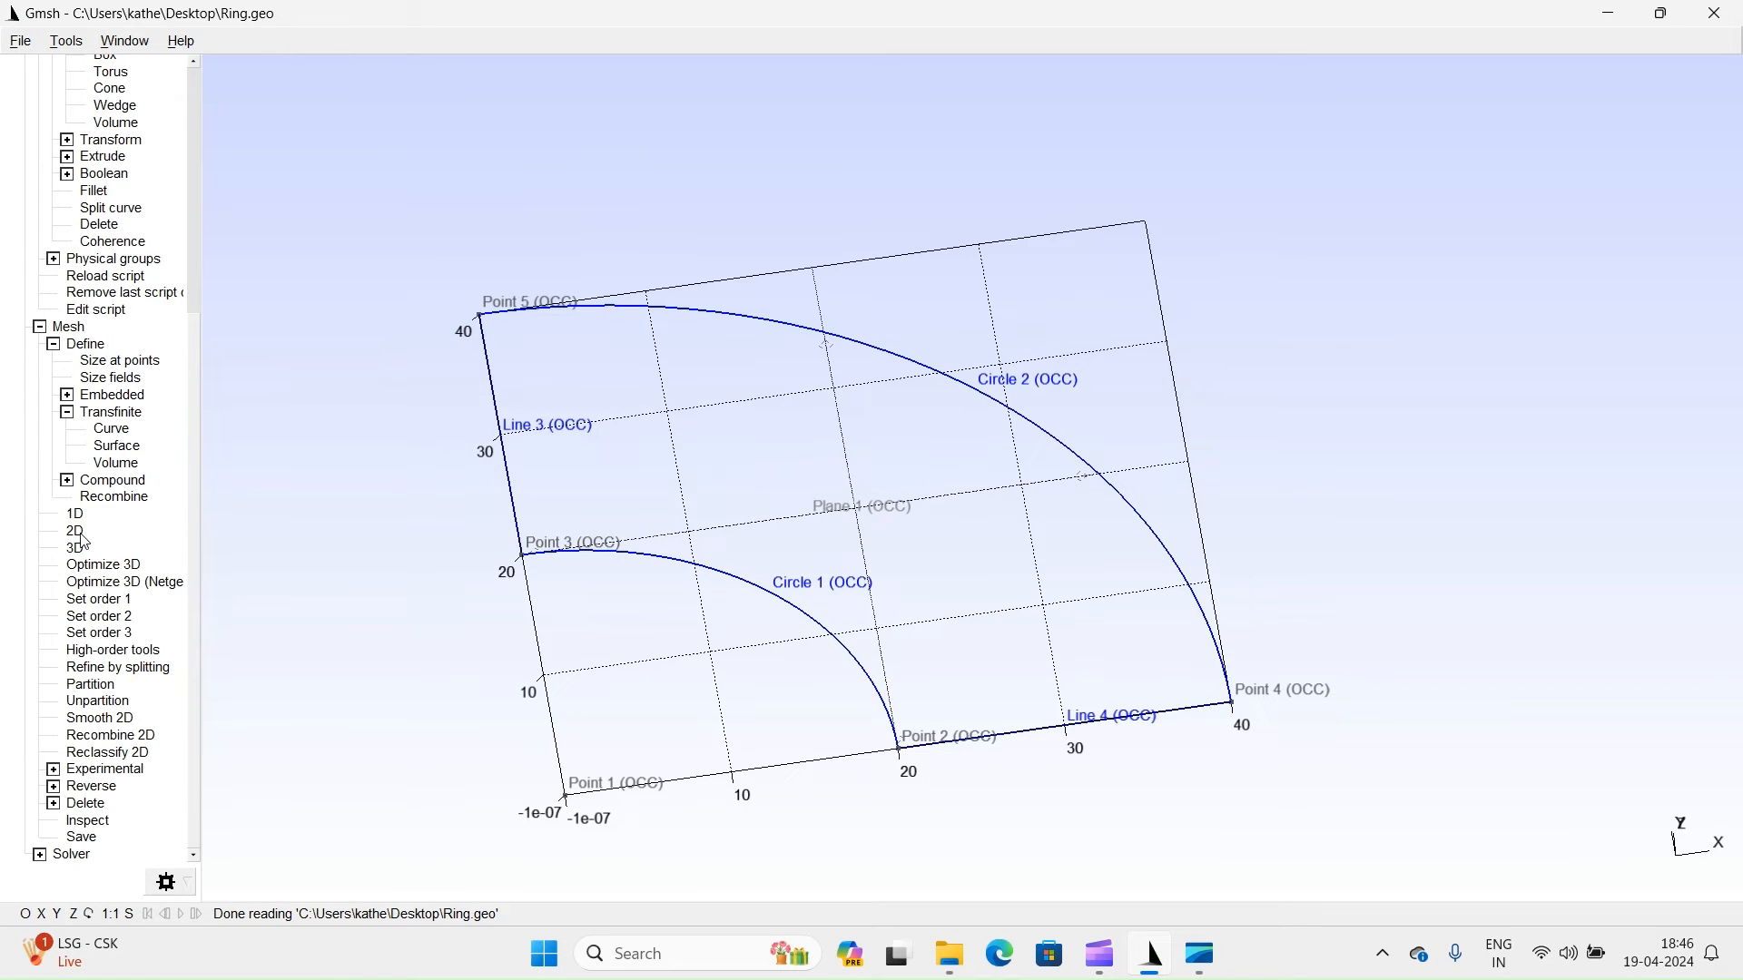
click(75, 530)
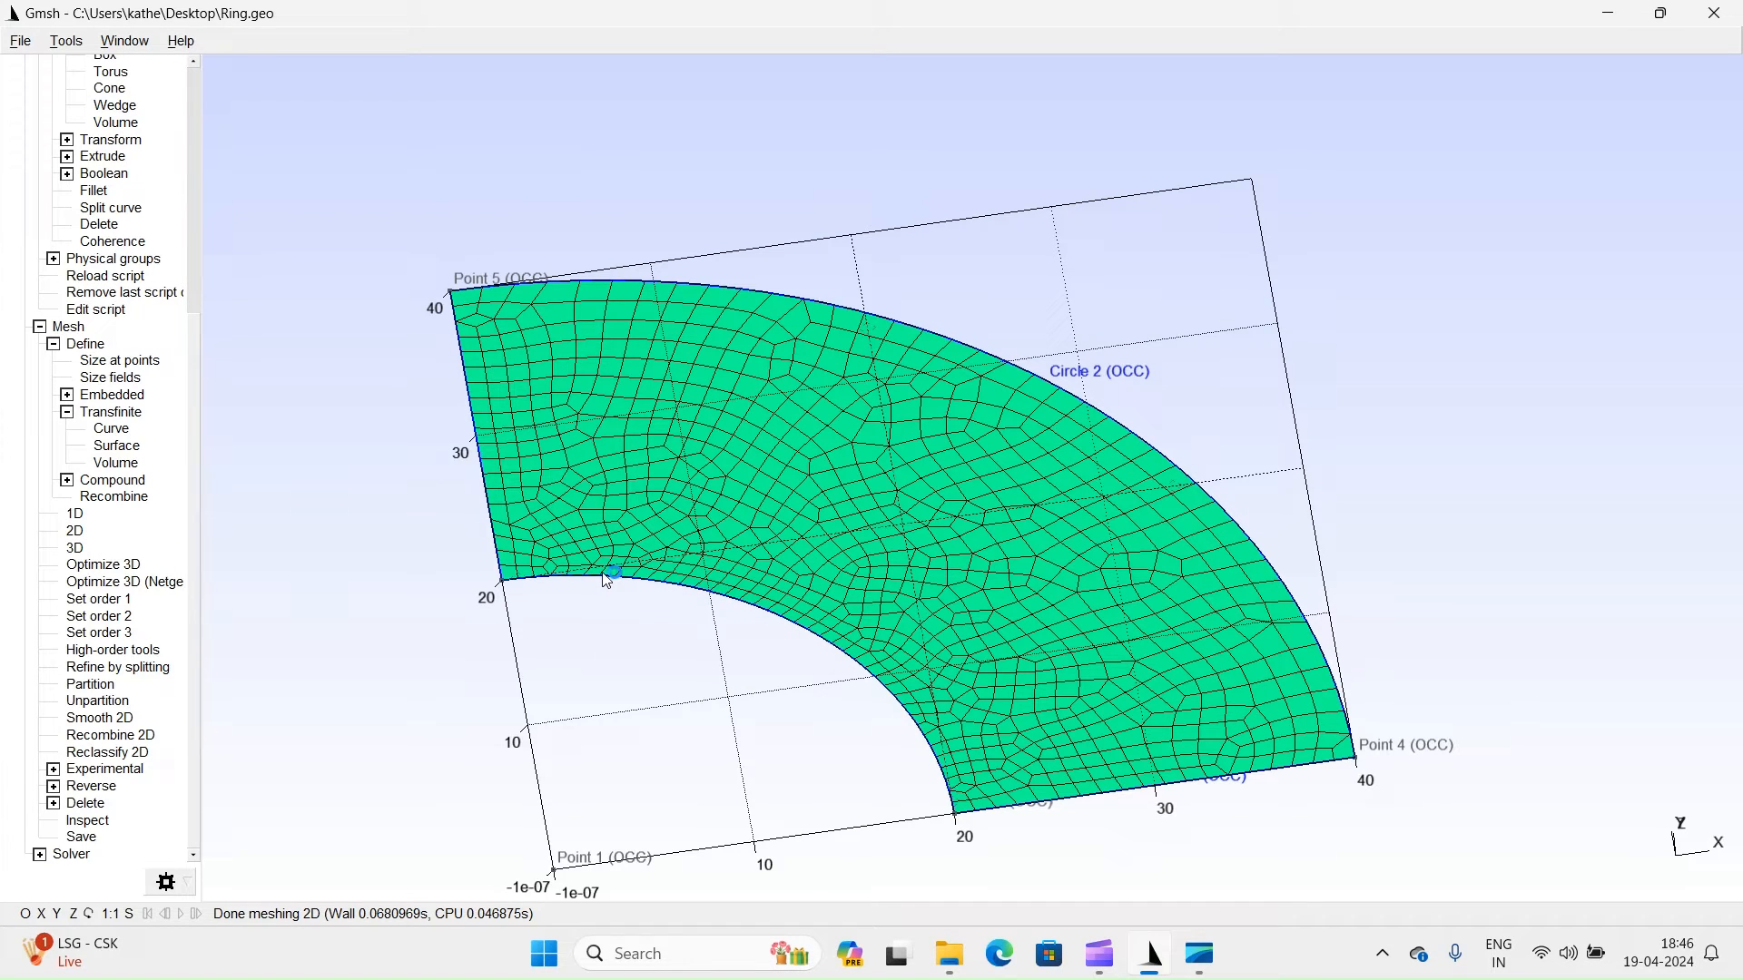
click(105, 276)
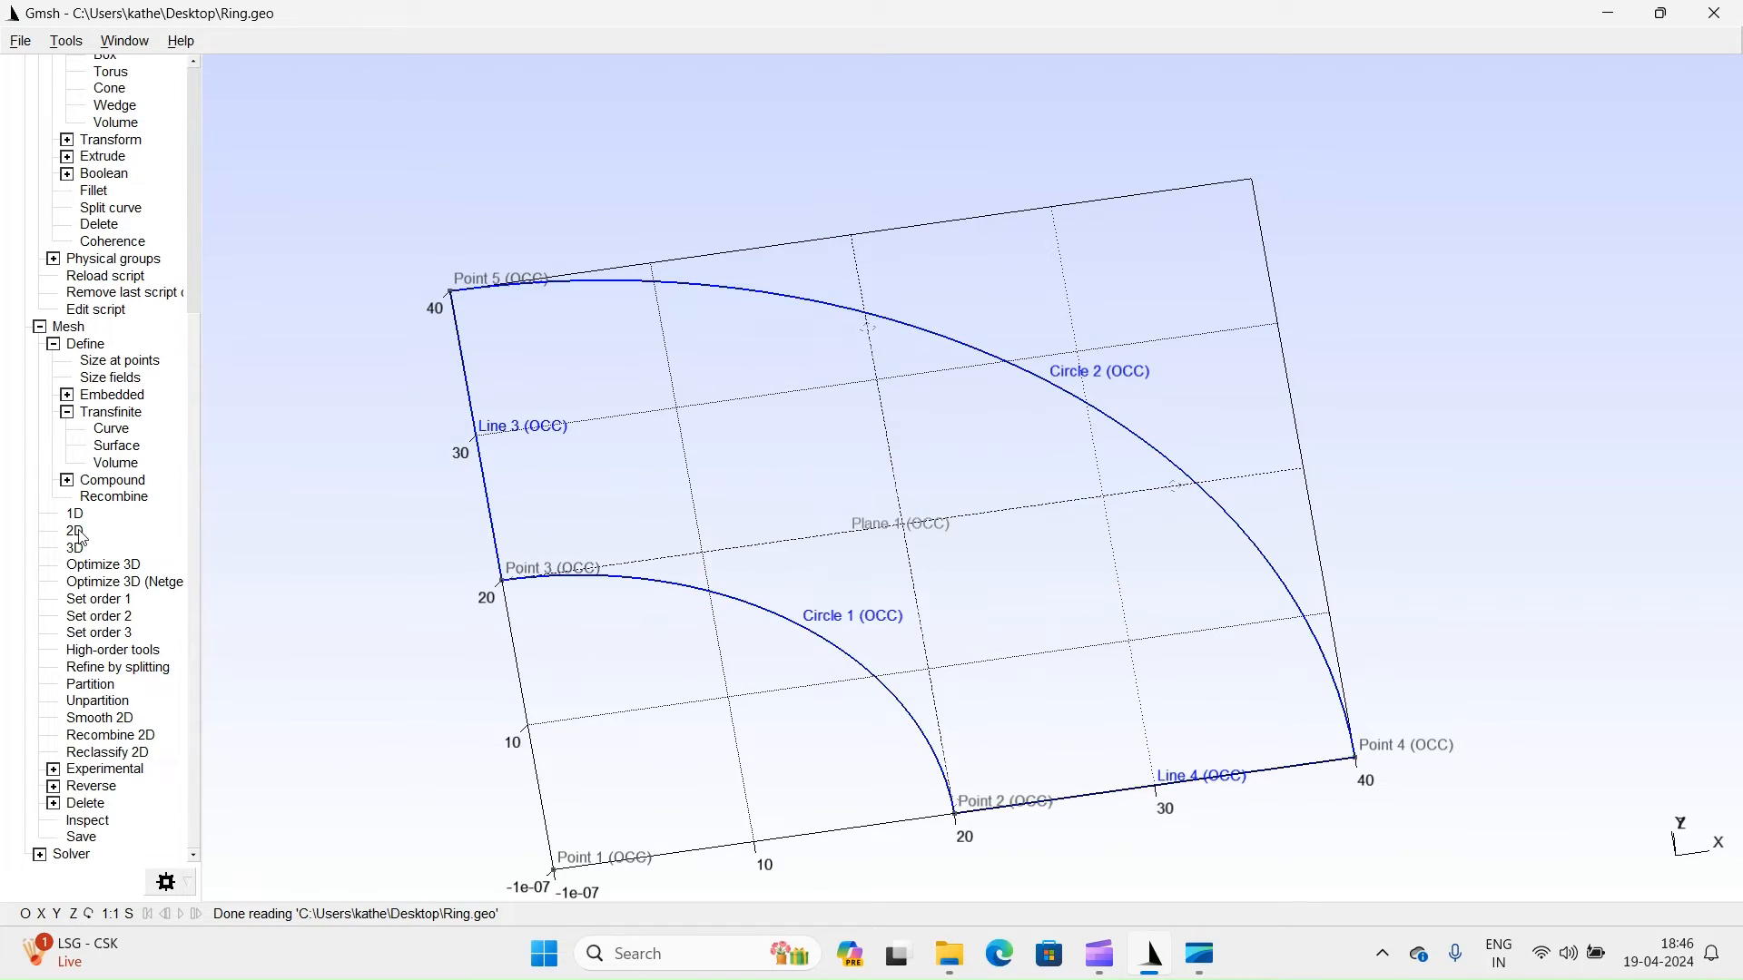
Make Plane 1 a transfinite surface, mesh it as a structured quad grid, and hide the axes.
click(116, 446)
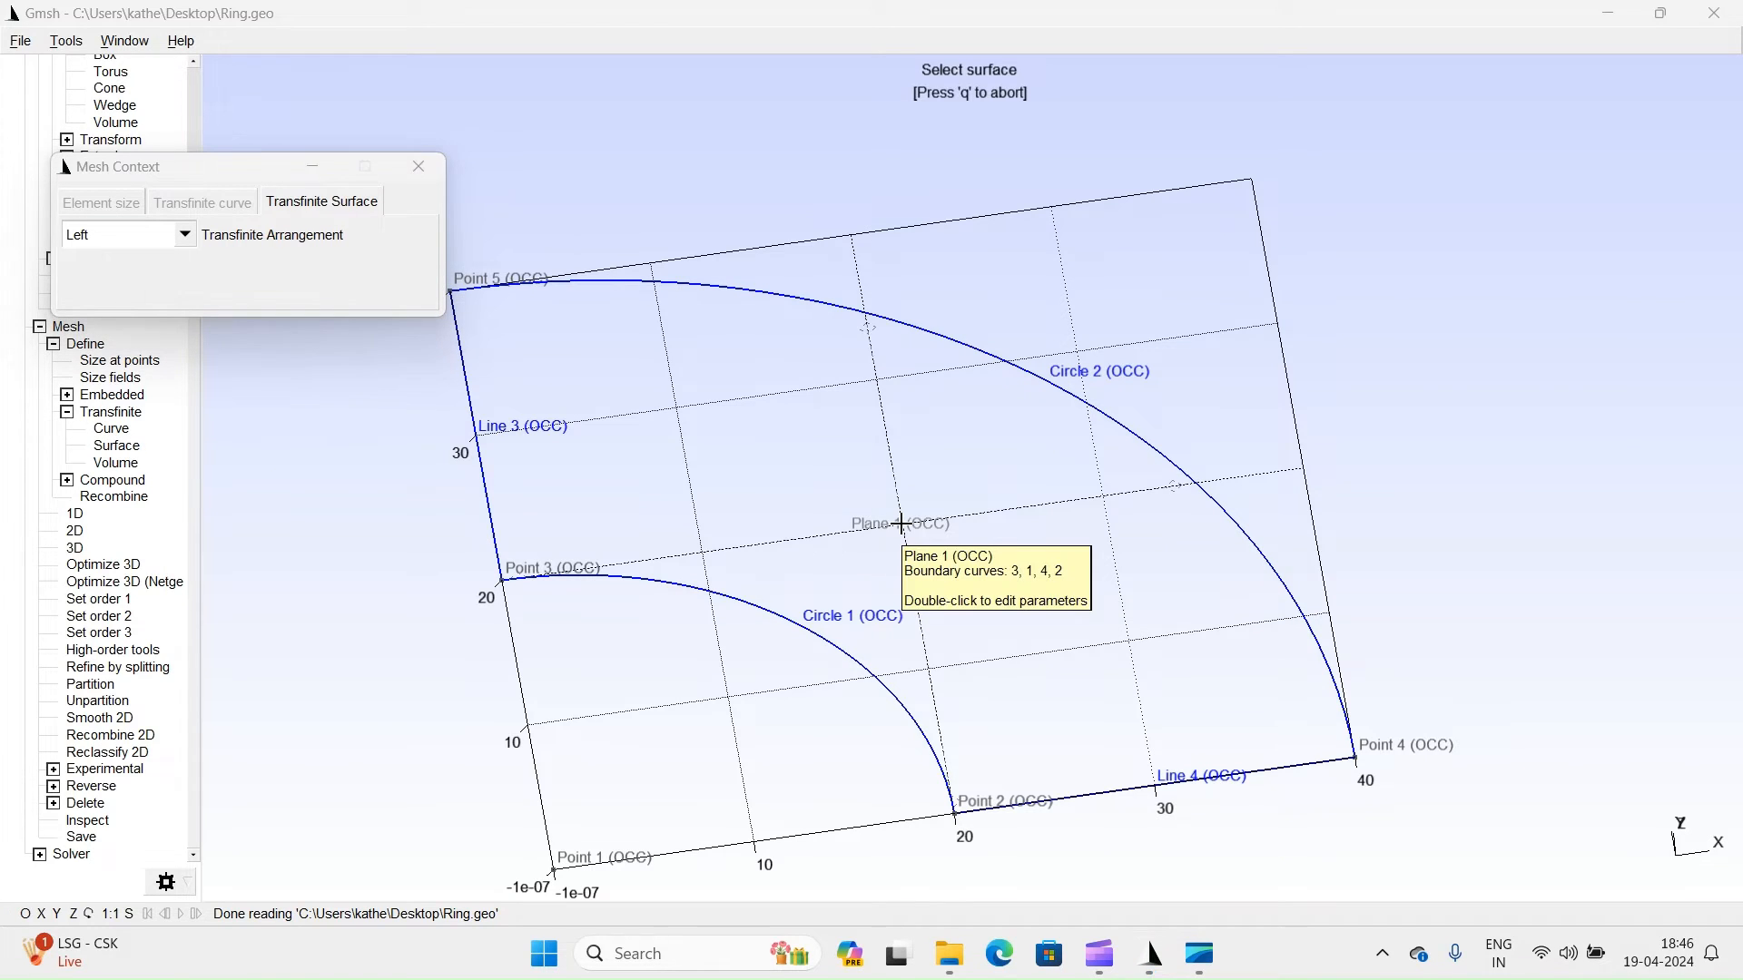
click(901, 523)
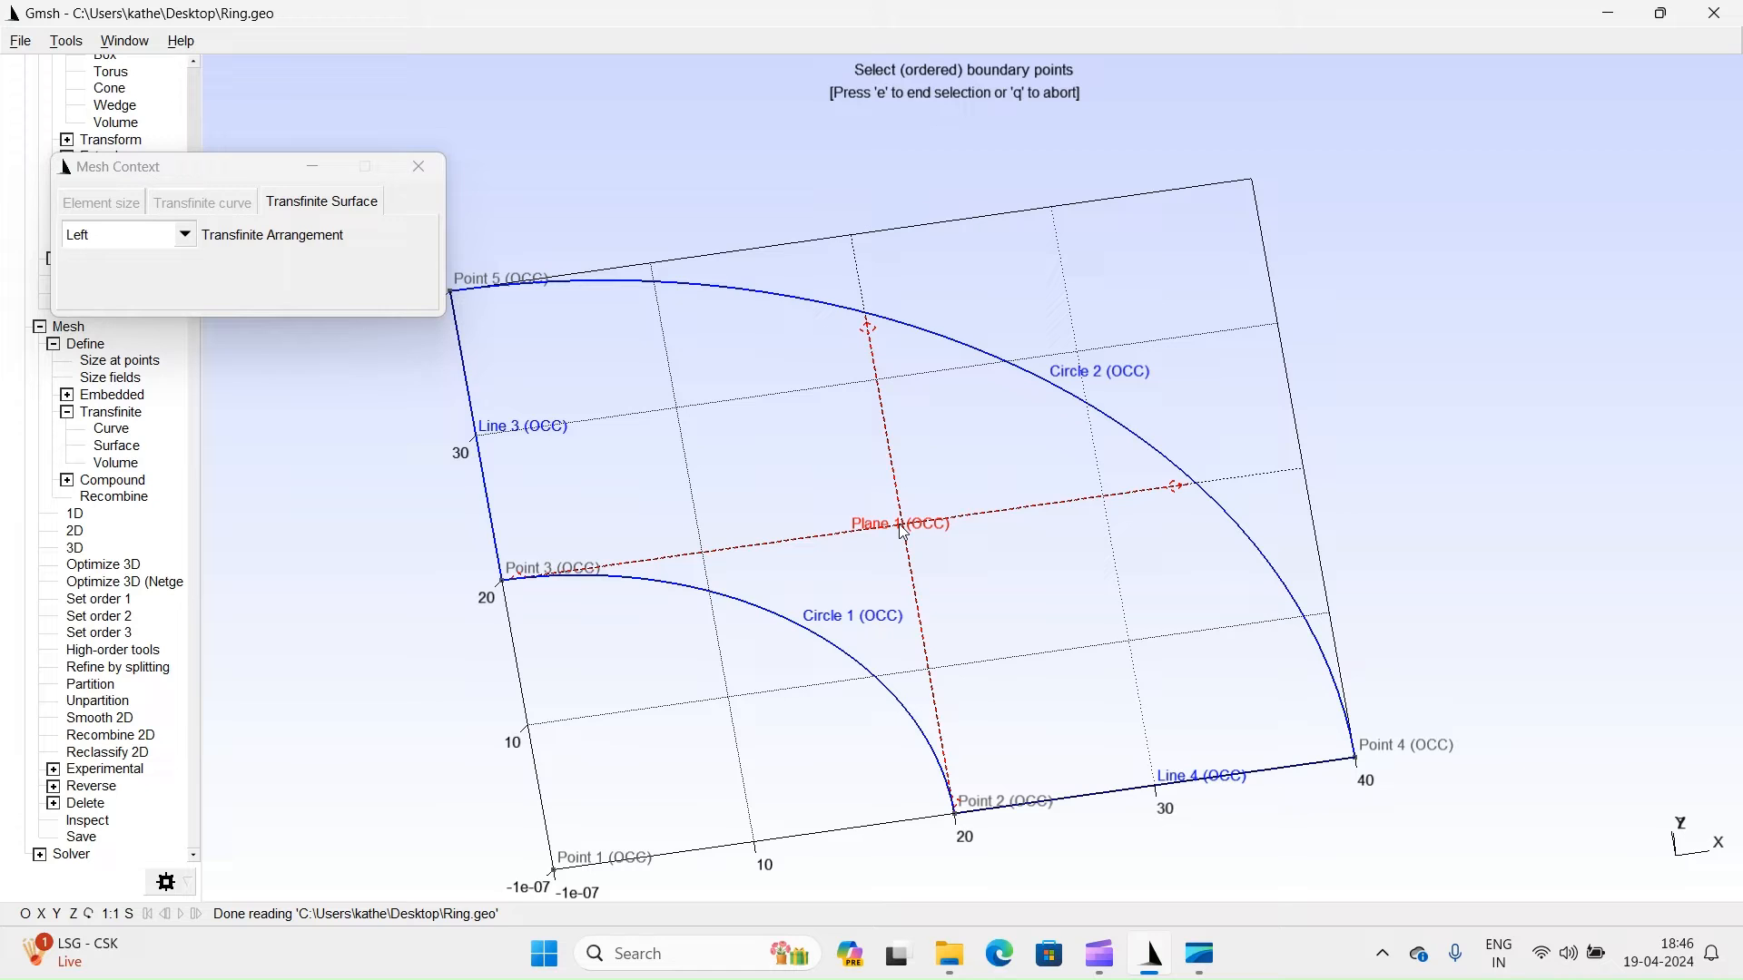
click(418, 165)
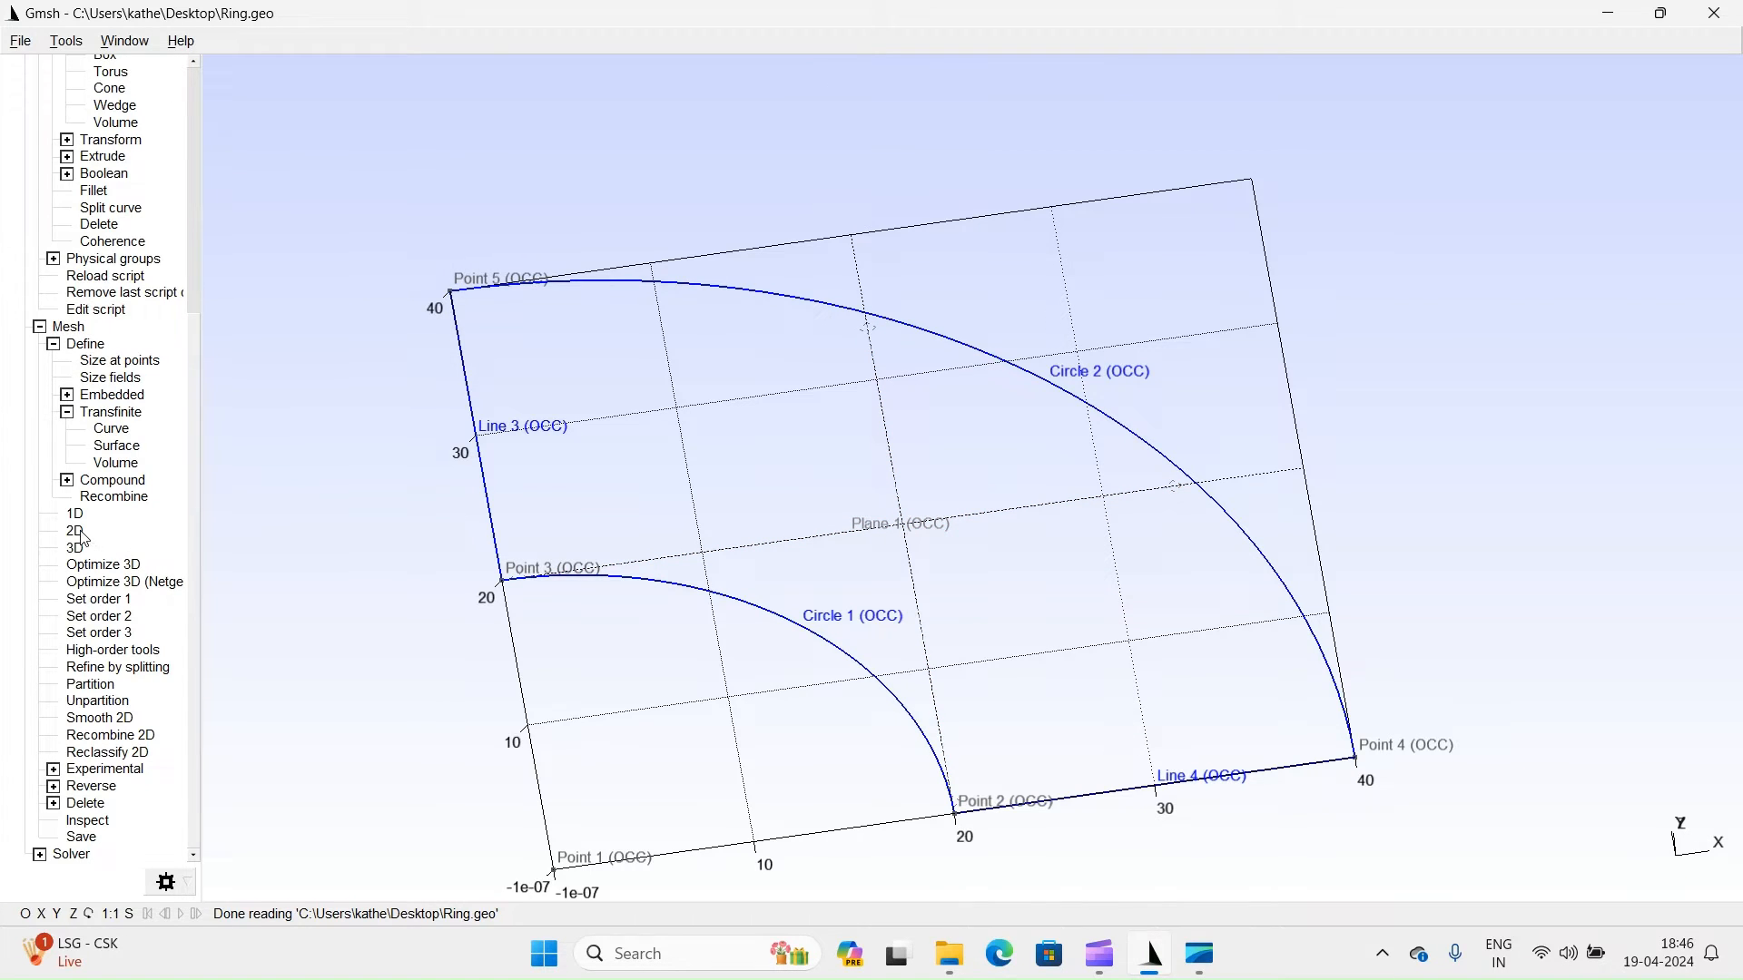
click(75, 530)
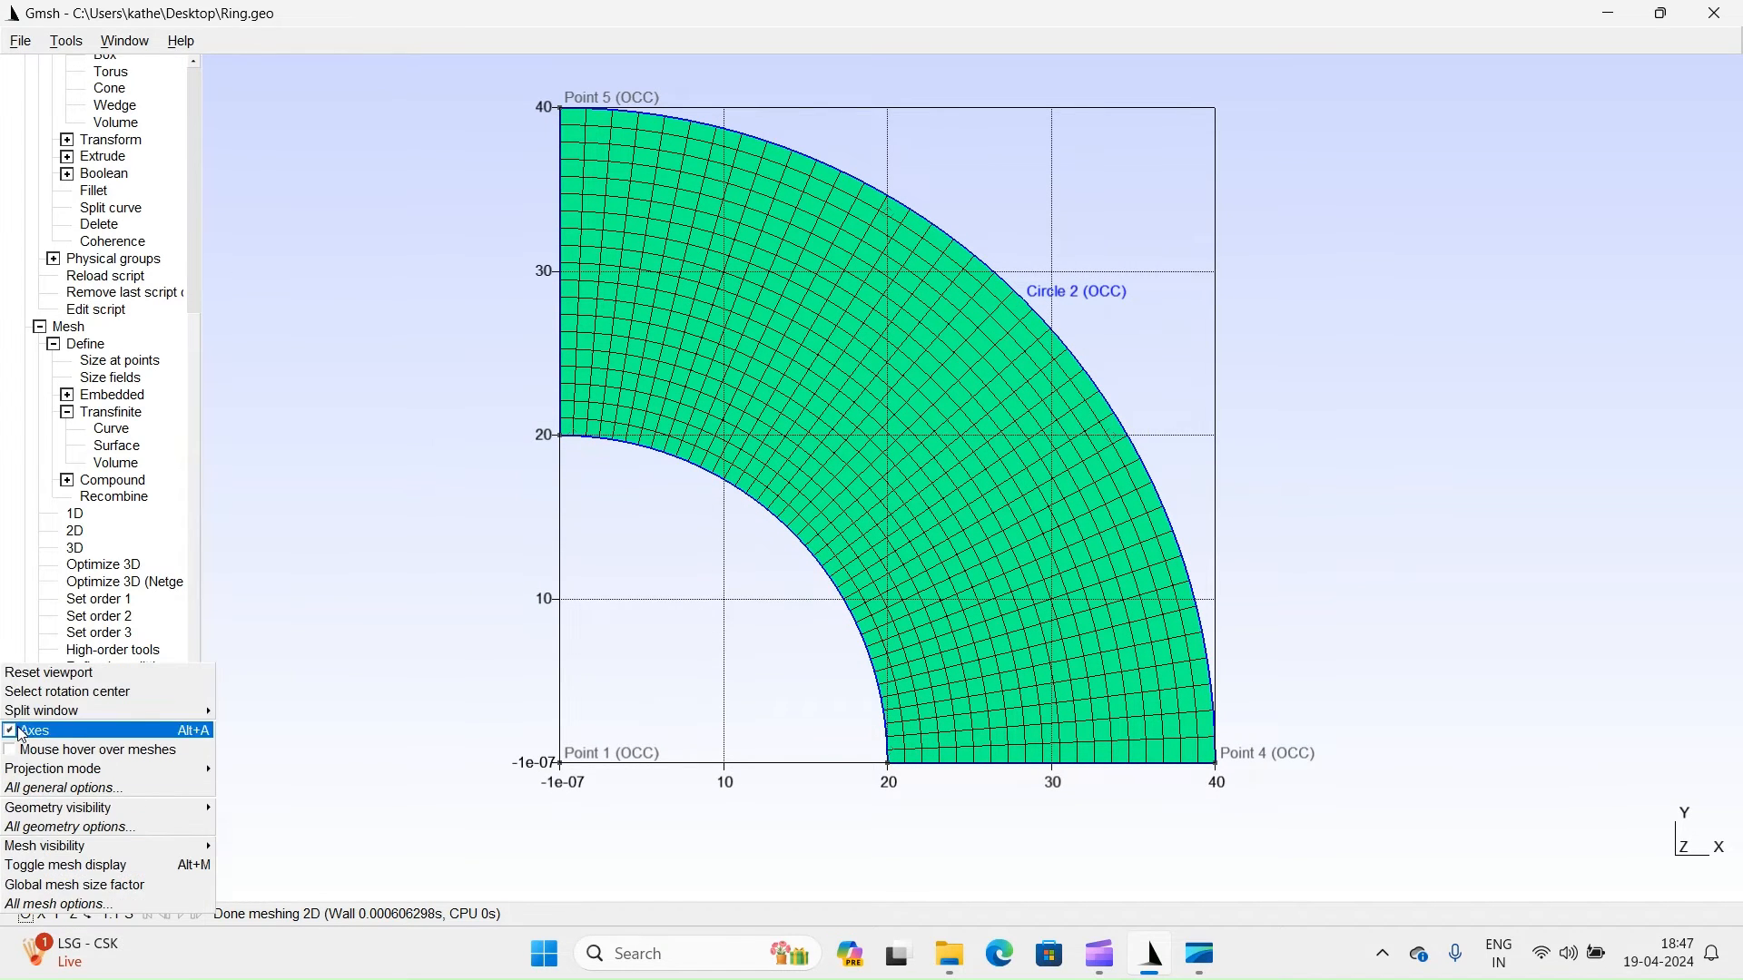
click(33, 730)
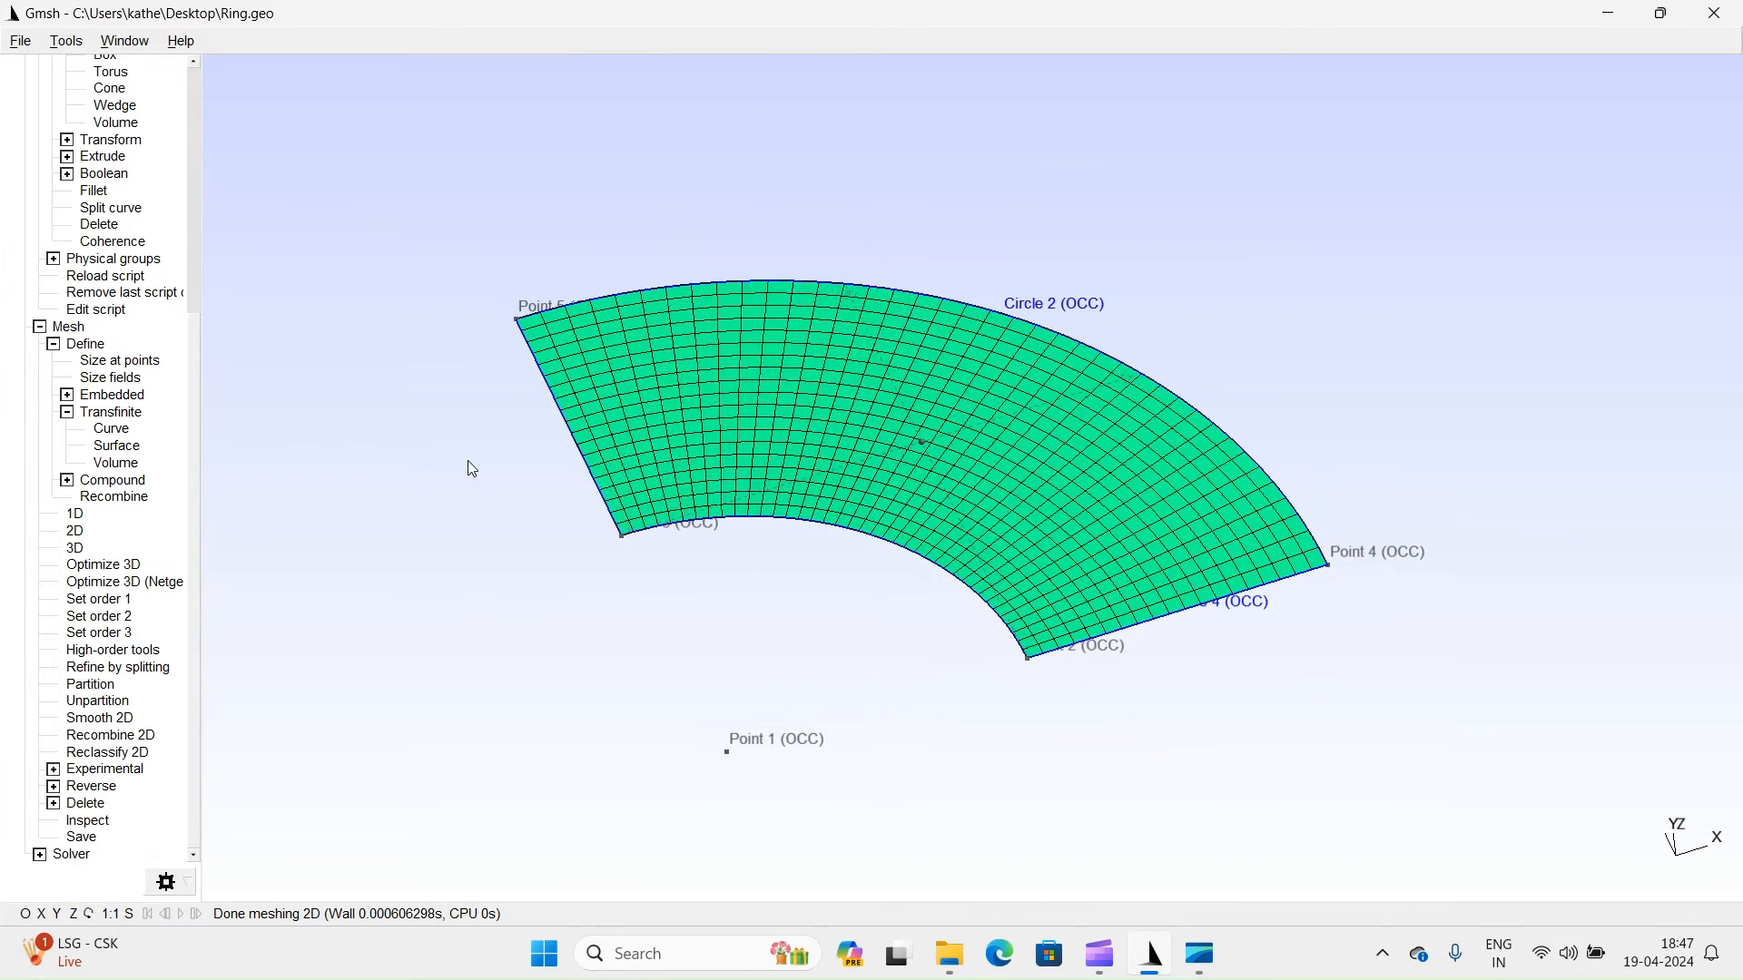
scroll(up, 3)
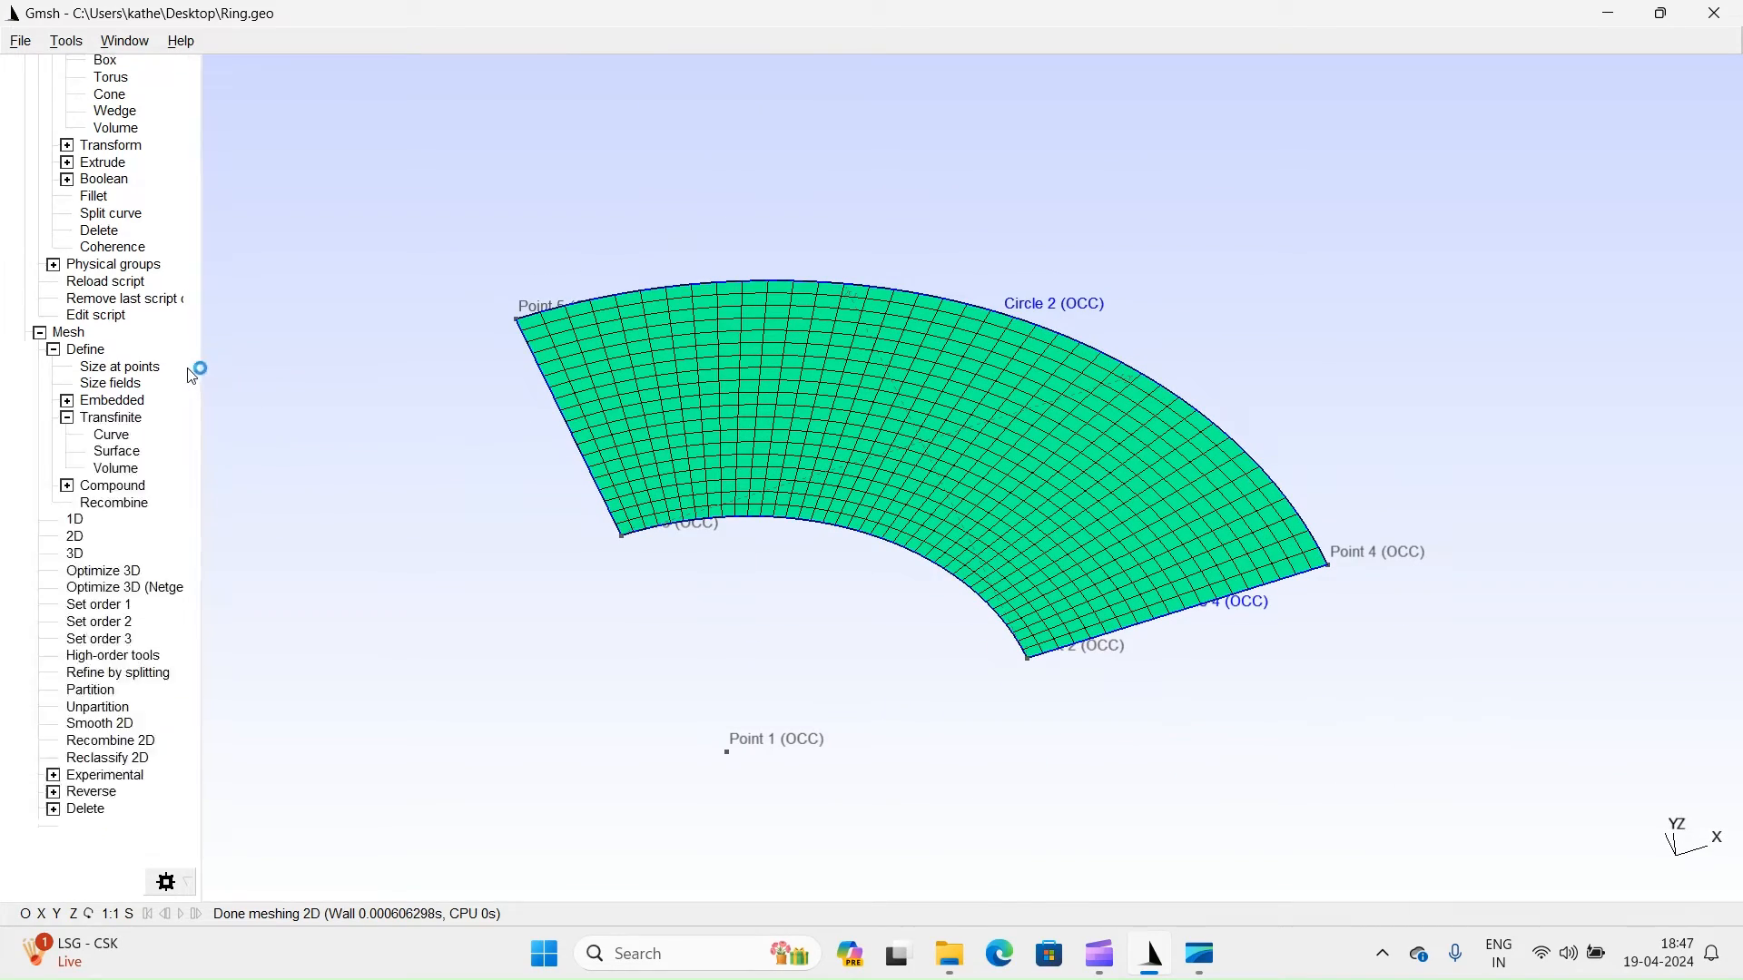
Translate-extrude the meshed surface 20 along Z with the mesh extruded in 20 recombined layers.
scroll(up, 3)
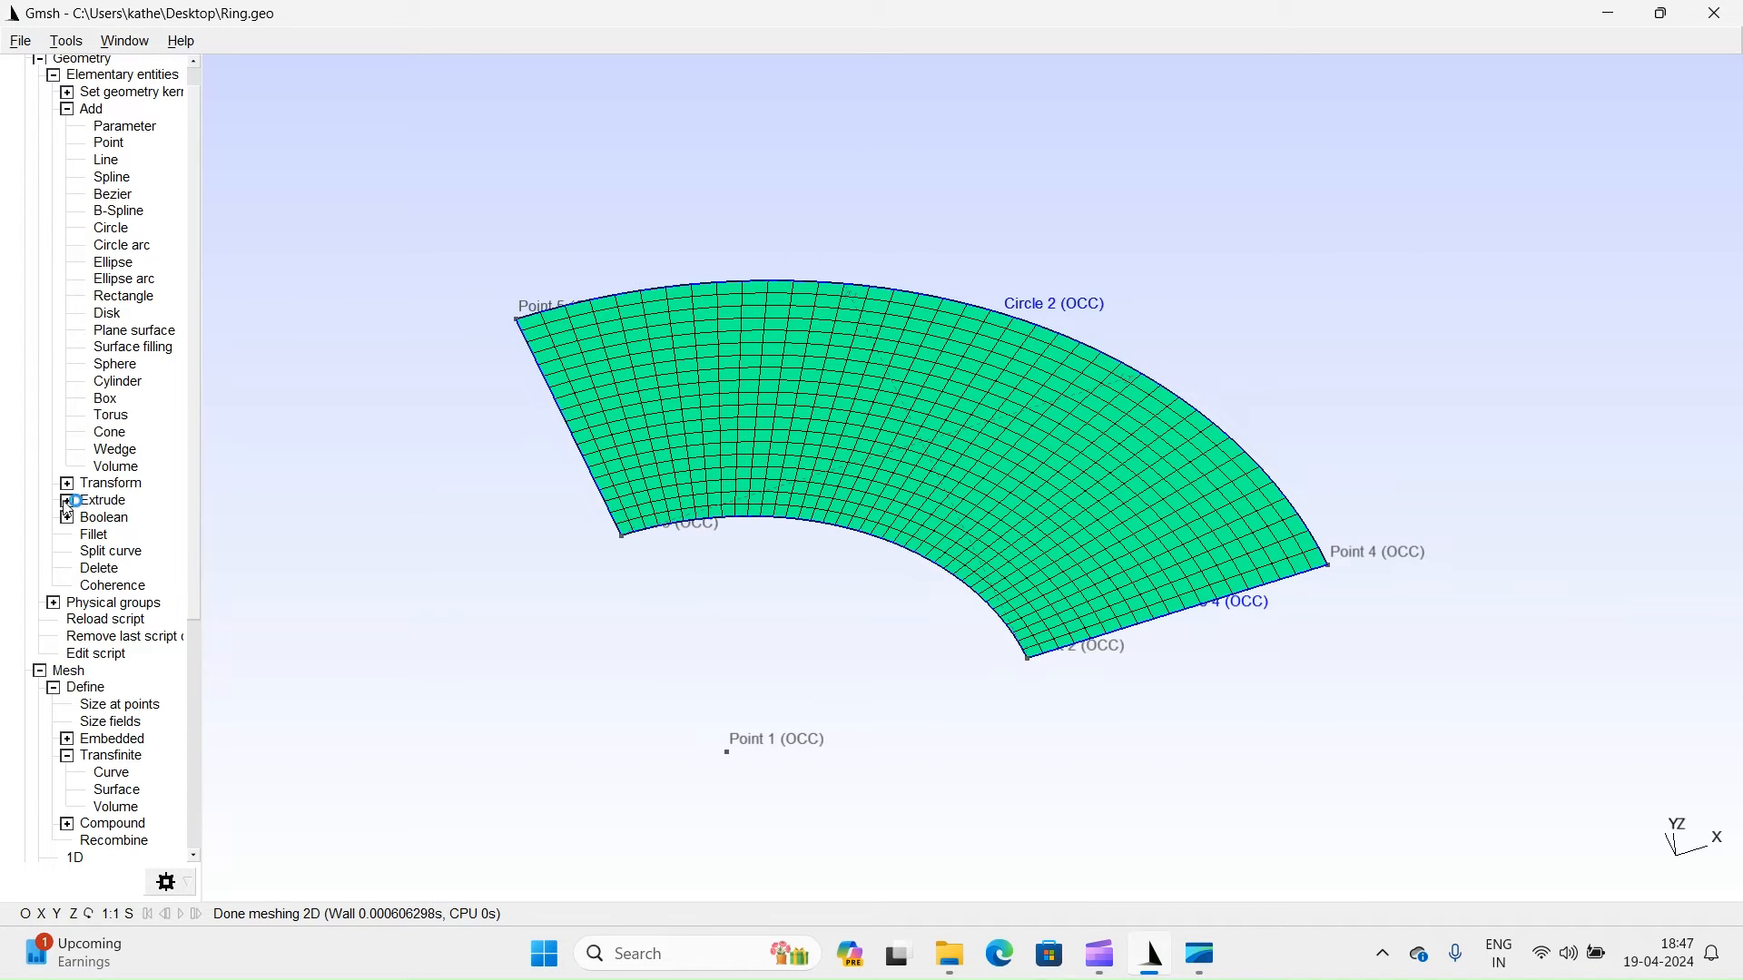
click(68, 502)
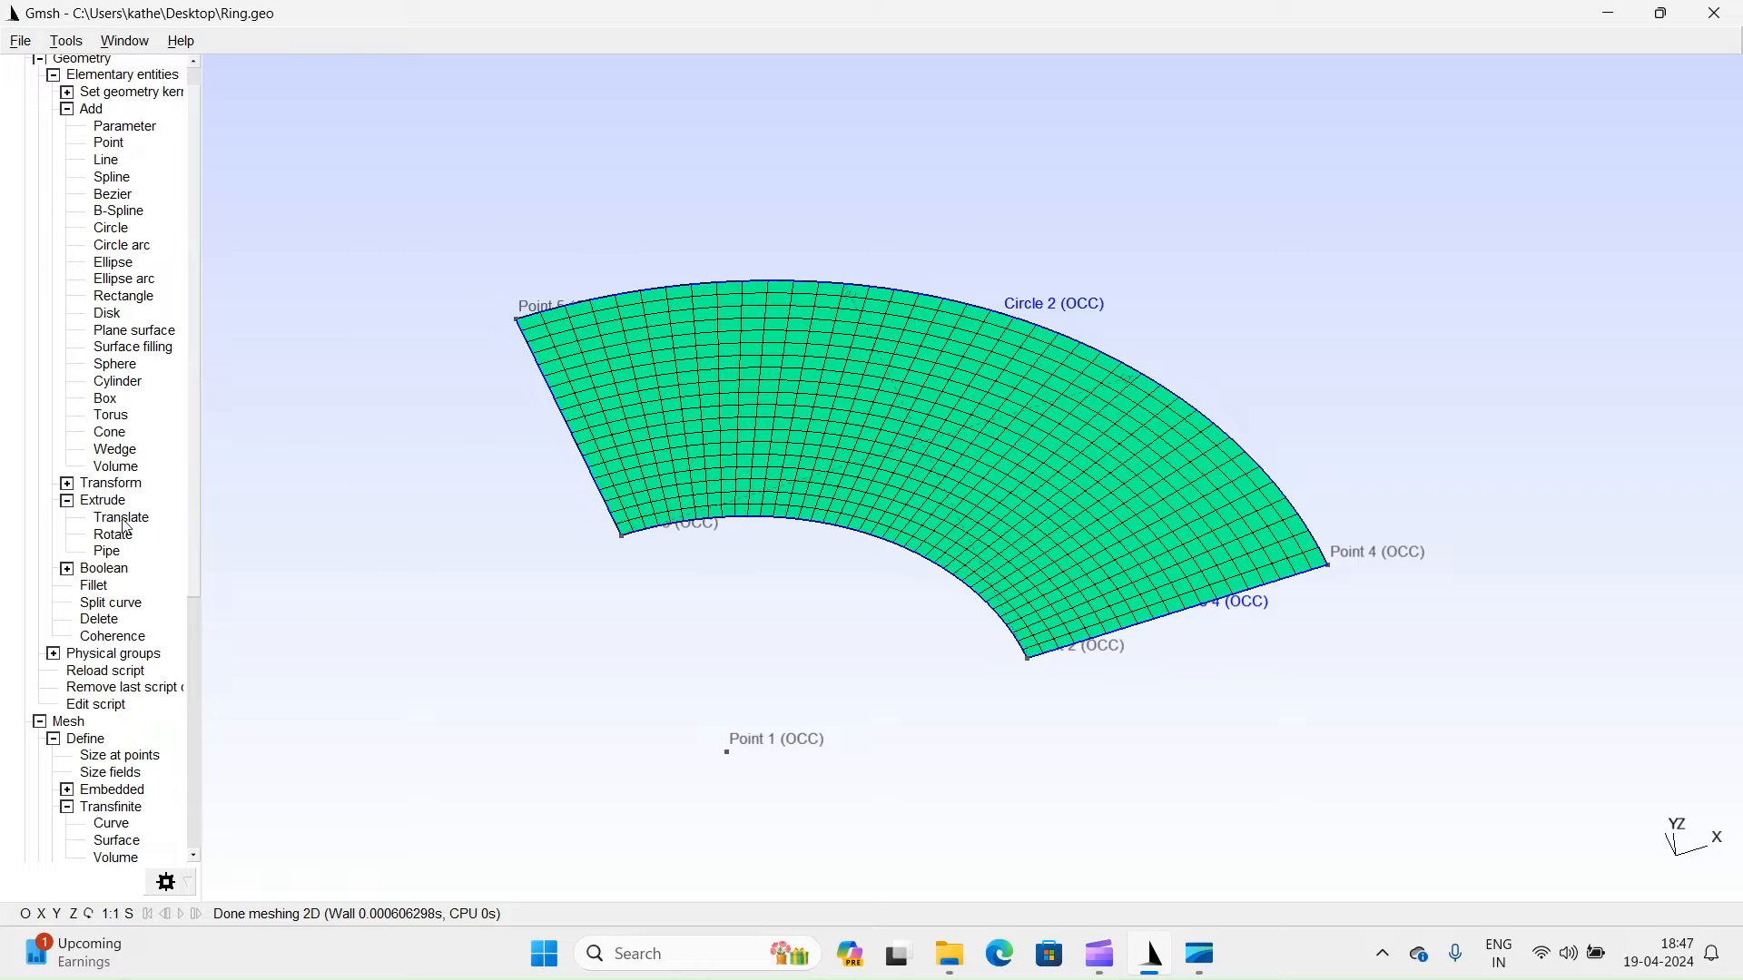
click(120, 517)
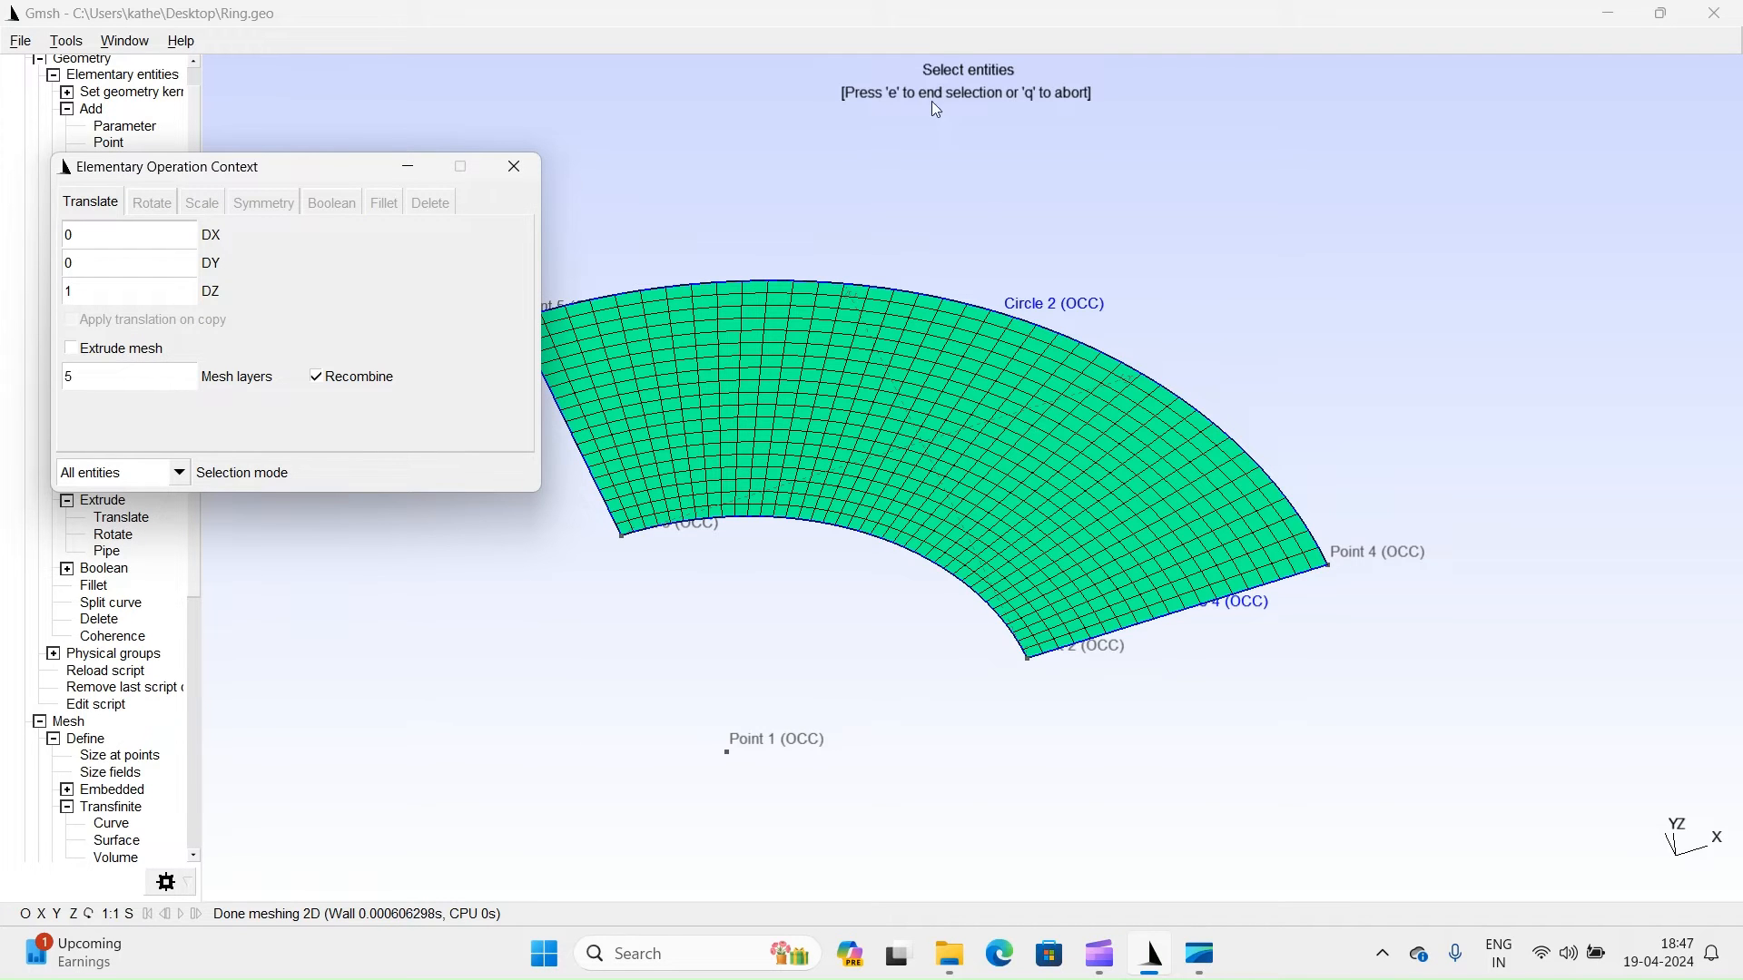
click(120, 472)
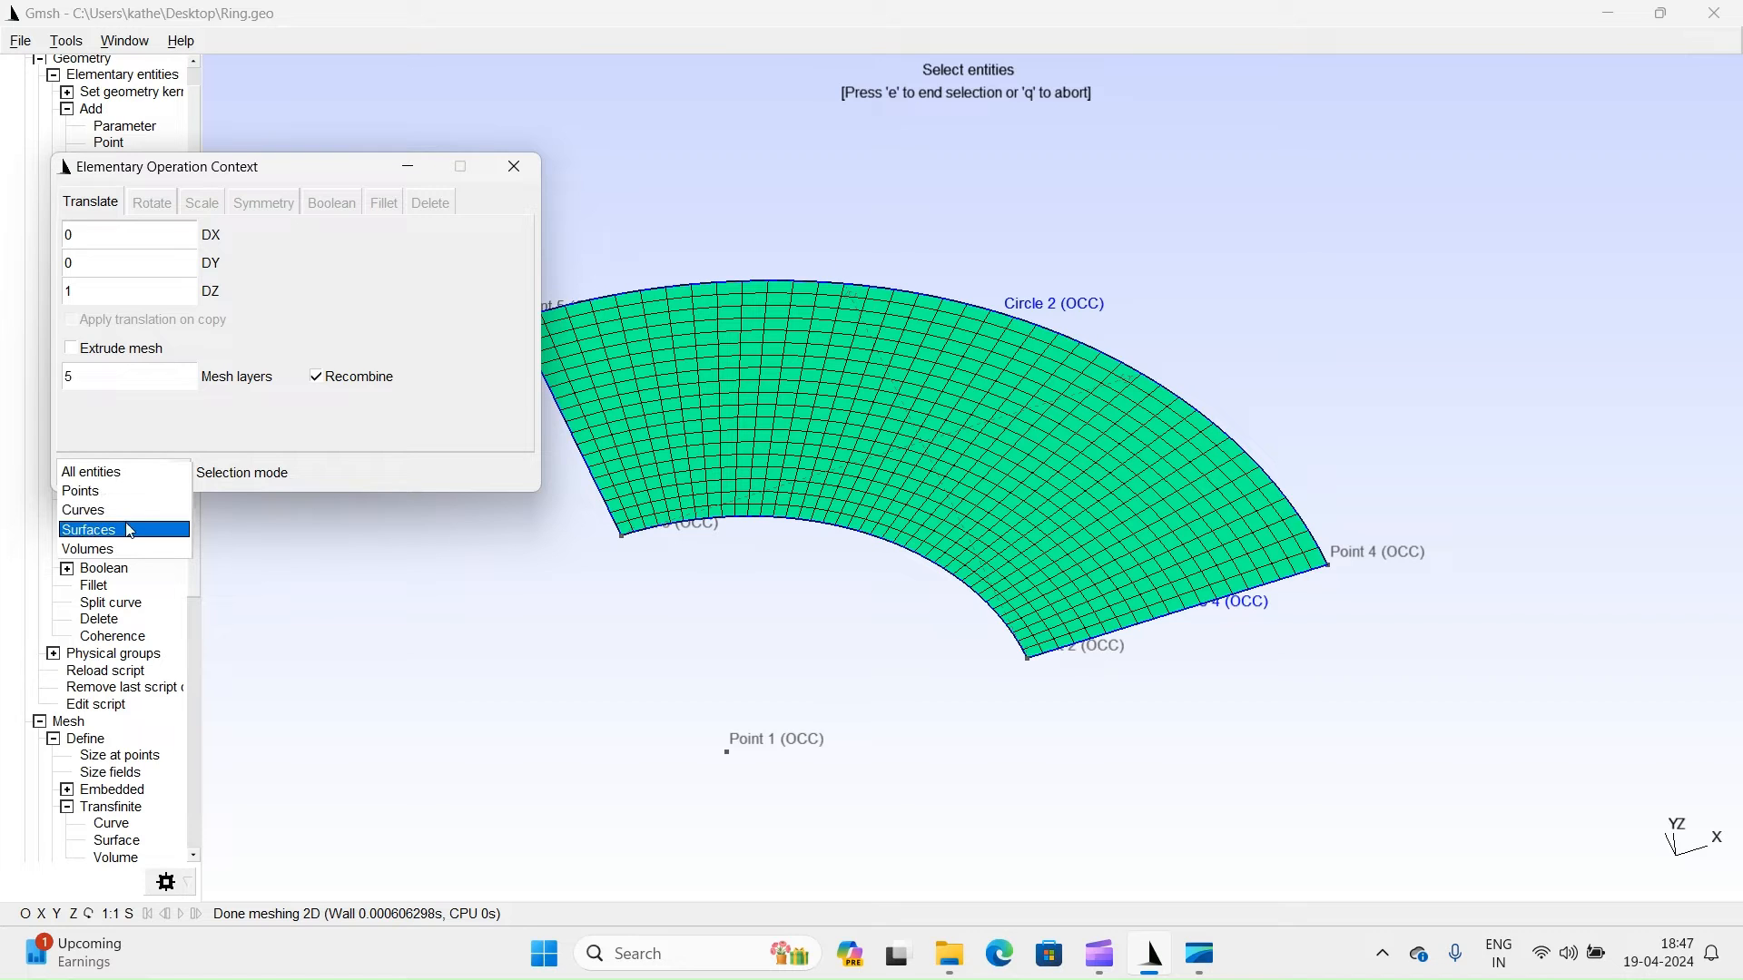
click(87, 528)
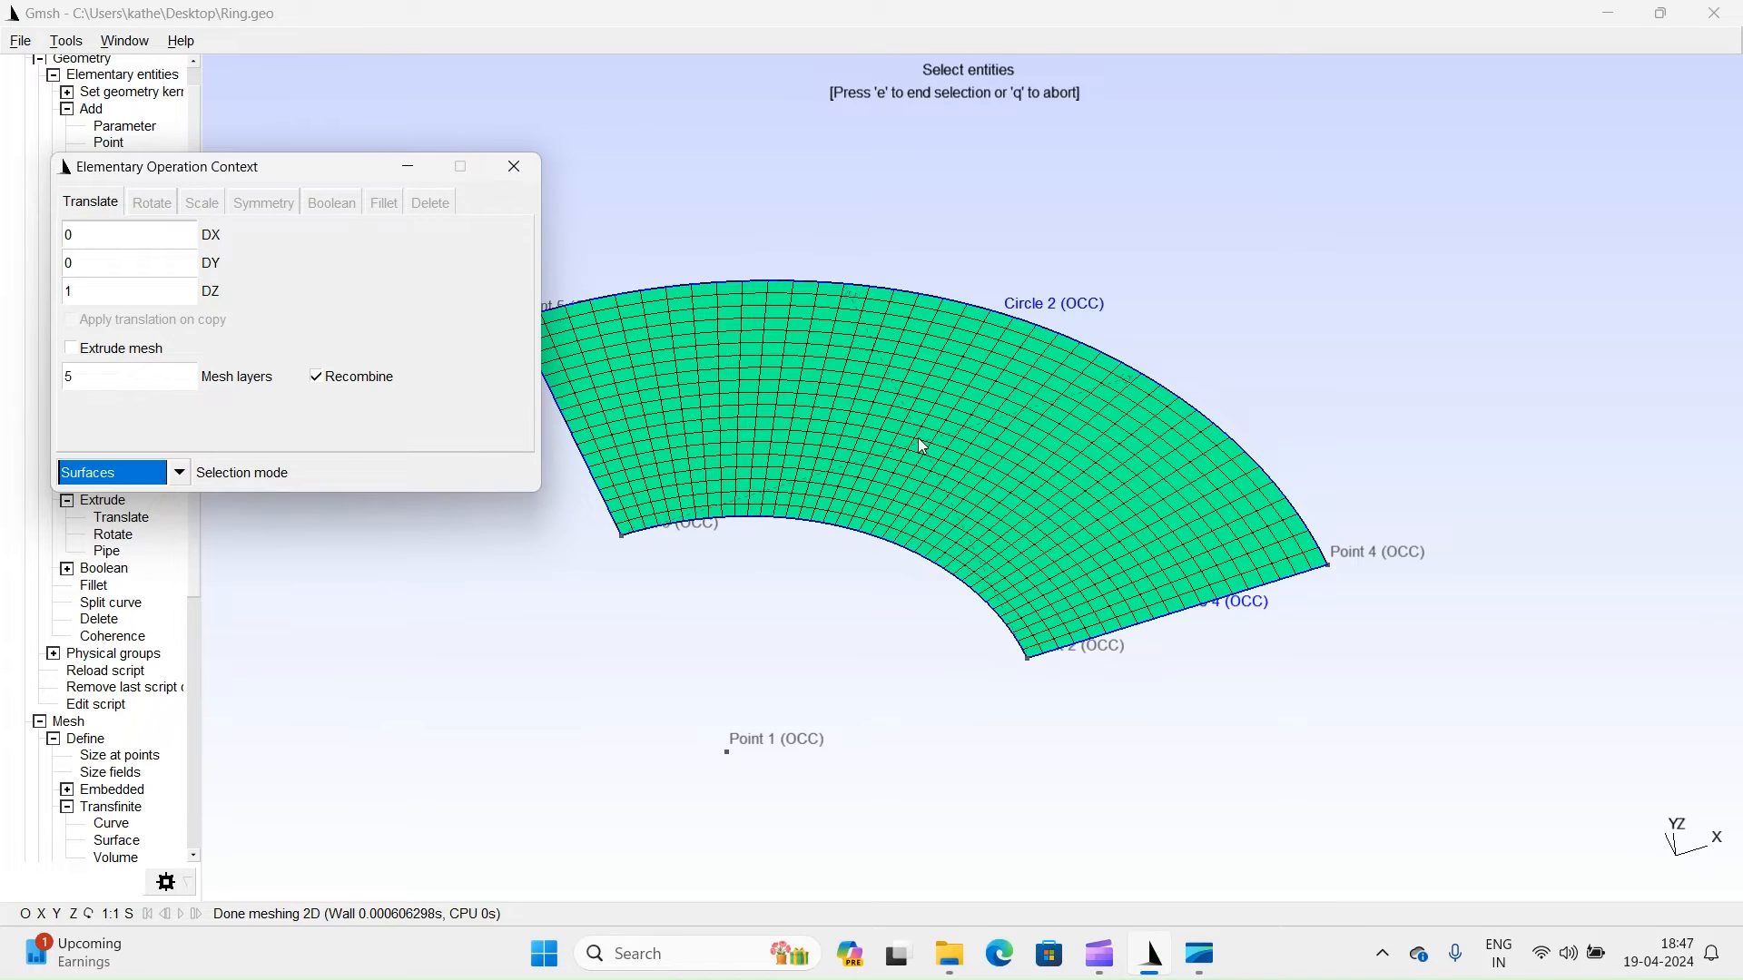
click(950, 429)
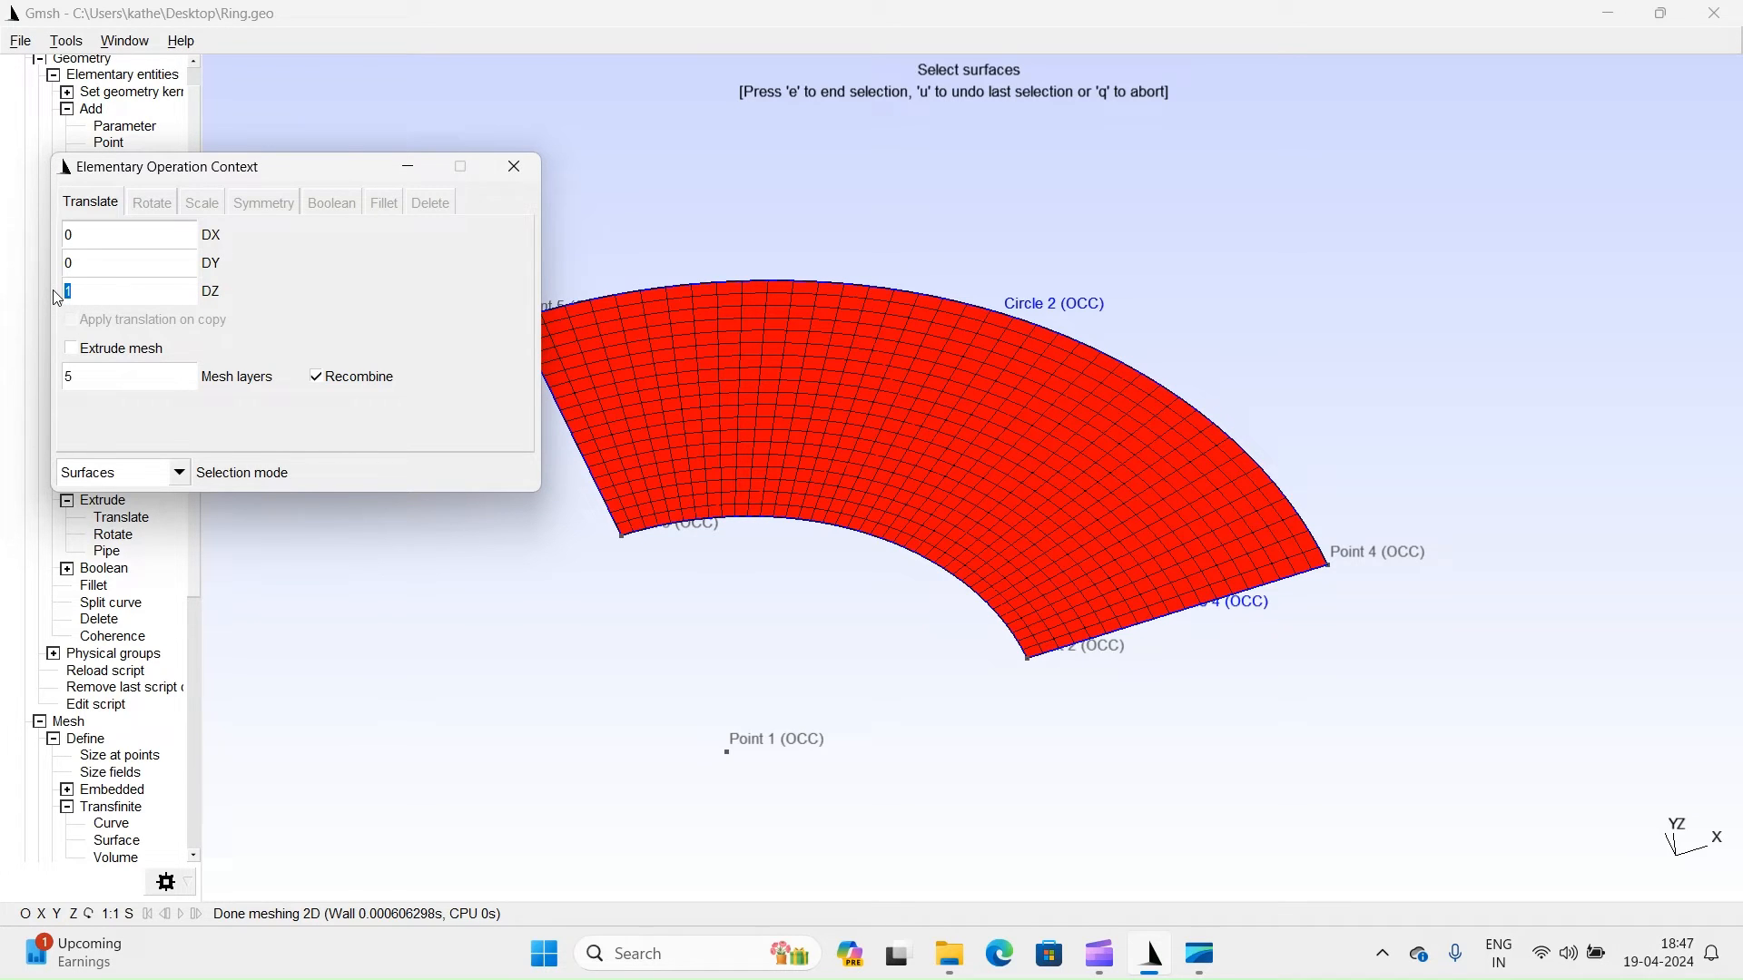
text(20)
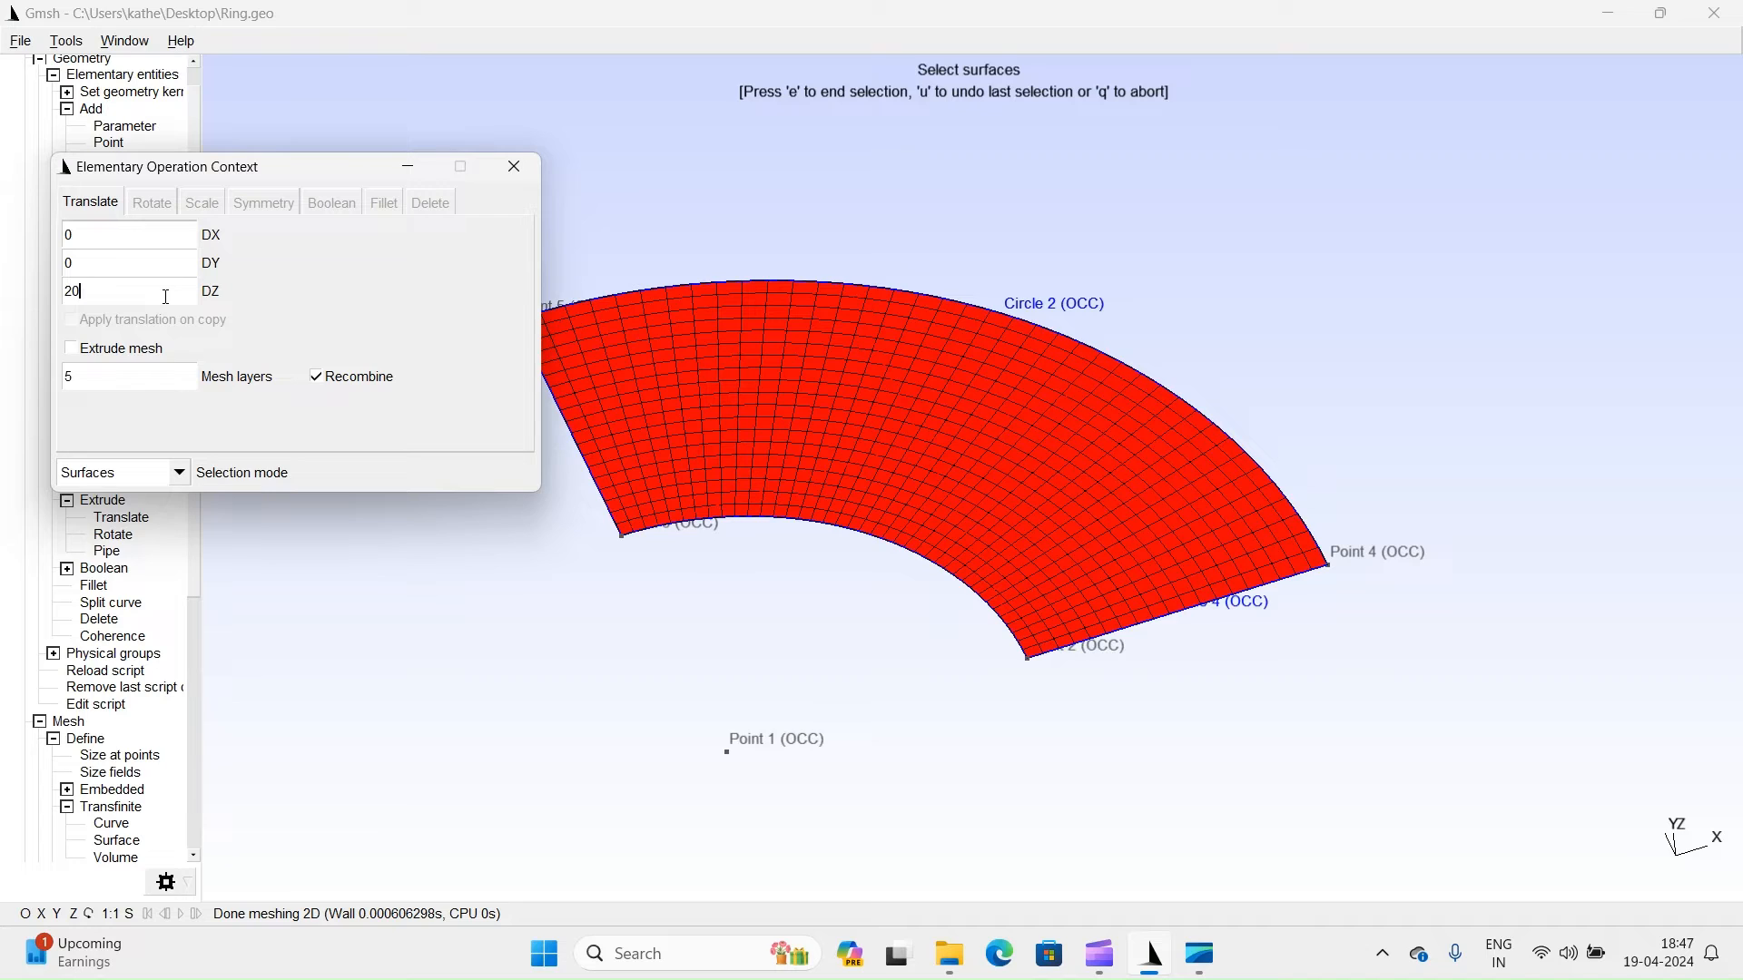
click(71, 349)
text(20)
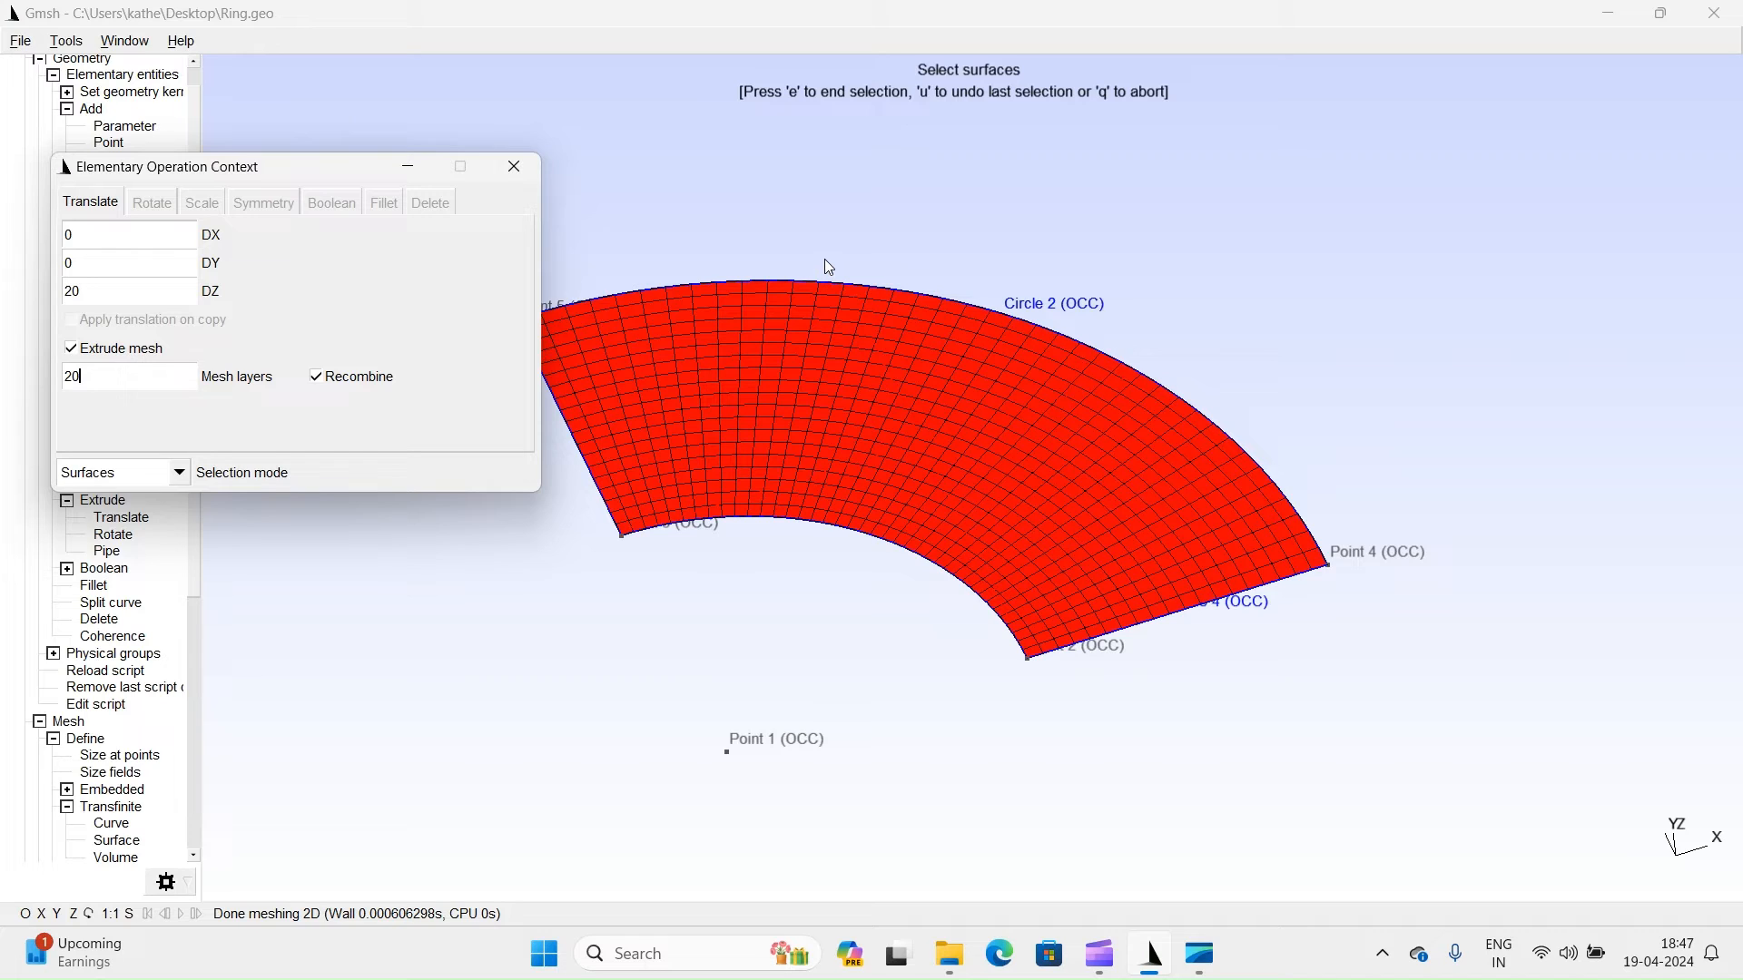
text(e)
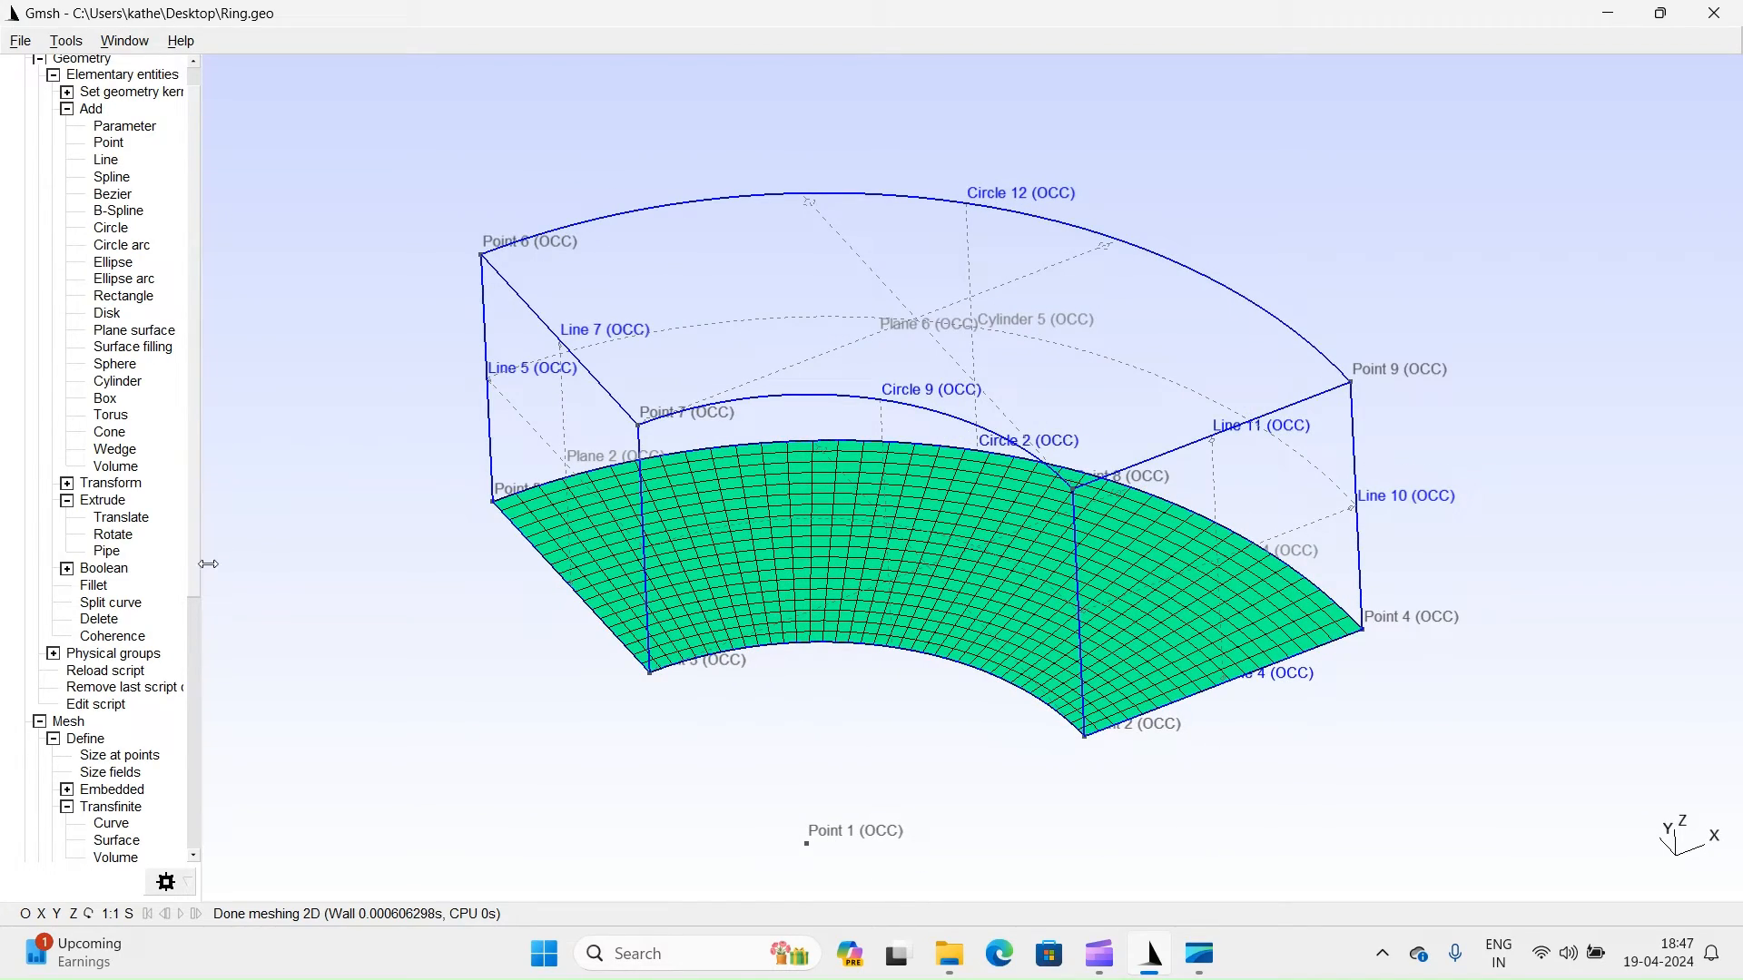
Reload the extruded geometry and generate the 3D hexahedral mesh of the block.
scroll(down, 3)
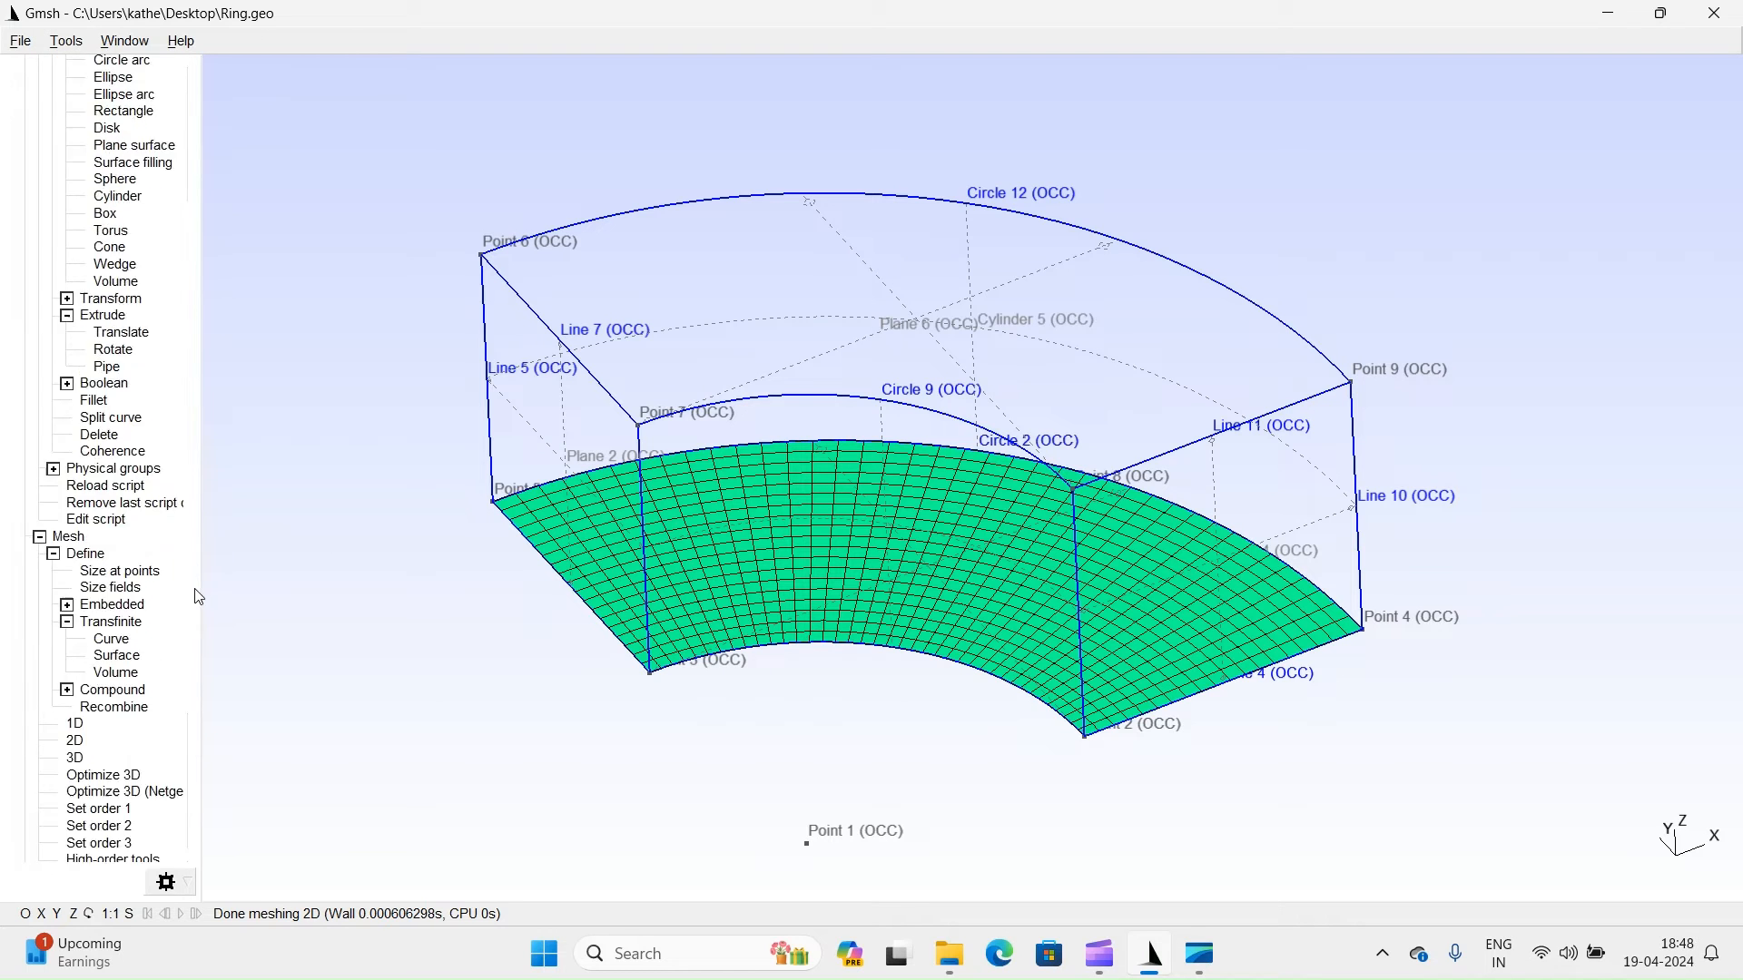
click(105, 414)
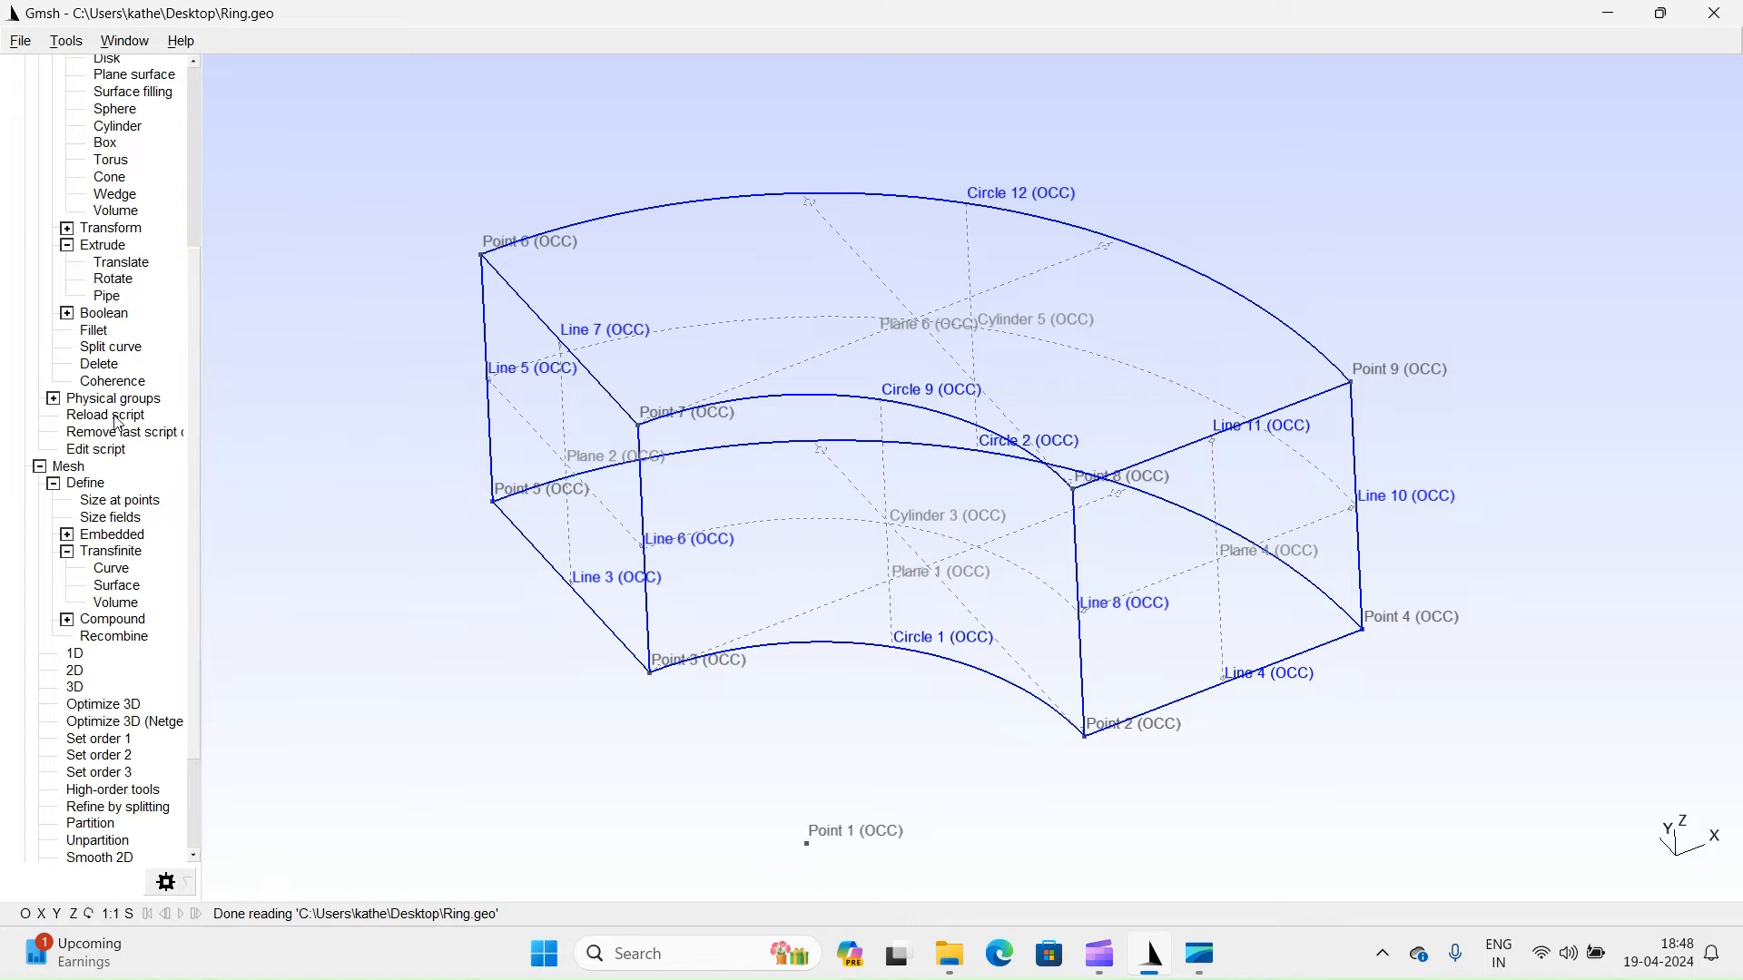
click(74, 686)
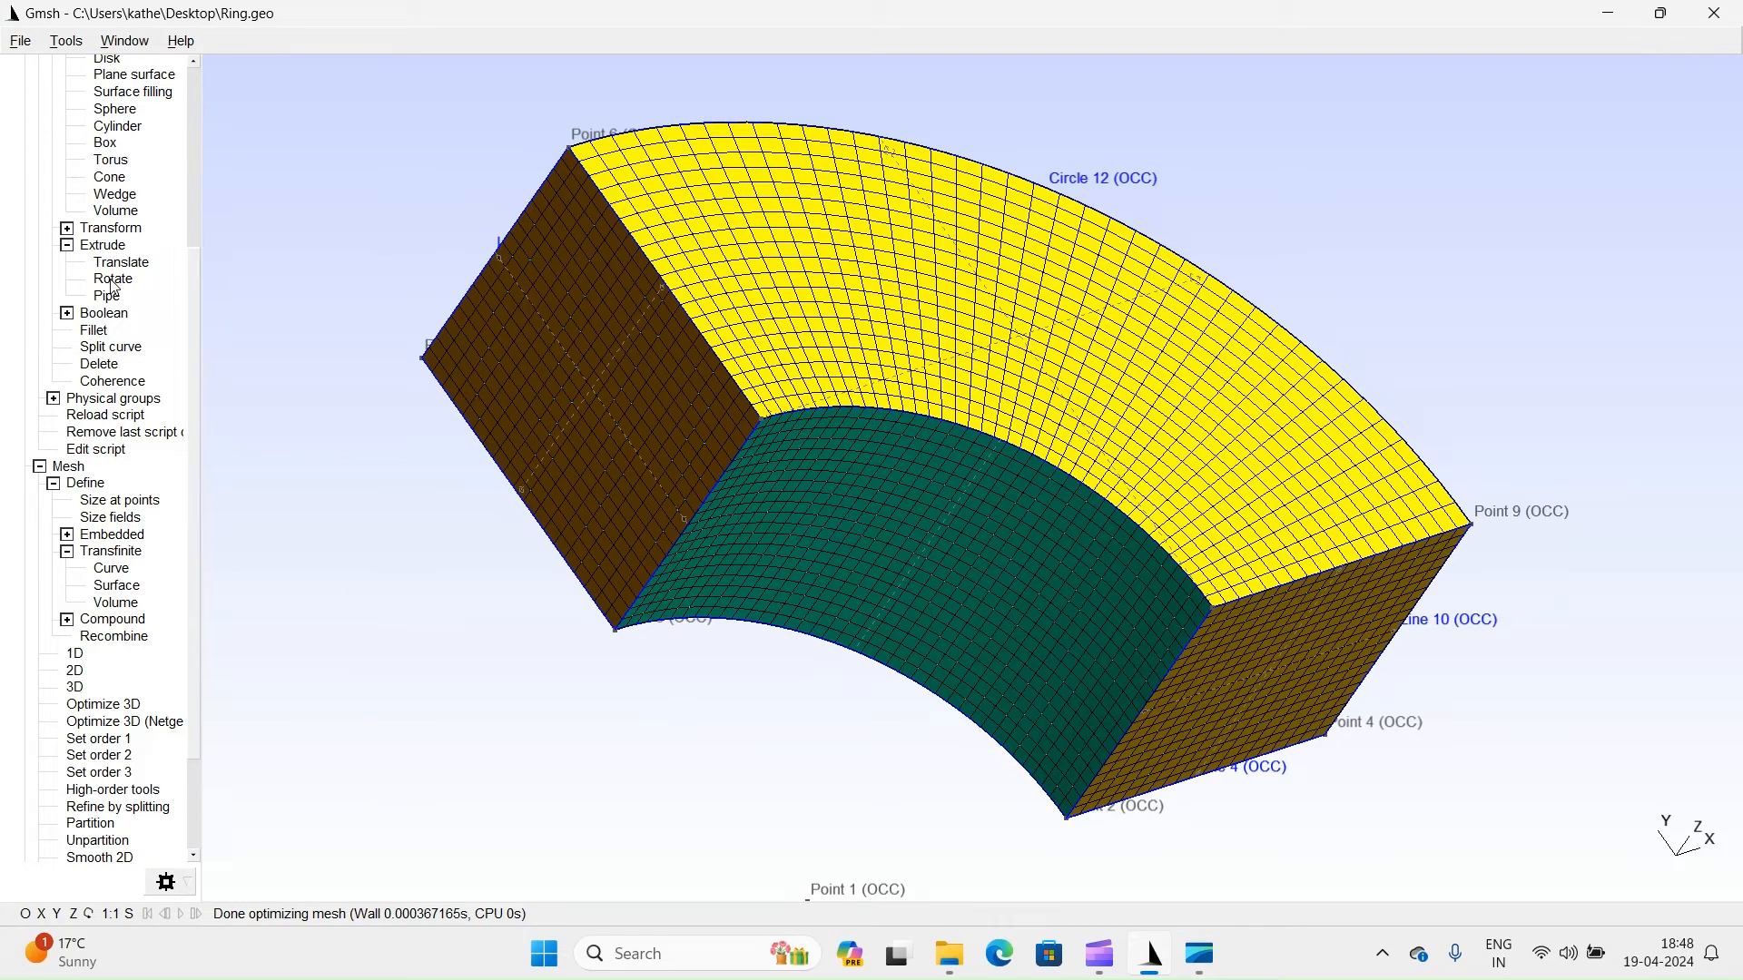
Rotate-extrude Plane 2 by Pi/2 about the Z axis with the mesh extruded in 80 layers.
click(112, 278)
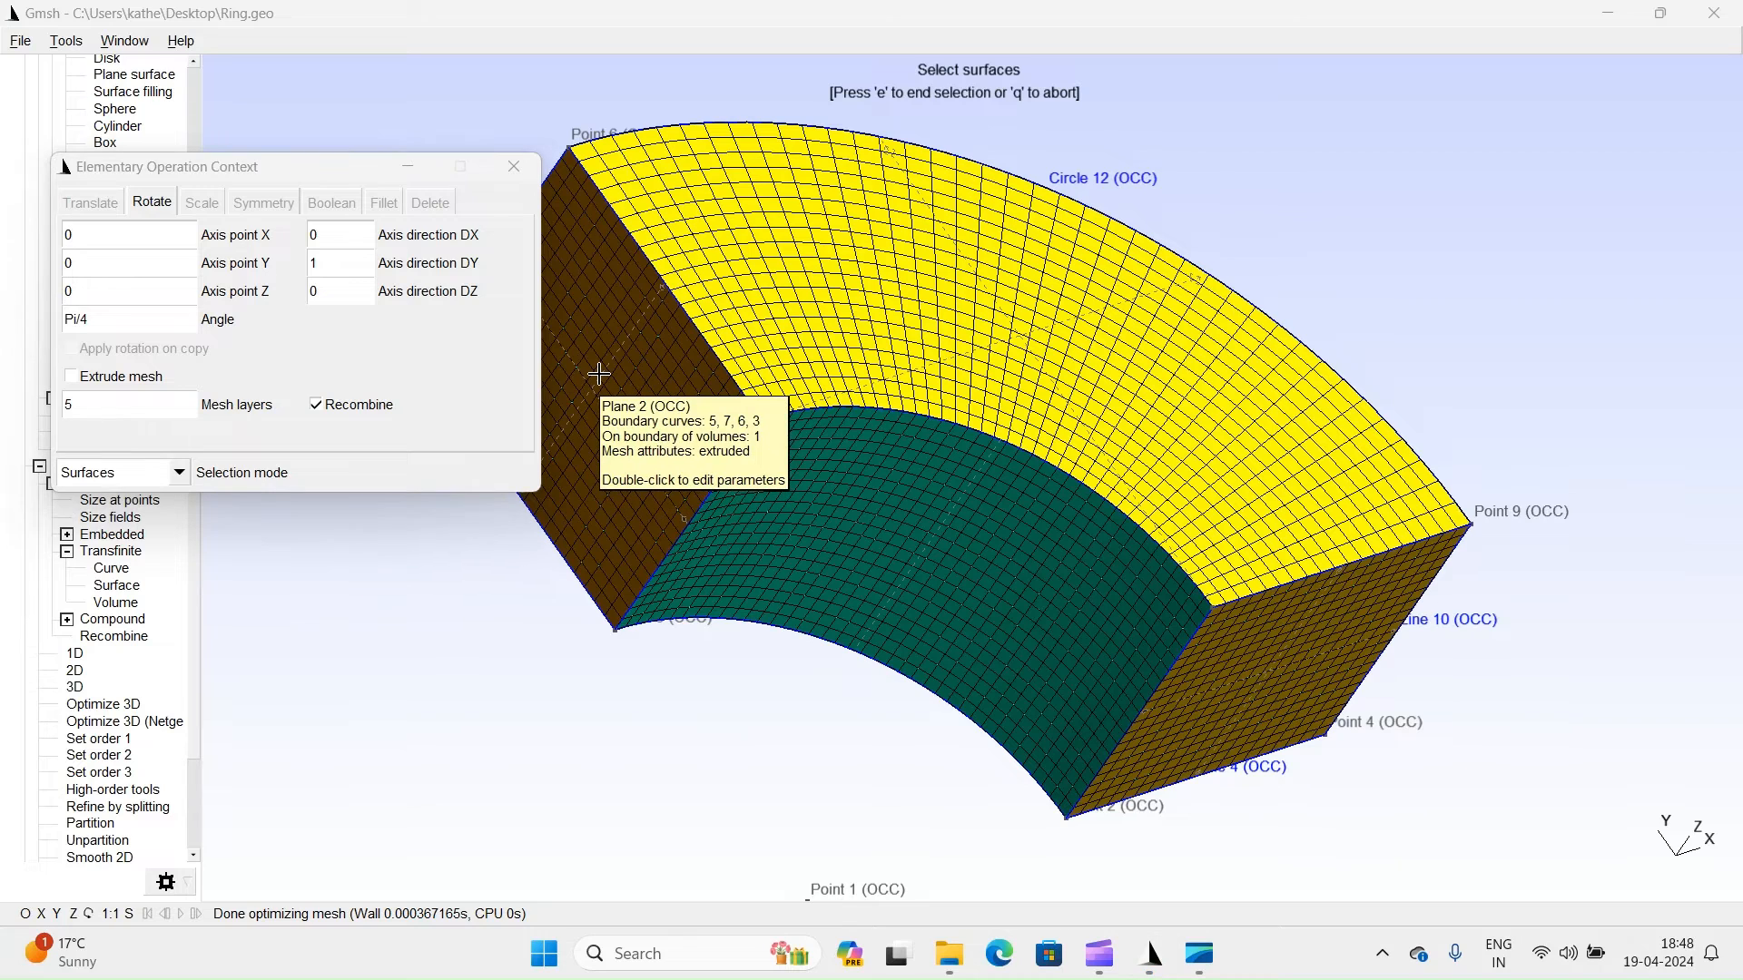
click(601, 372)
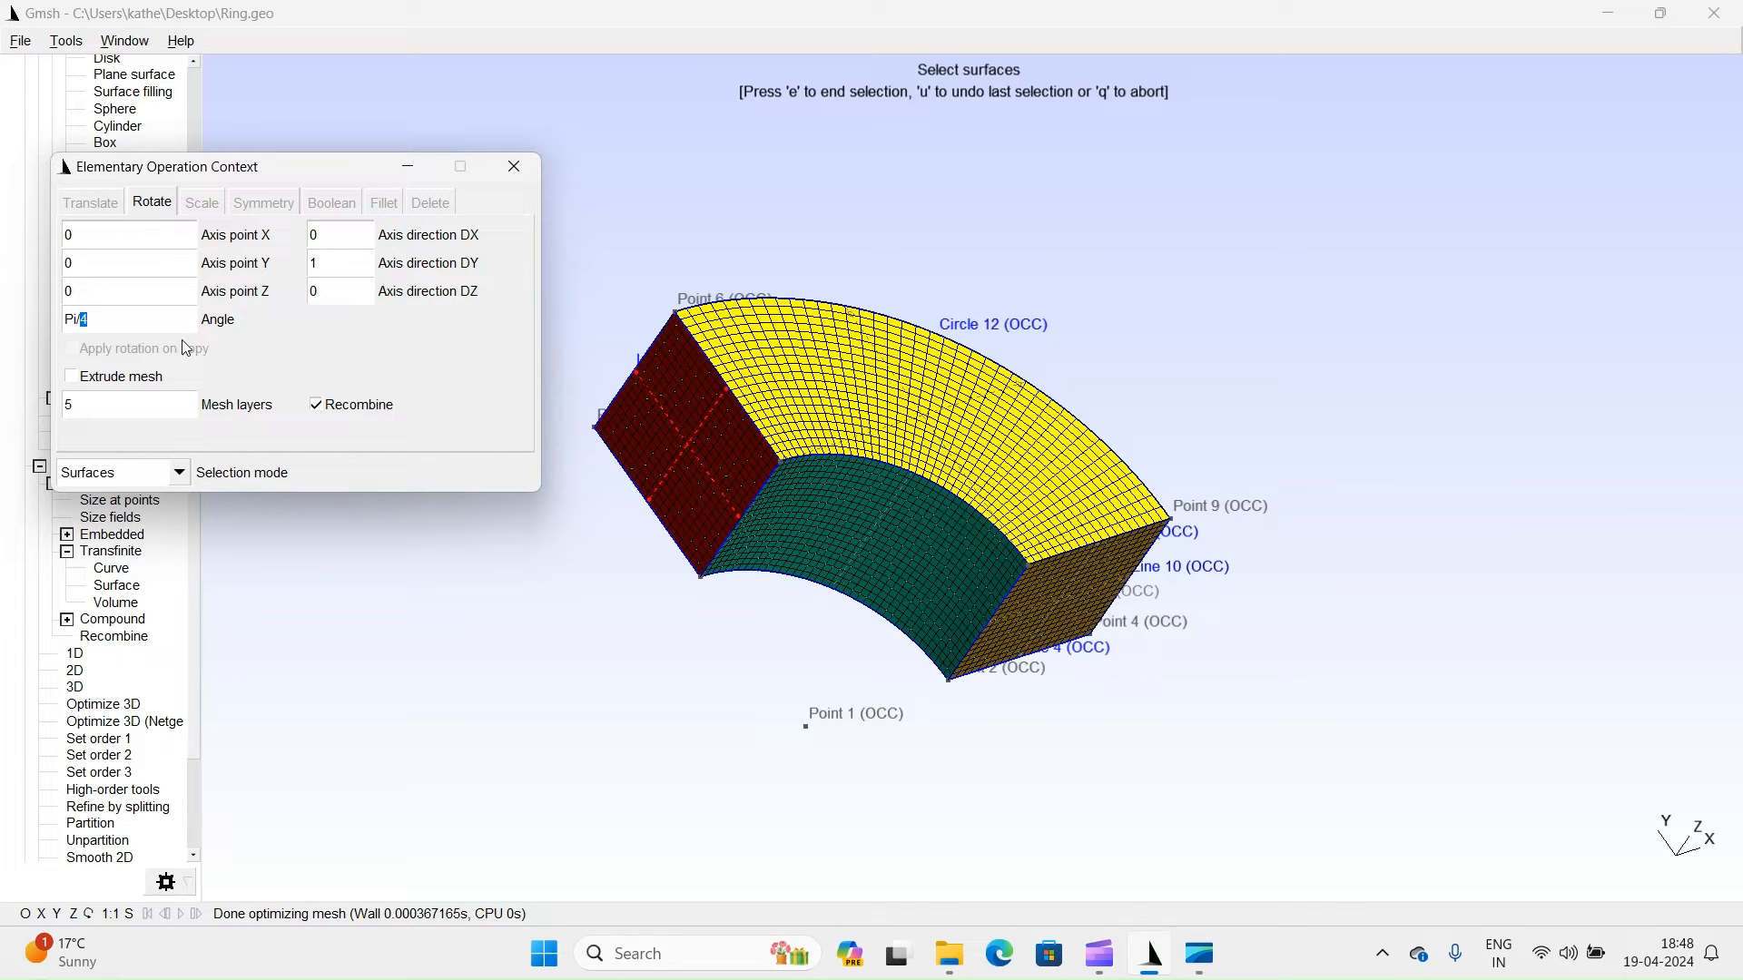
text(2)
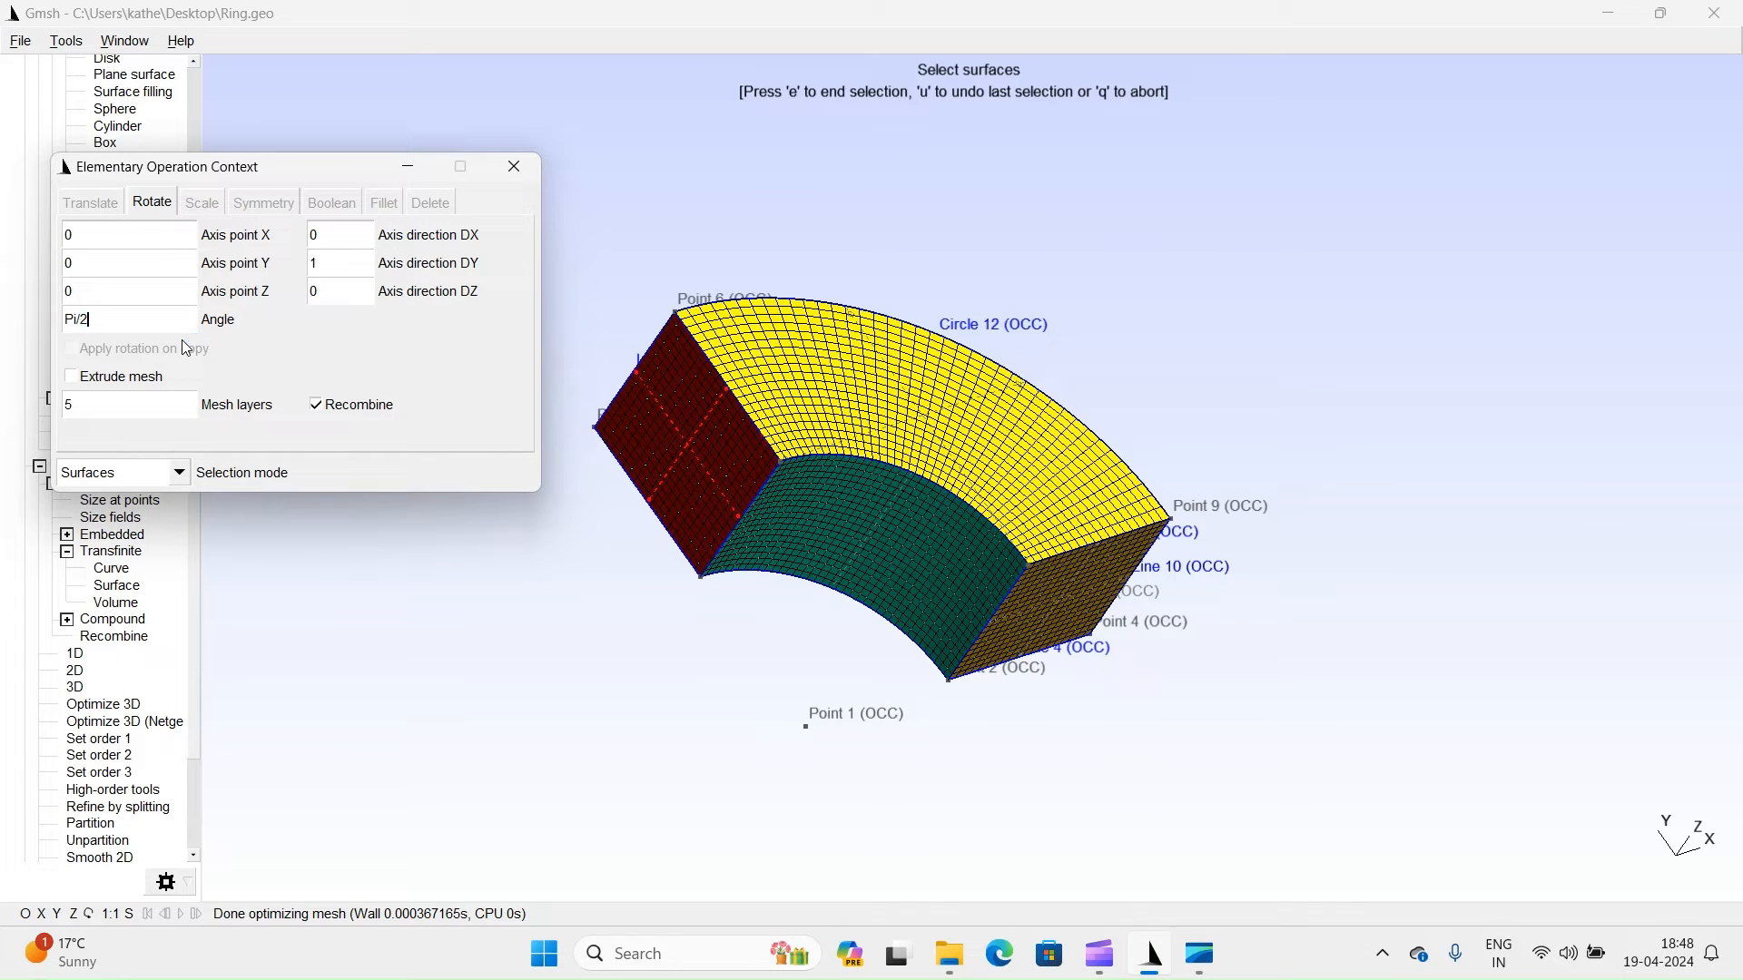
click(71, 376)
text(1)
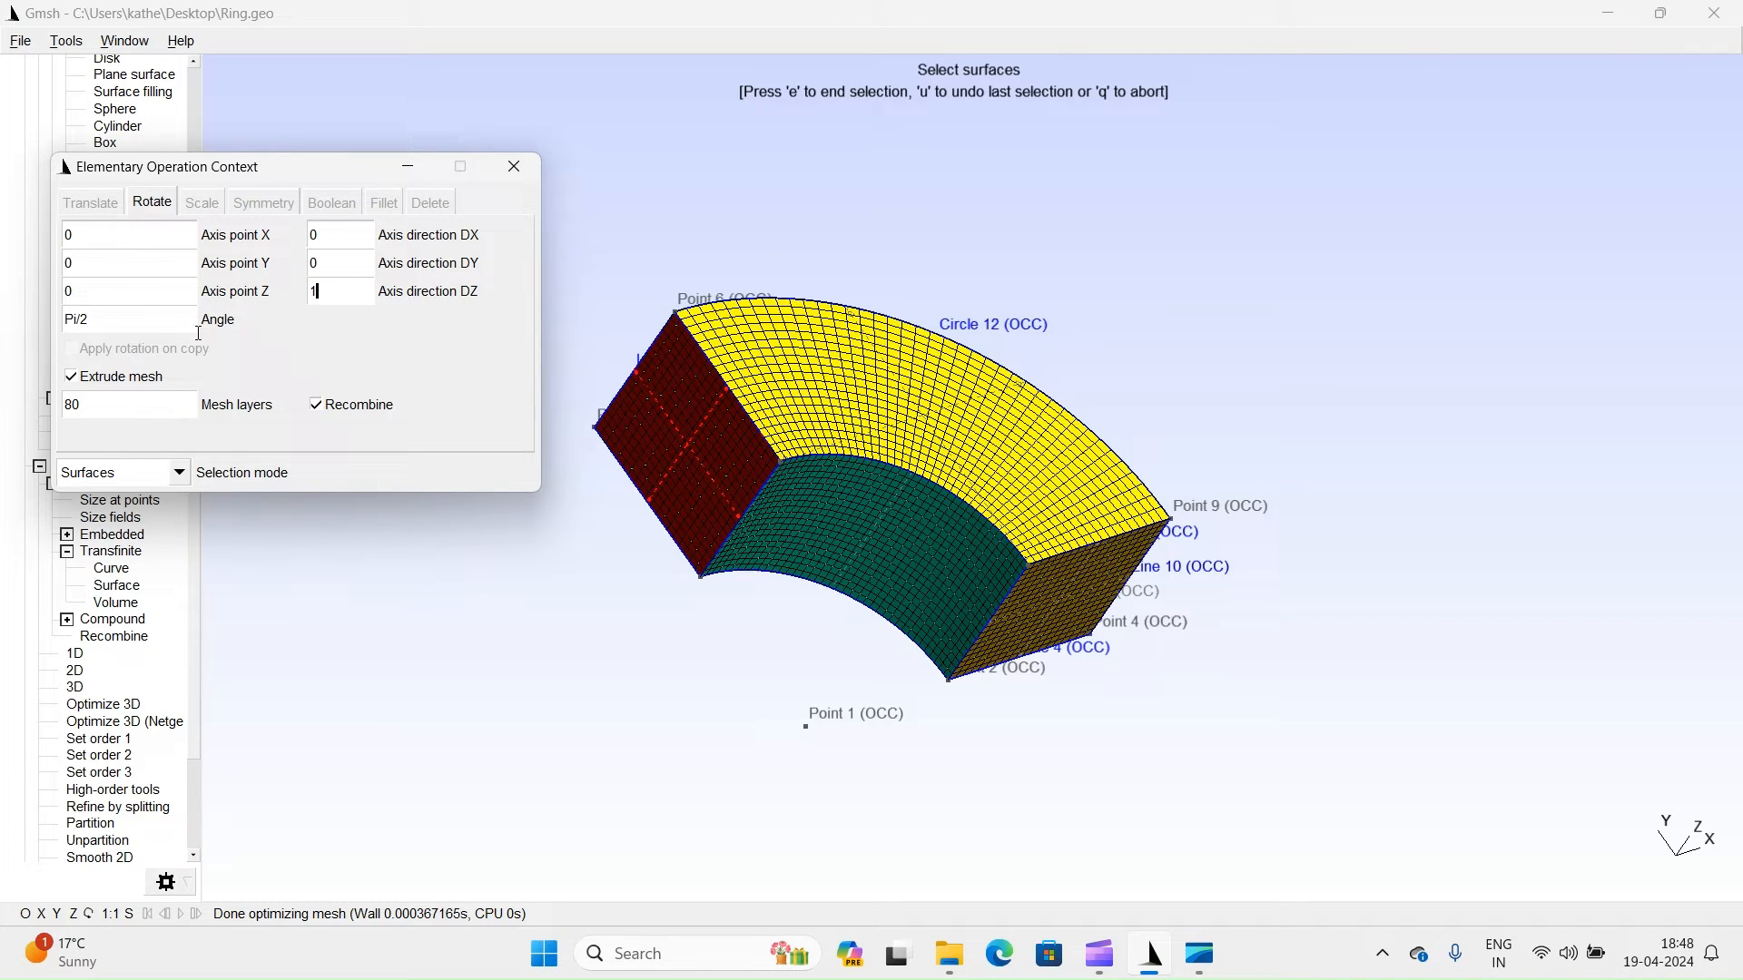
mouse_move(944, 254)
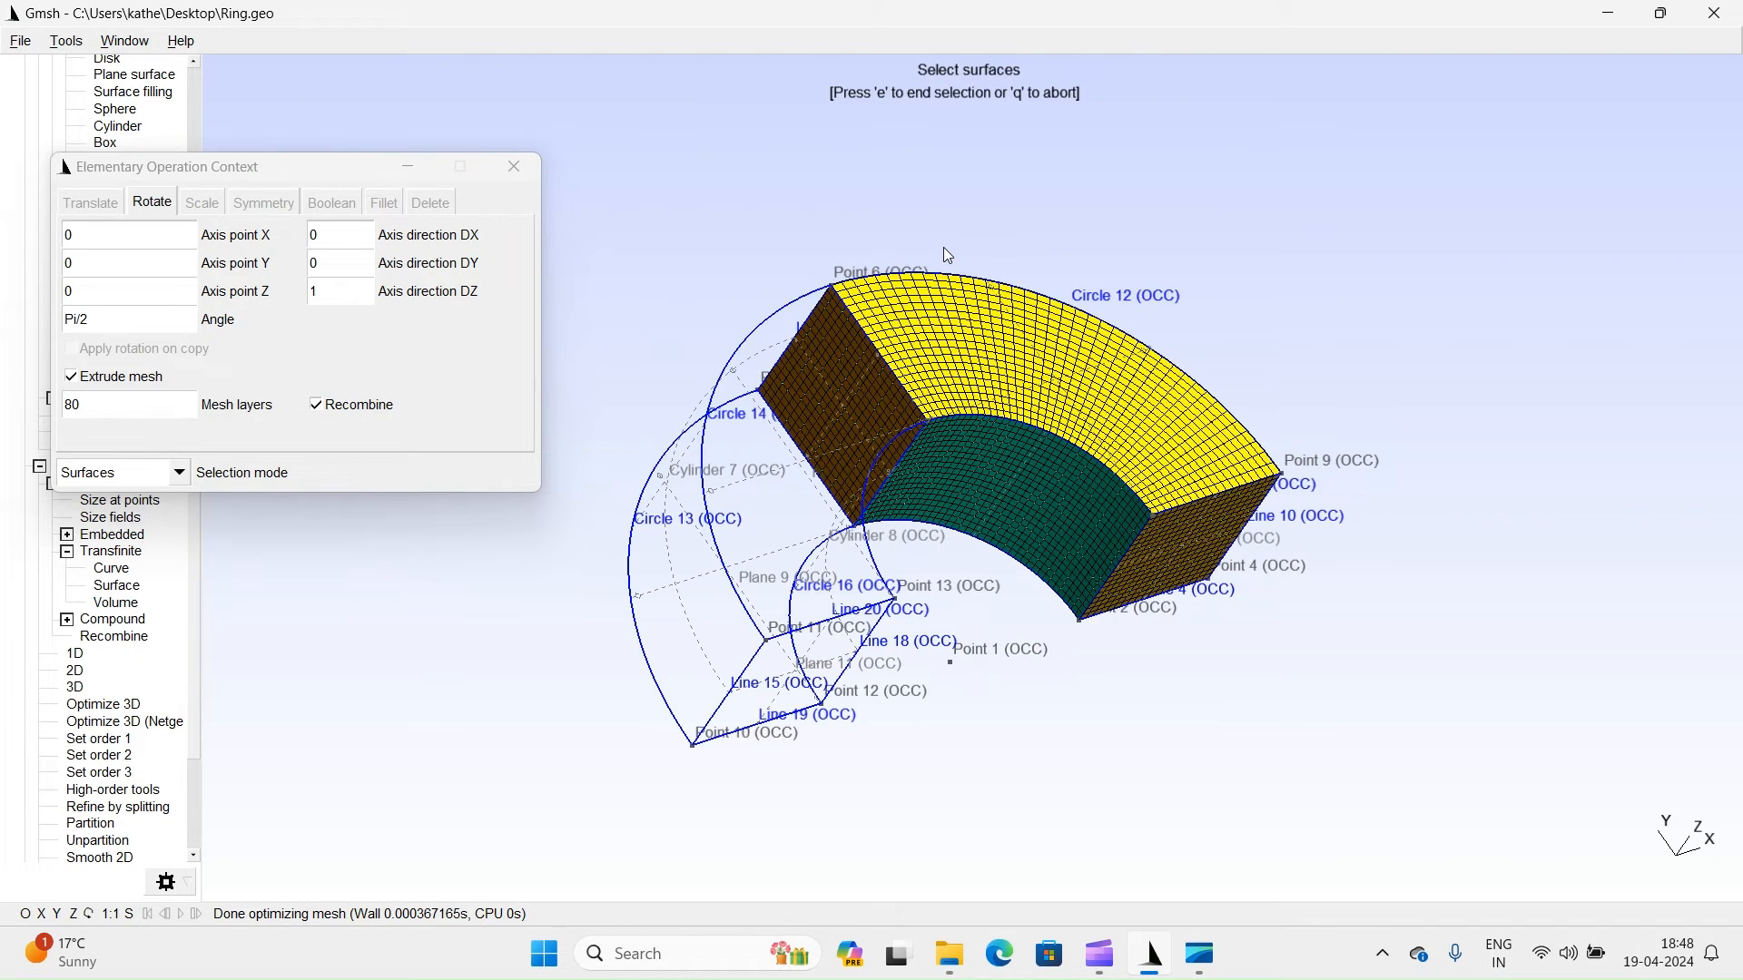
click(512, 165)
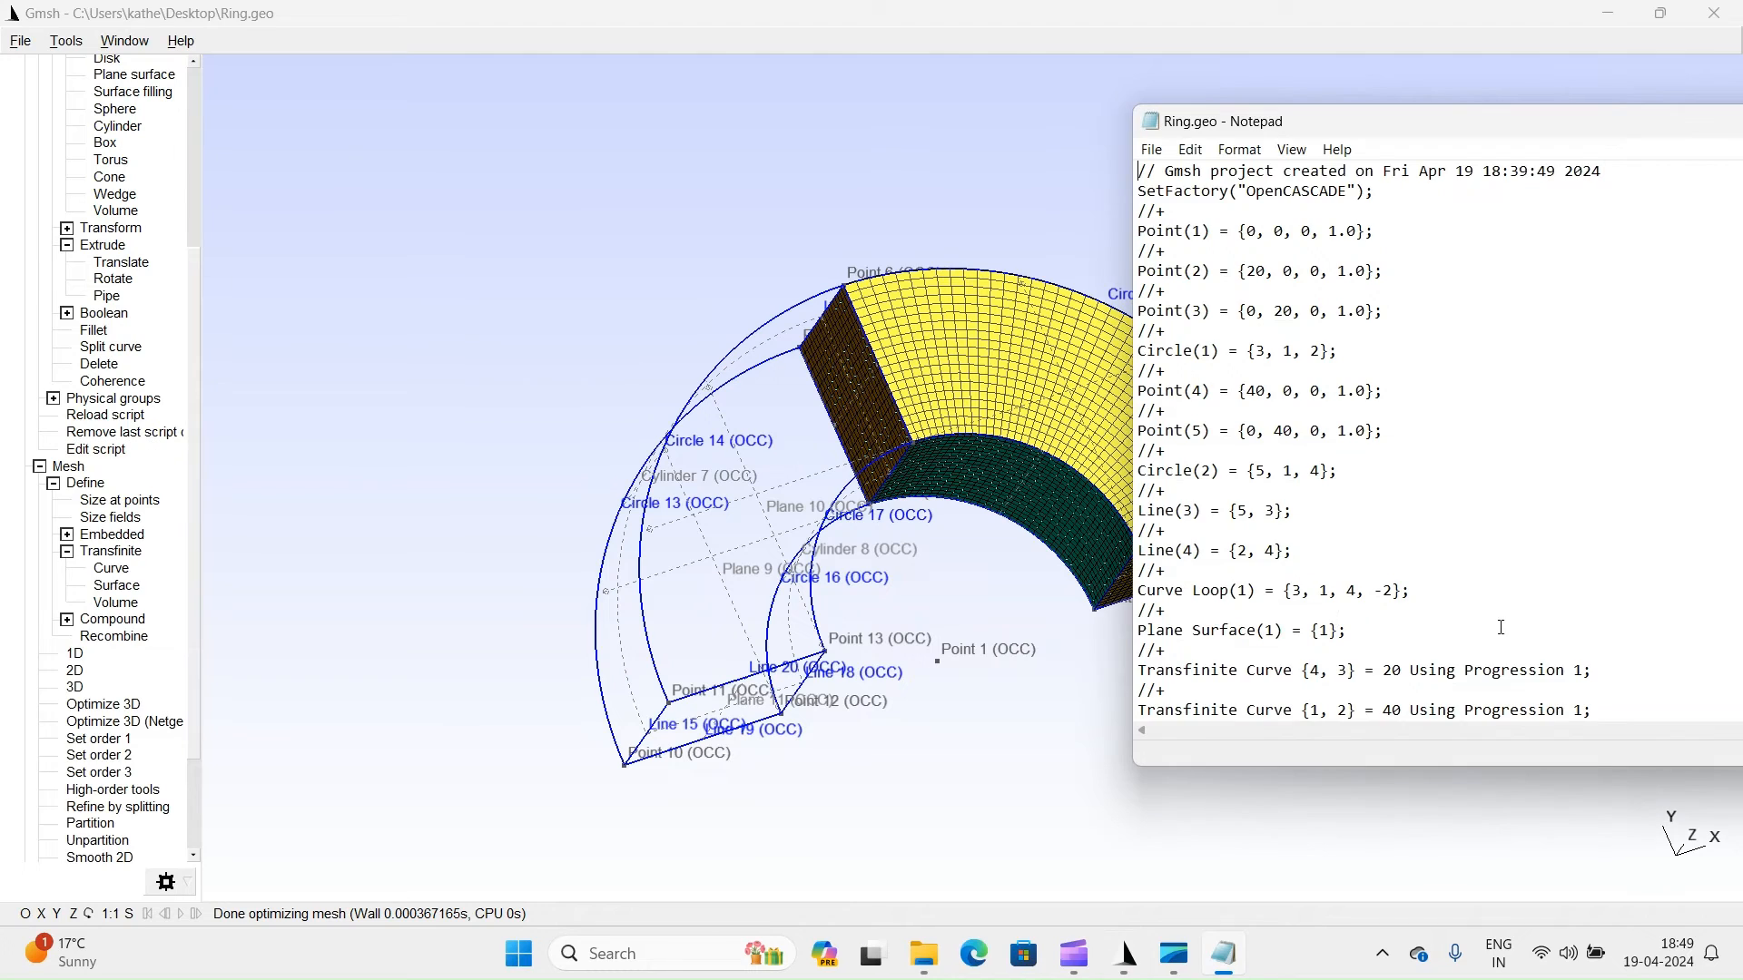
Inspect the Pi/2 rotational Extrude block at the end of Ring.geo in Notepad.
scroll(down, 3)
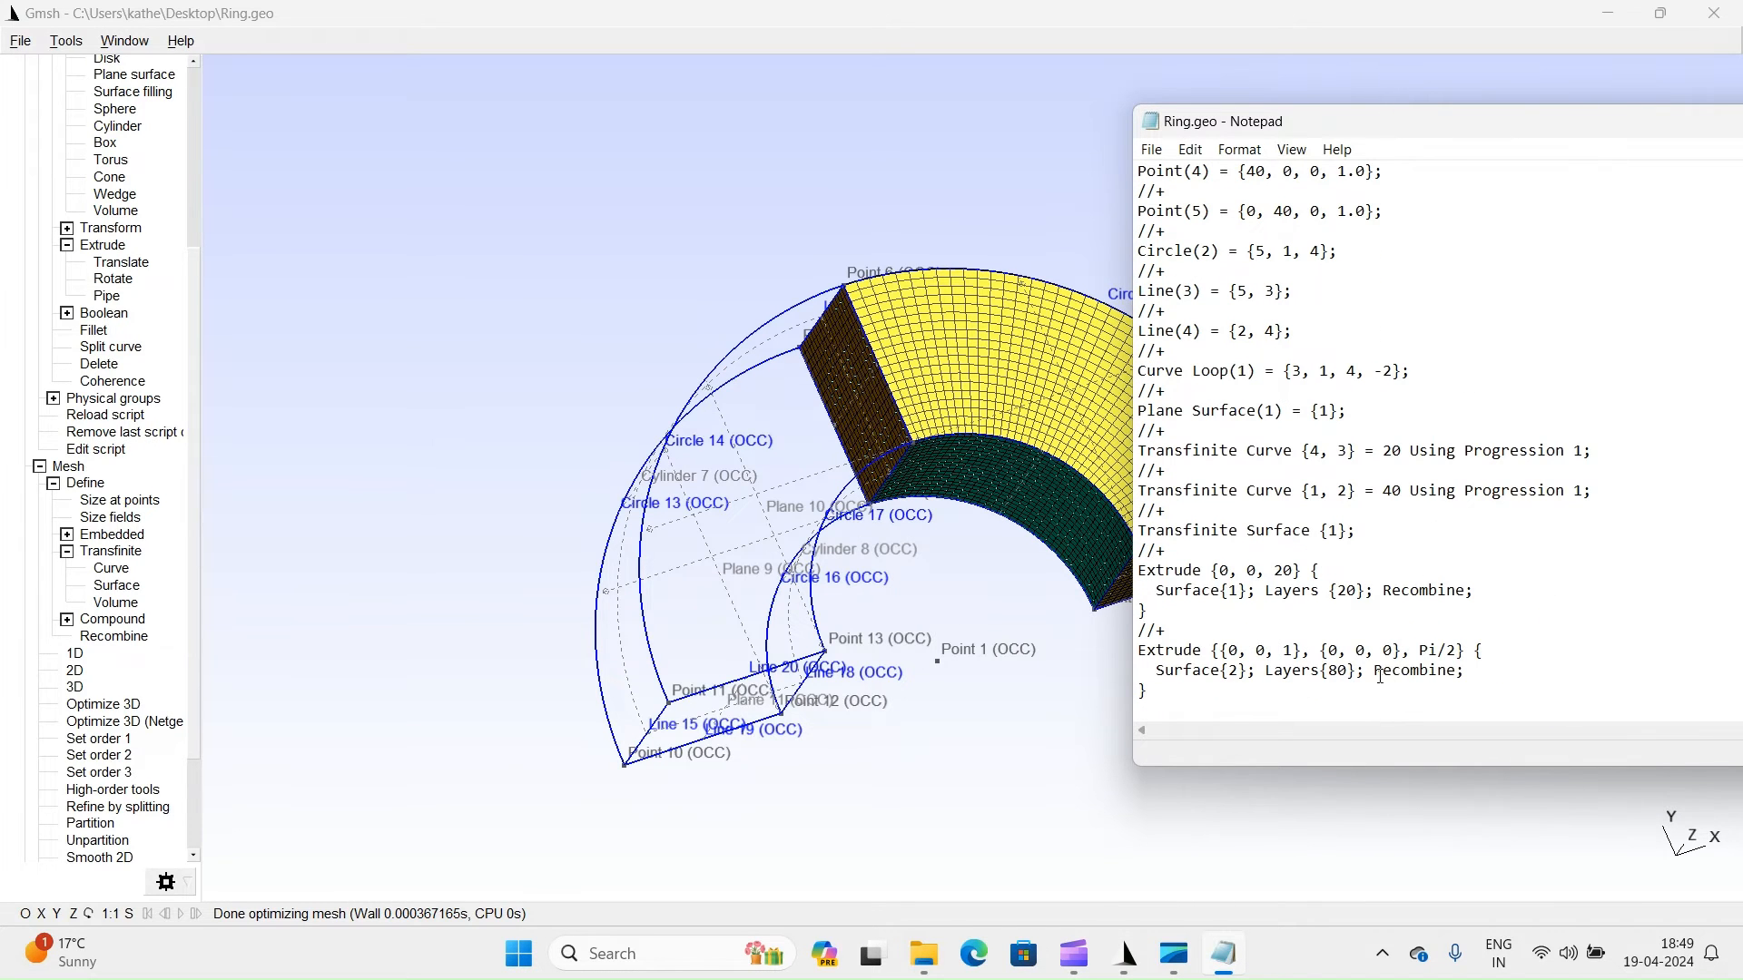
double_click(1337, 670)
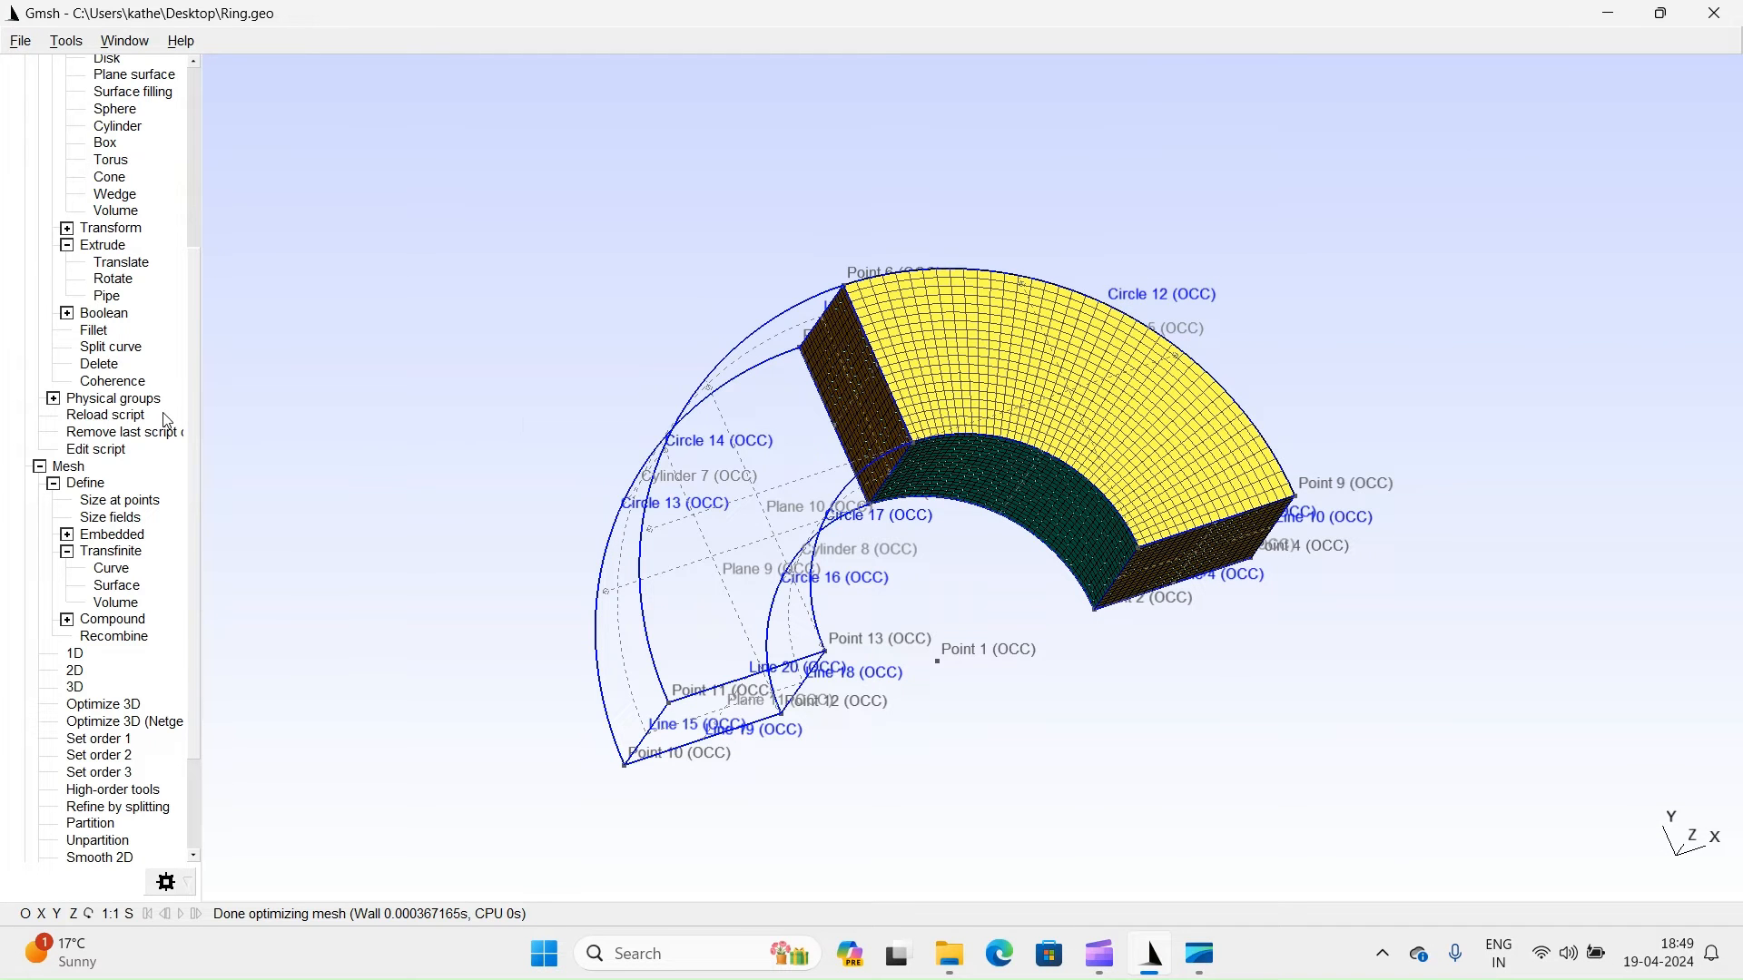
Reload Ring.geo and generate the 3D mesh over the half-ring.
click(105, 414)
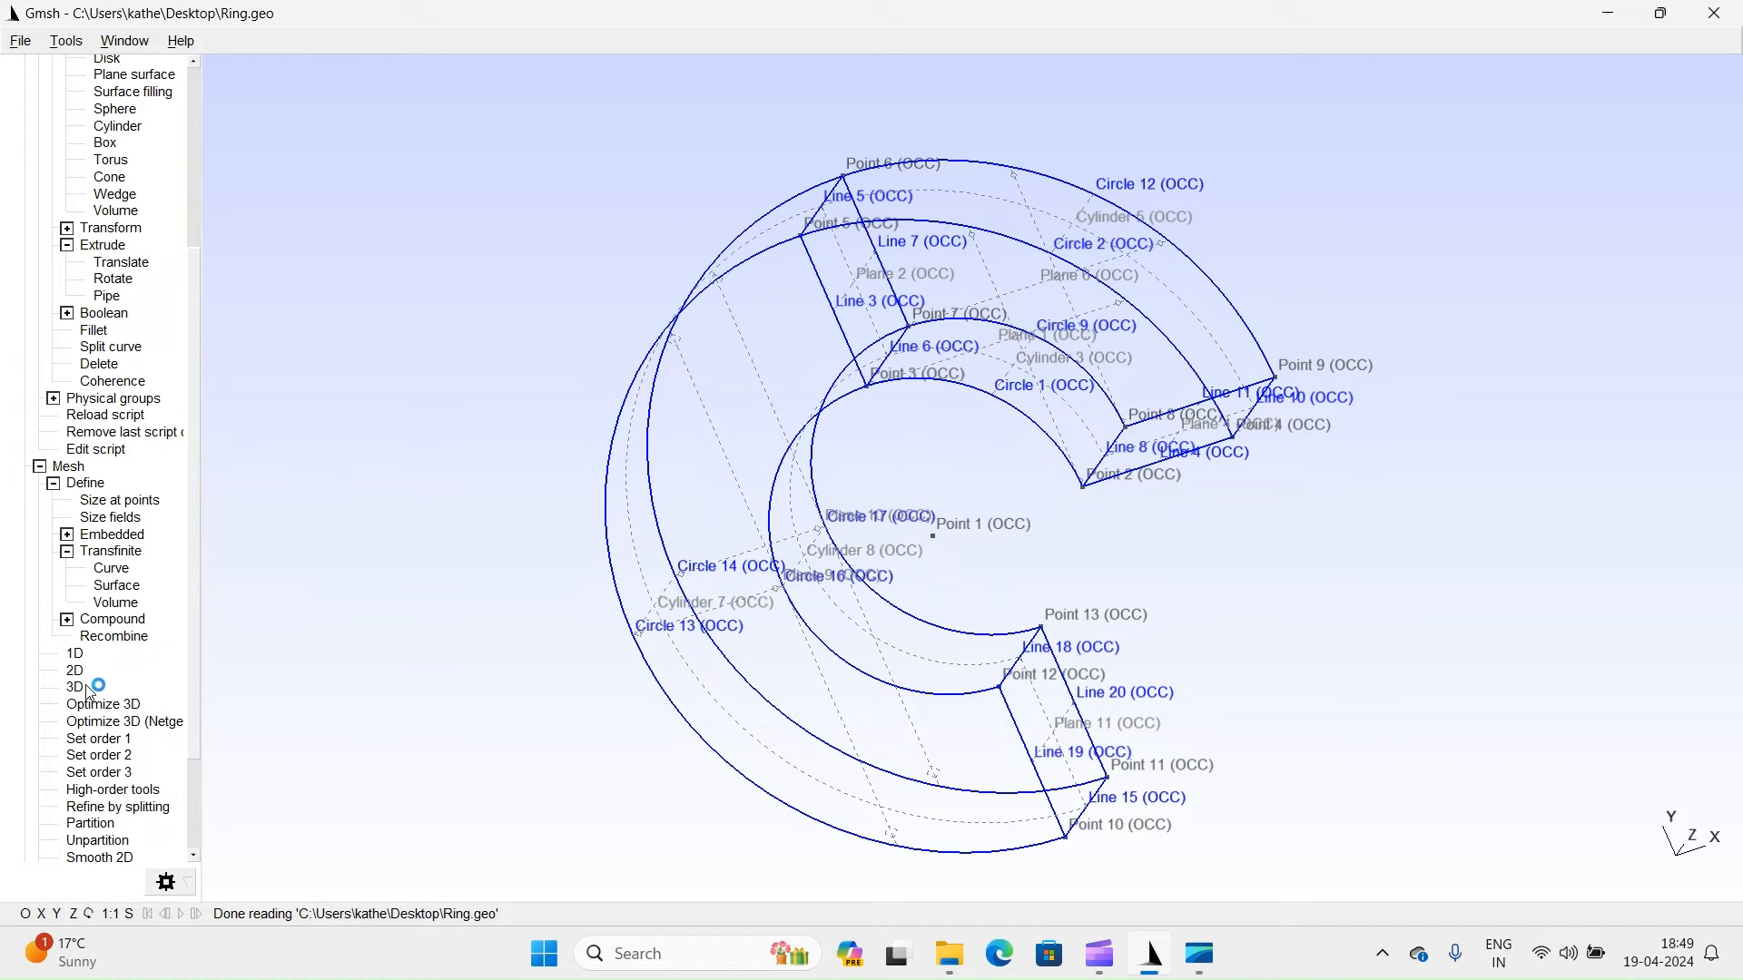
click(74, 687)
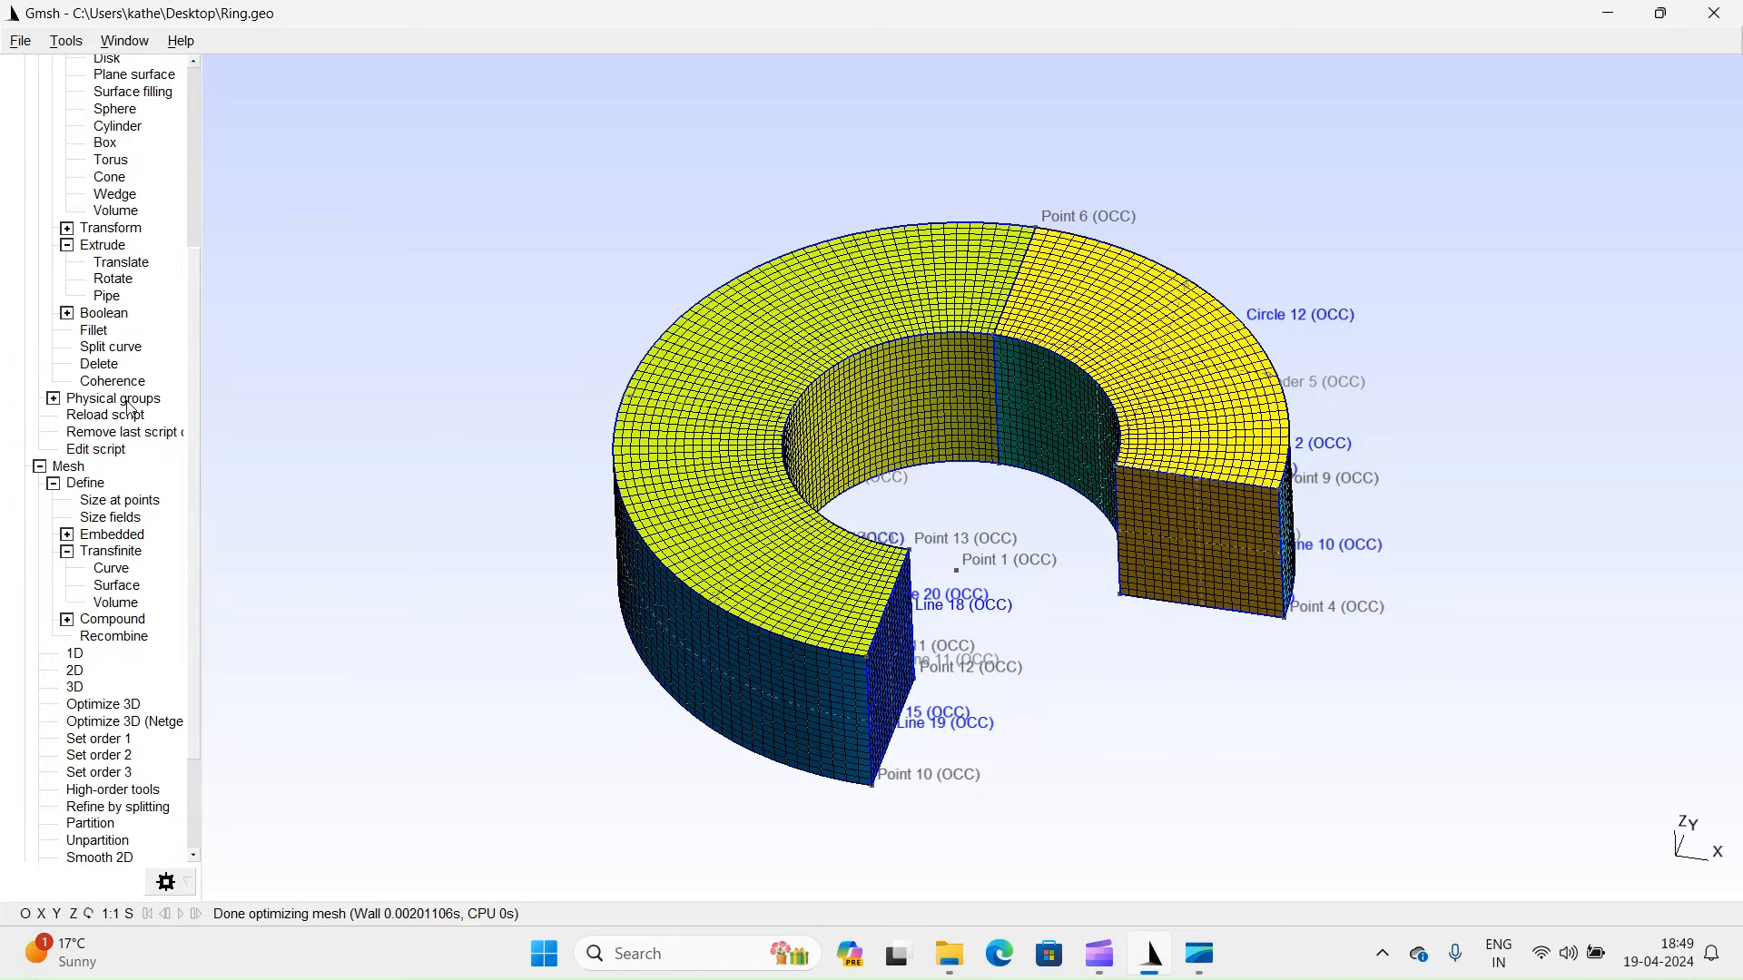
mouse_move(171, 283)
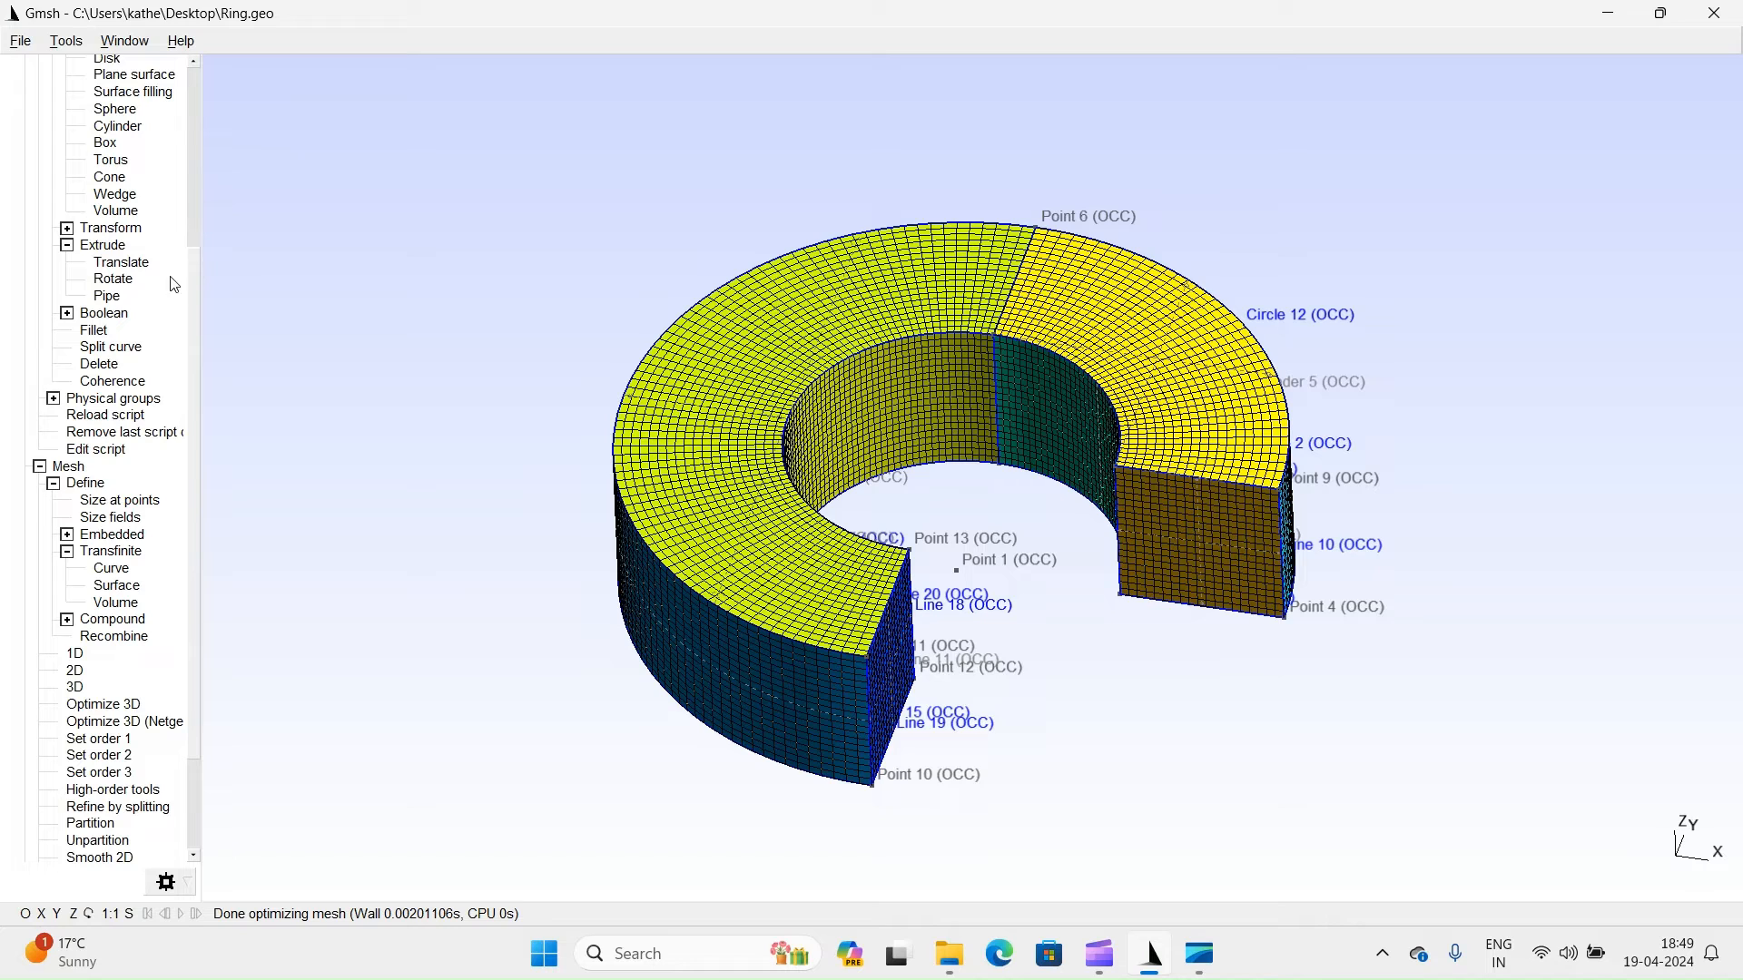
Rotate-extrude Plane 4 by Pi/2 about Z with 40 mesh layers, adding a third quarter.
click(113, 278)
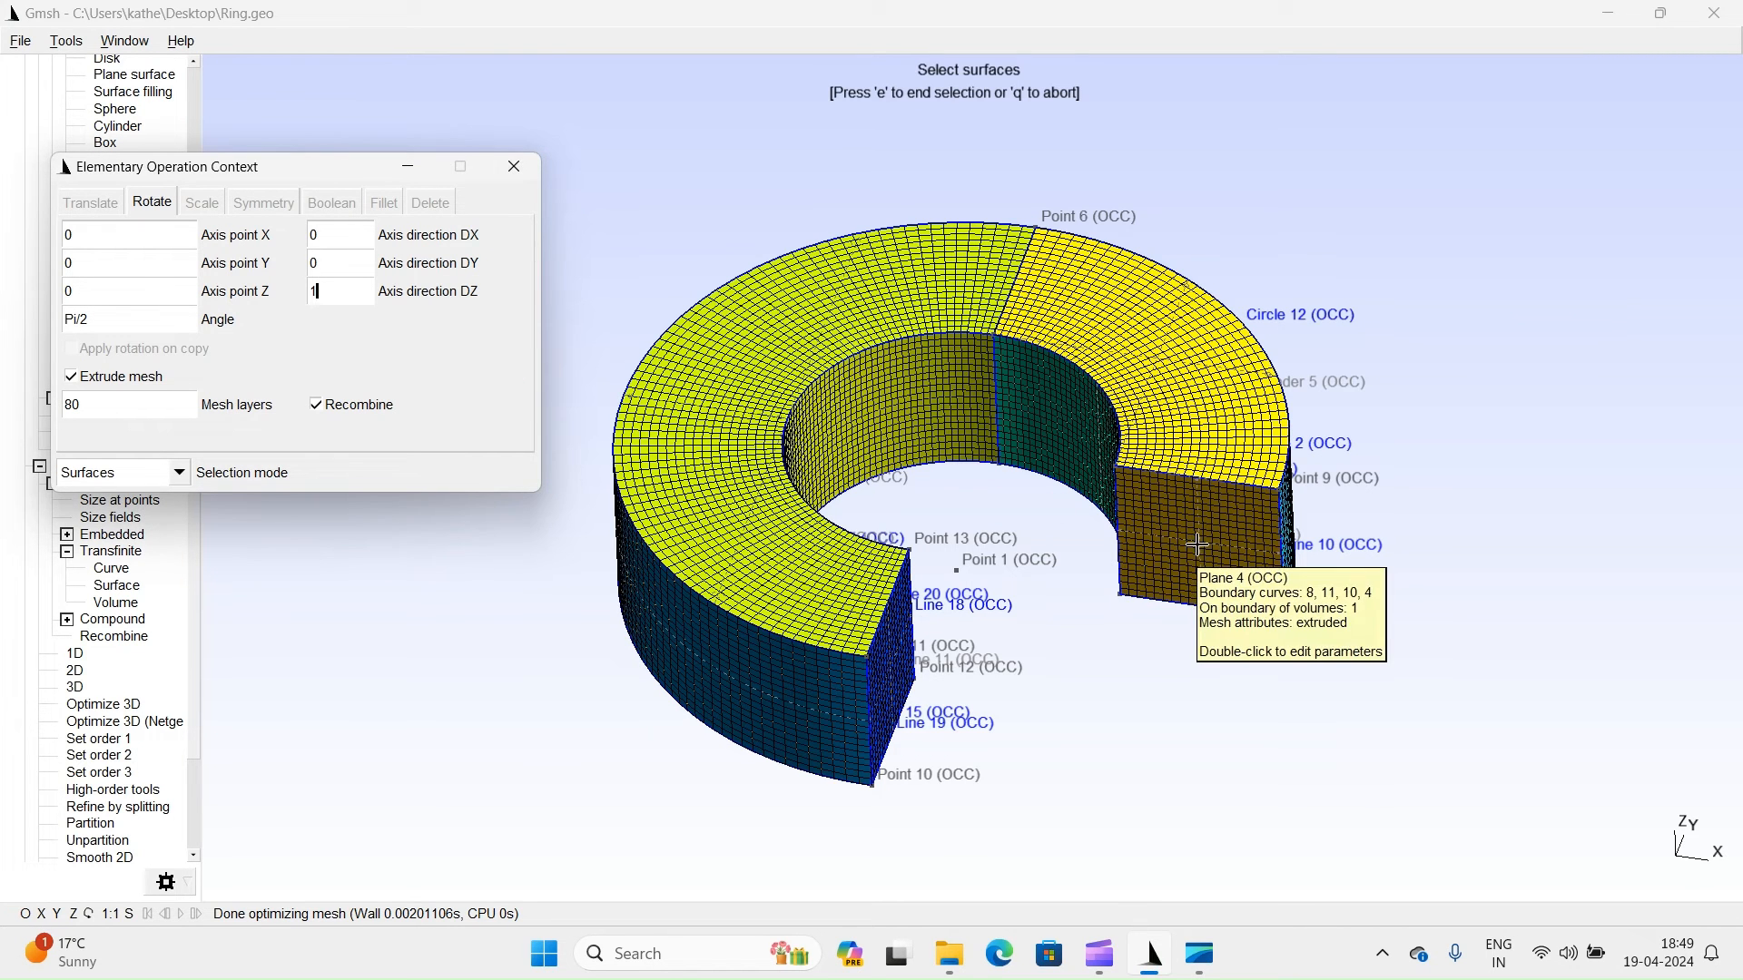
click(1198, 523)
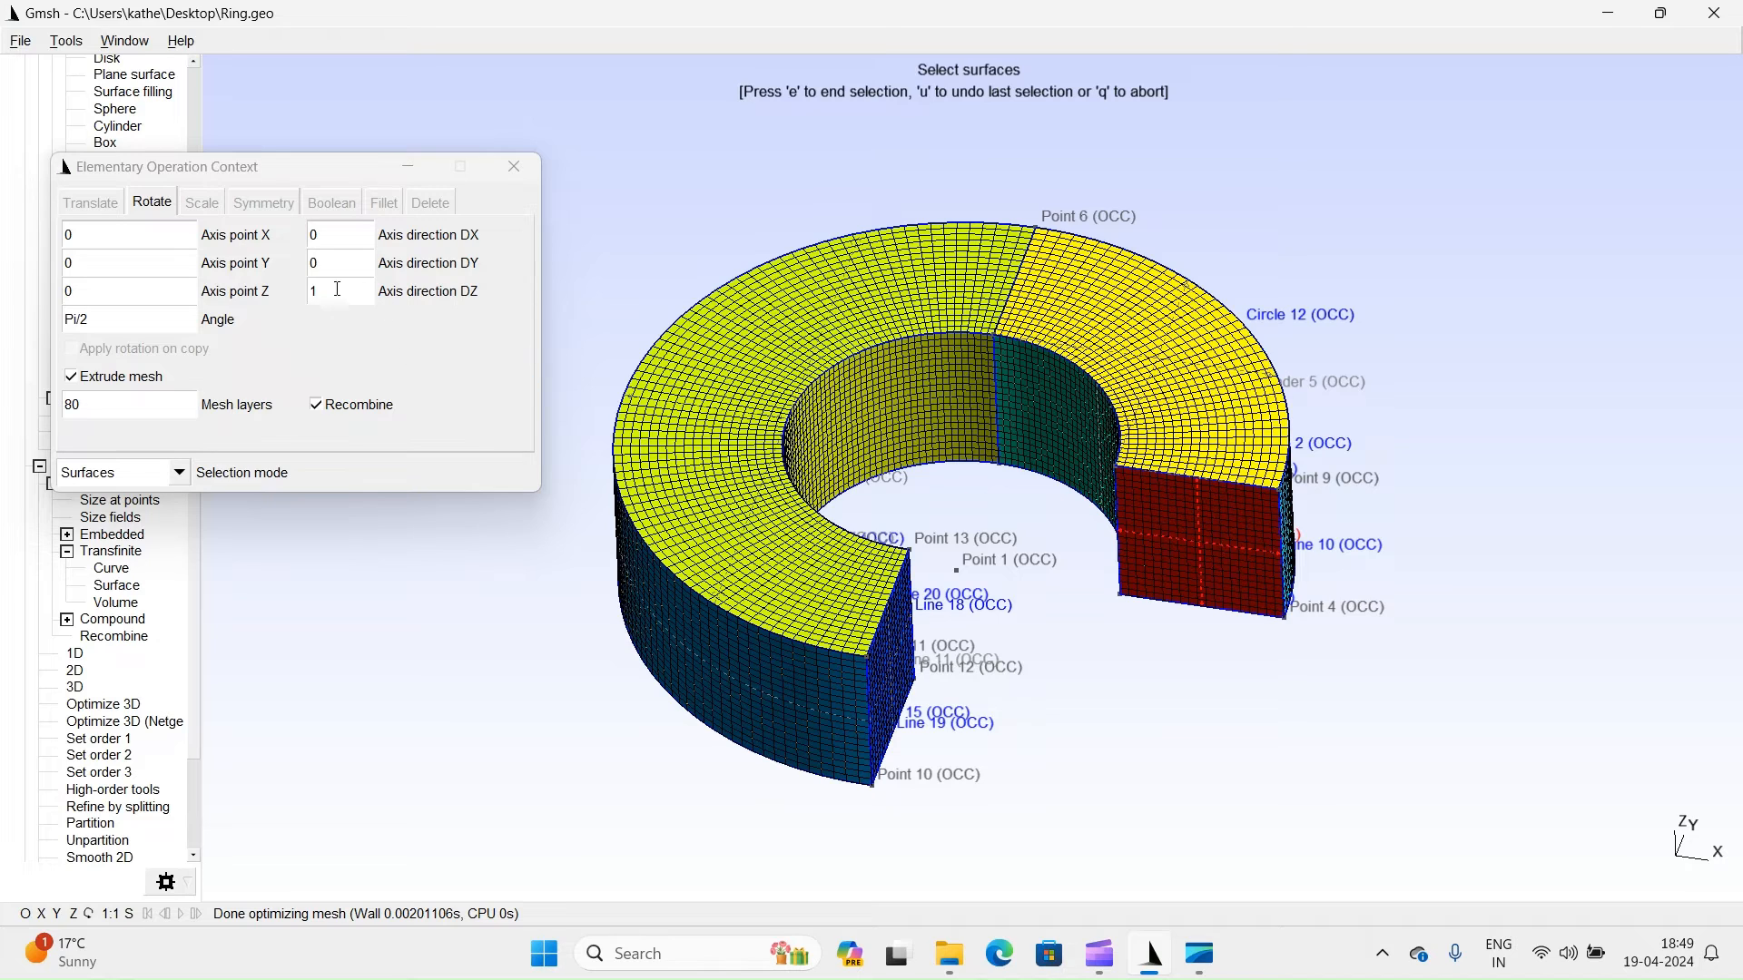
click(131, 319)
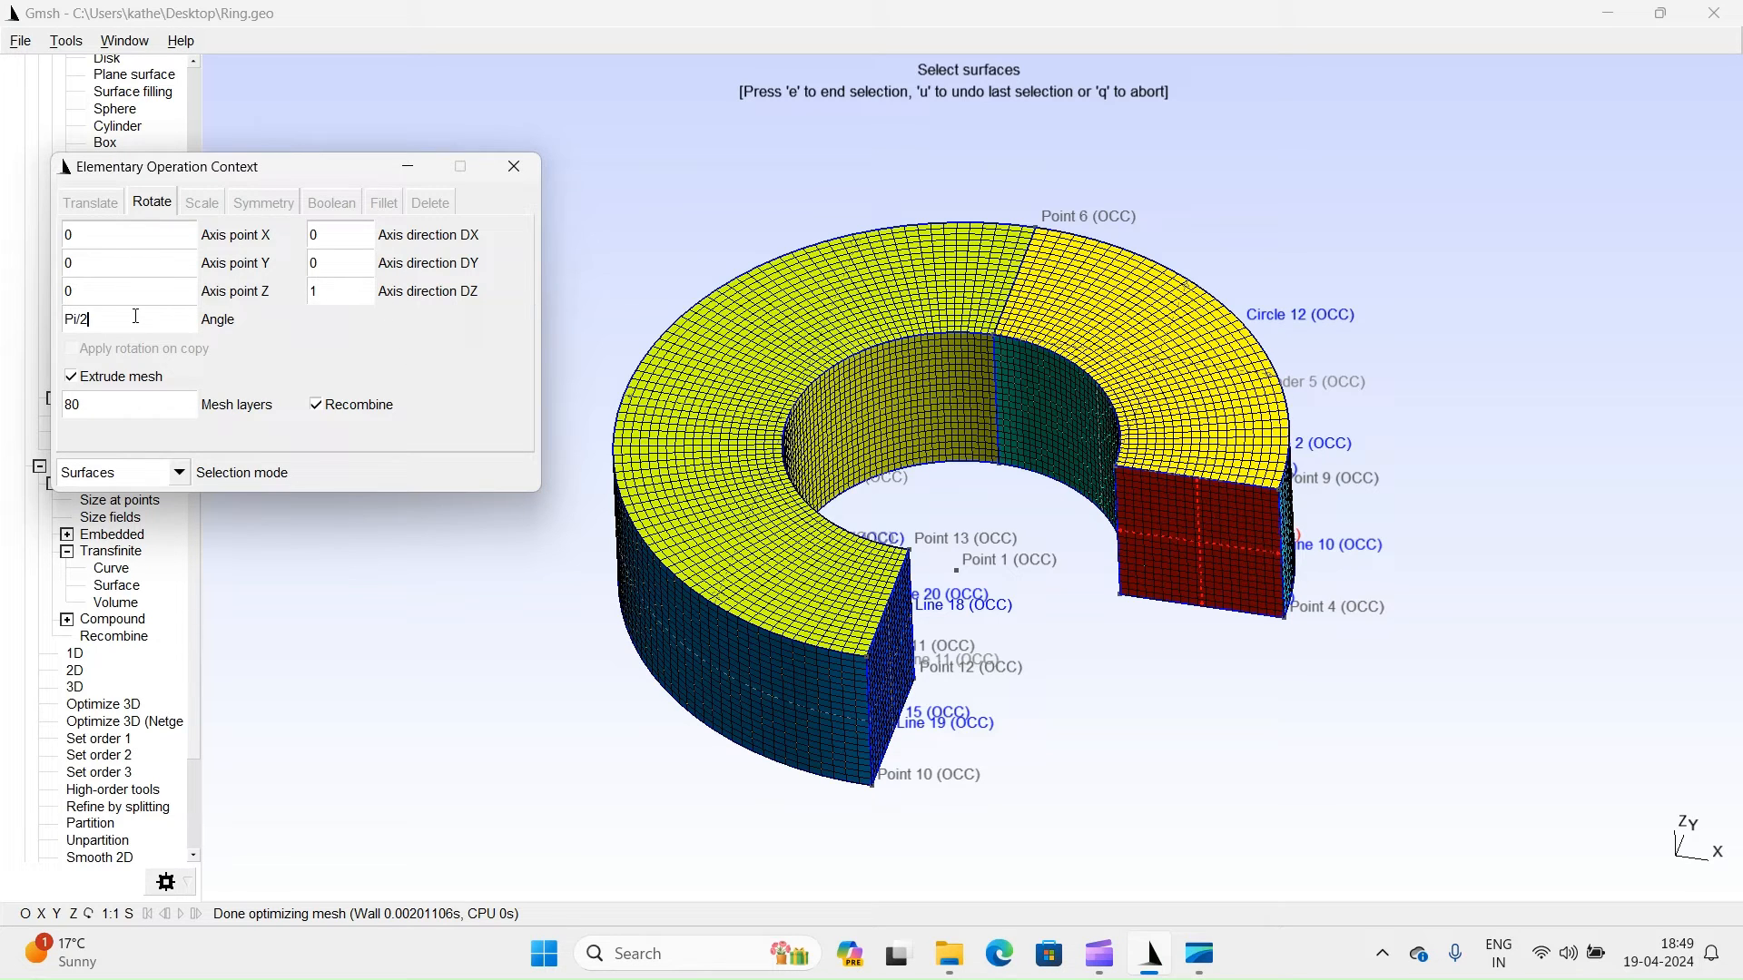
key(BackSpace)
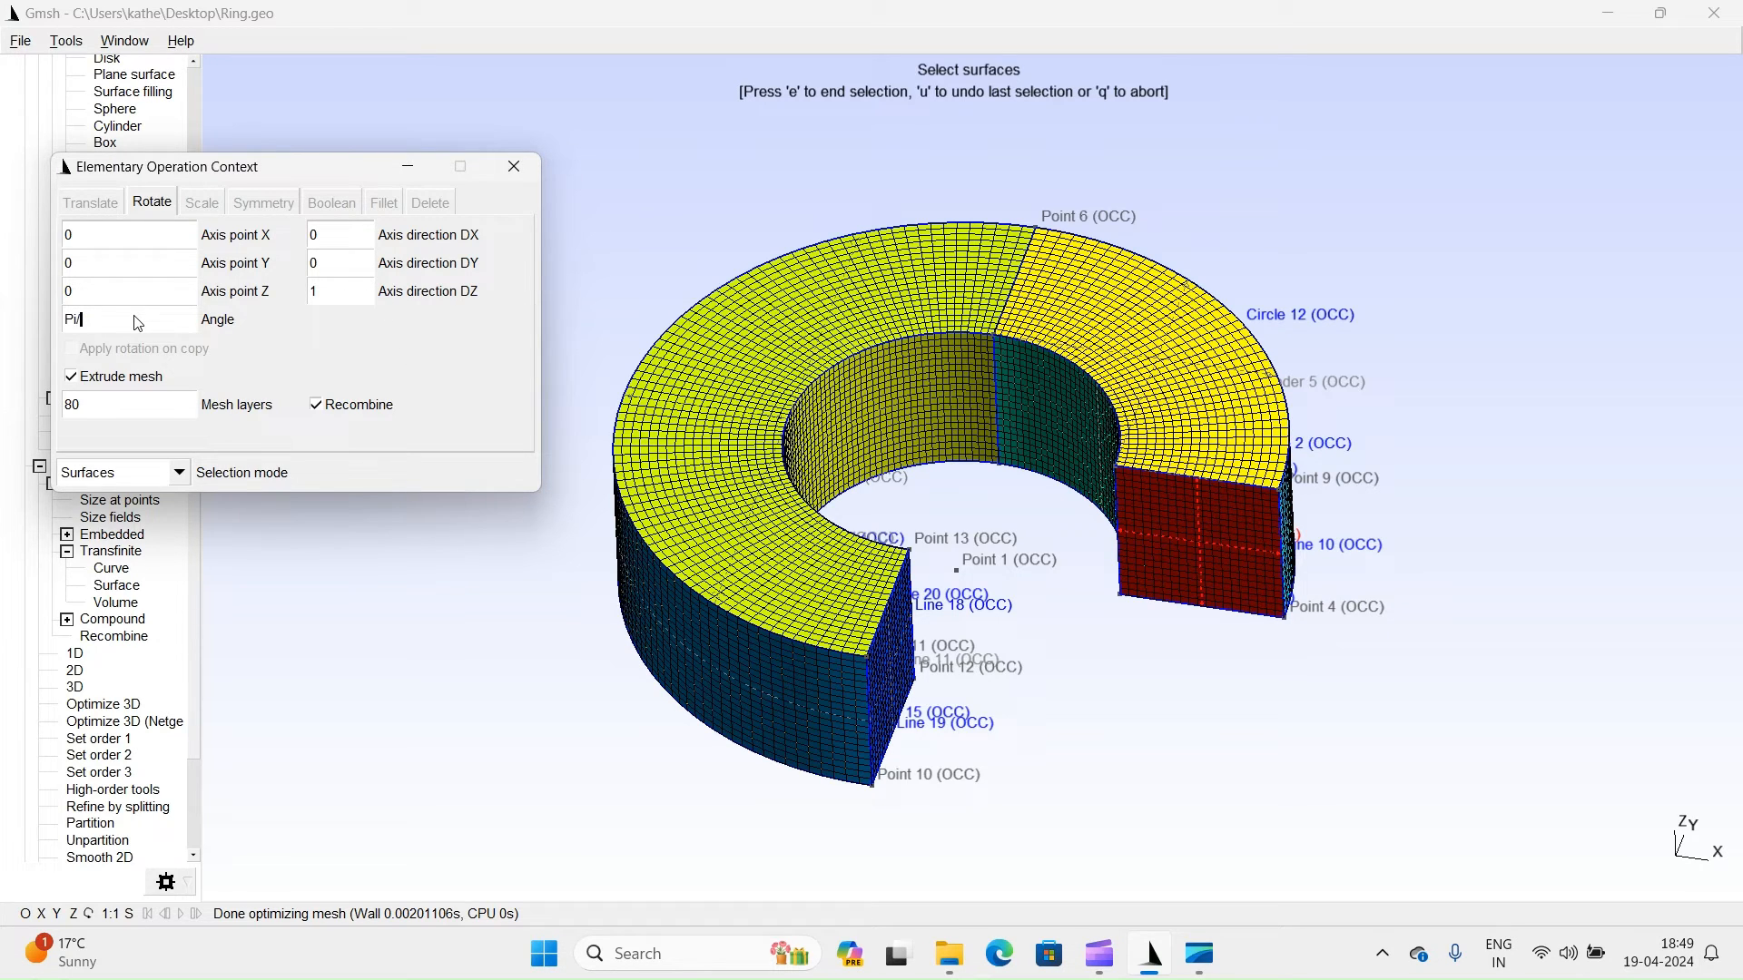
text(/2)
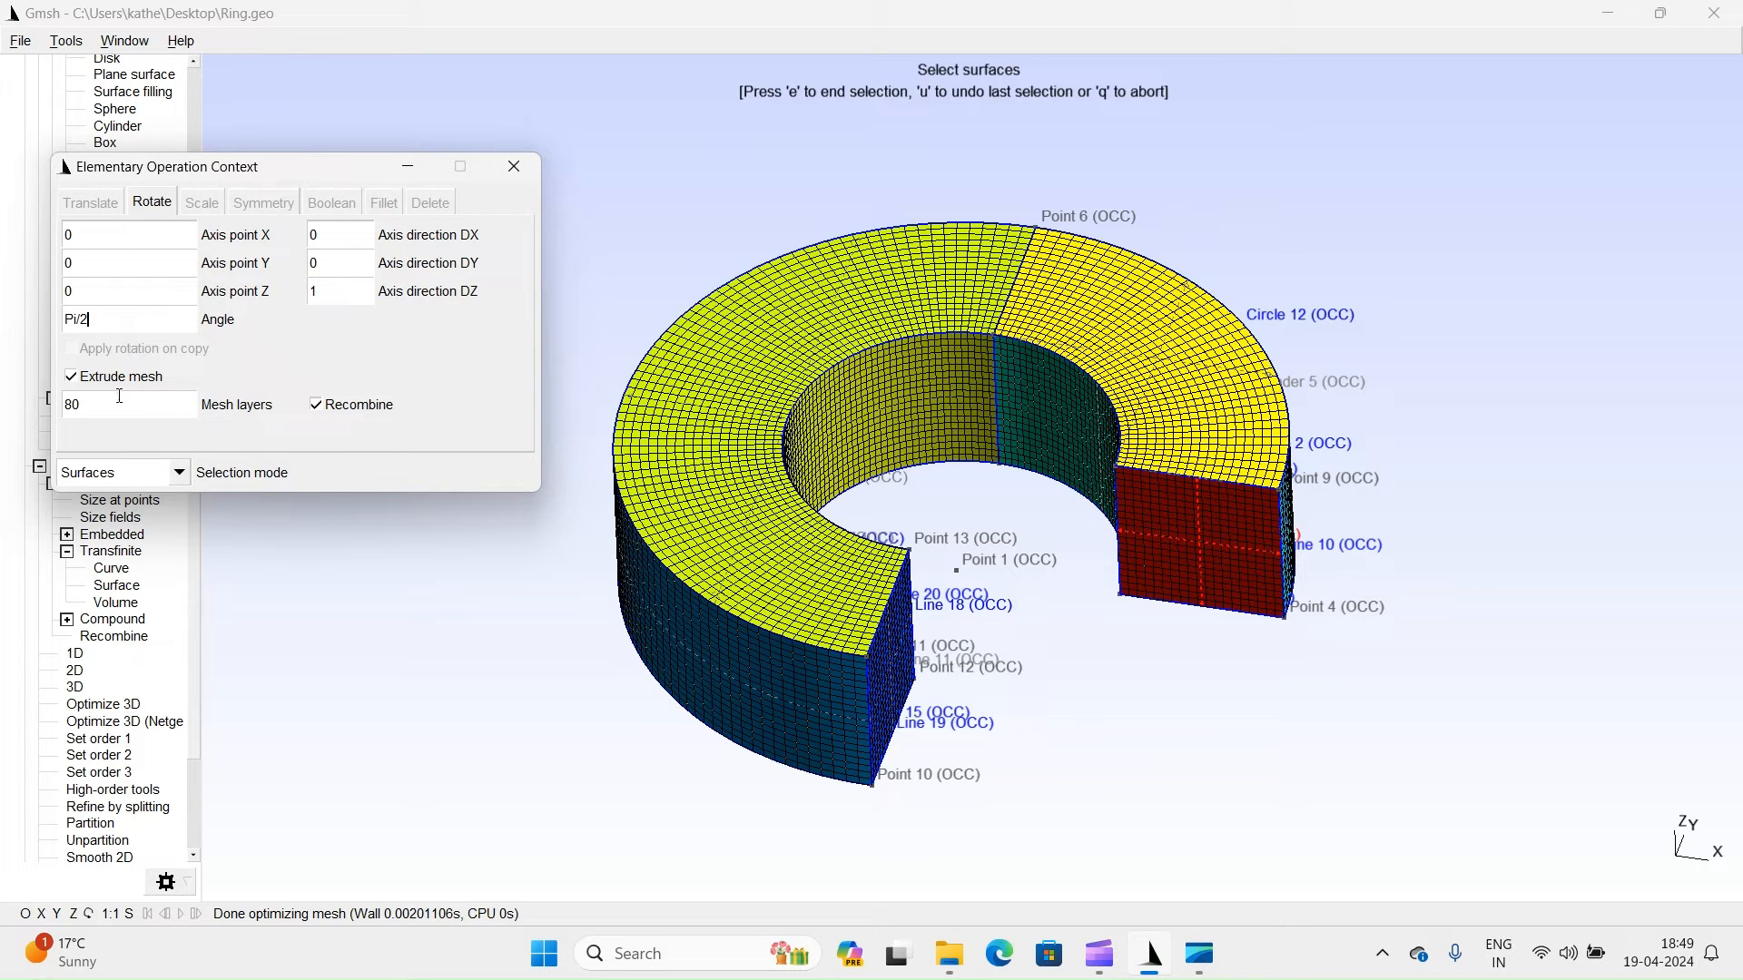
text(40)
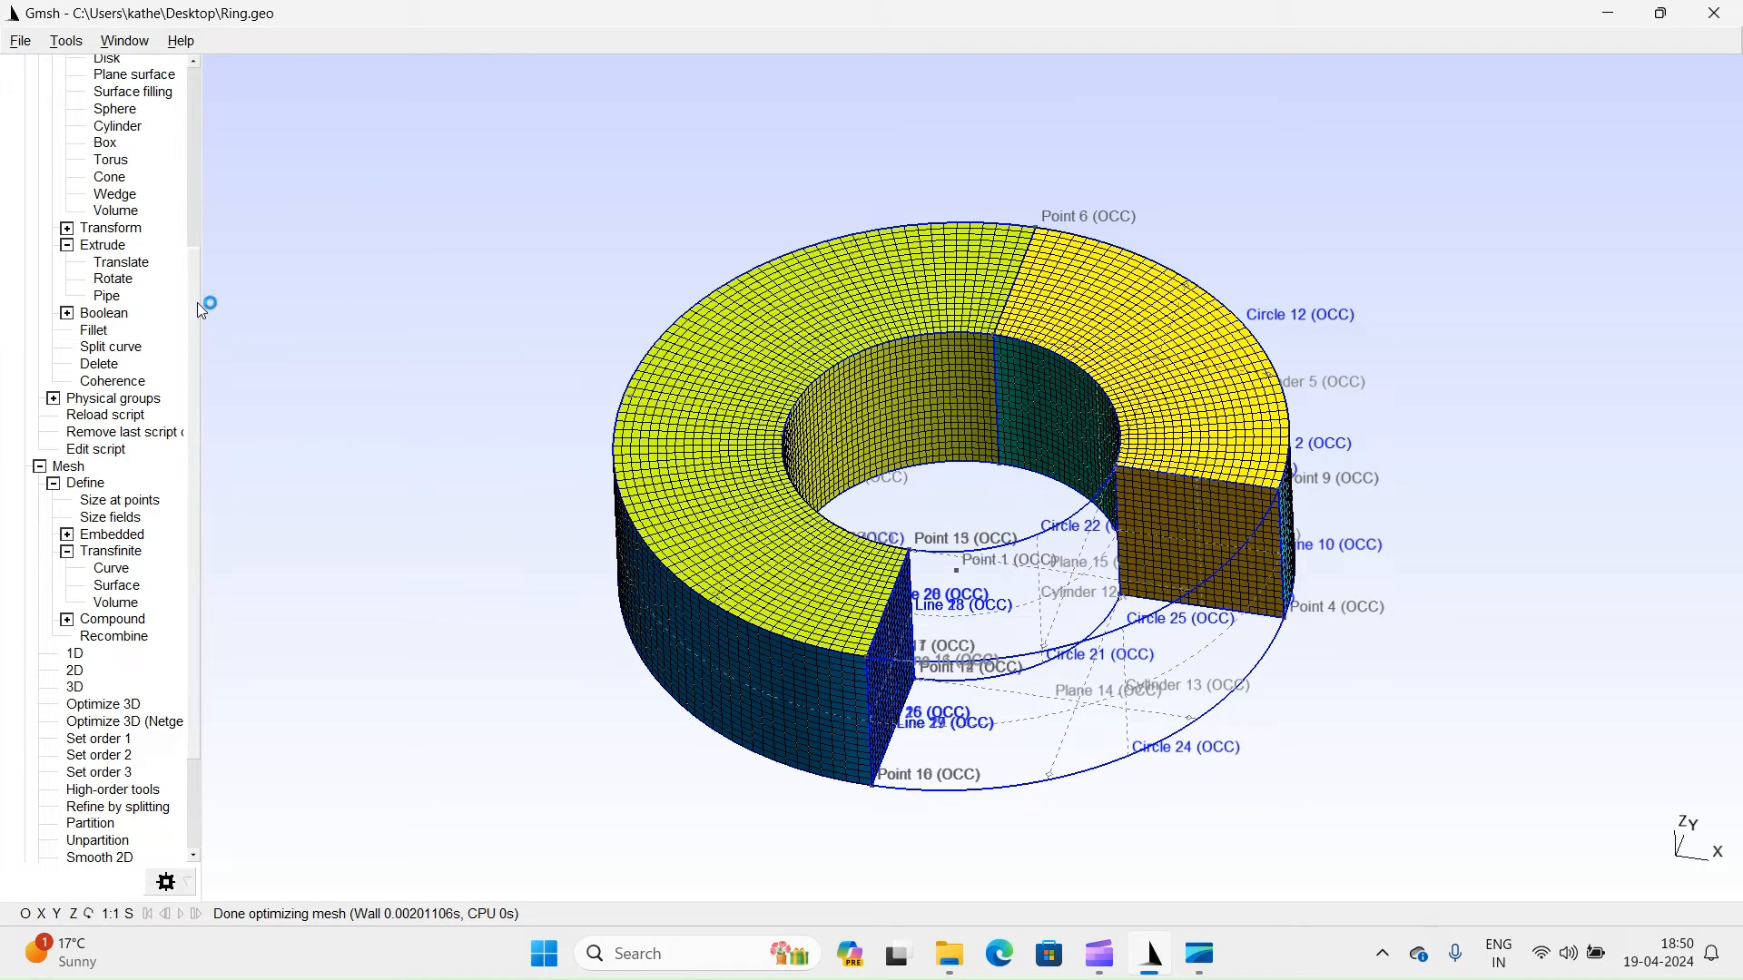
Reload the updated Ring script and generate the 3D mesh of the closed four-quarter ring.
scroll(up, 3)
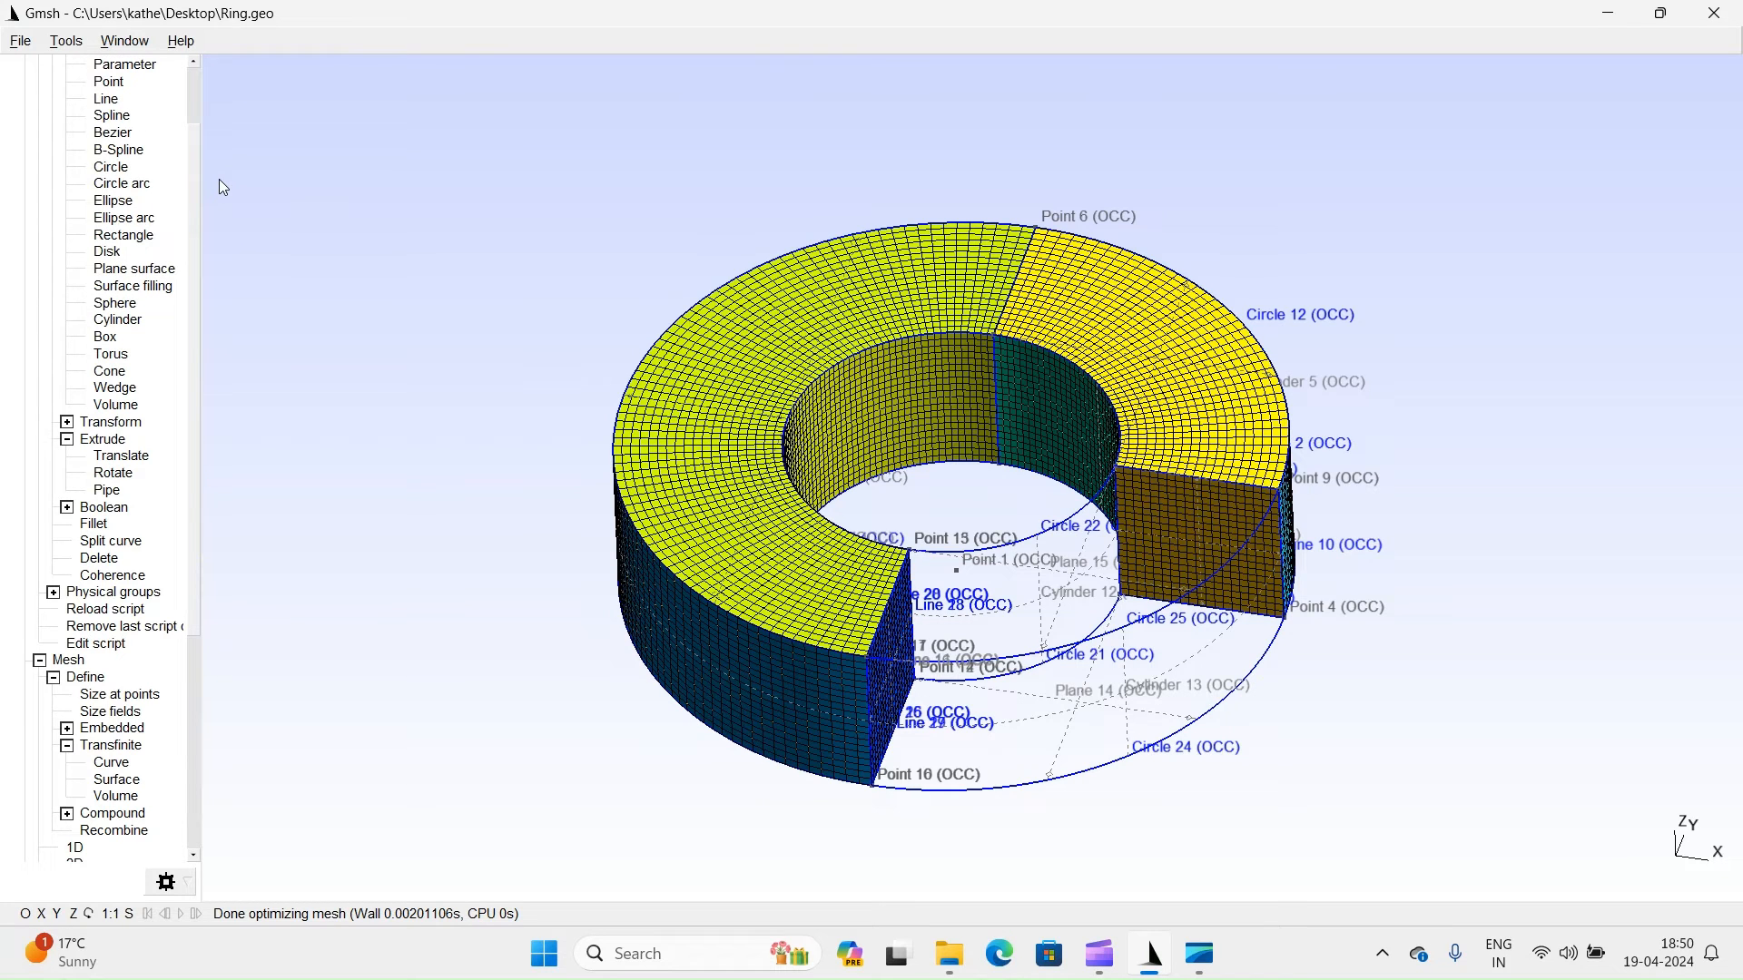
click(105, 609)
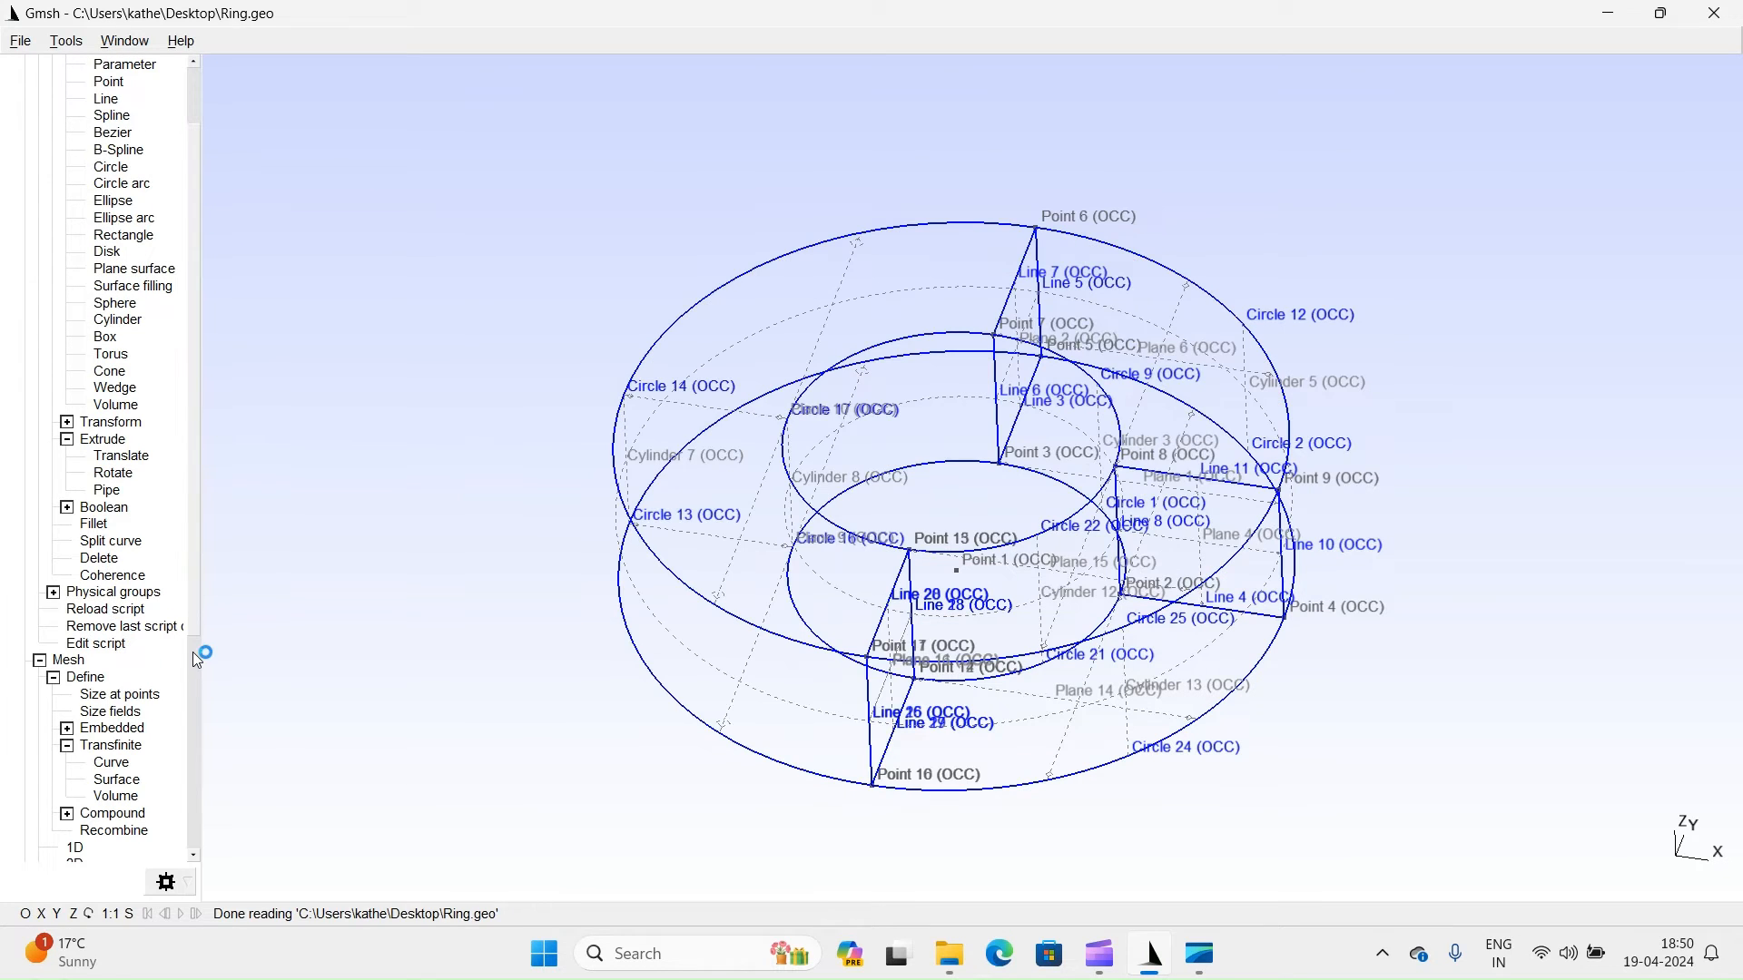
scroll(down, 3)
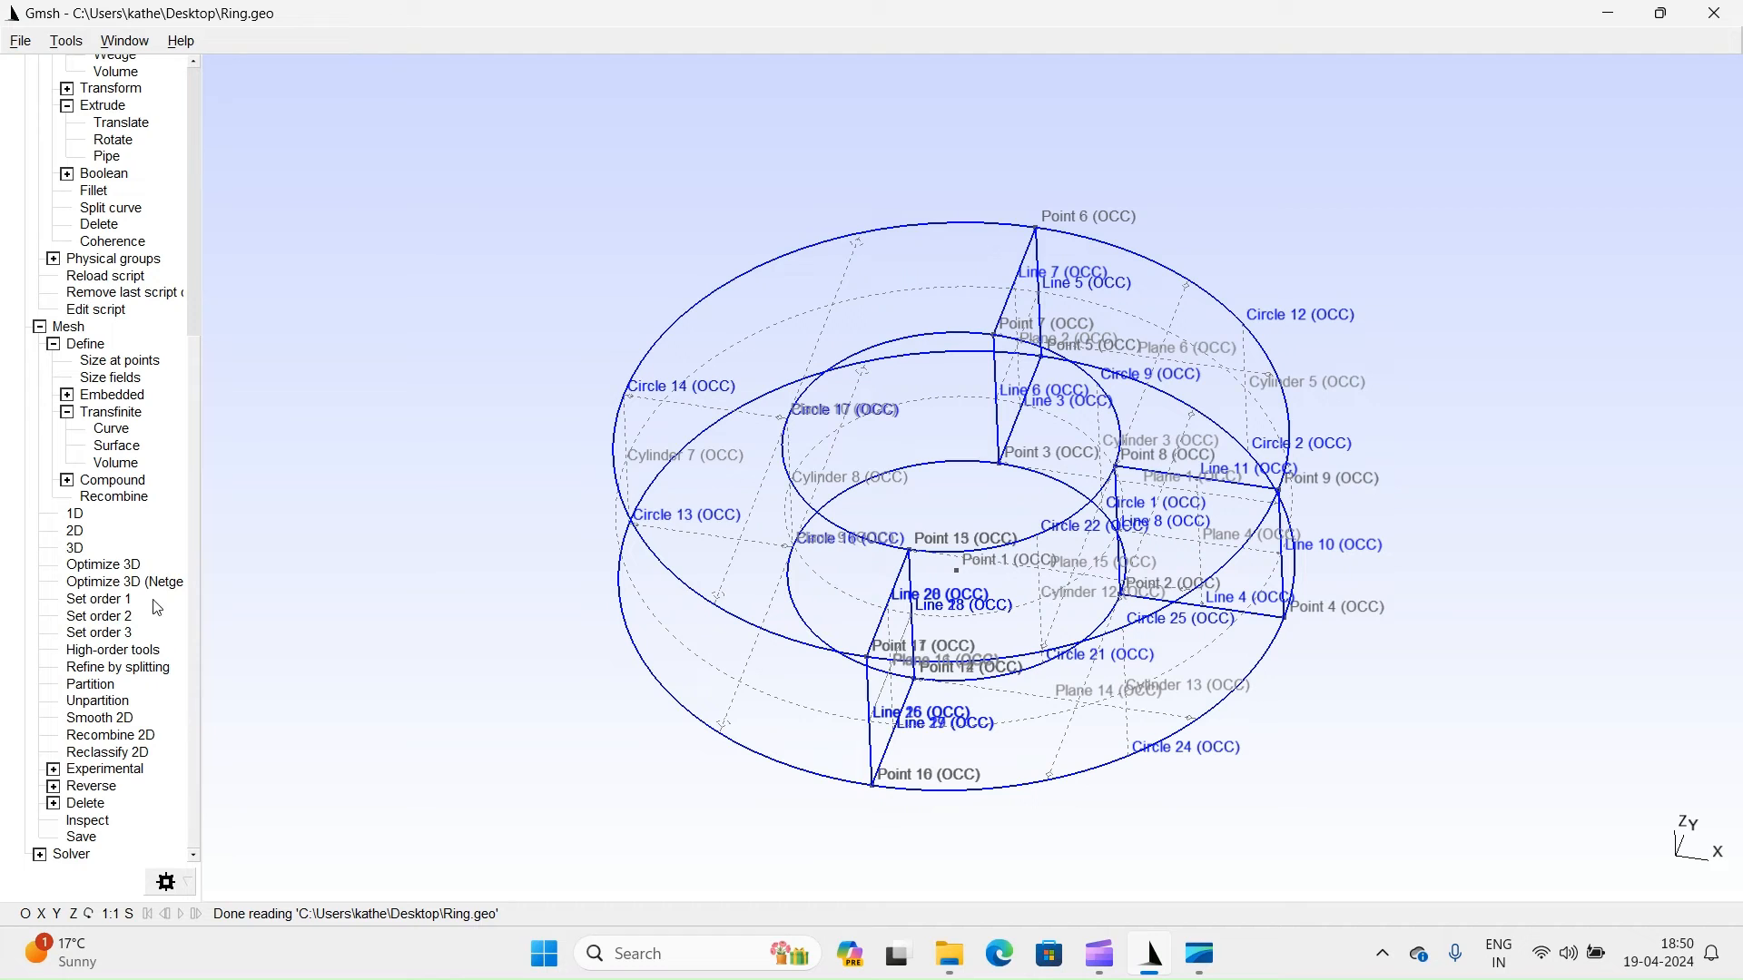
click(74, 546)
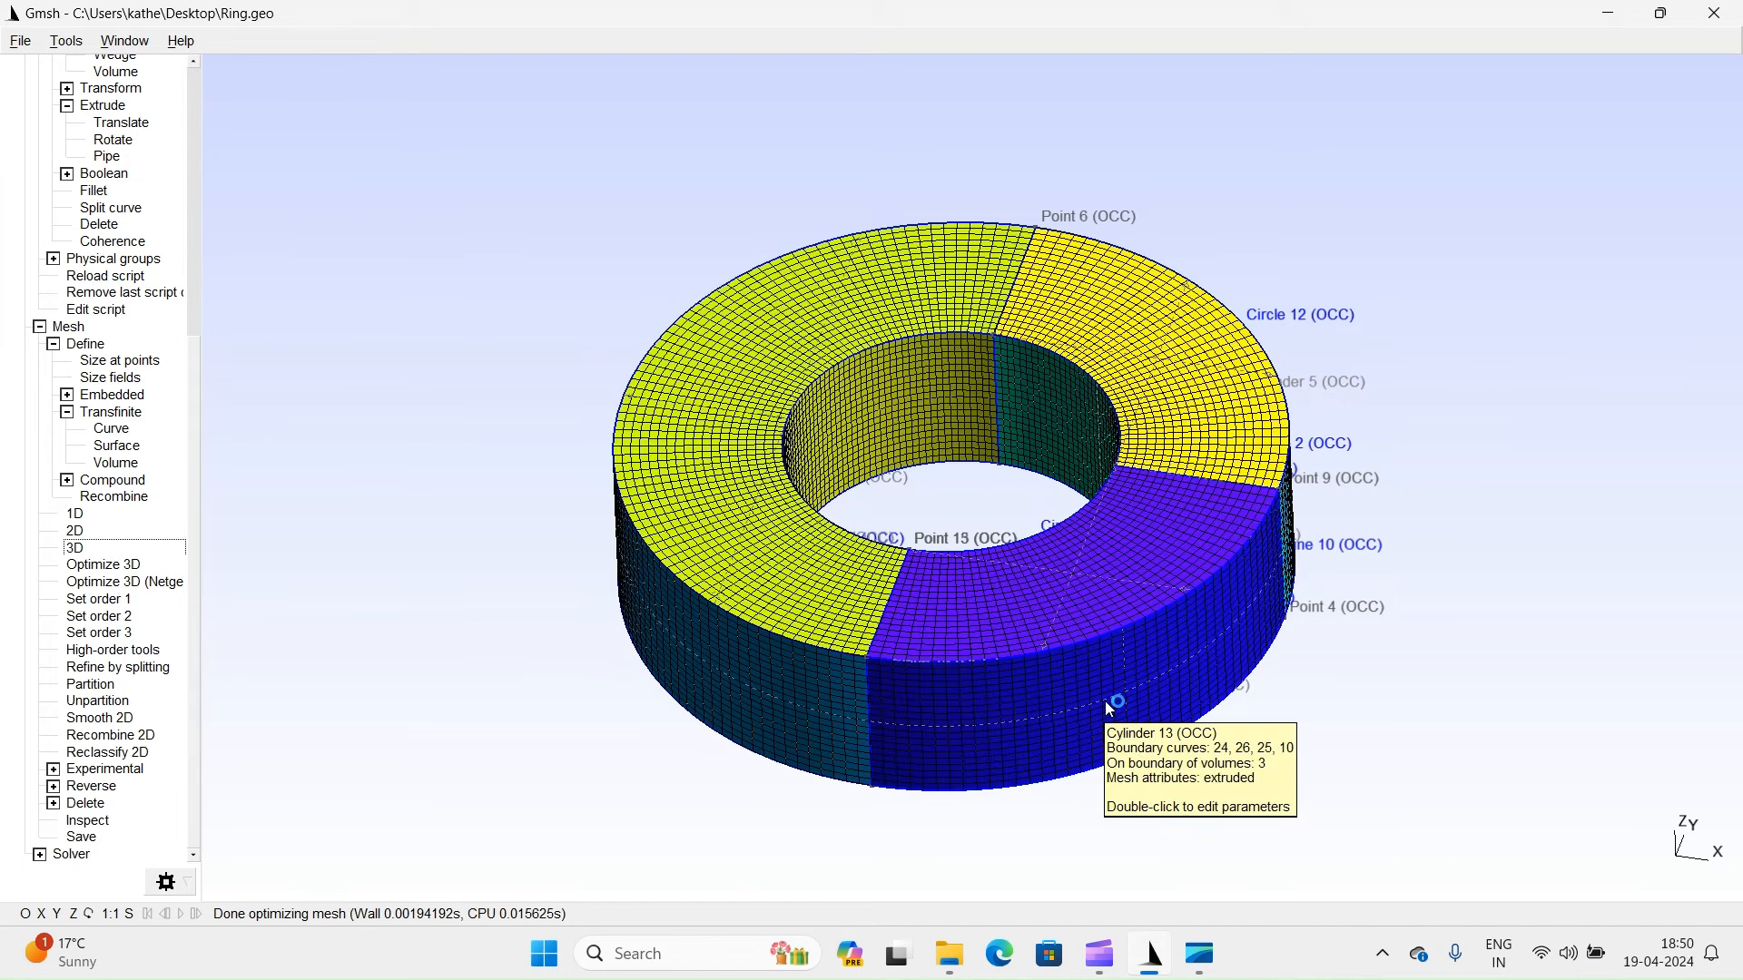
mouse_move(929, 523)
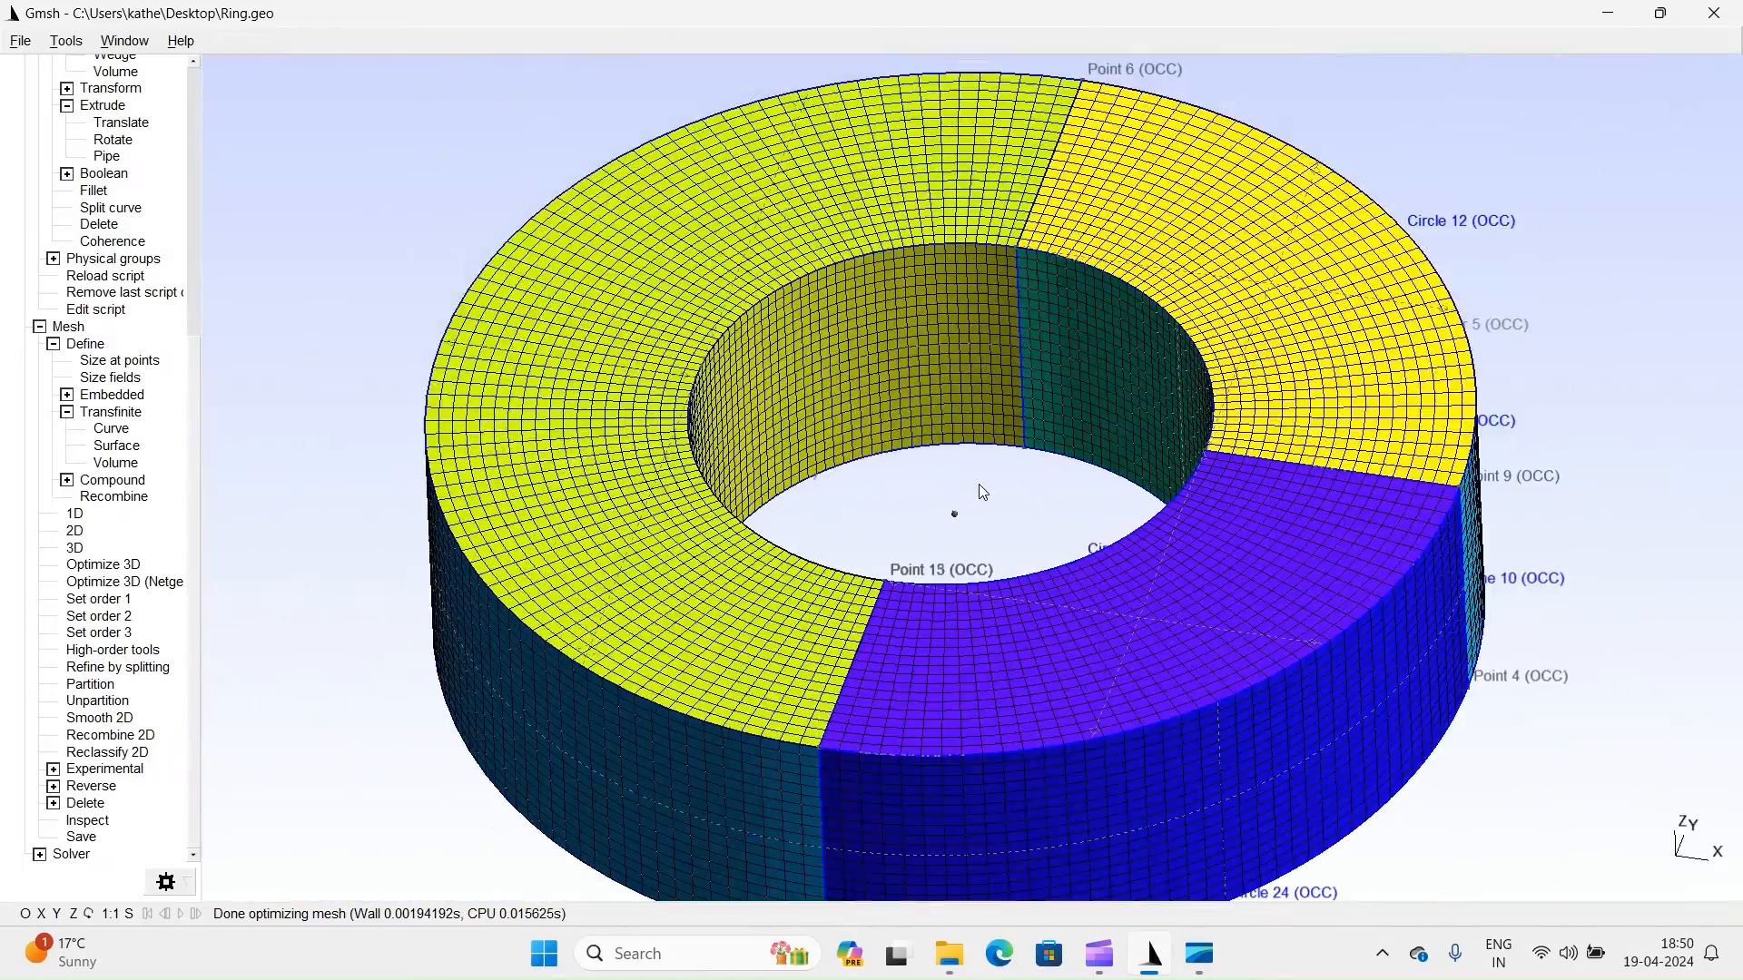
Reload the script to clear the mesh, inspect the full ring geometry, and remesh in 3D.
click(105, 276)
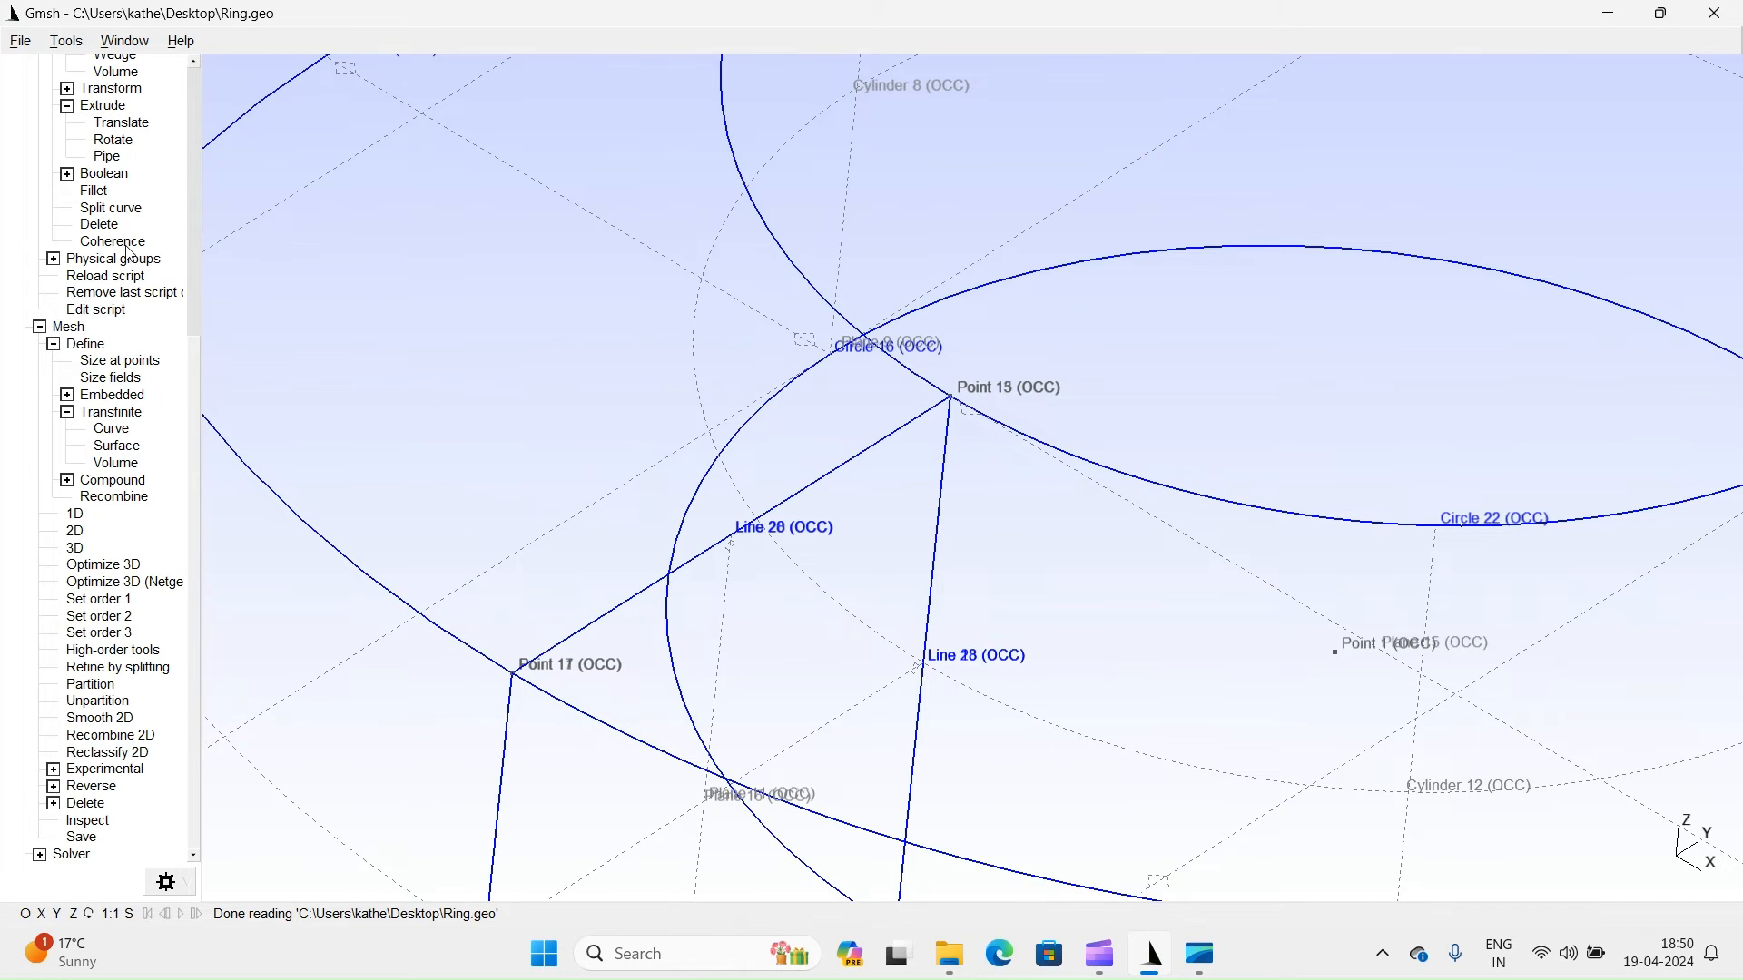
click(38, 325)
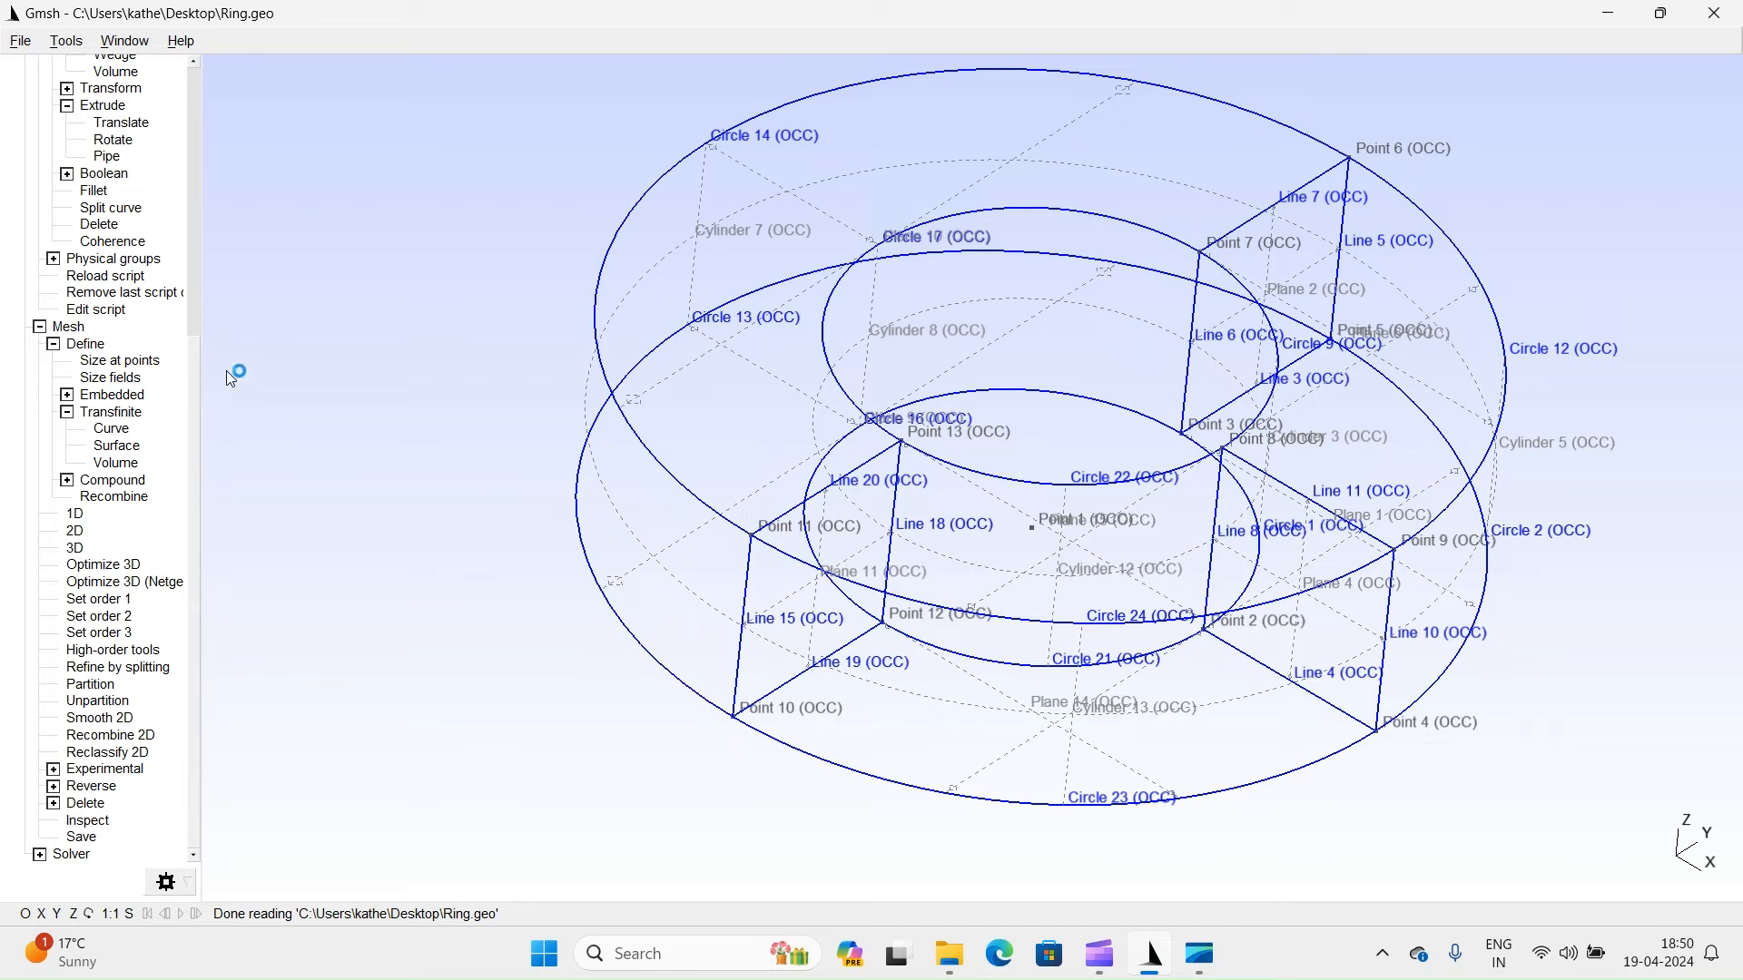
mouse_move(207, 393)
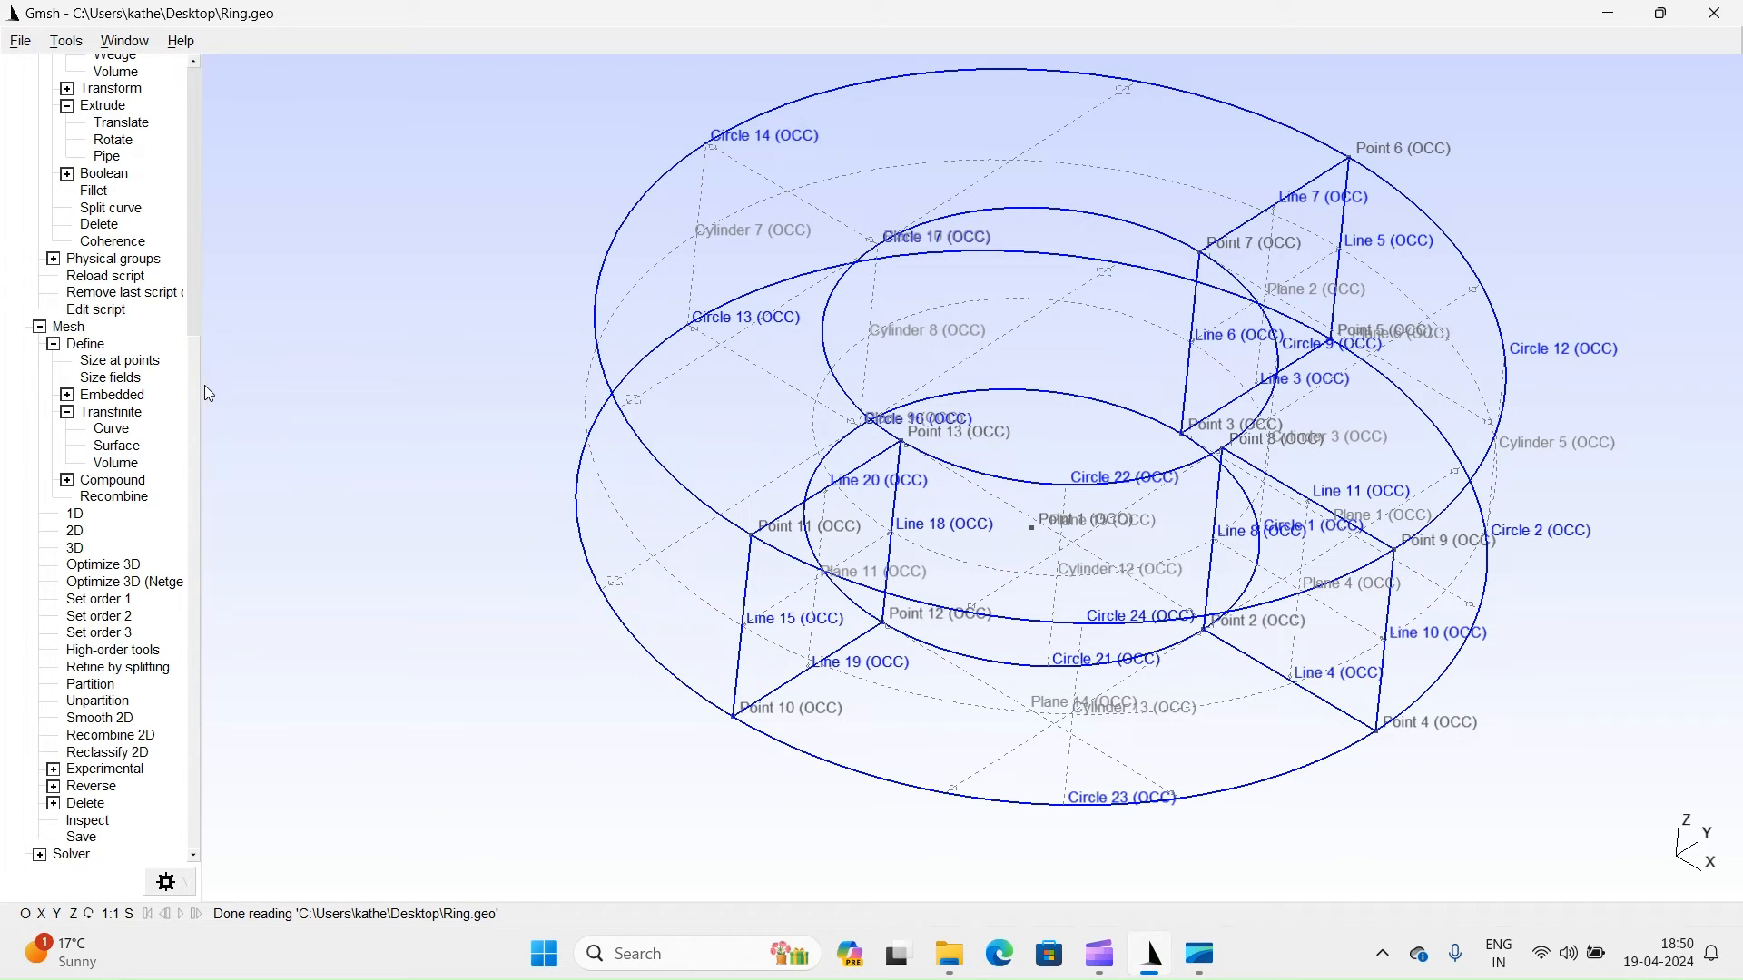
click(75, 546)
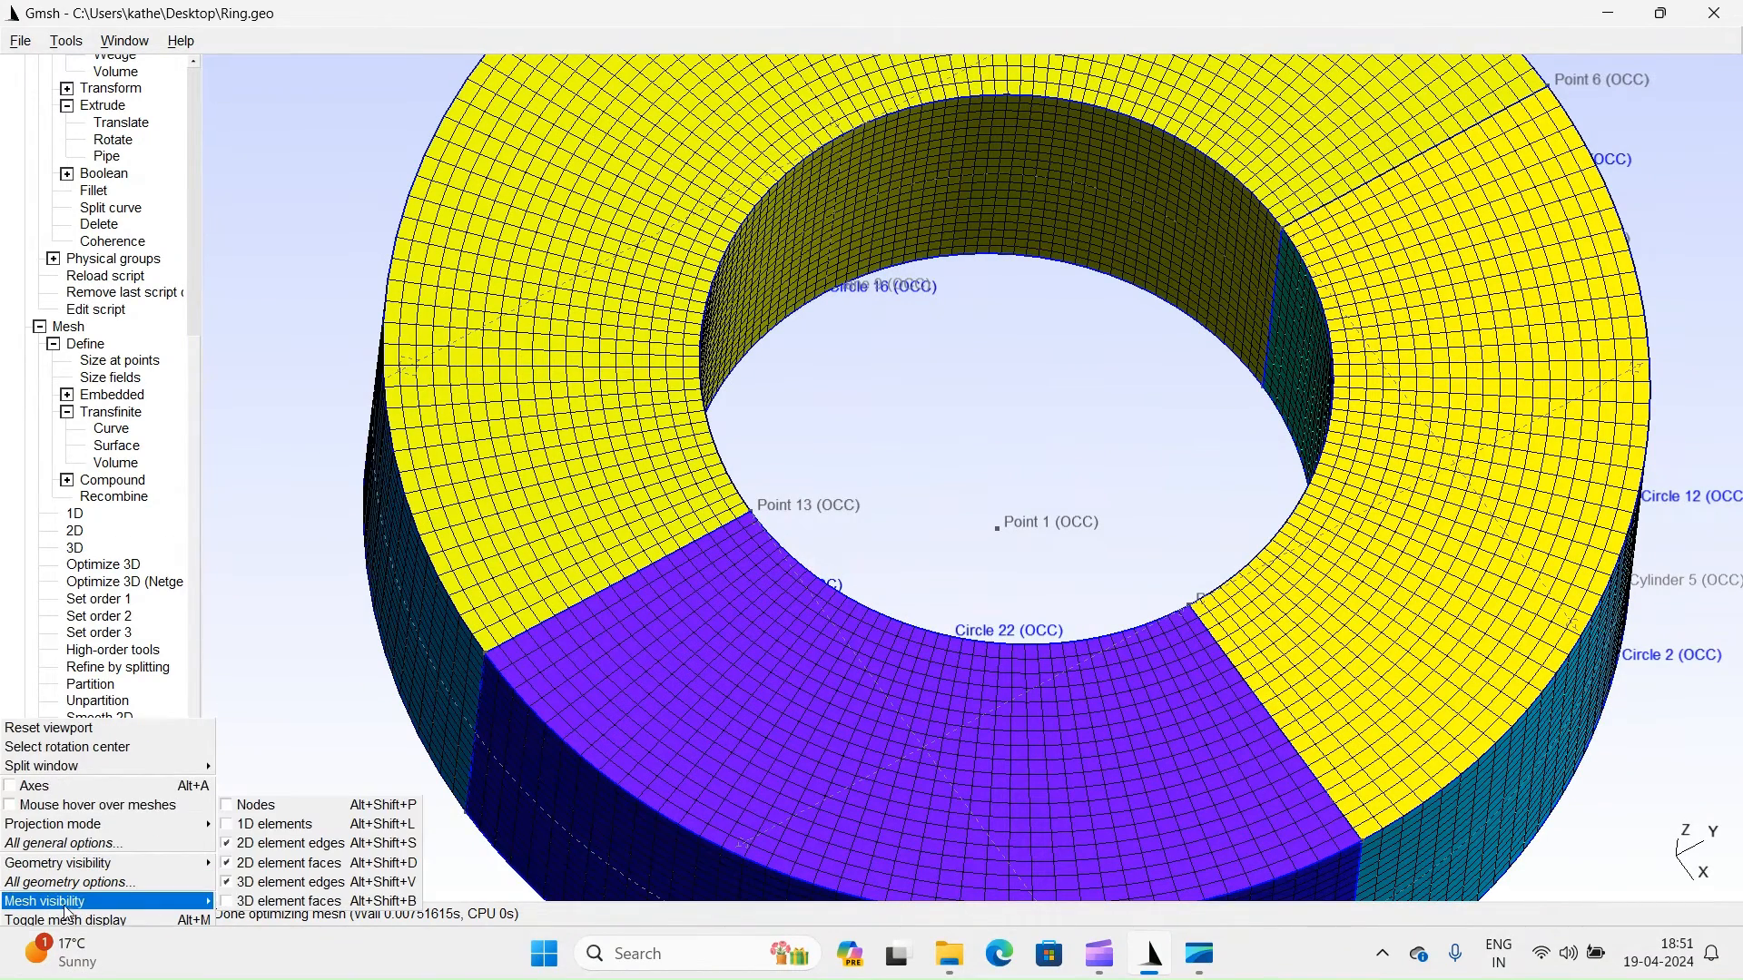
mouse_move(151, 904)
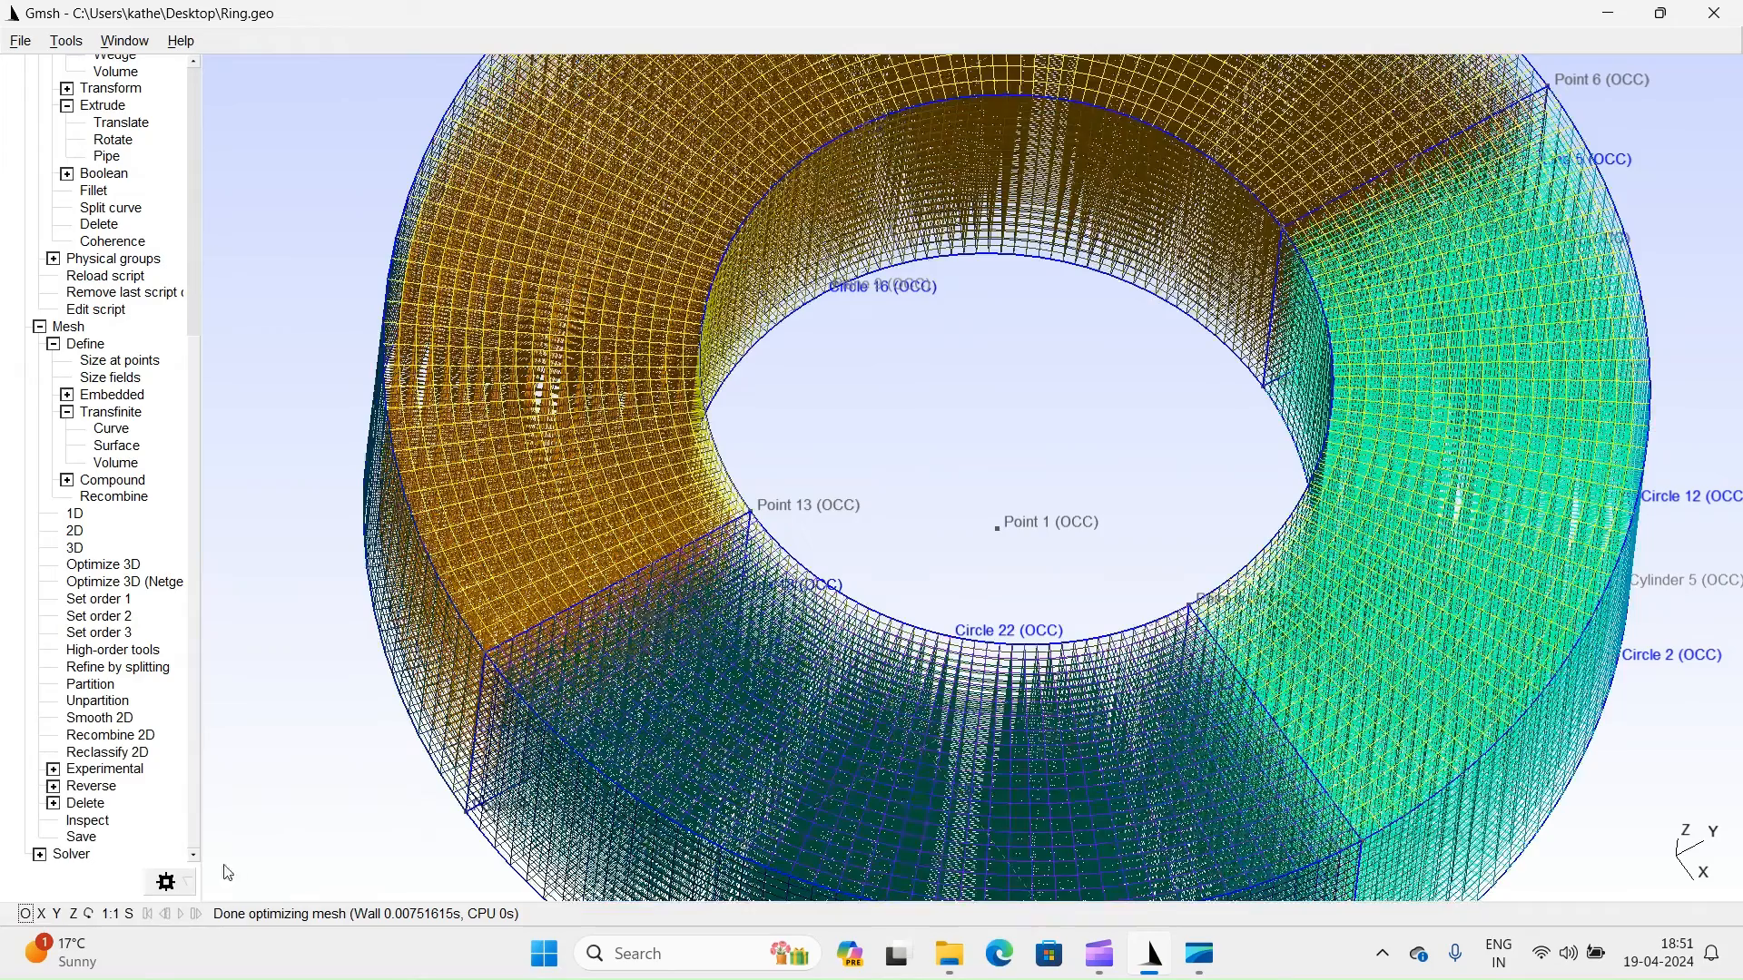
Inspect the structured hex mesh through the ring thickness and close the view settings list.
scroll(up, 3)
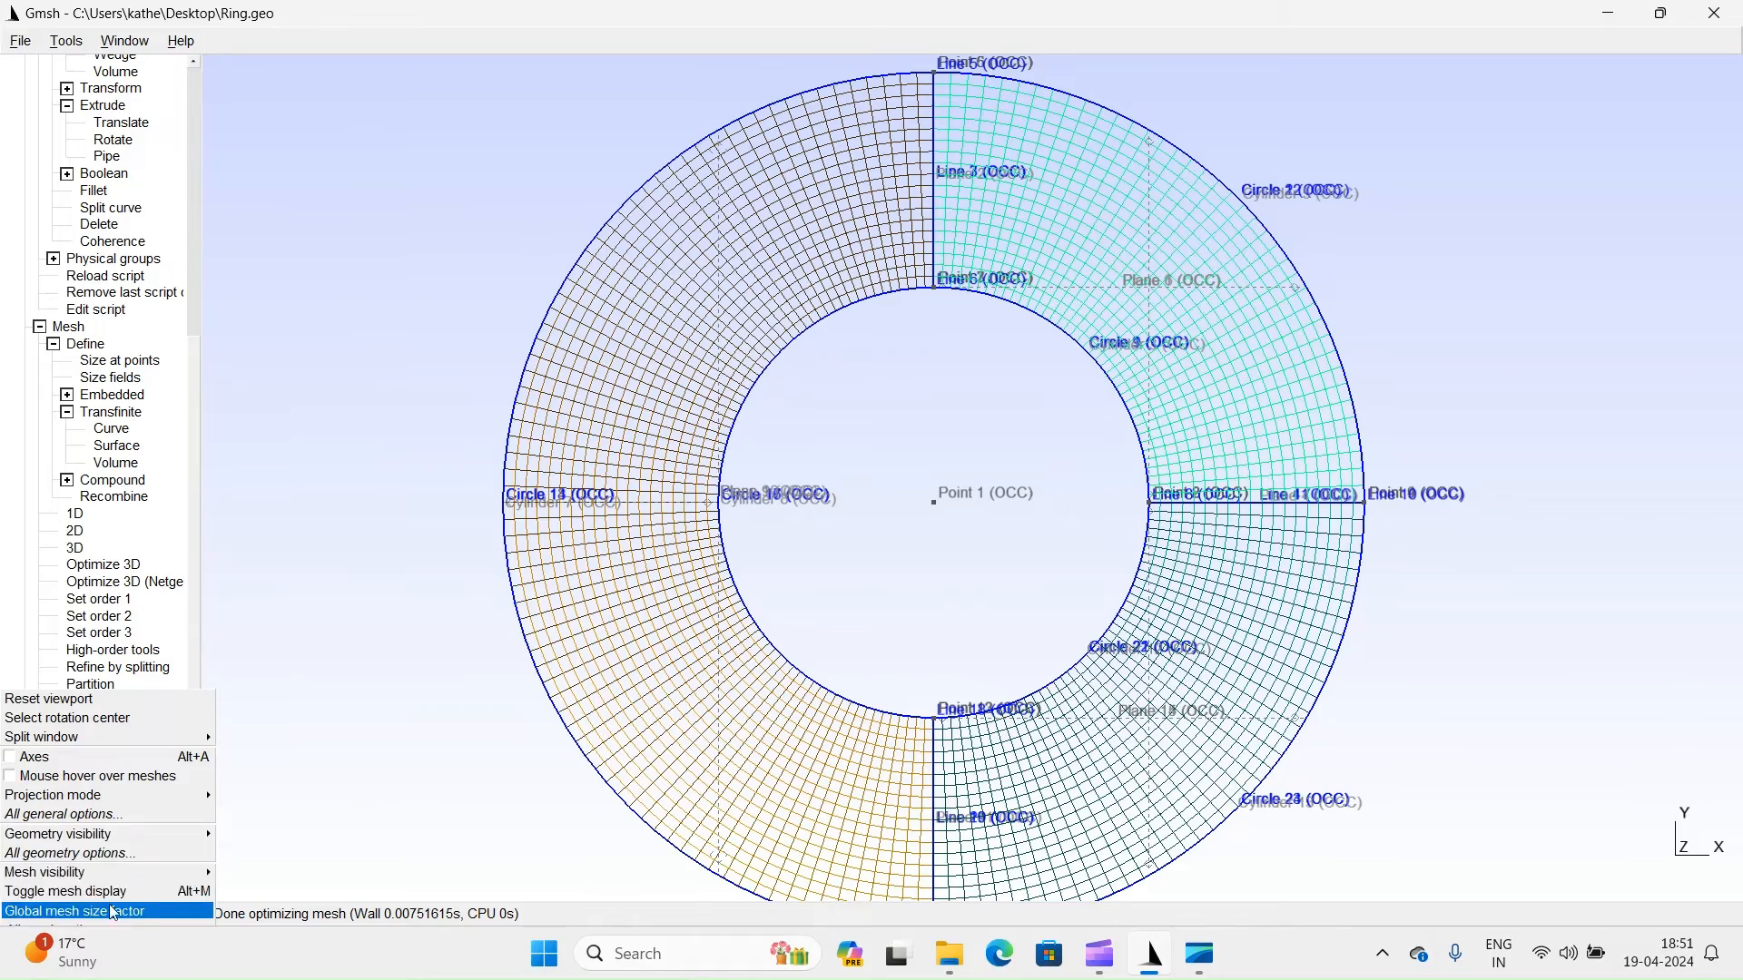
click(66, 890)
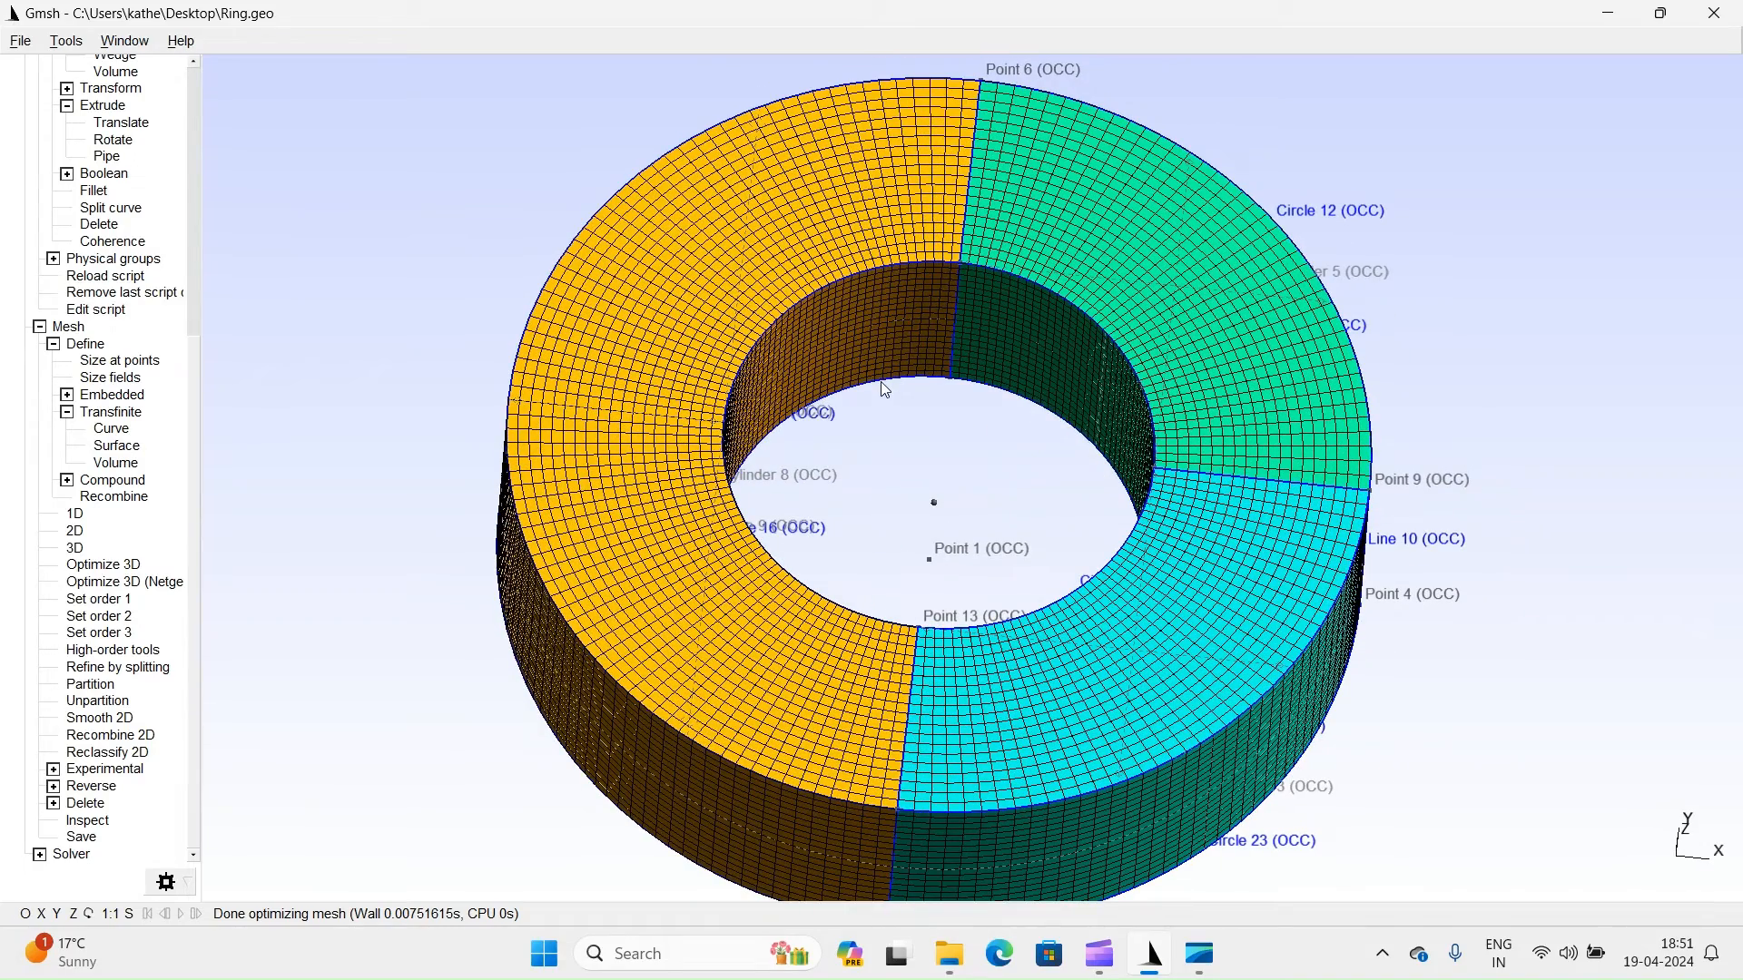
In Options > Geometry > Visibility, hide the geometry entities and their labels.
click(65, 40)
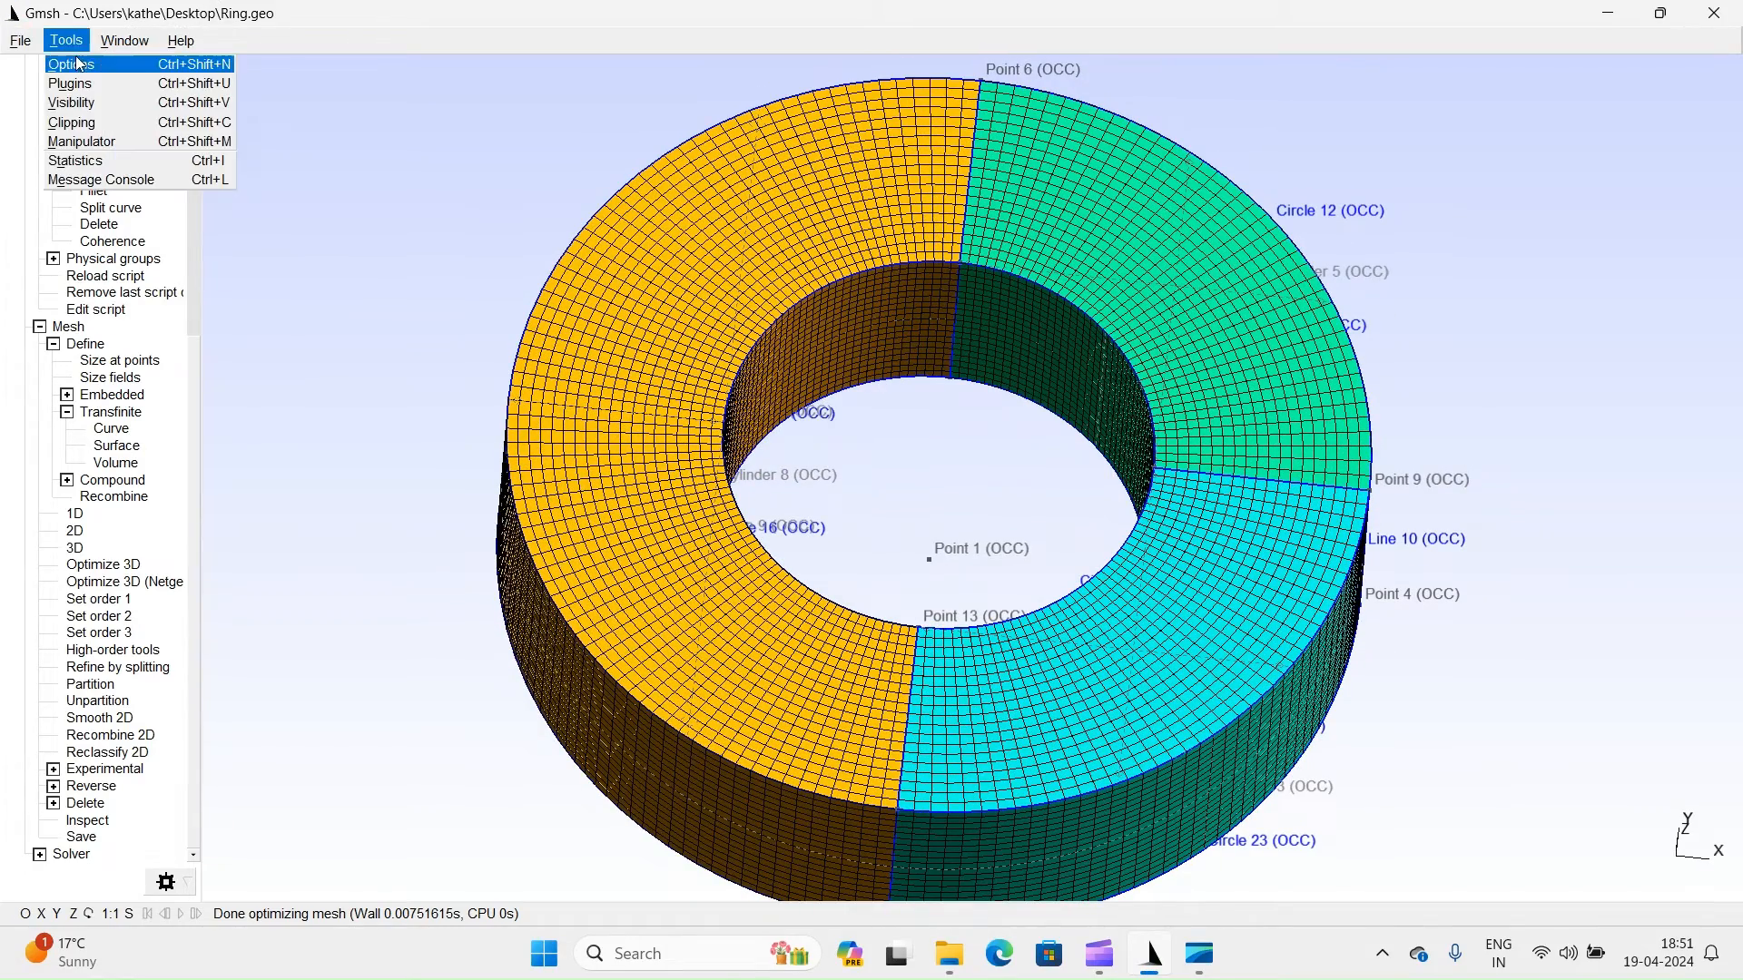
click(70, 64)
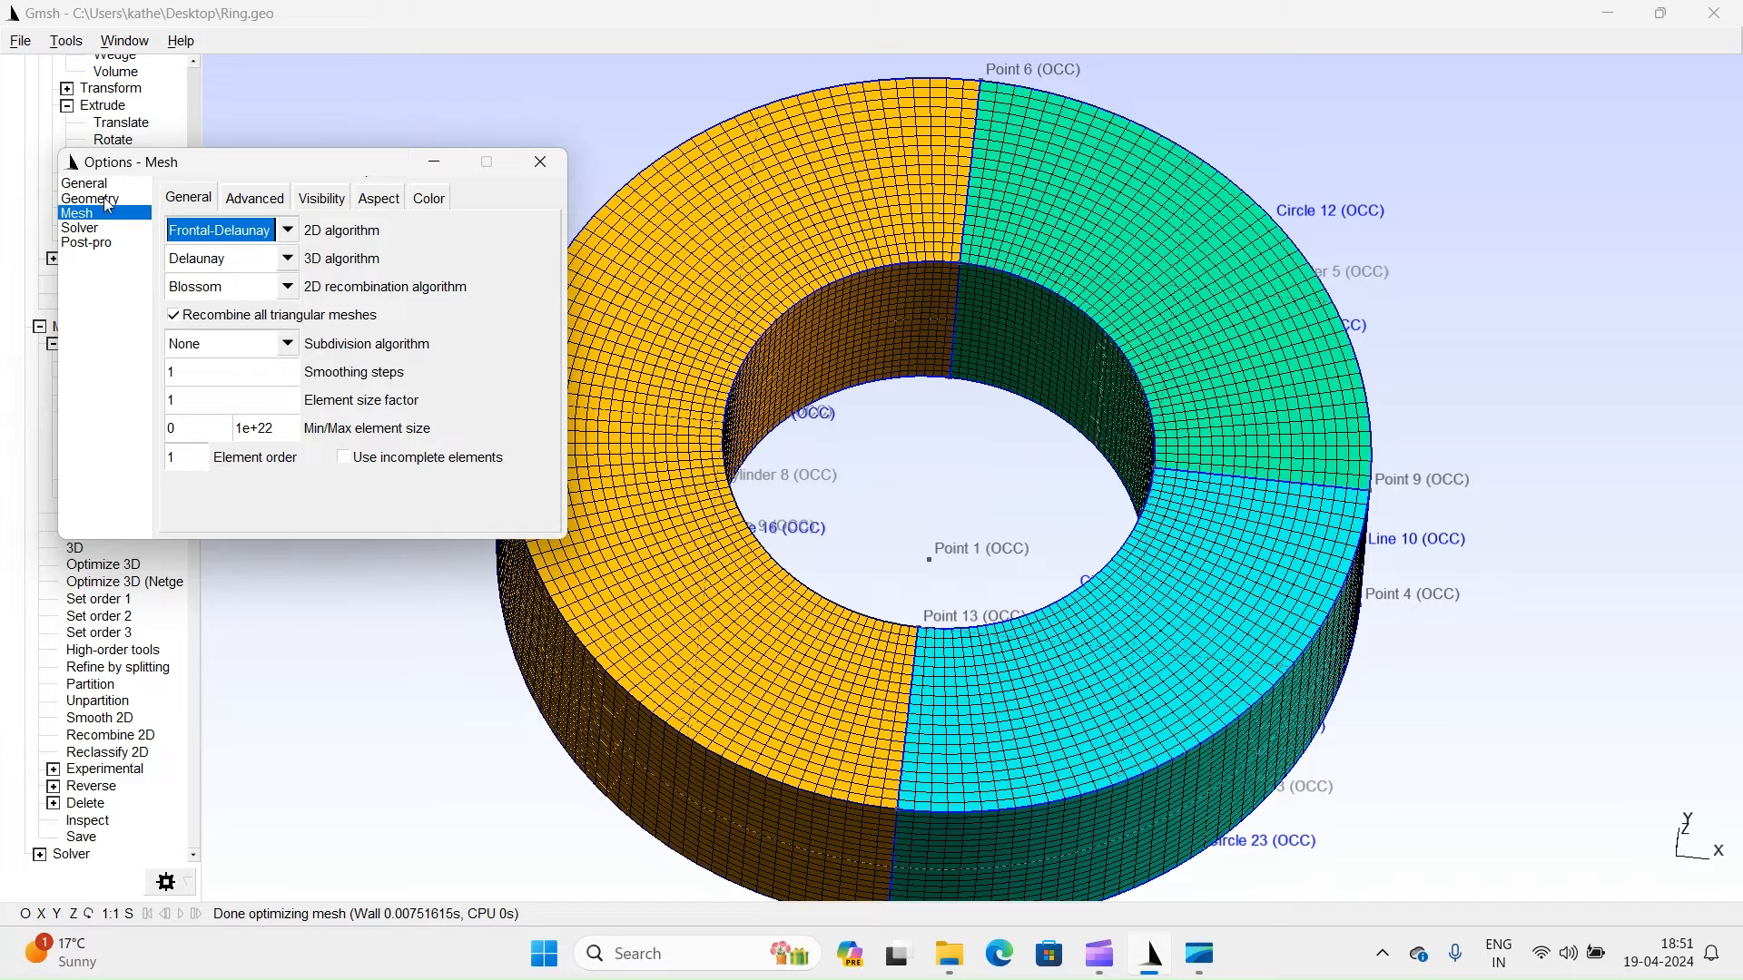
click(90, 198)
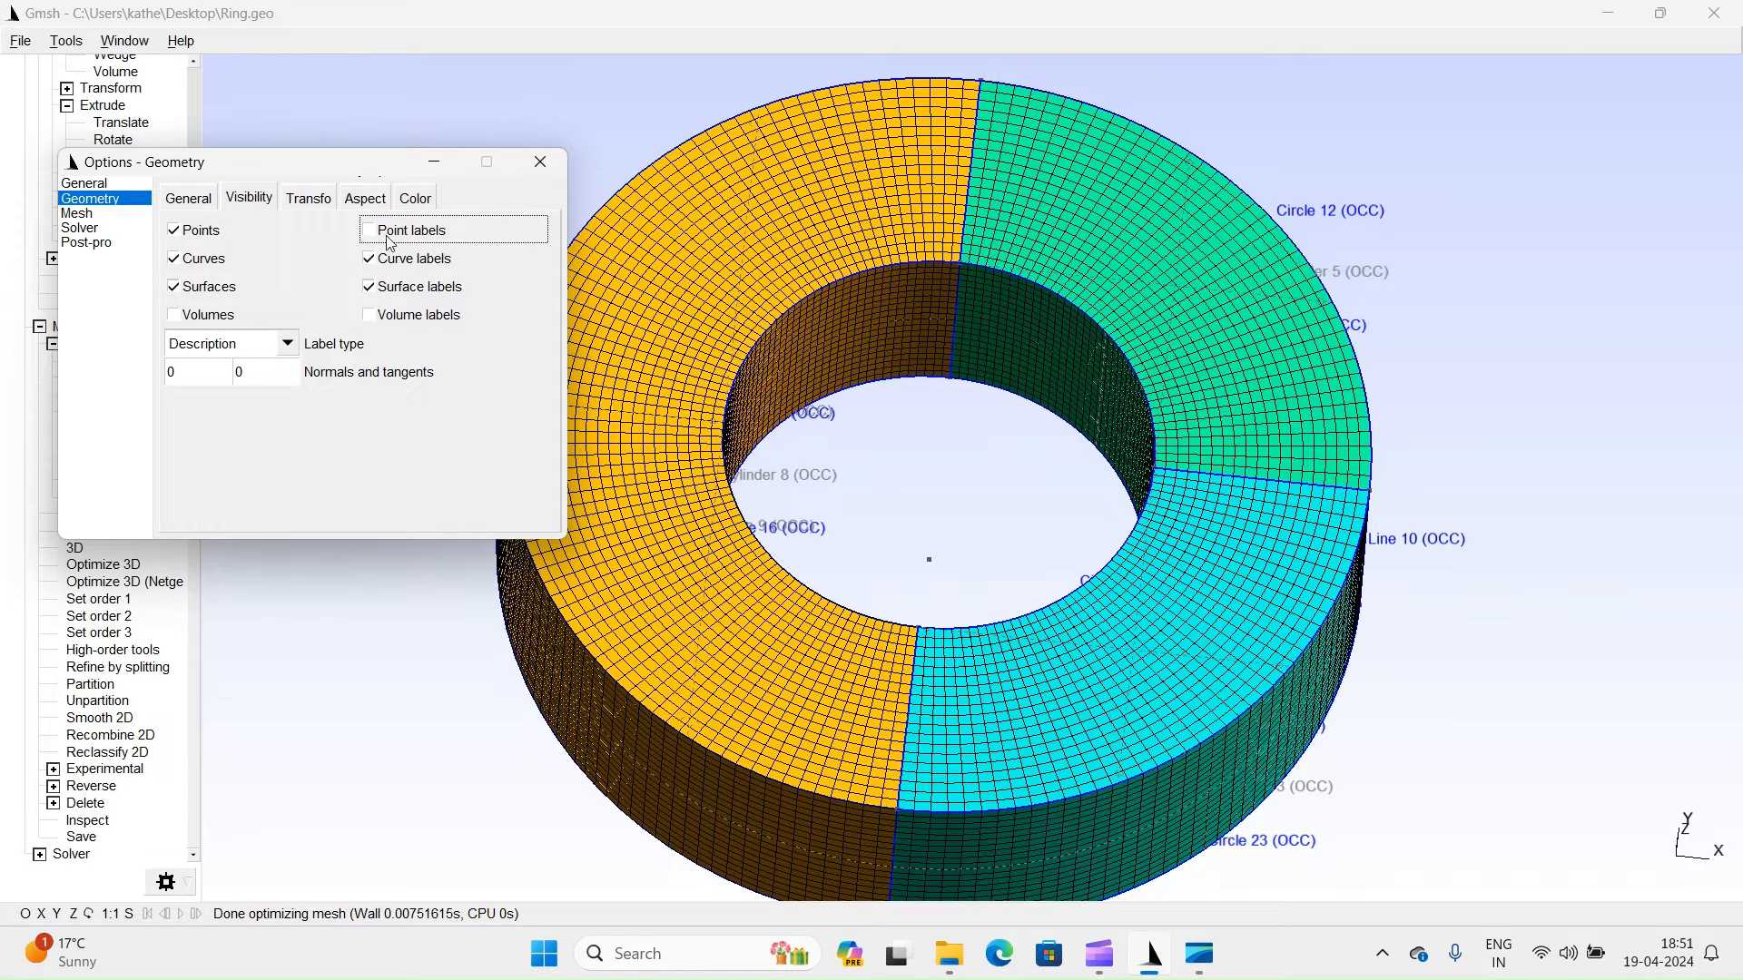
click(369, 258)
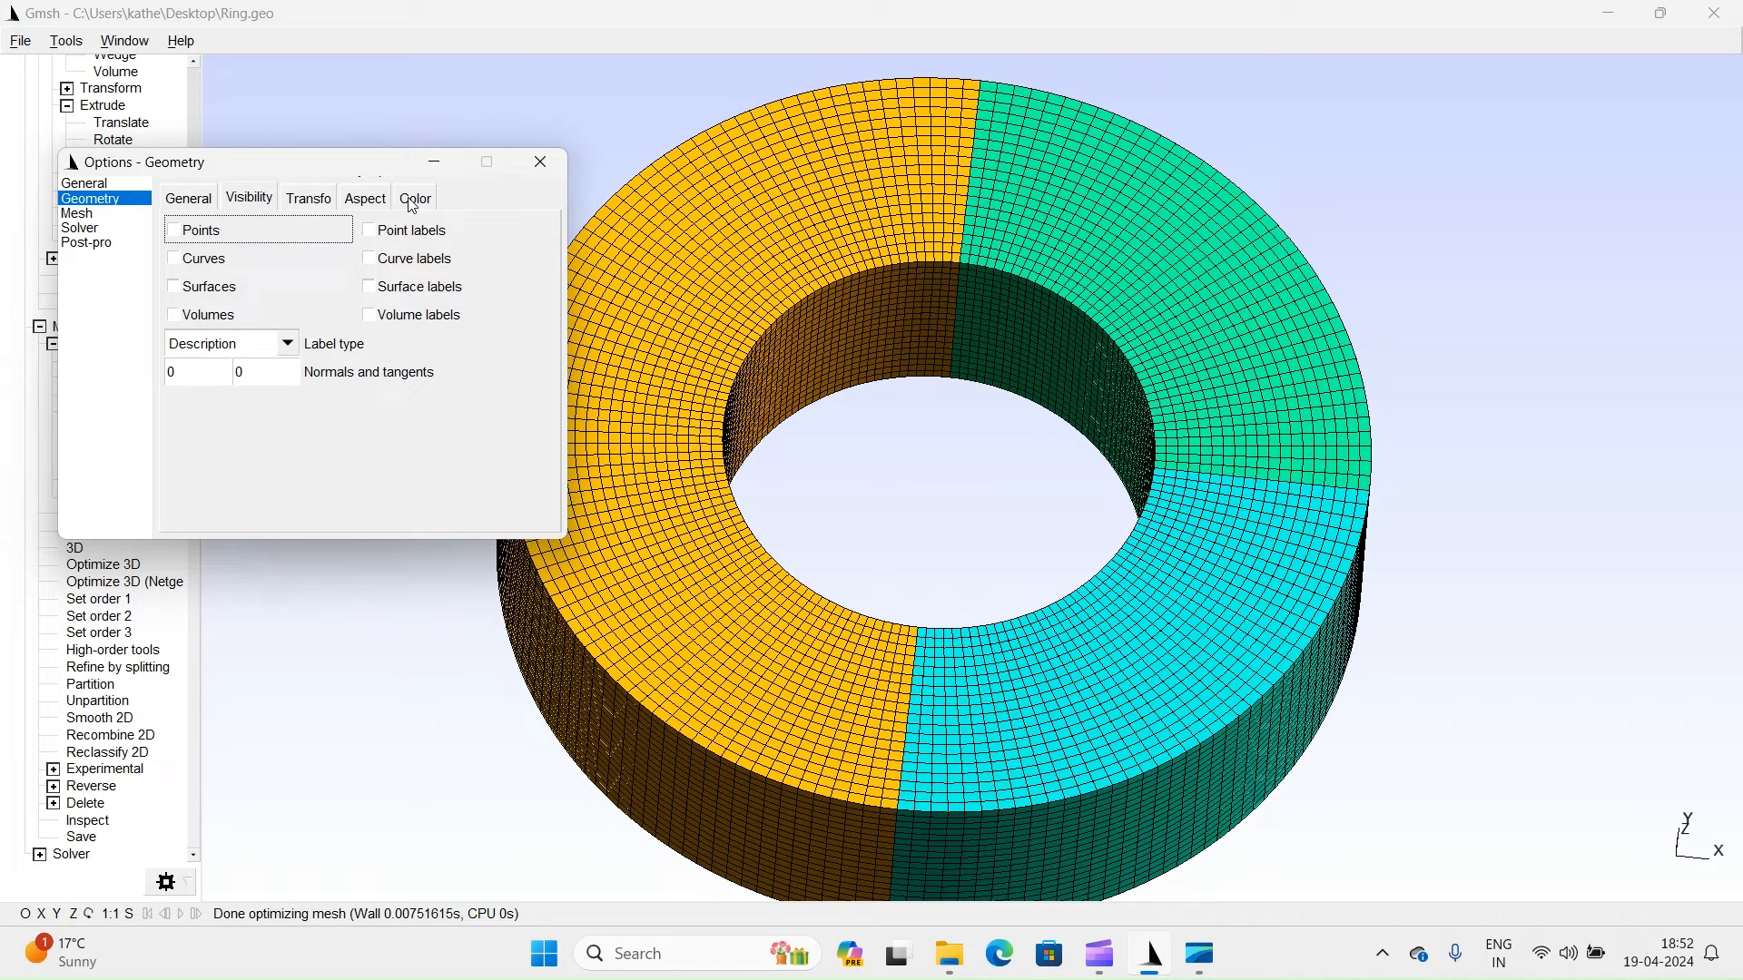
Set the mesh colouring mode to By element type and close the Options window.
click(76, 213)
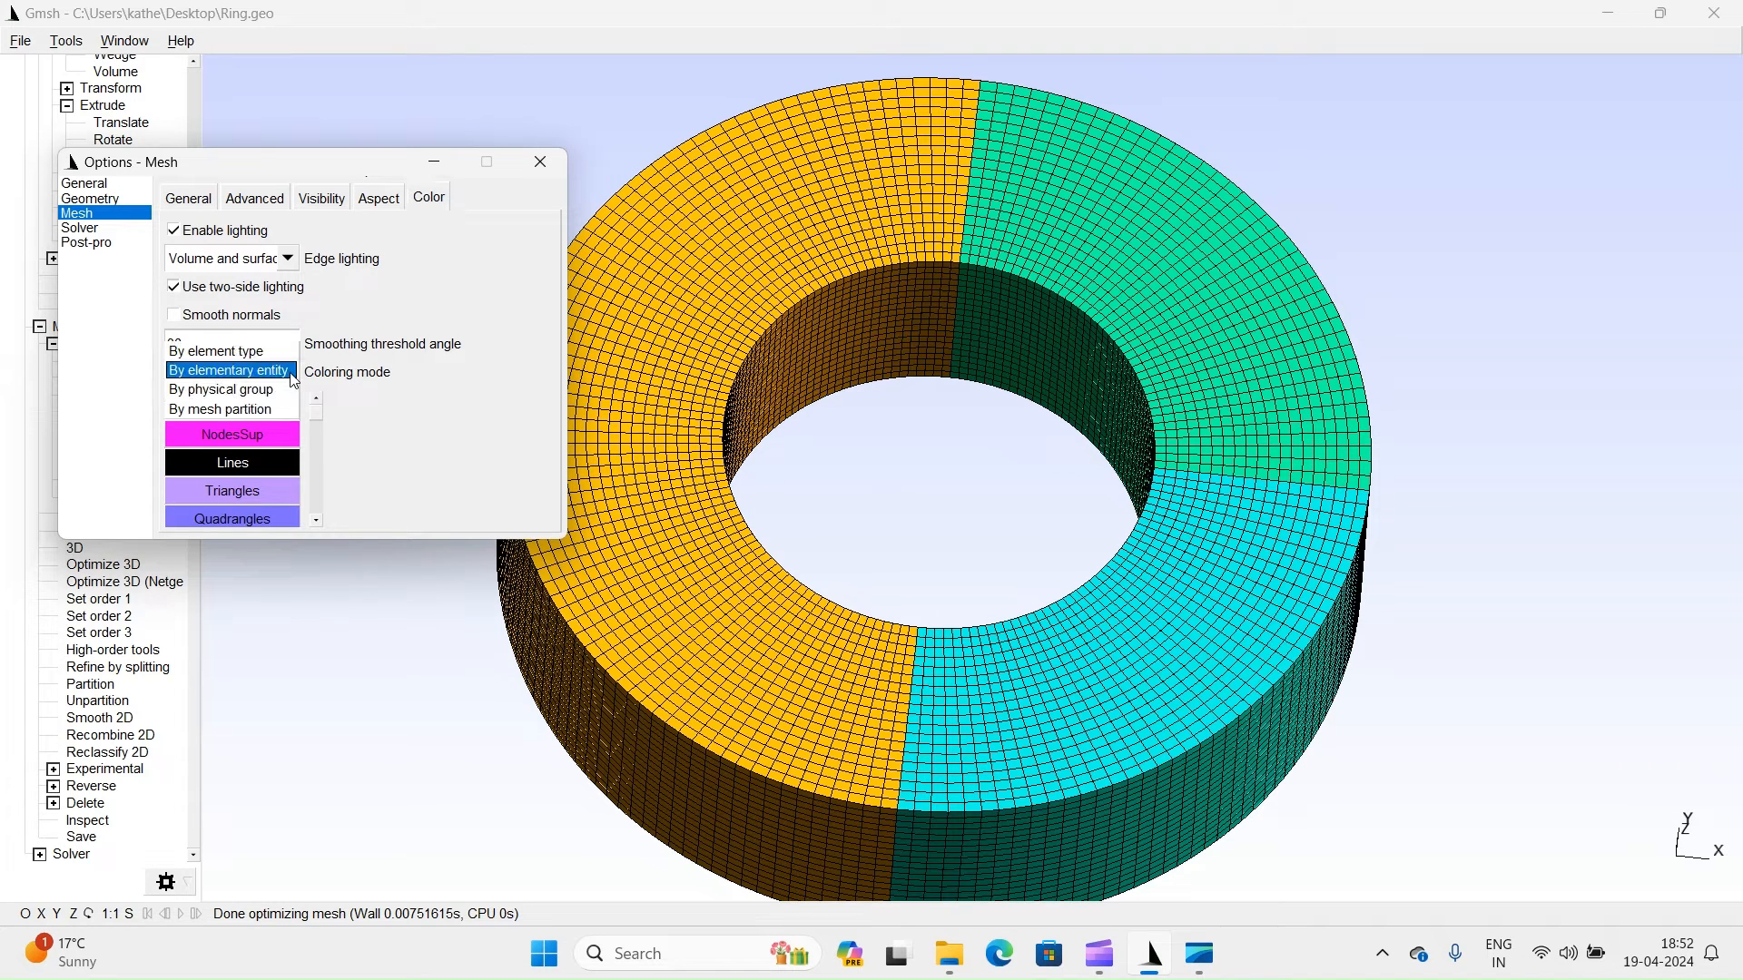
click(216, 350)
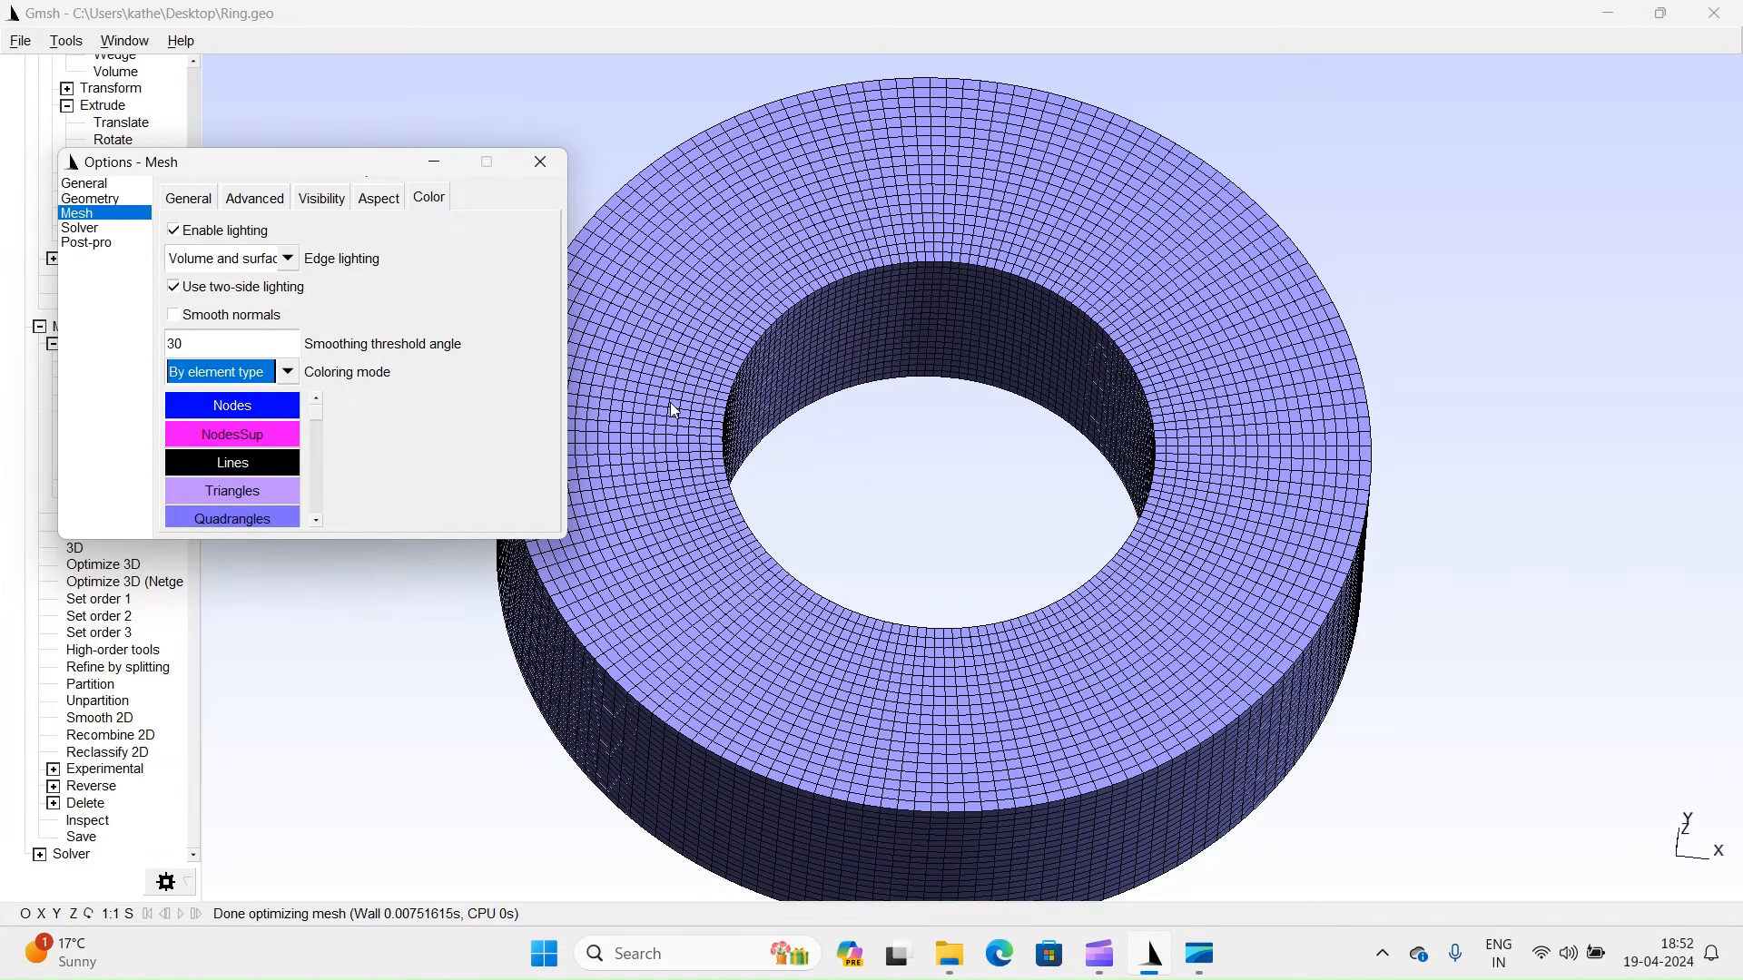
click(541, 162)
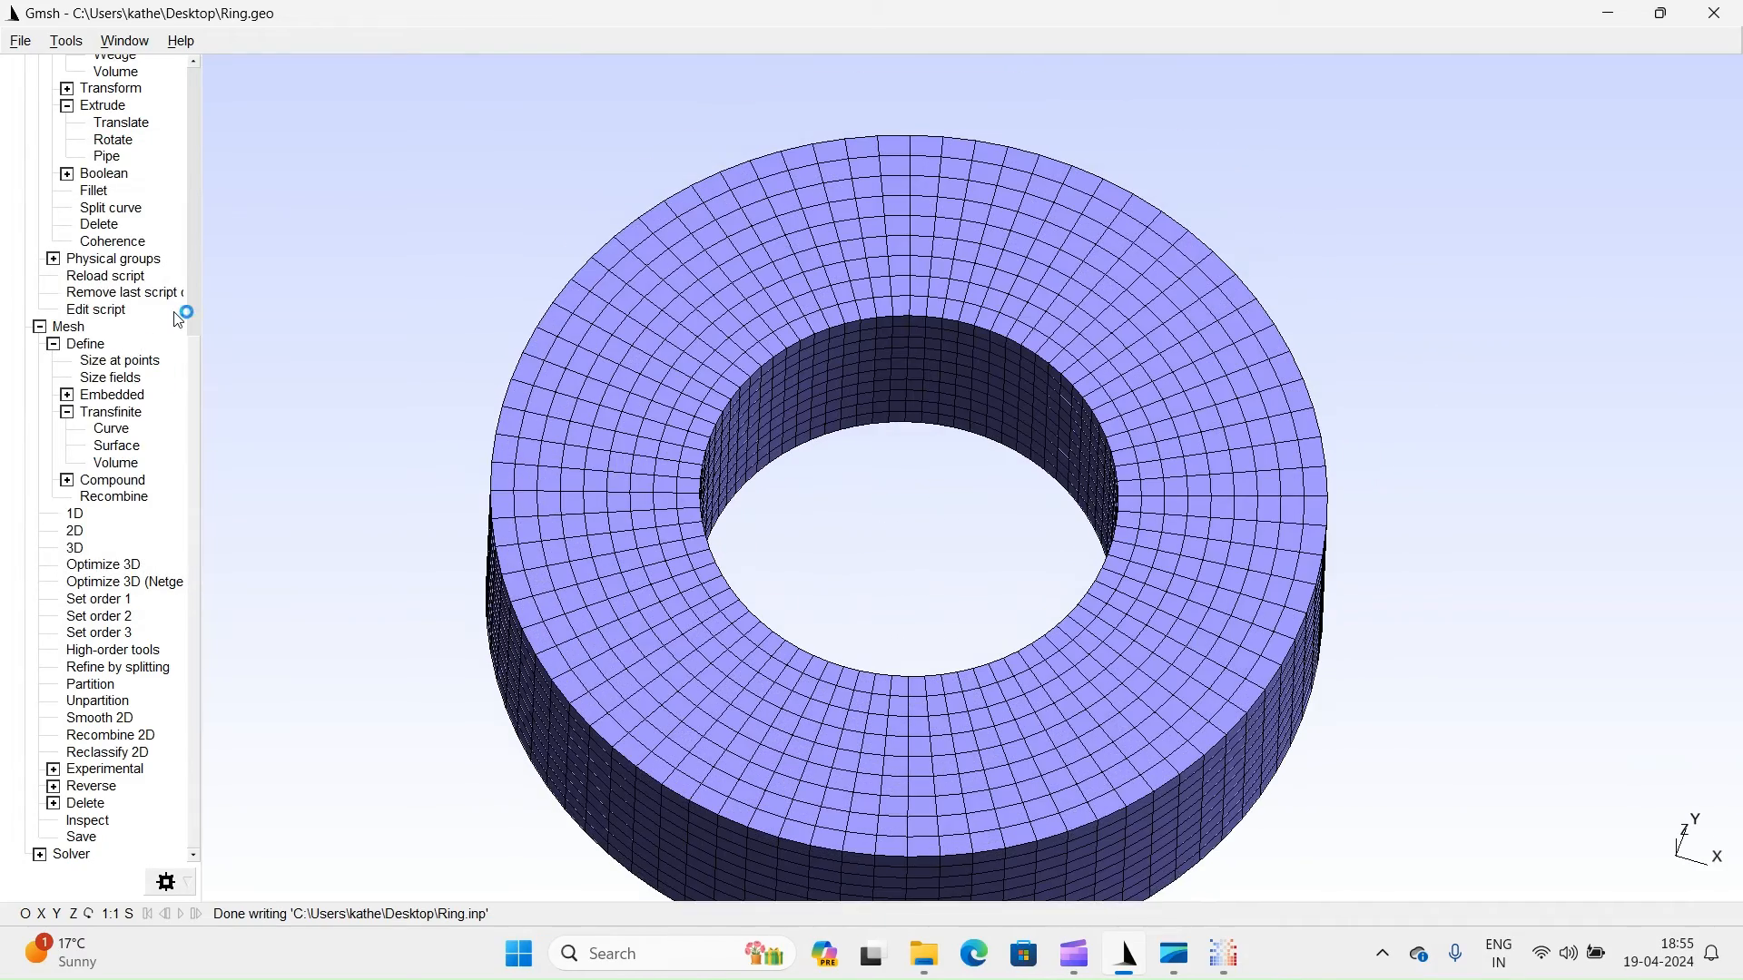
Add a physical Volume group containing the ring's volumes and regenerate the 3D mesh.
click(52, 259)
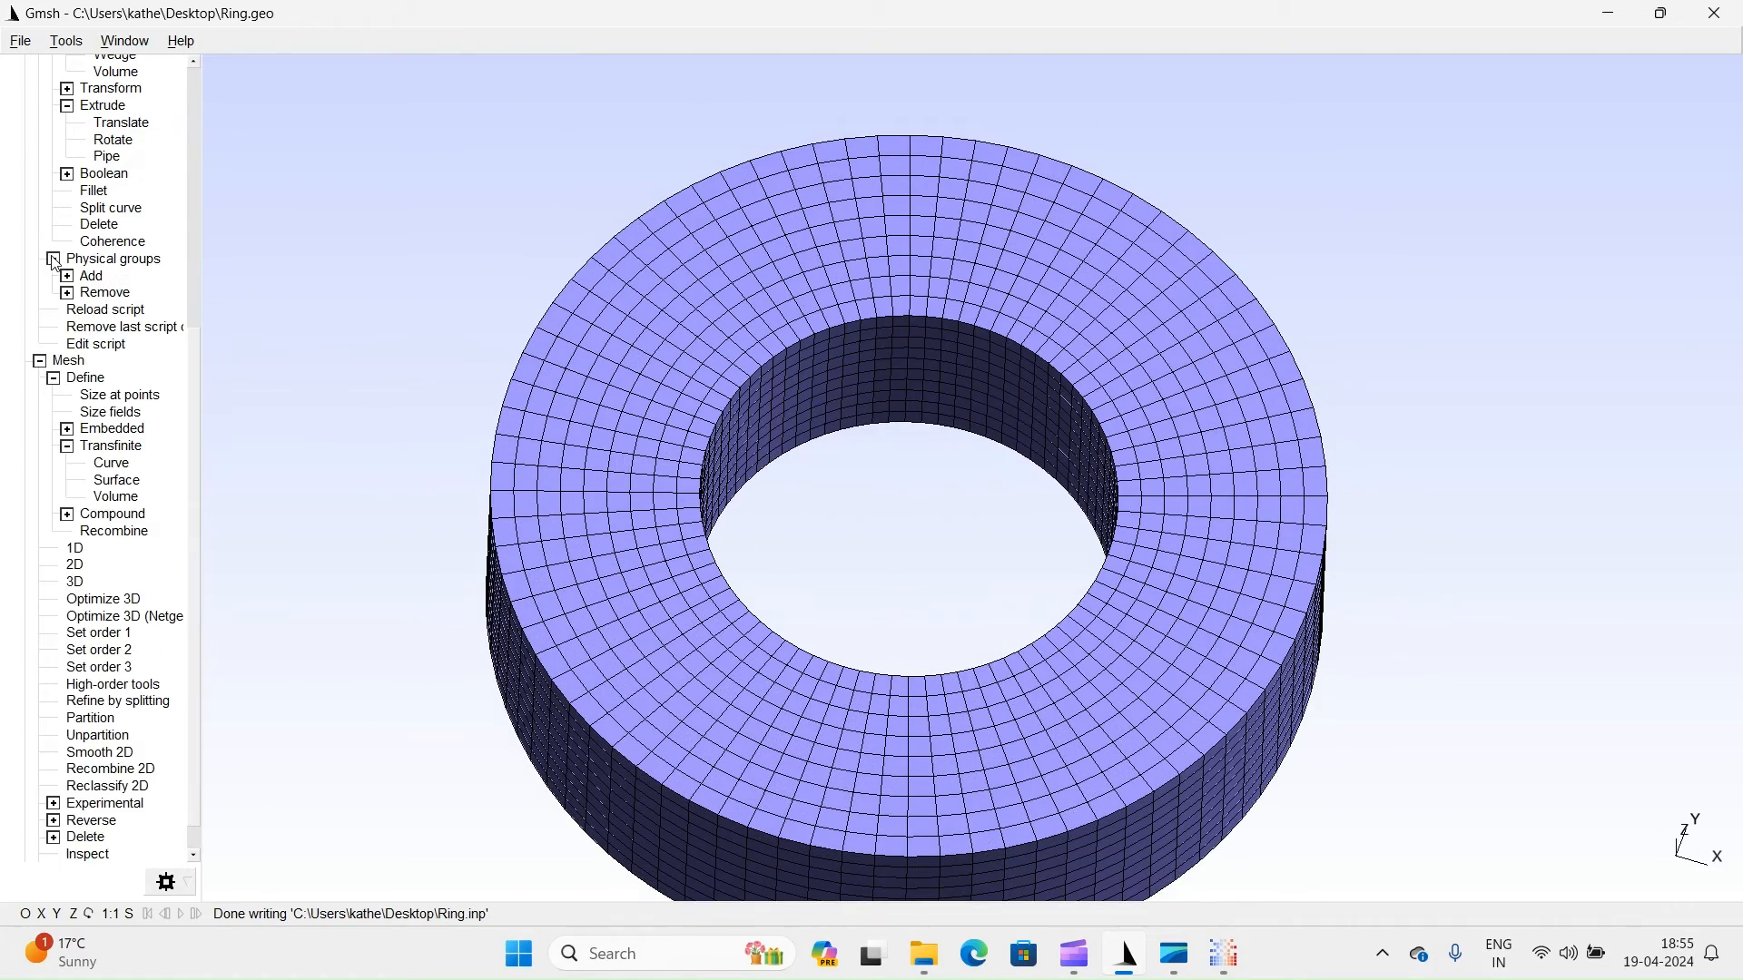
click(68, 258)
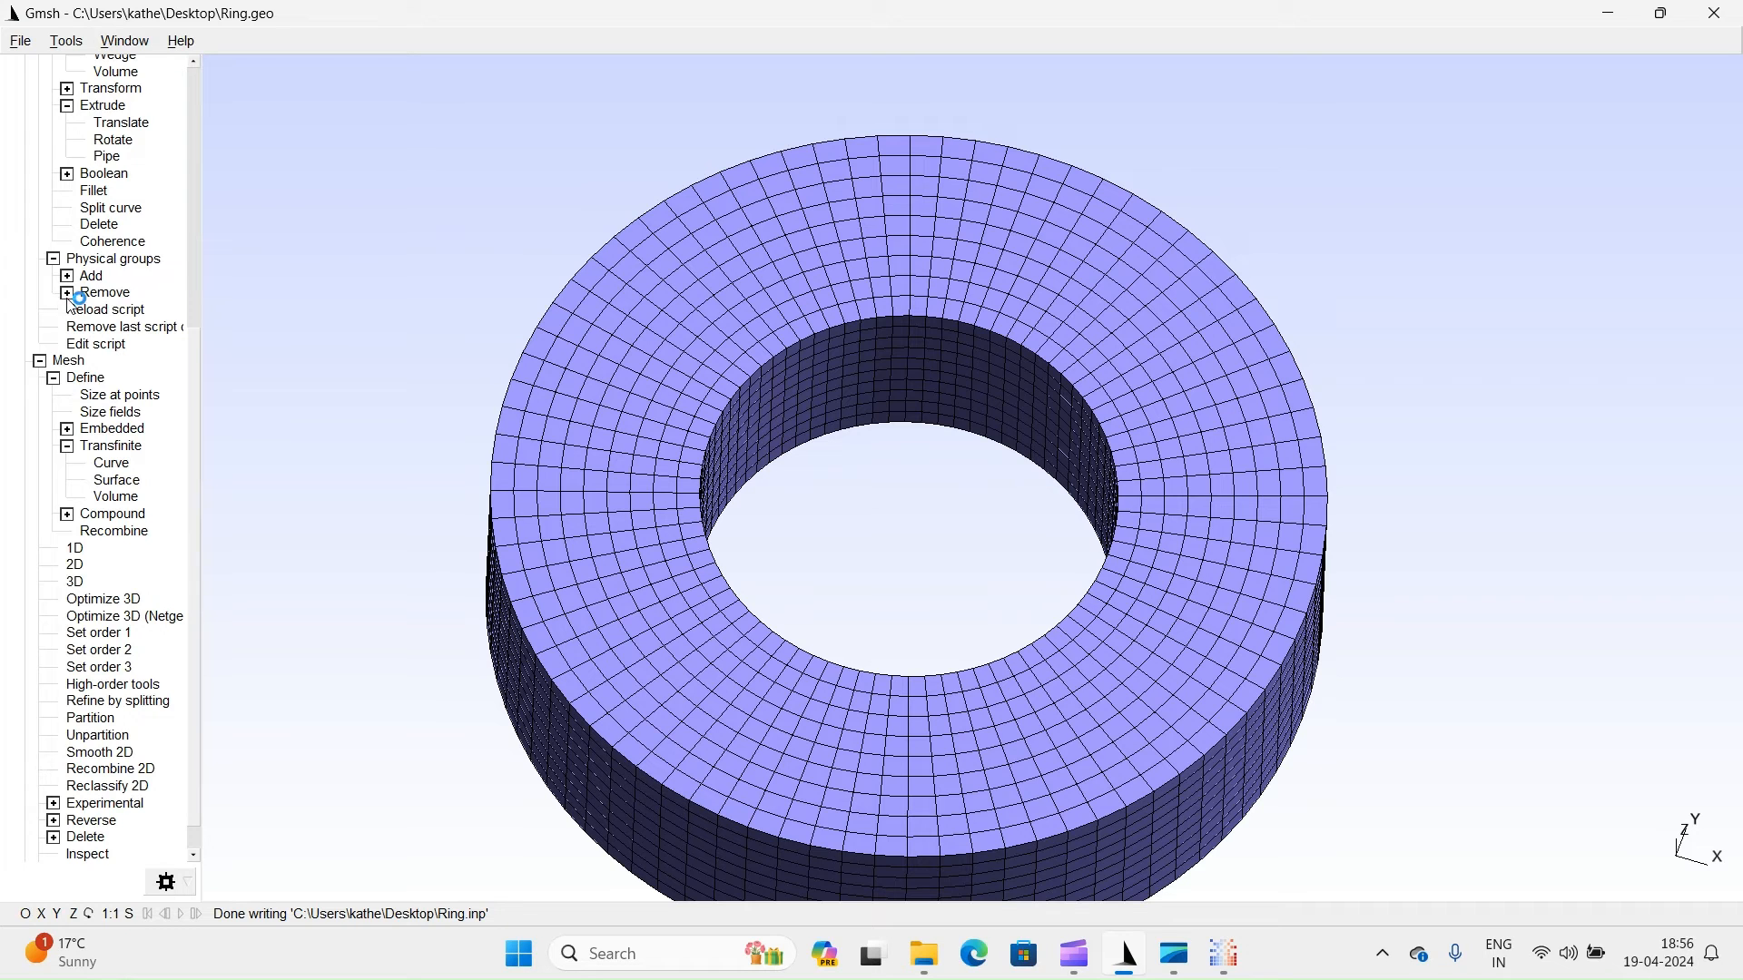
click(67, 276)
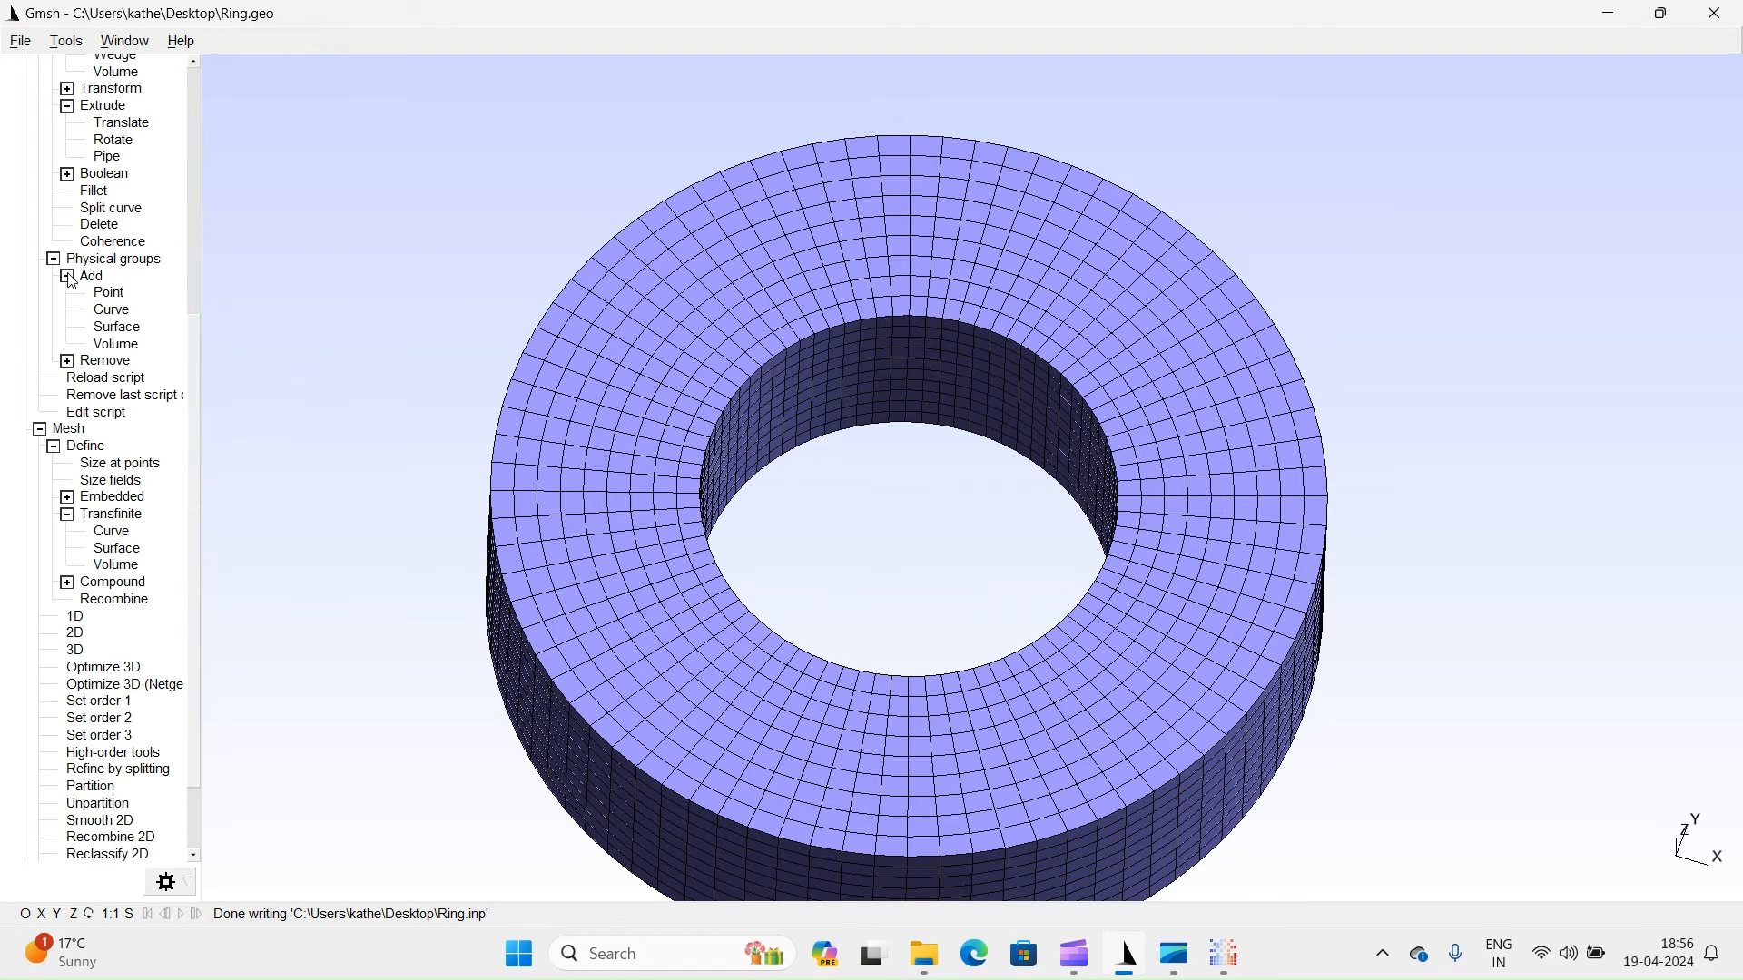
click(115, 343)
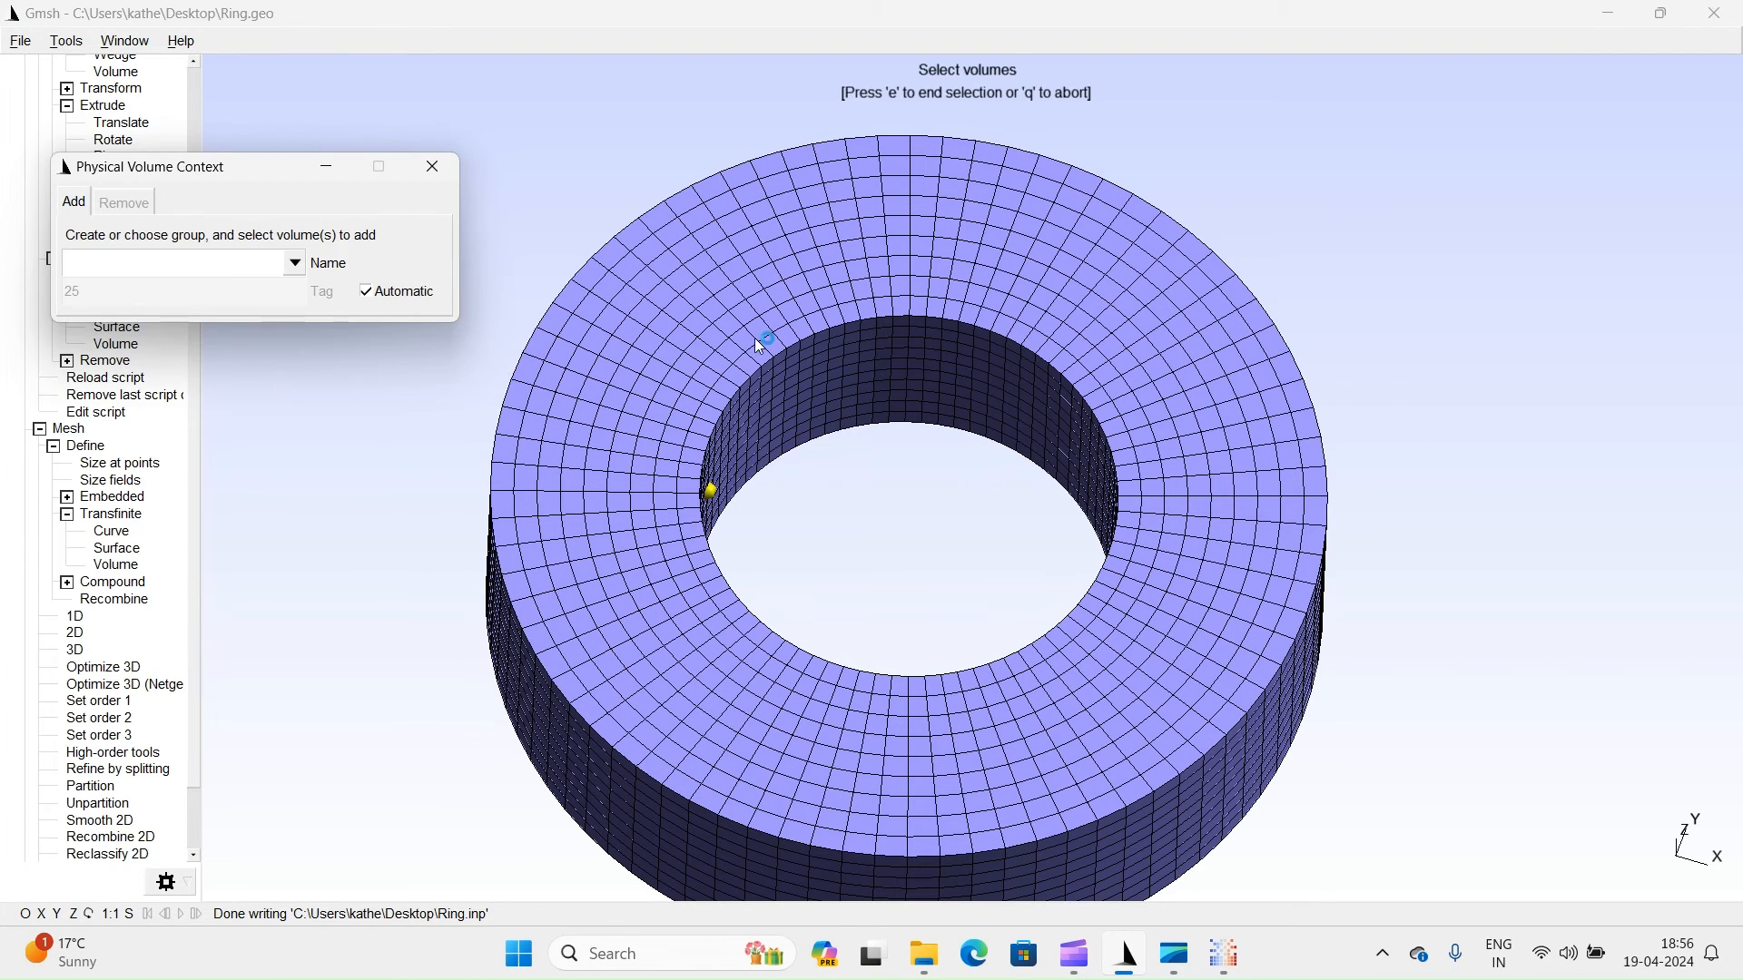
mouse_move(712, 485)
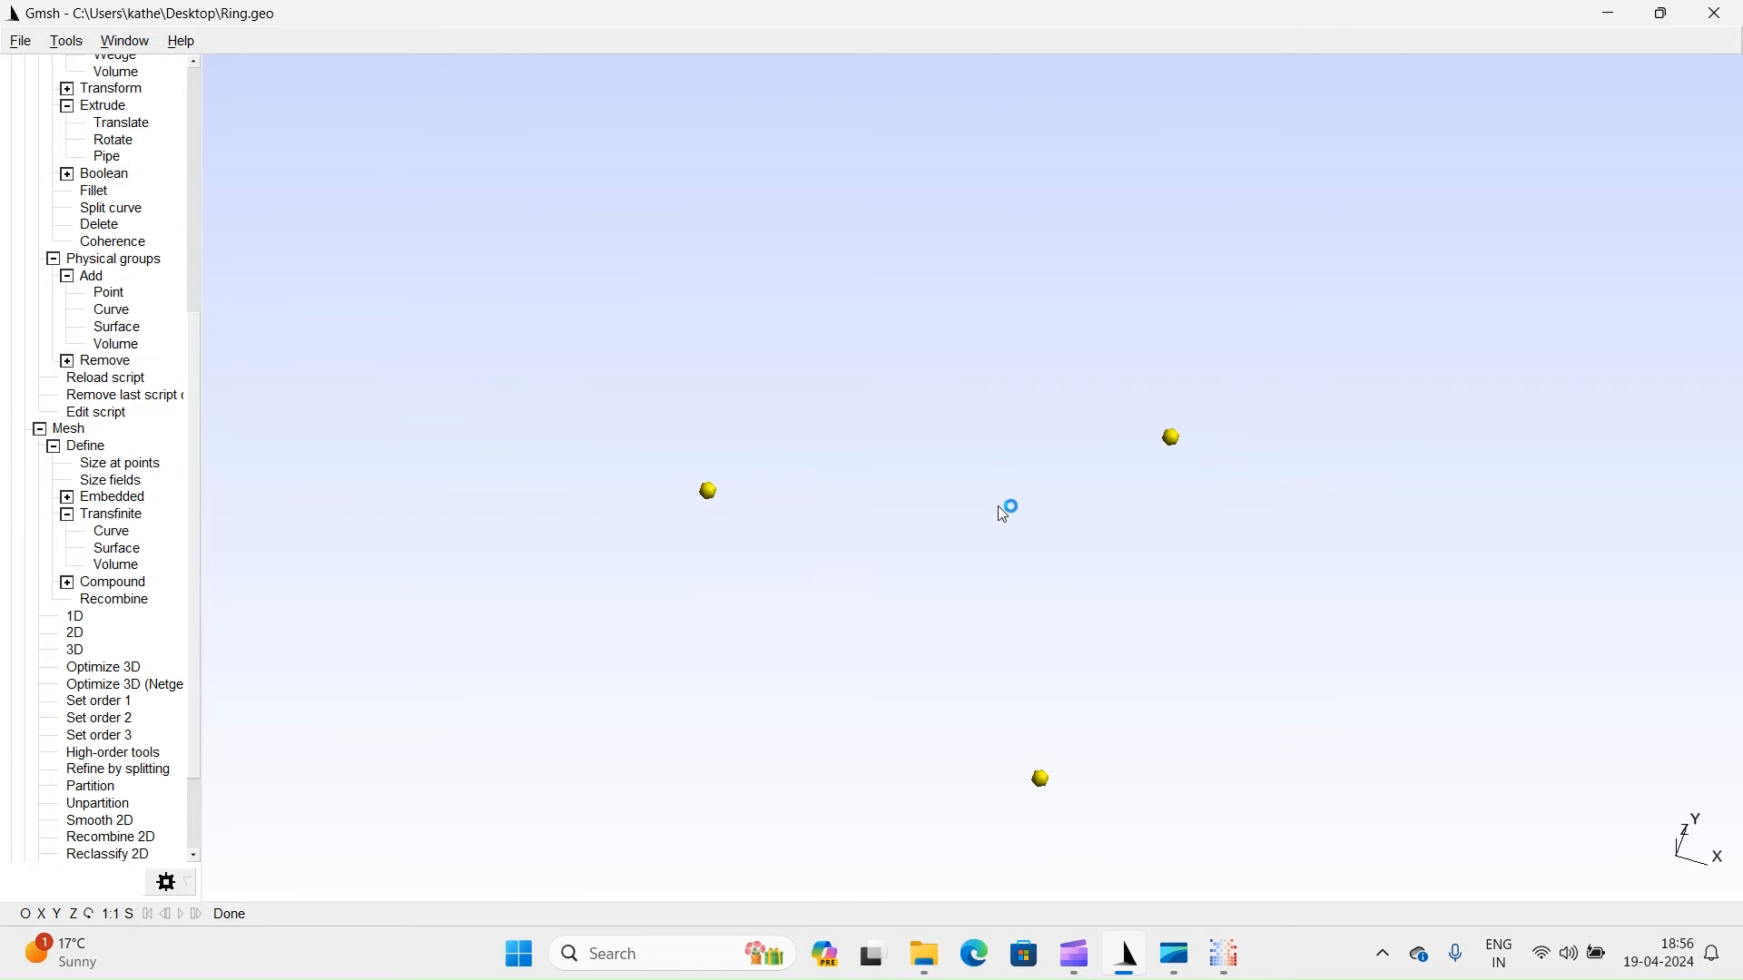
mouse_move(95, 628)
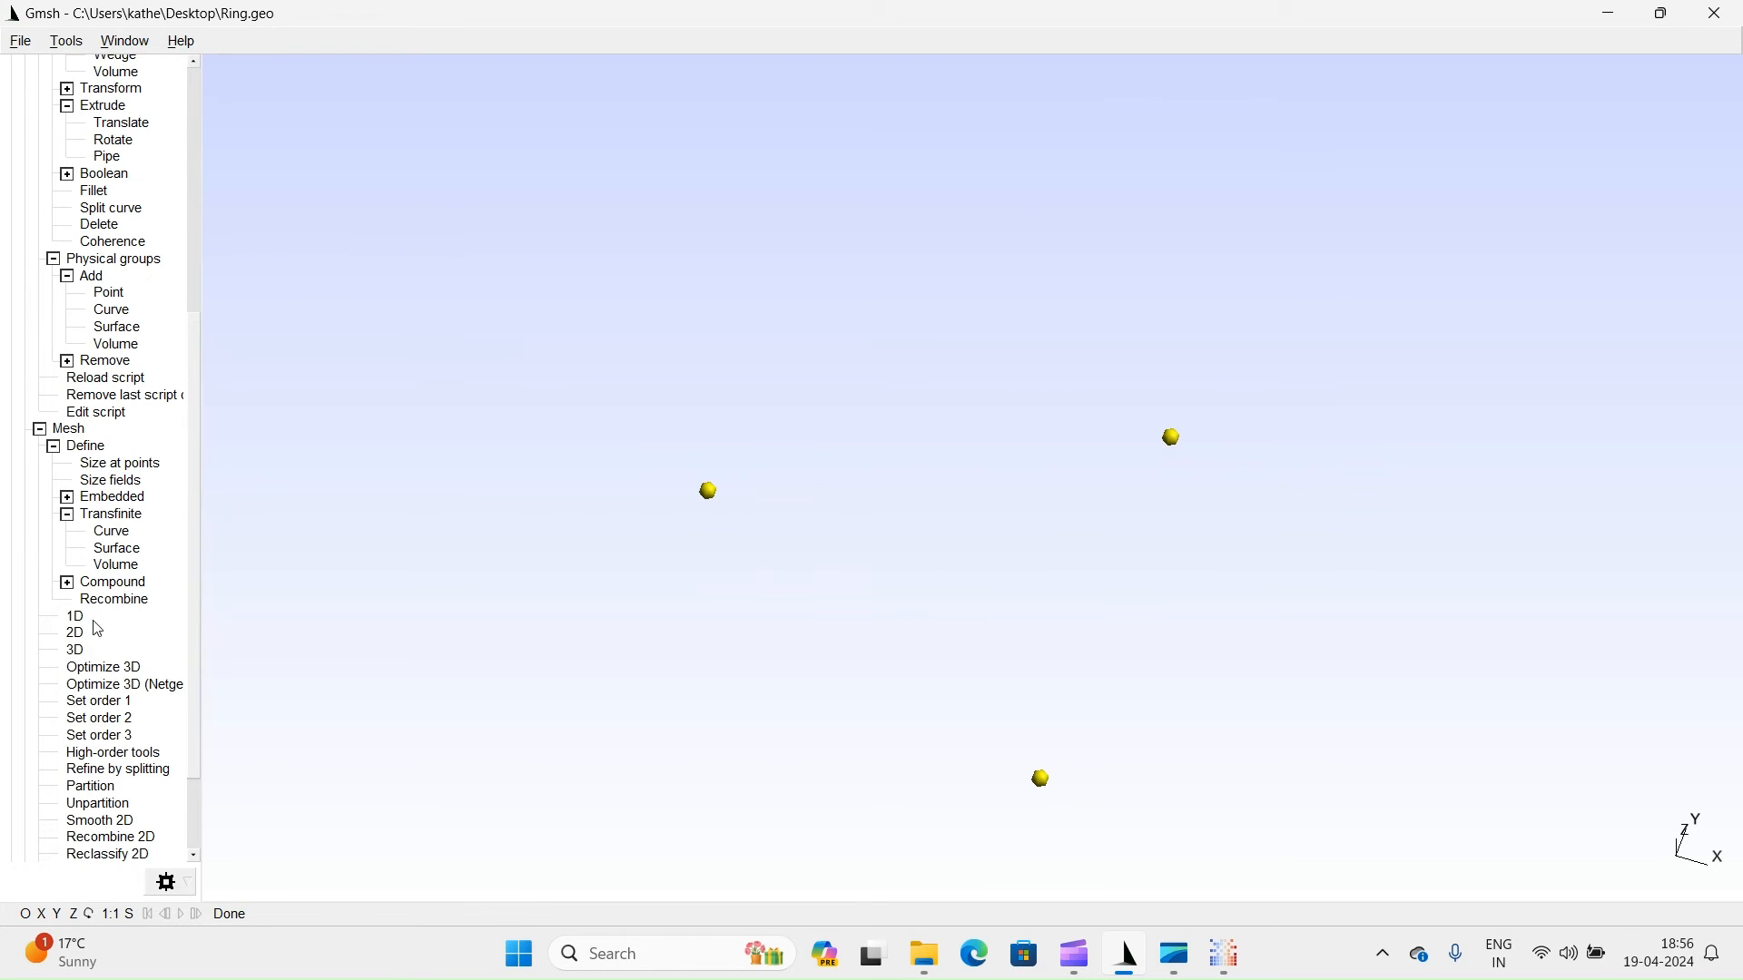
click(73, 650)
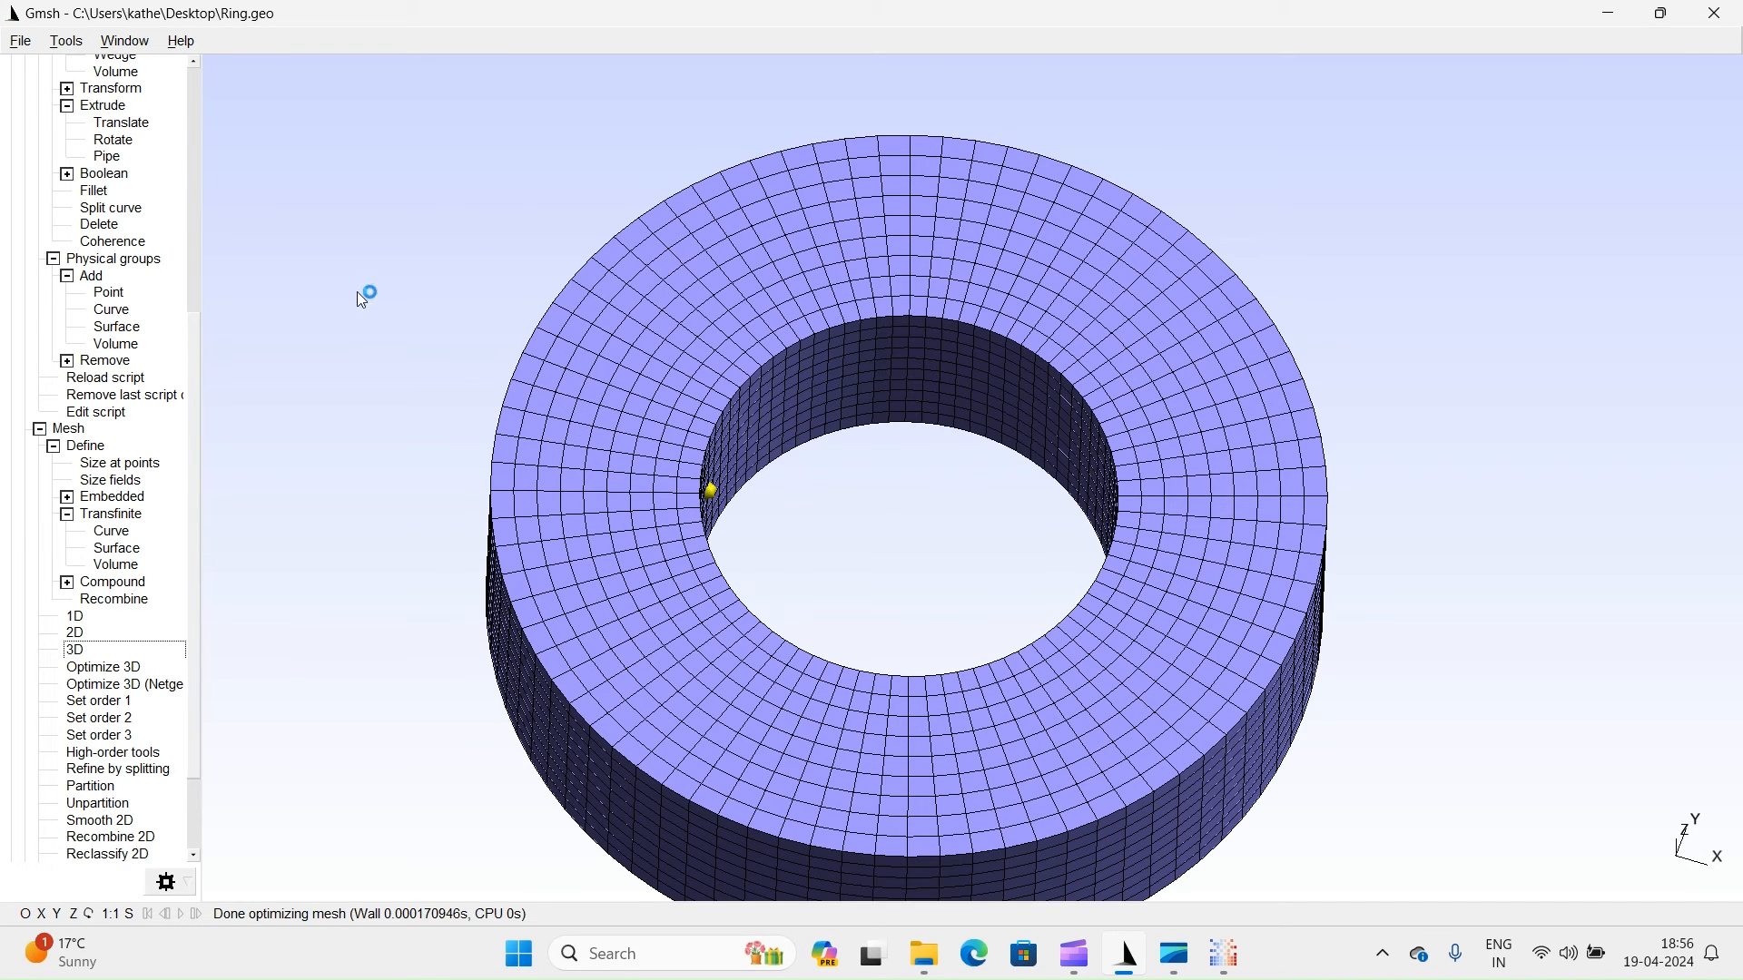
Export the mesh via File > Export as Ring.inp on the Desktop.
click(18, 40)
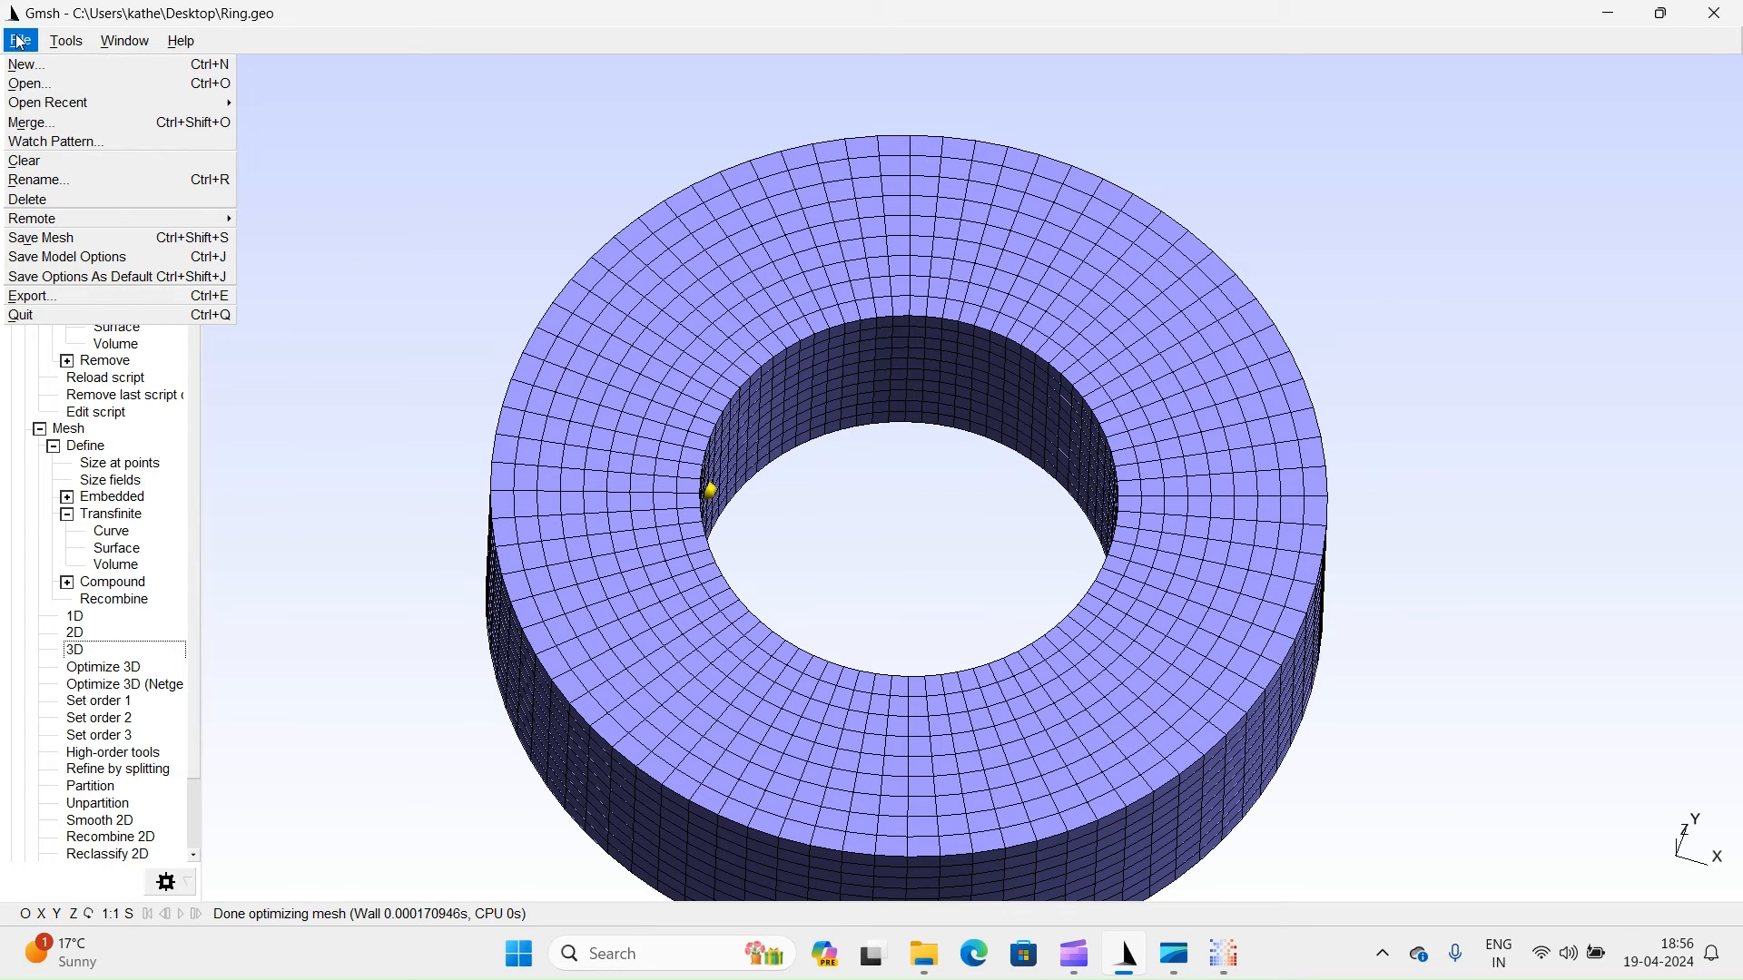
mouse_move(110, 276)
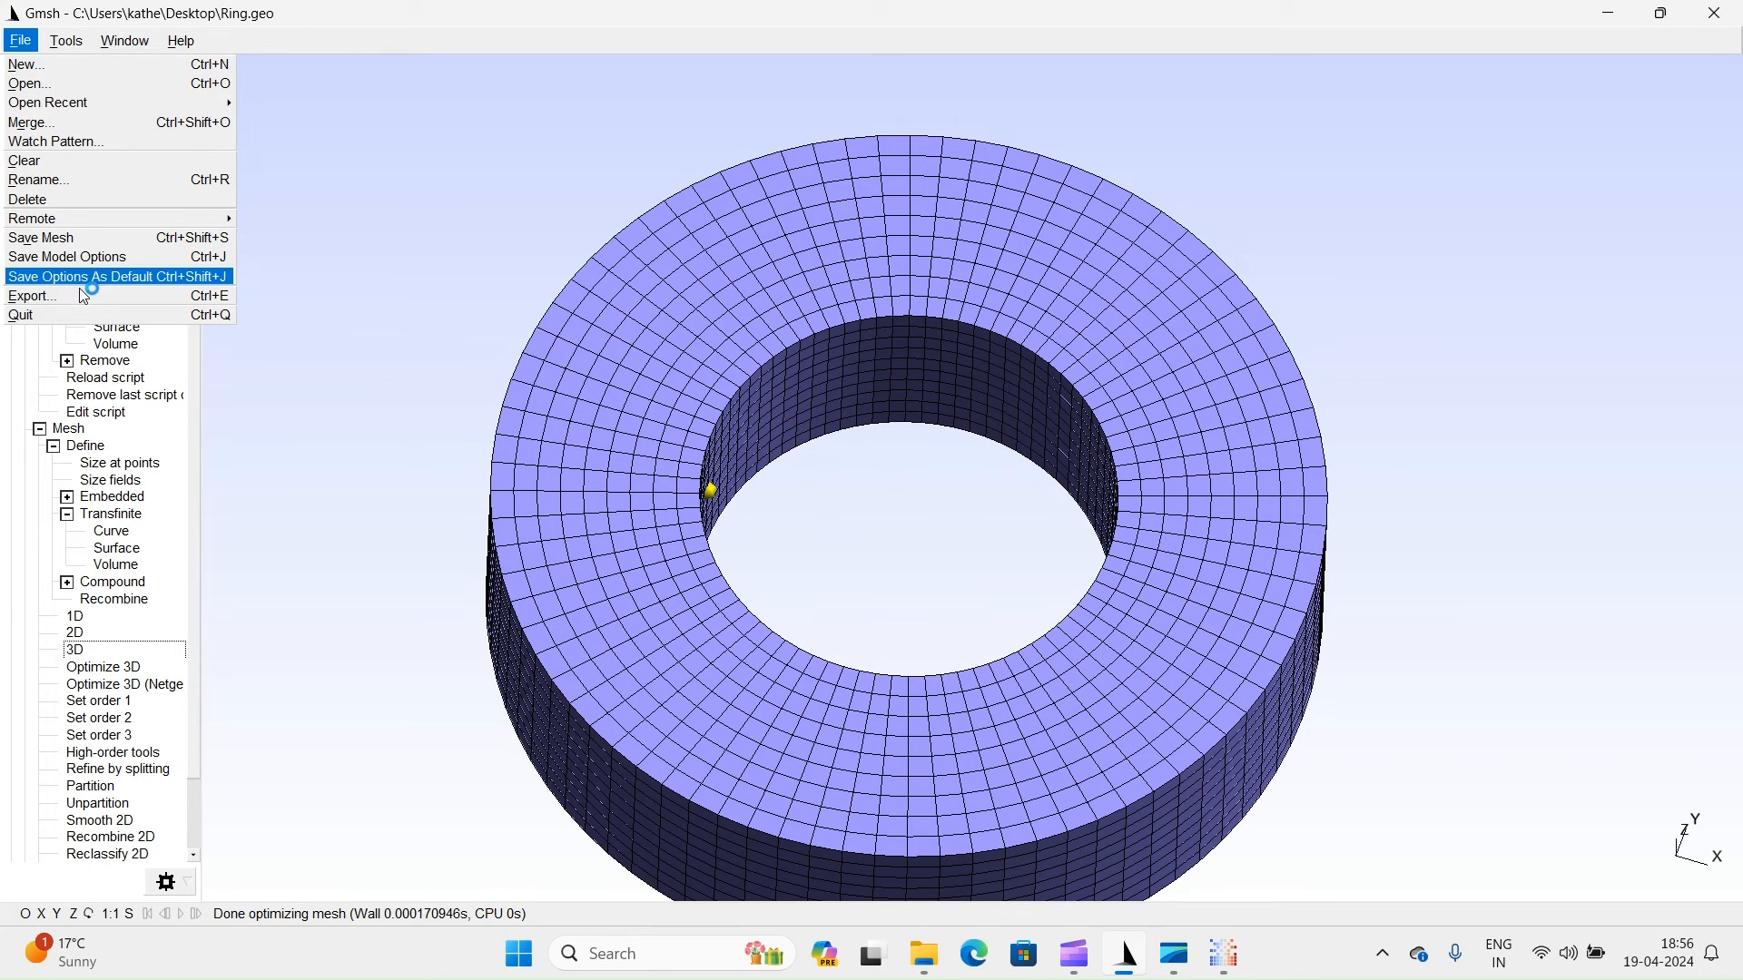
click(31, 296)
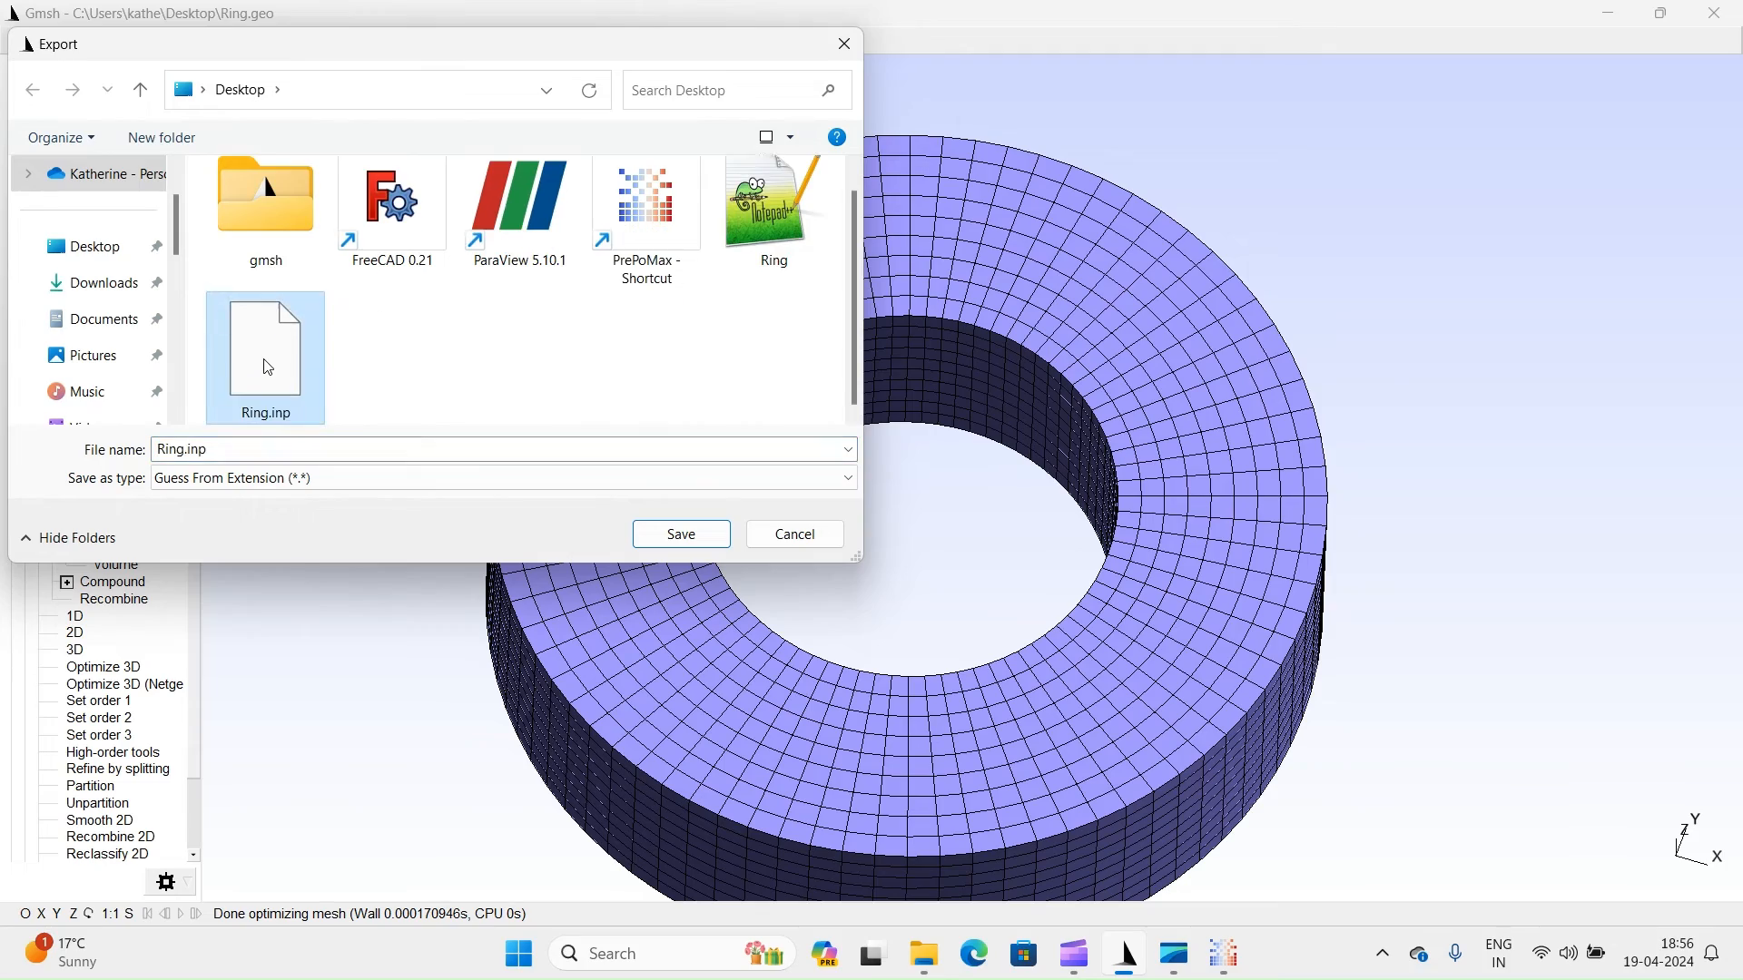
click(679, 534)
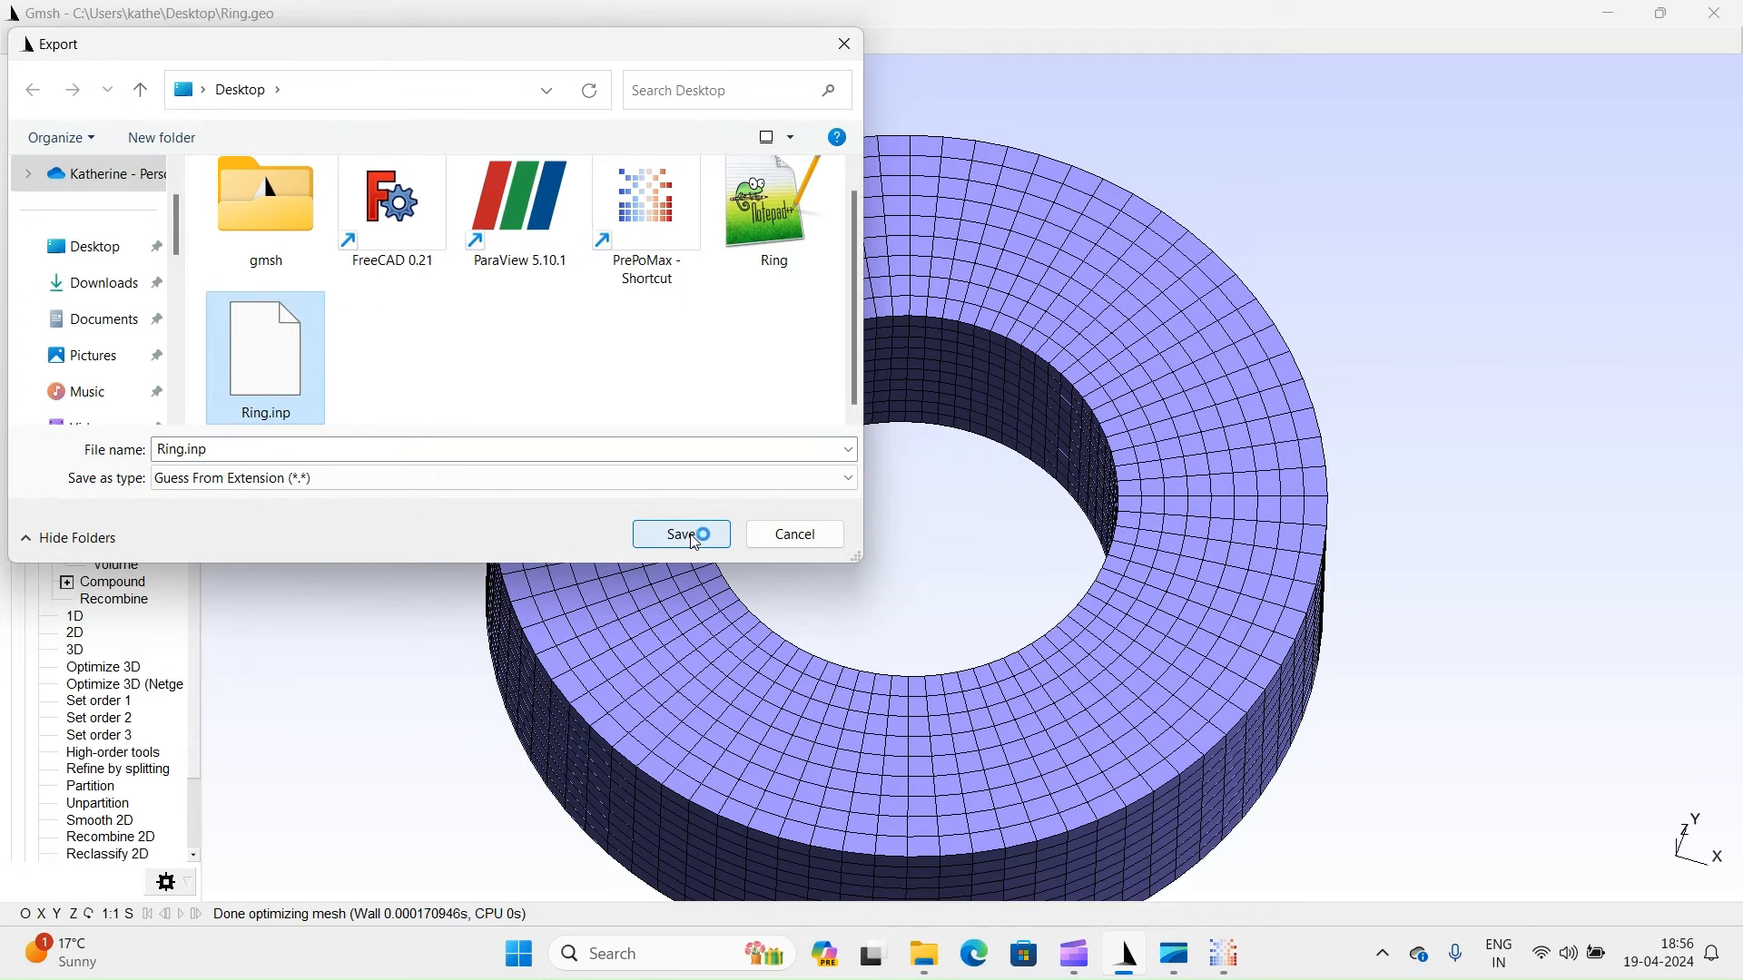
click(681, 534)
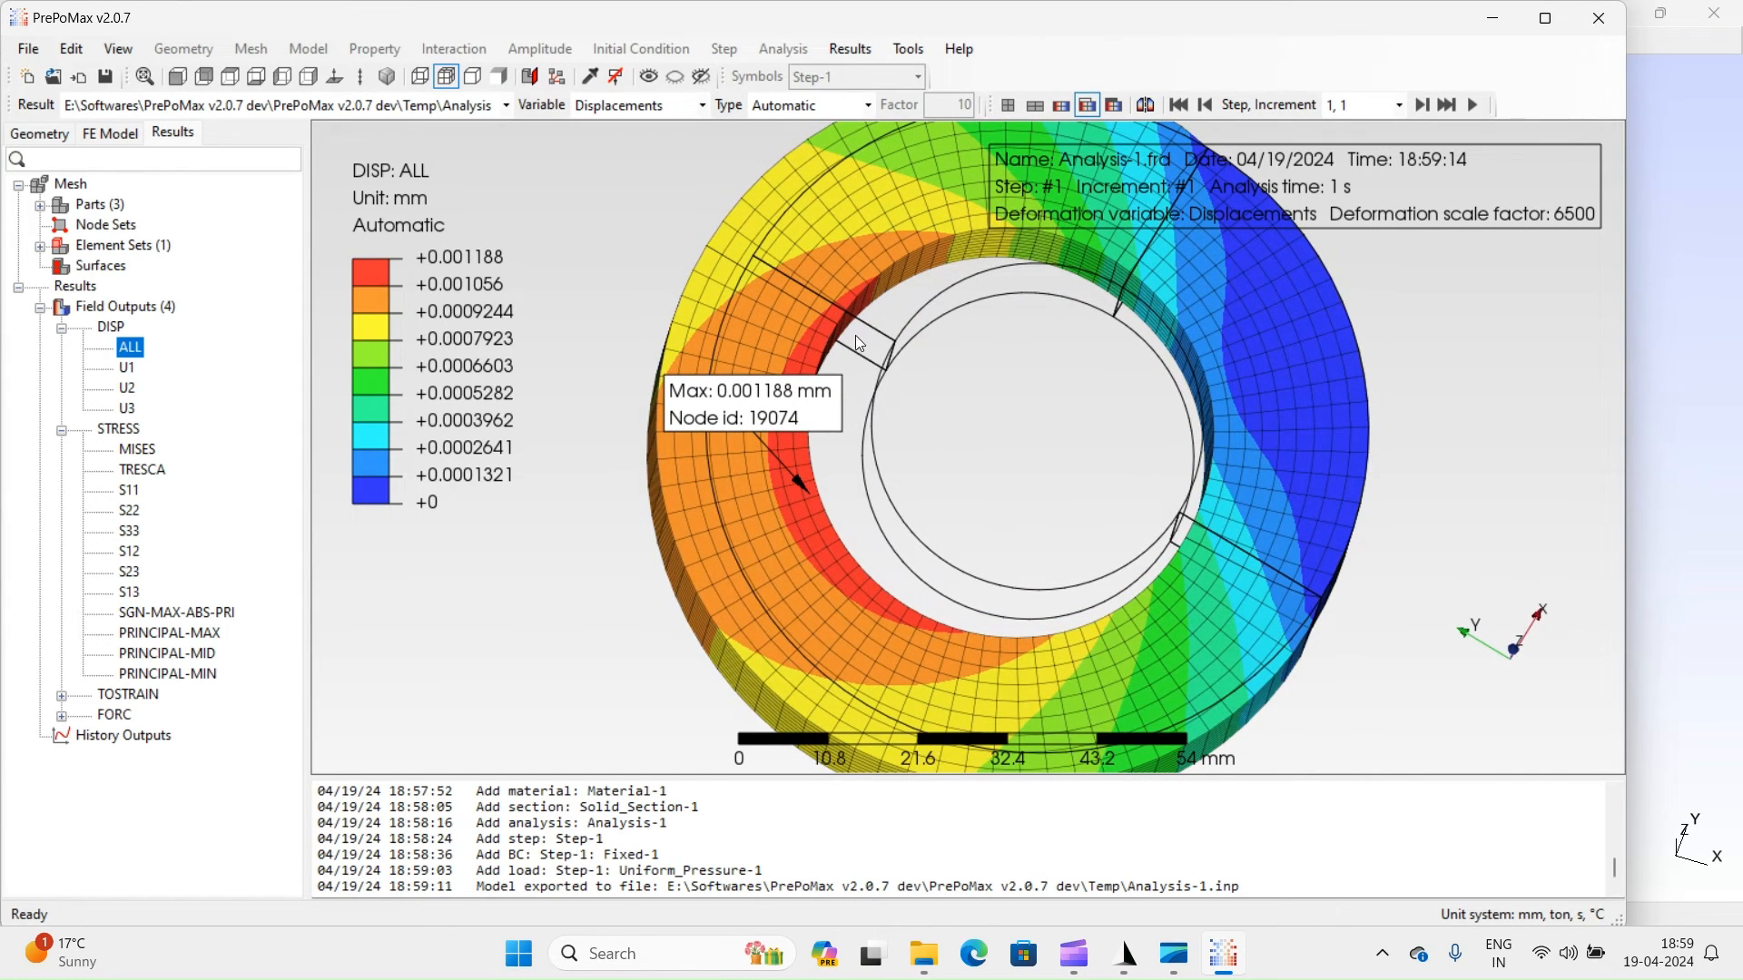
mouse_move(1188, 532)
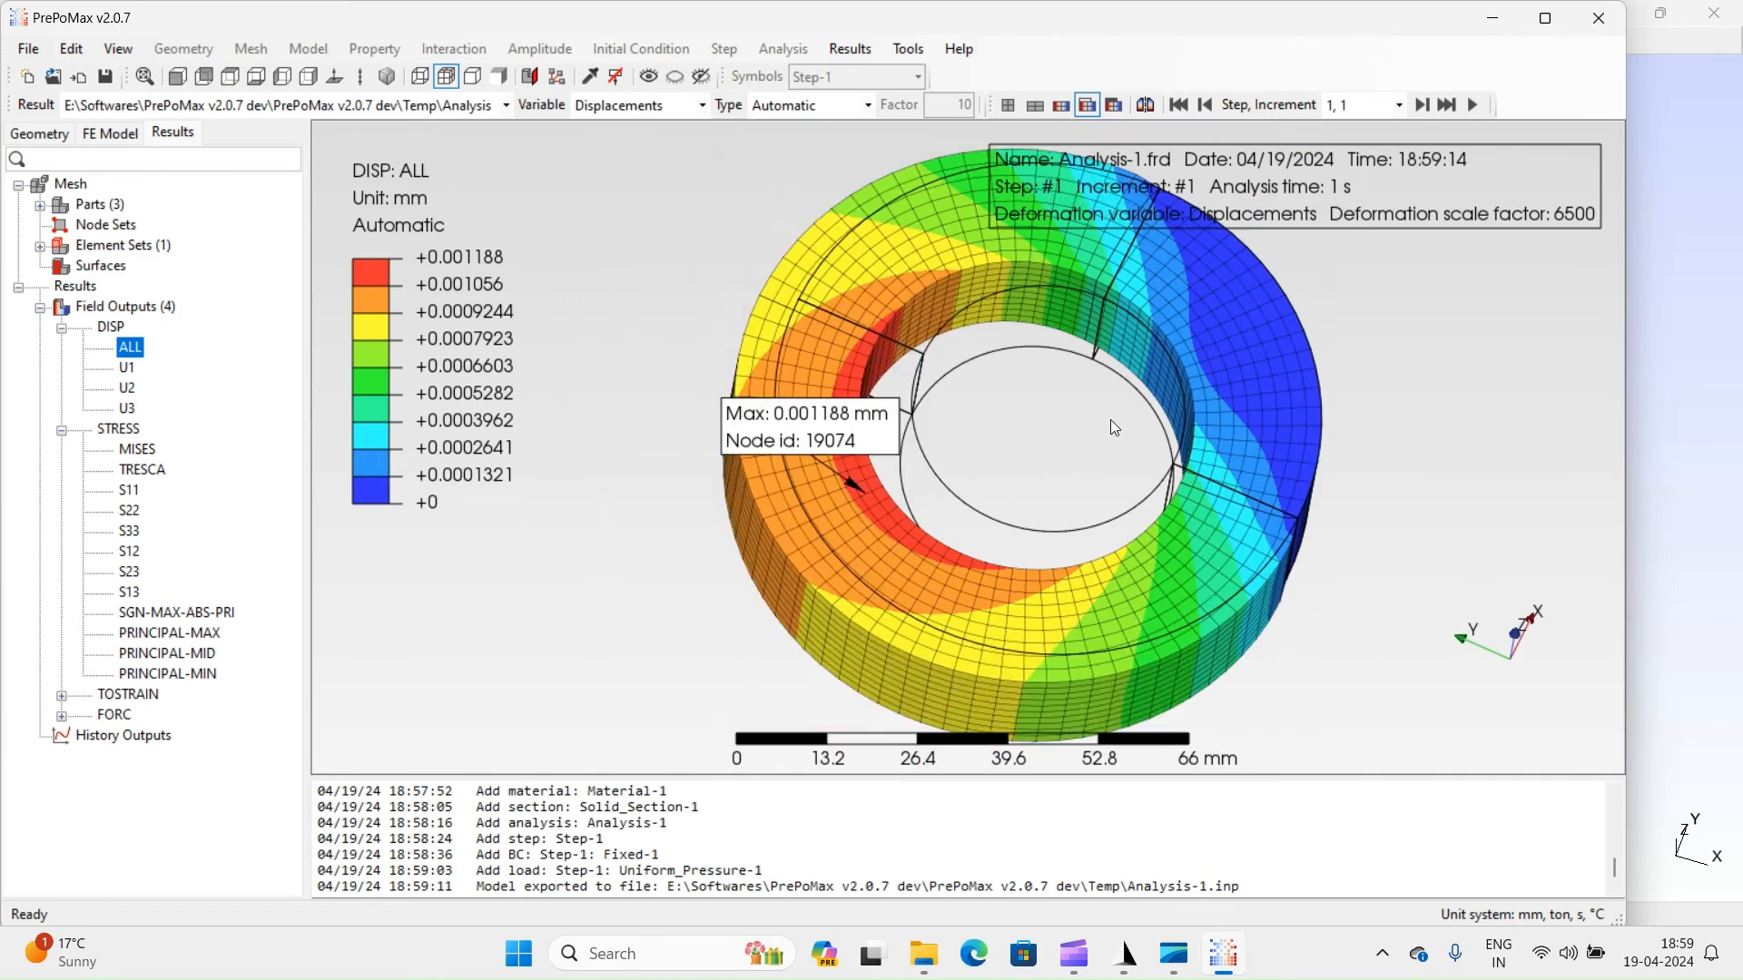
Display the MISES field output, showing von Mises stress peaking at 9.09 MPa.
click(138, 448)
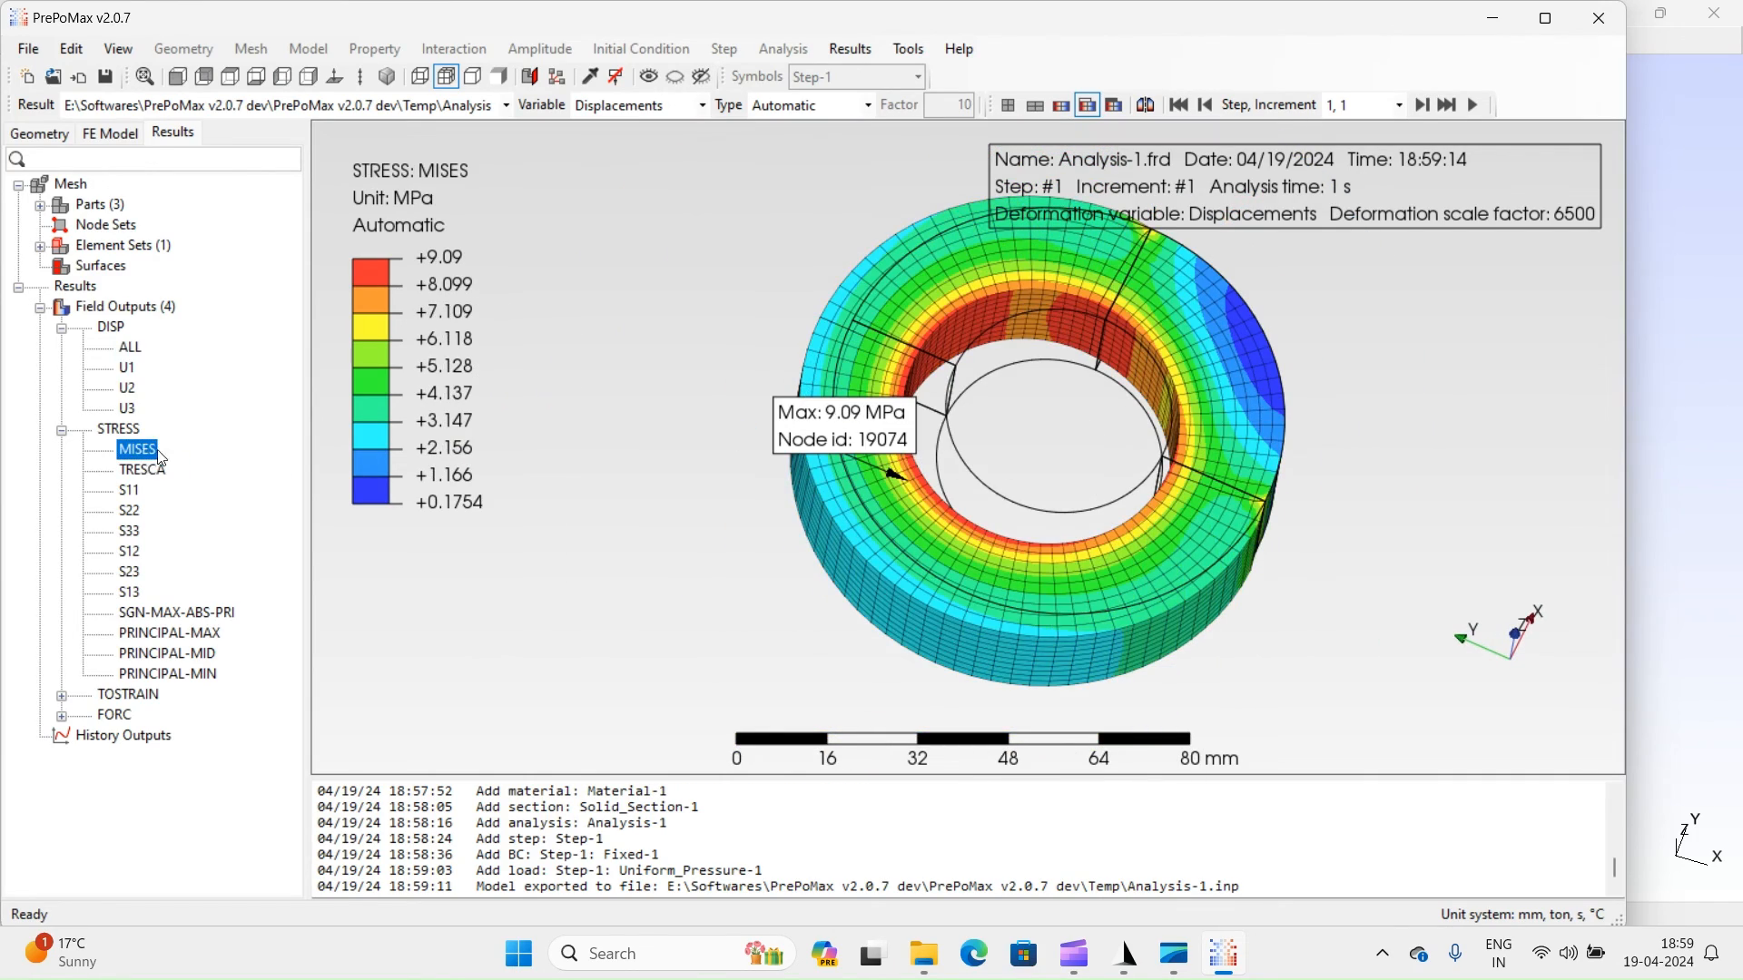